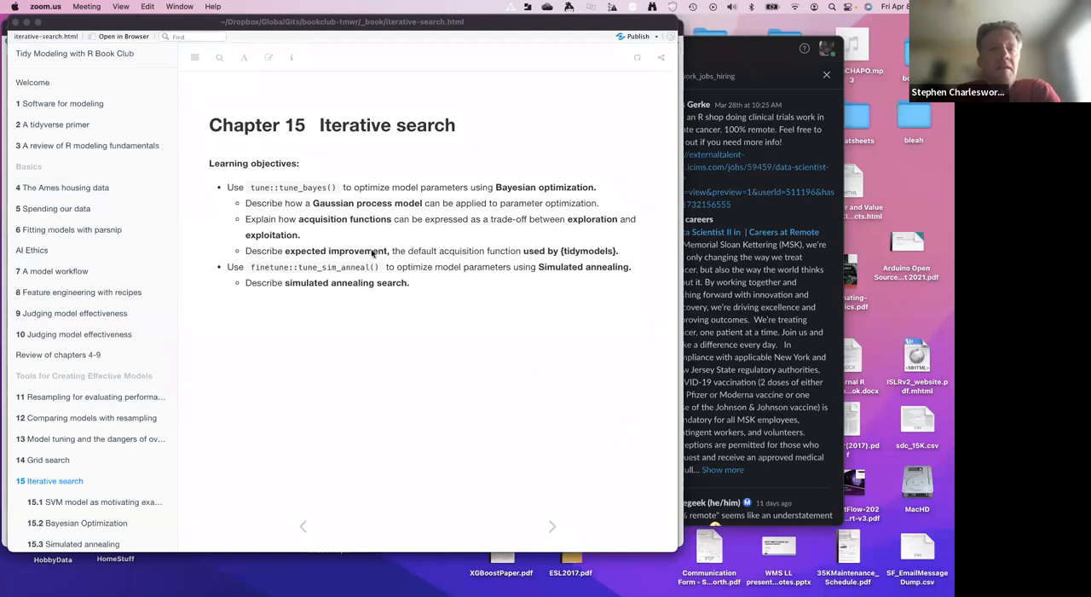
{"action": "mouse_move", "coordinate": [406, 354]}
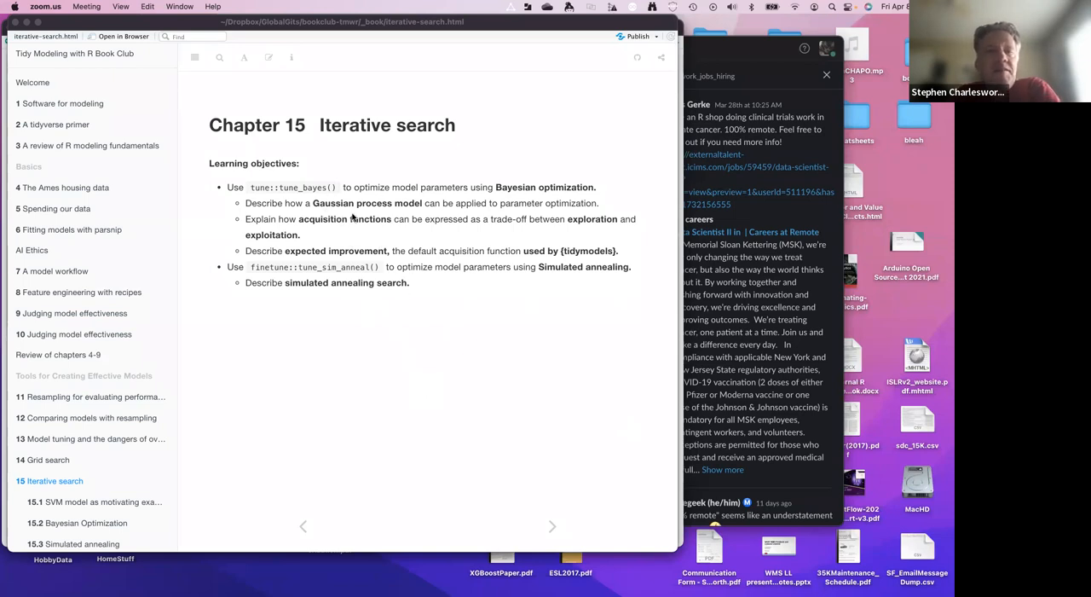
{"action": "mouse_move", "coordinate": [421, 238]}
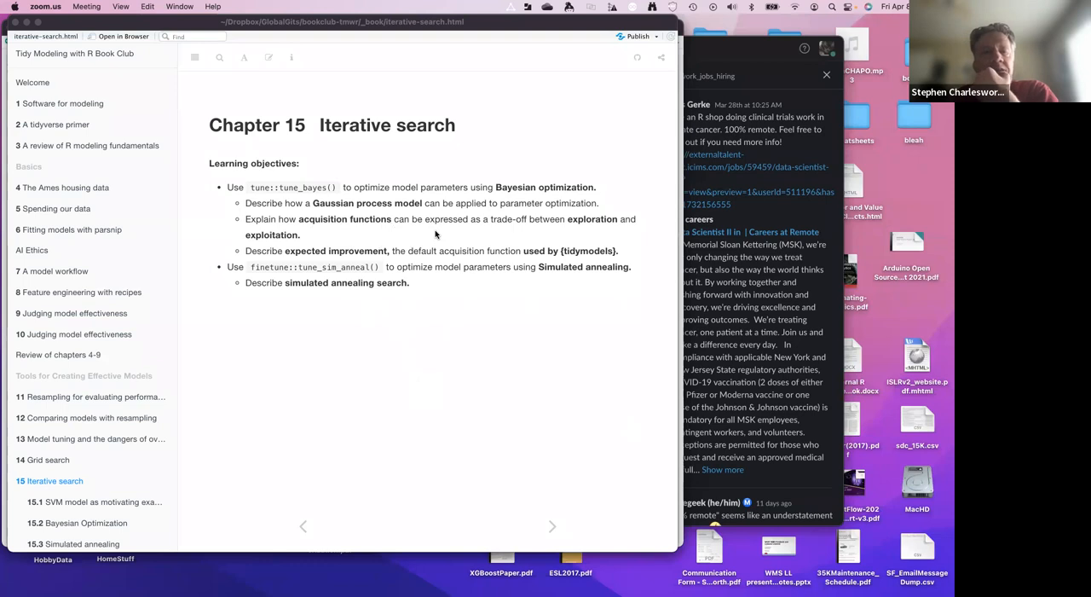
{"action": "mouse_move", "coordinate": [419, 239]}
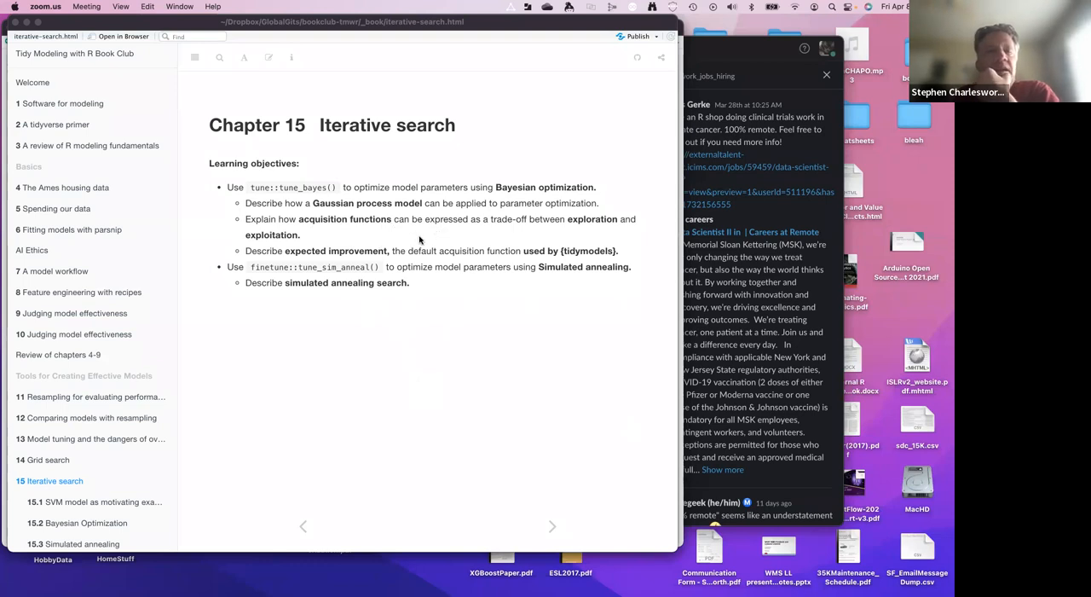
{"action": "mouse_move", "coordinate": [442, 251]}
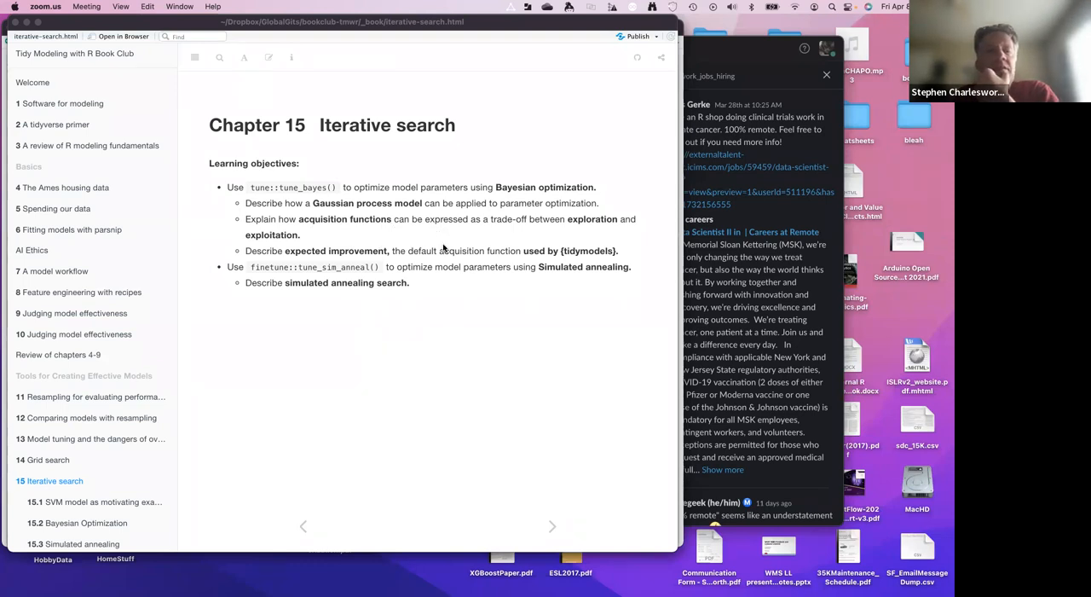
{"action": "mouse_move", "coordinate": [145, 323]}
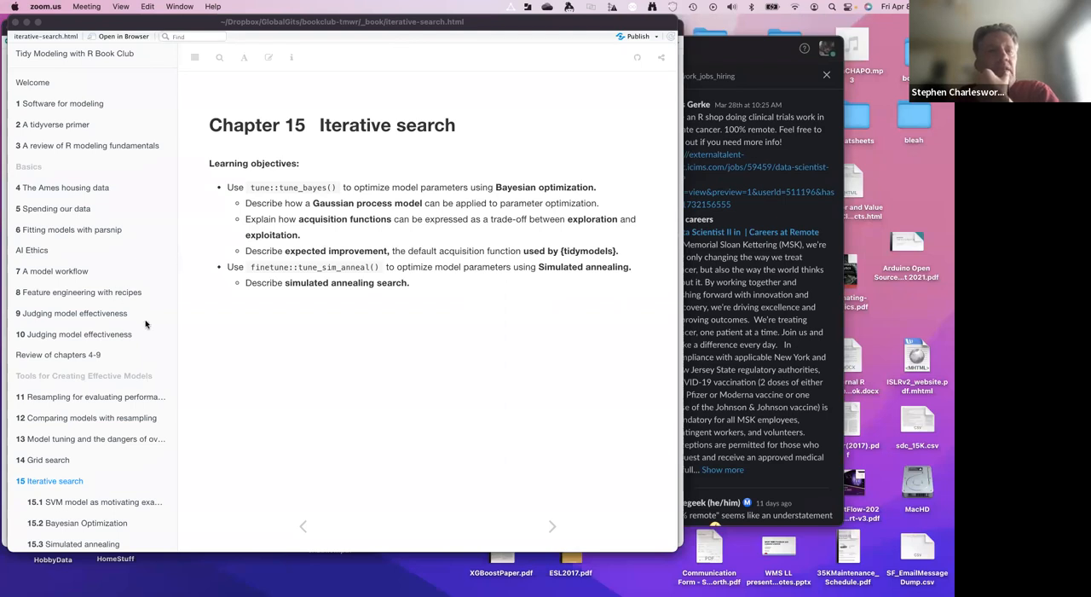
{"action": "mouse_move", "coordinate": [358, 579]}
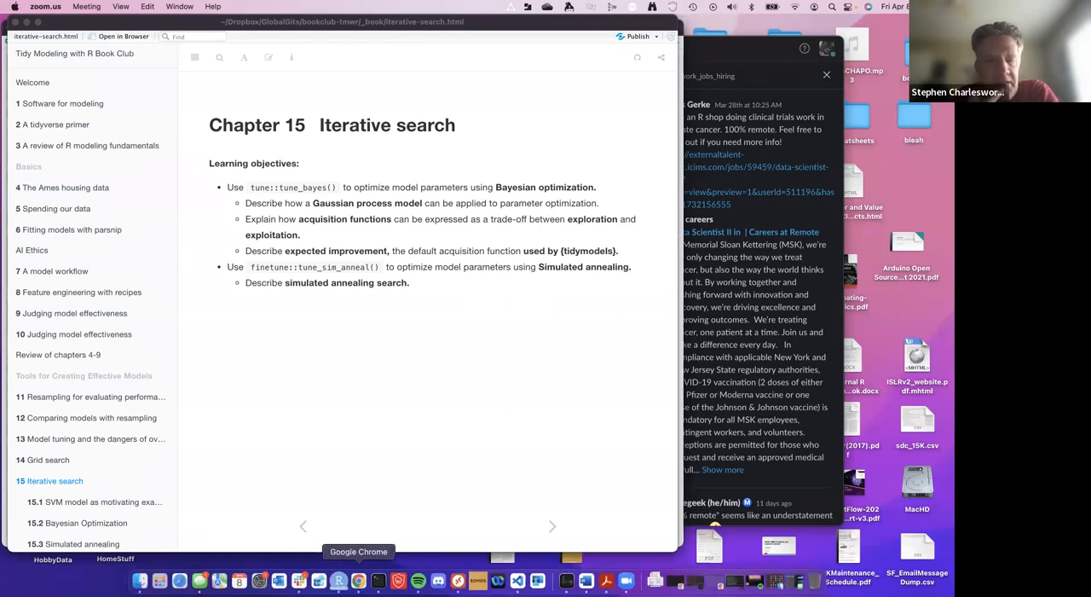
- Bring RStudio forward and scroll the book sidebar to show all Chapter 15 subsections
{"action": "left_click", "coordinate": [334, 576]}
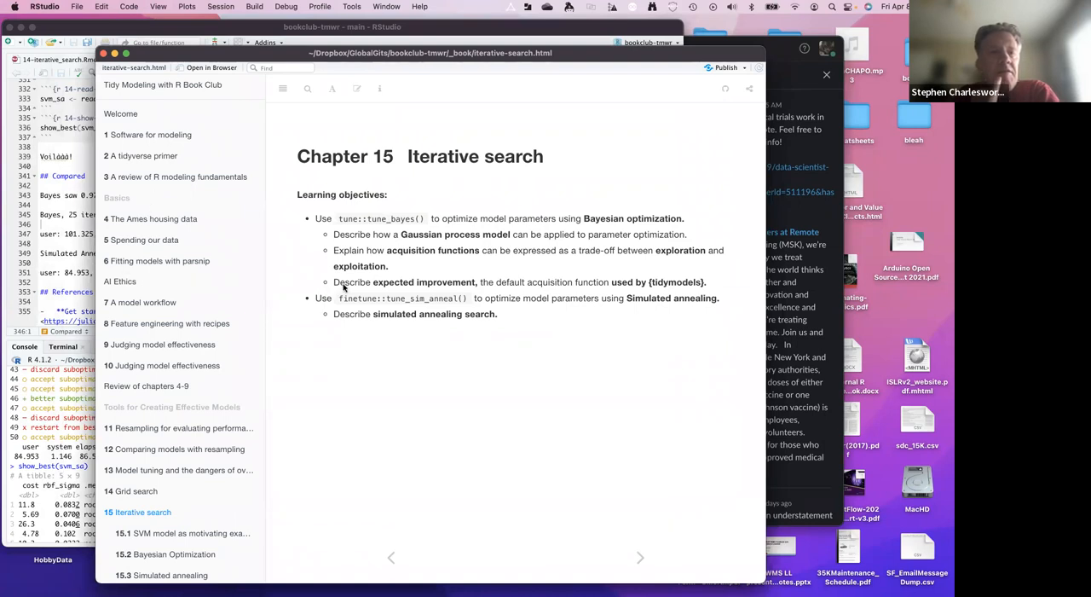
{"action": "mouse_move", "coordinate": [299, 427]}
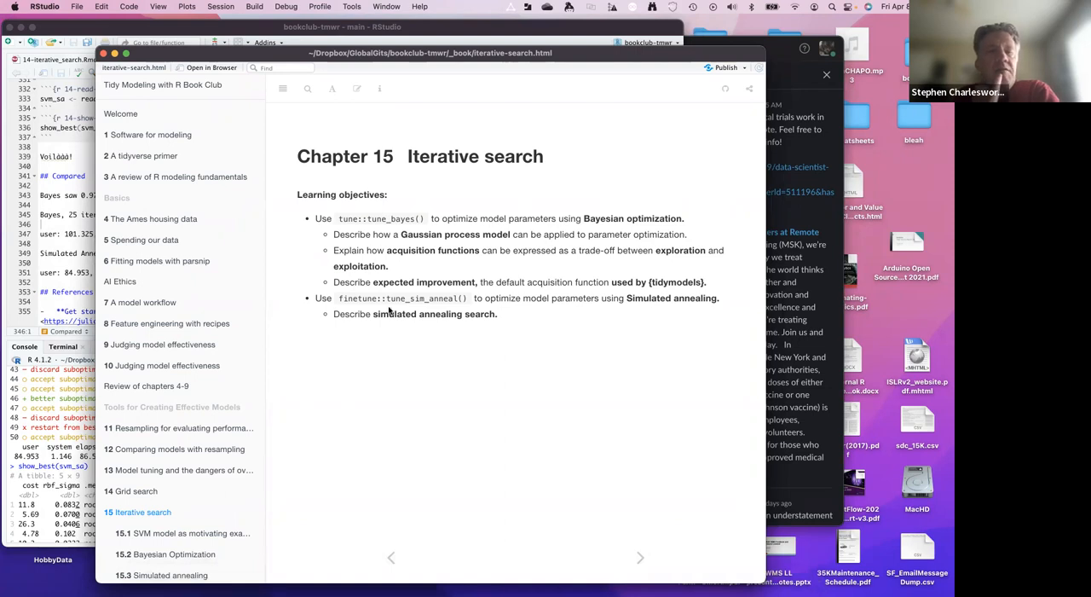
{"action": "mouse_move", "coordinate": [159, 267]}
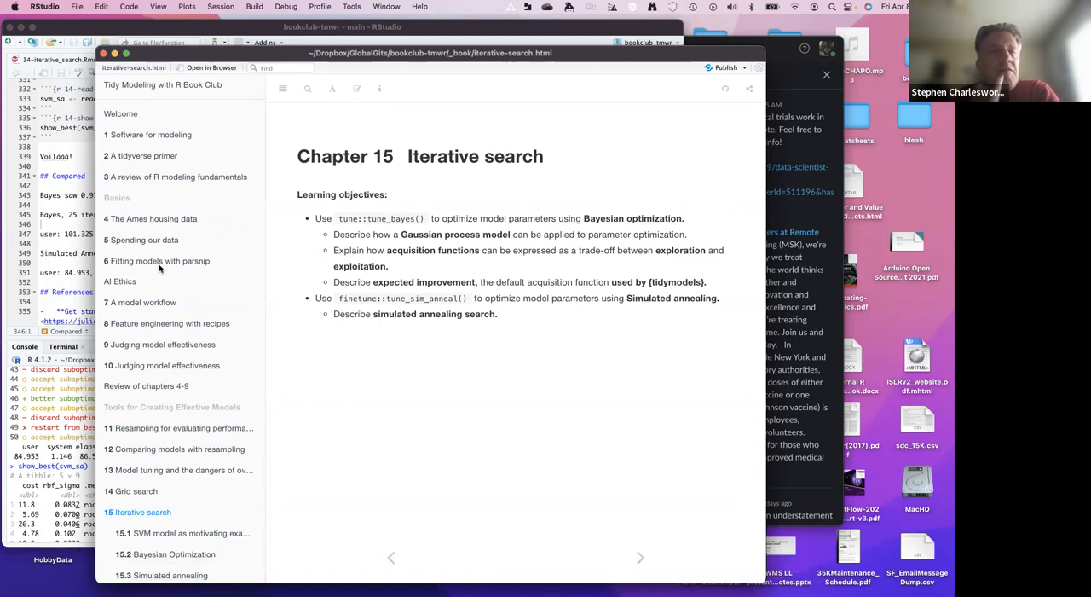
{"action": "mouse_move", "coordinate": [193, 374]}
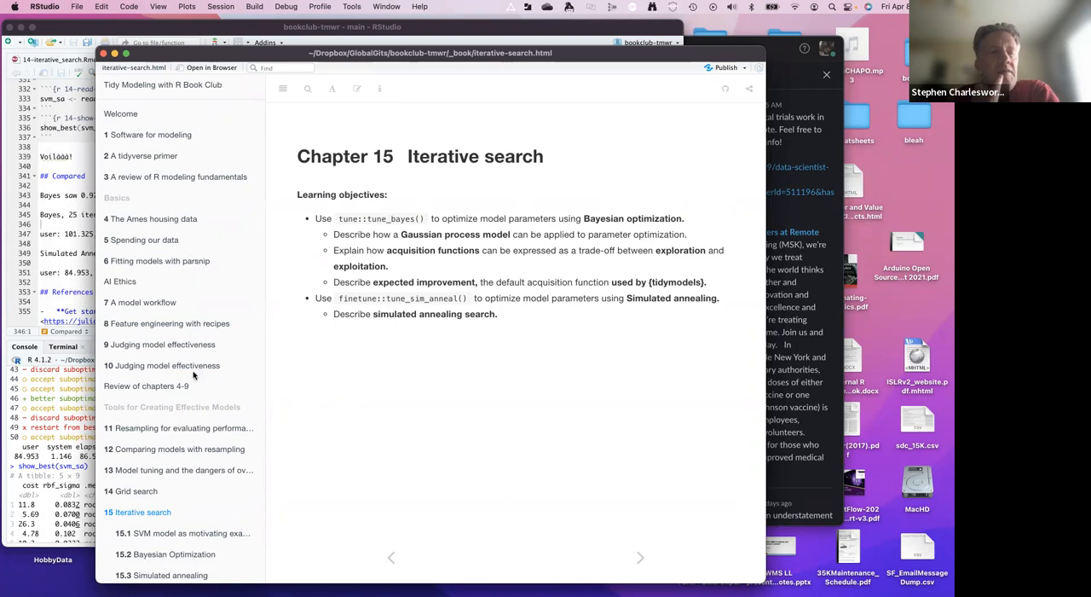
{"action": "scroll", "scroll_direction": "down", "scroll_amount": 3}
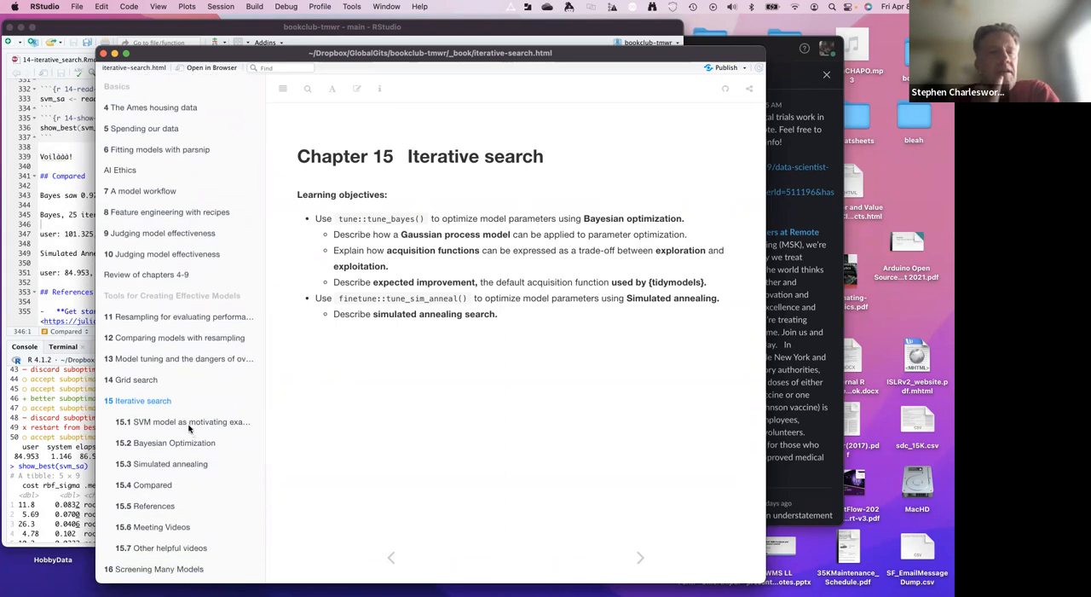
- Open section 15.1 and read its penguins data prep code through the ROC AUC metric set
{"action": "left_click", "coordinate": [183, 422]}
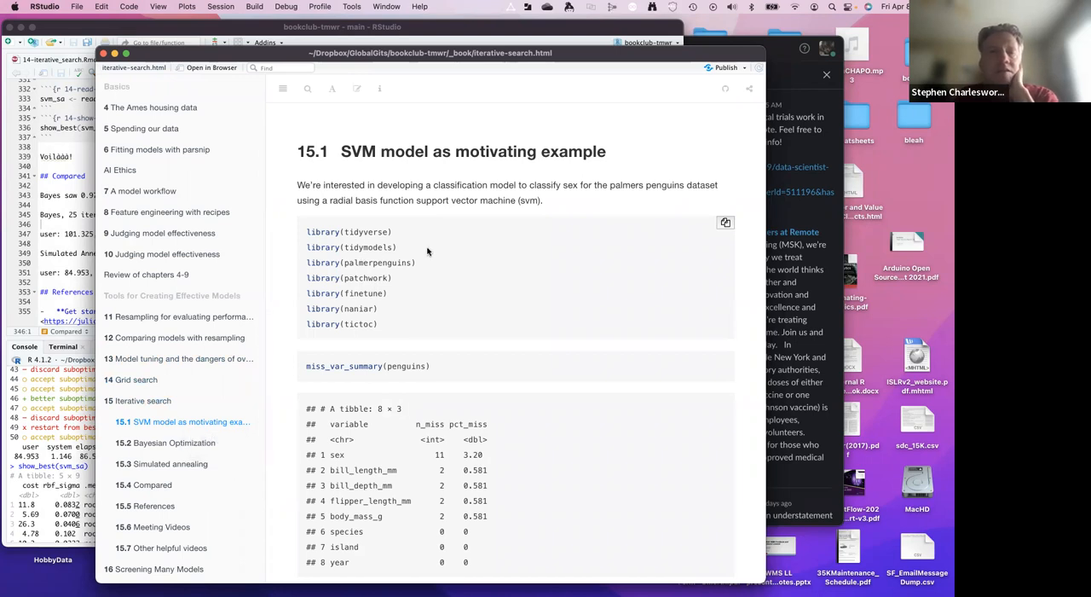
{"action": "mouse_move", "coordinate": [430, 191]}
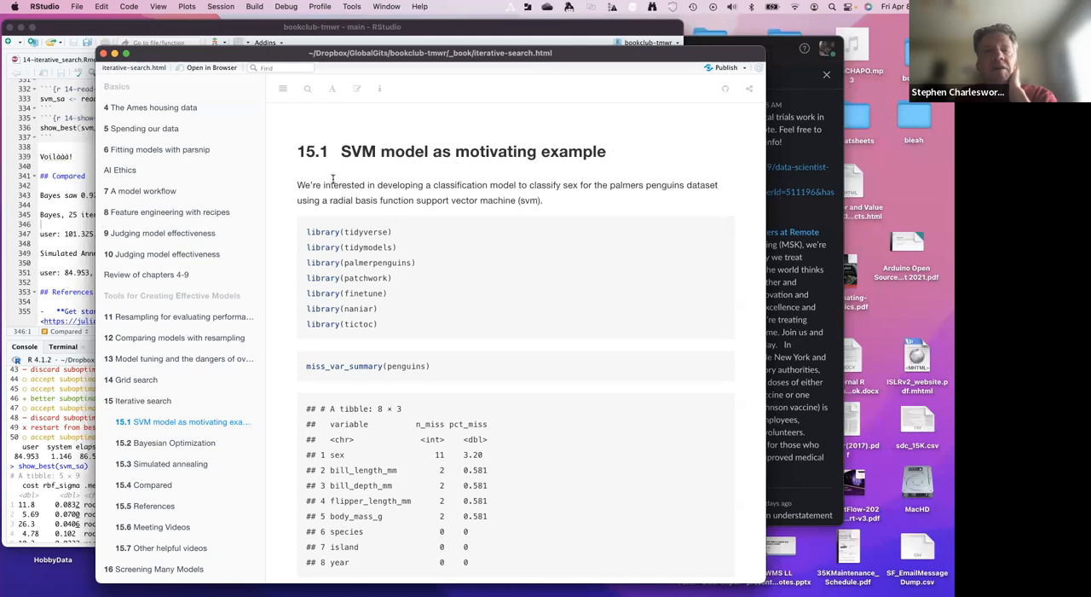
{"action": "mouse_move", "coordinate": [382, 193]}
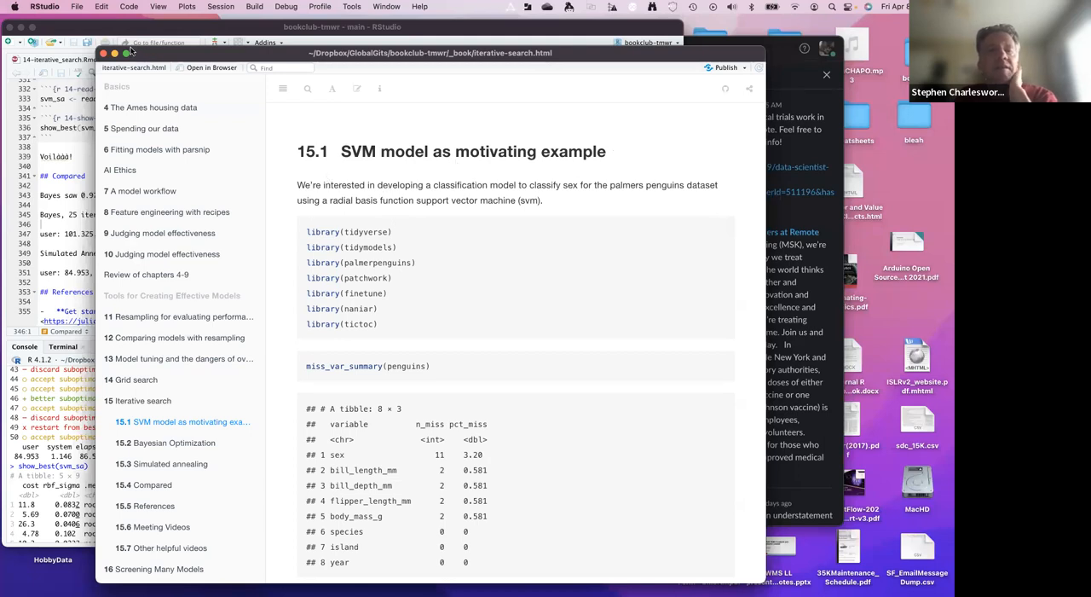
{"action": "mouse_move", "coordinate": [258, 237]}
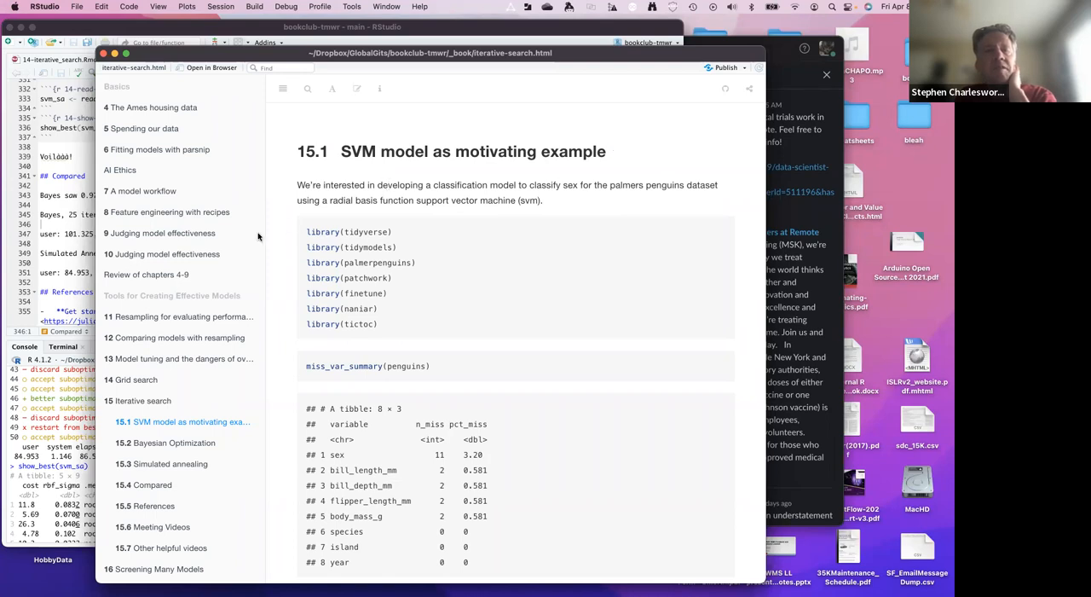
{"action": "mouse_move", "coordinate": [524, 347]}
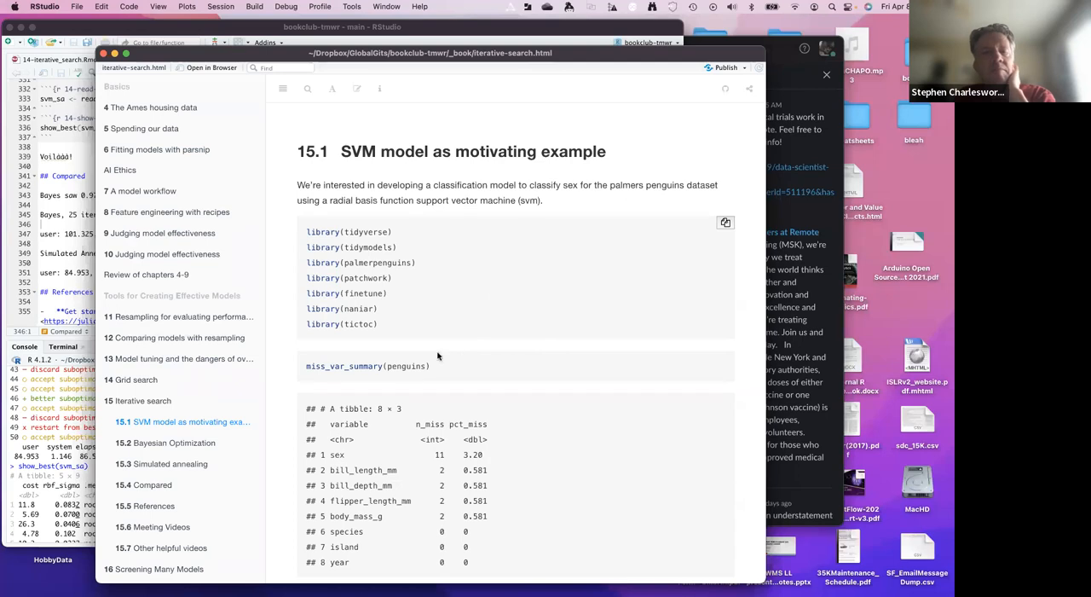
{"action": "scroll", "scroll_direction": "down", "scroll_amount": 3}
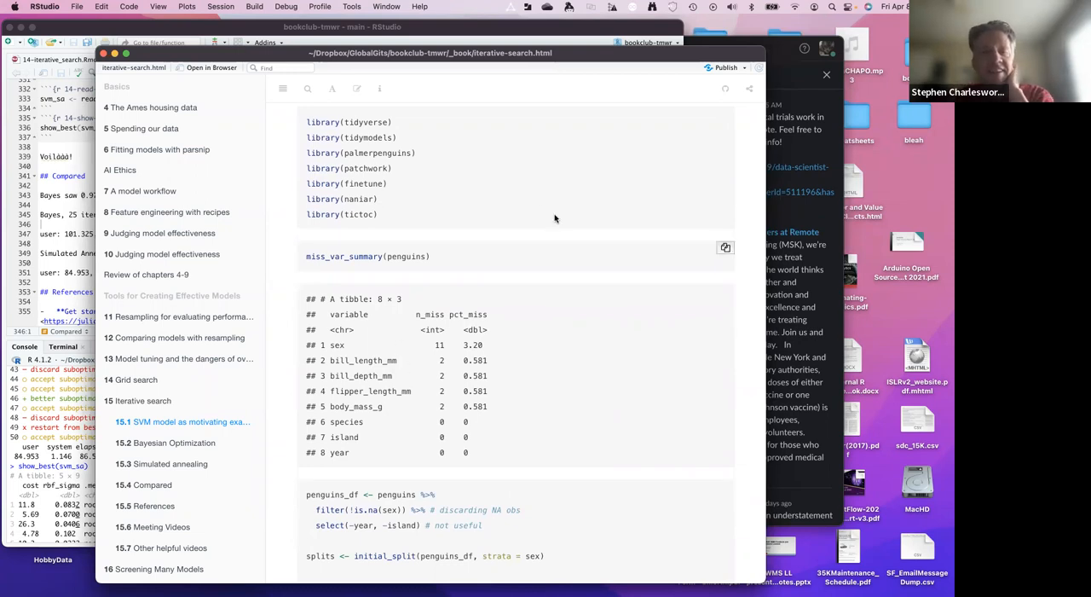
{"action": "mouse_move", "coordinate": [478, 282]}
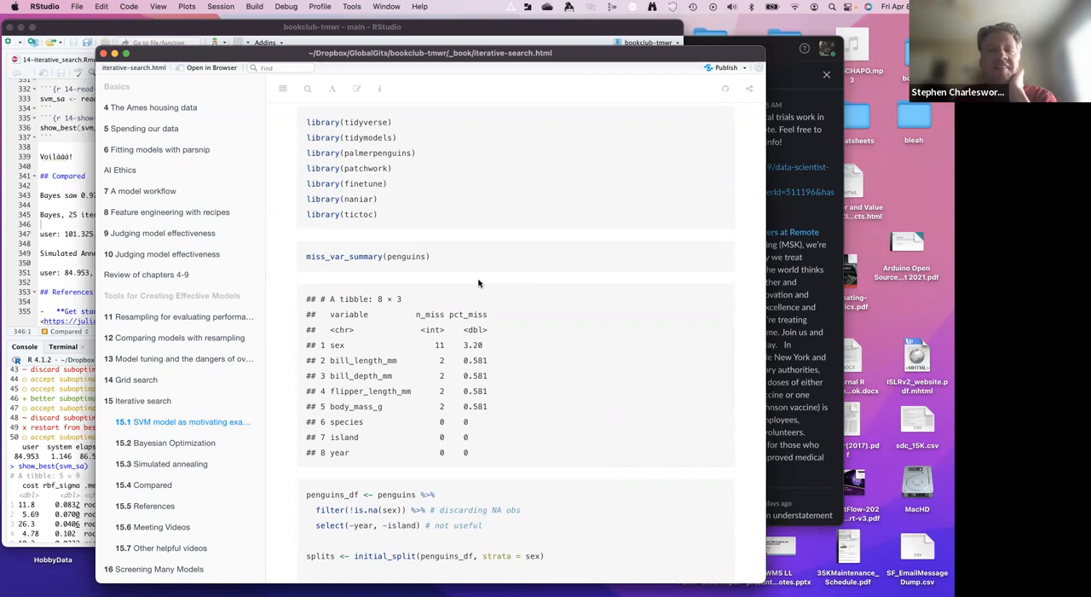
{"action": "mouse_move", "coordinate": [490, 403]}
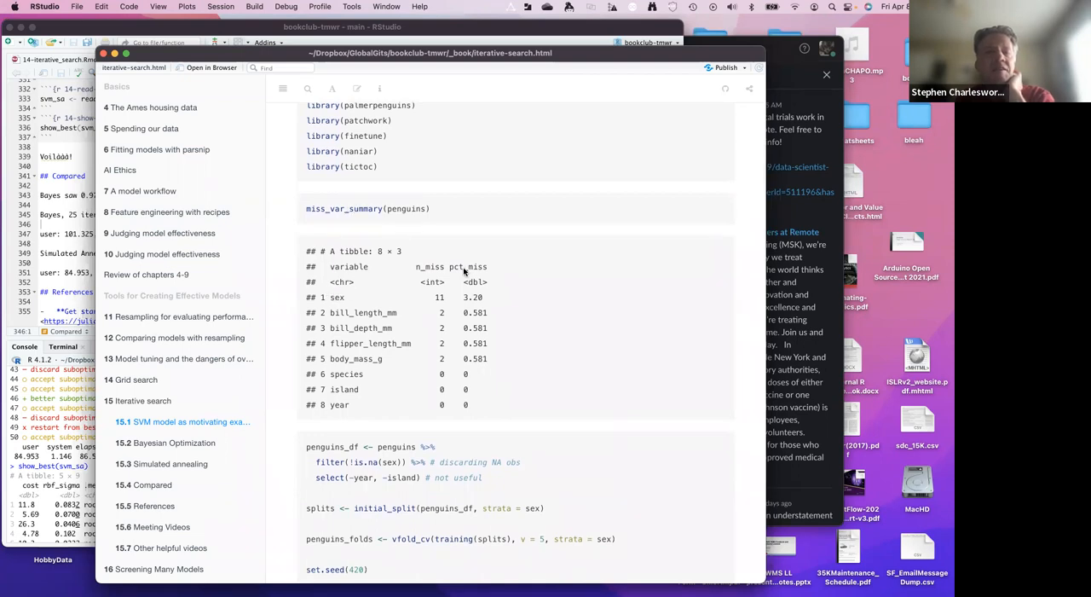
{"action": "mouse_move", "coordinate": [358, 421]}
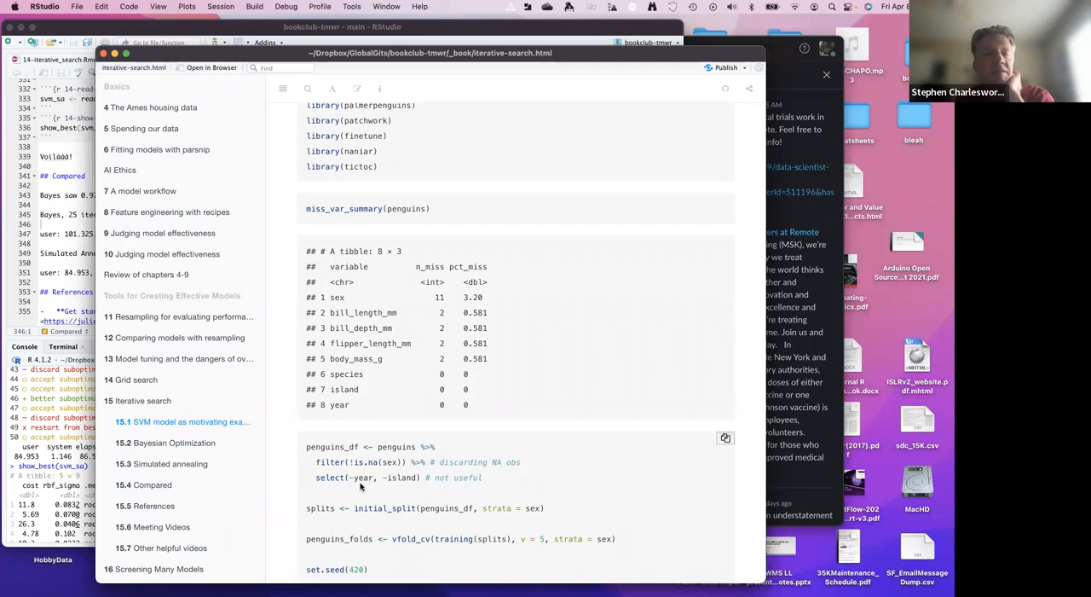
{"action": "scroll", "scroll_direction": "down", "scroll_amount": 3}
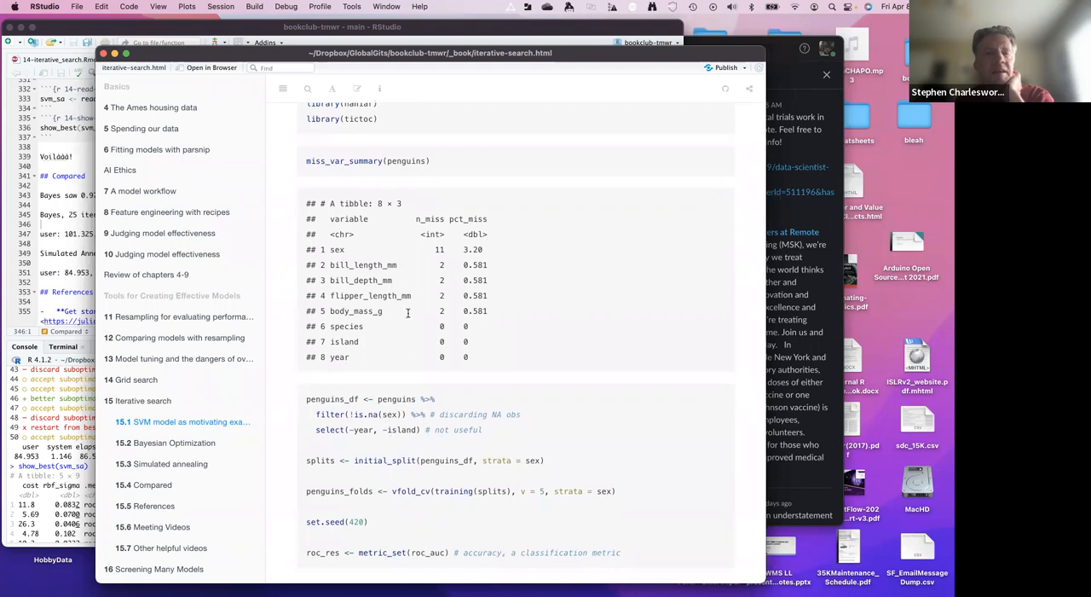
{"action": "mouse_move", "coordinate": [466, 264]}
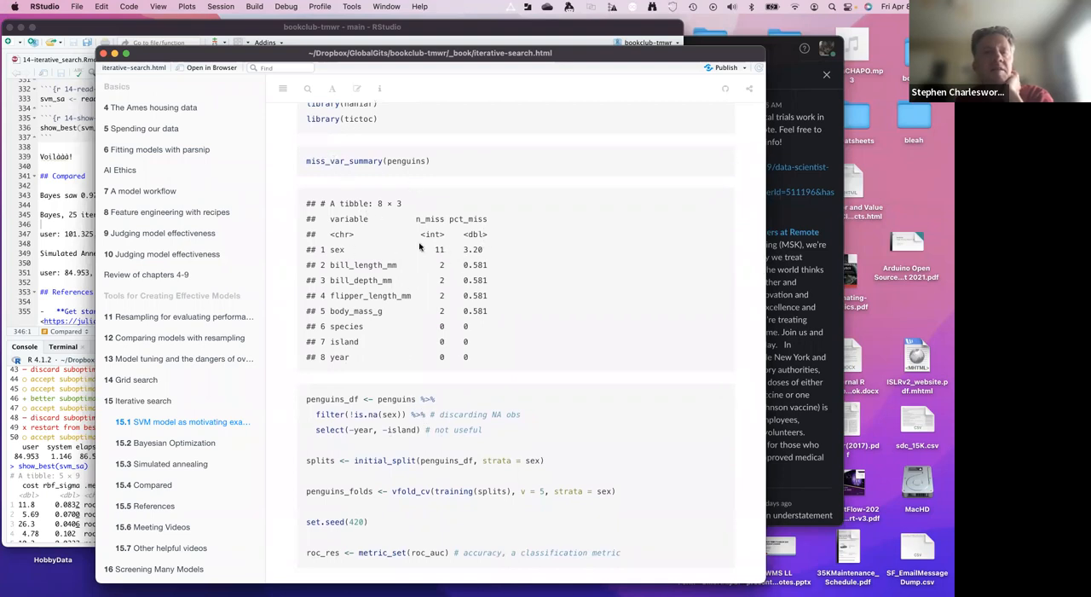
{"action": "mouse_move", "coordinate": [414, 430]}
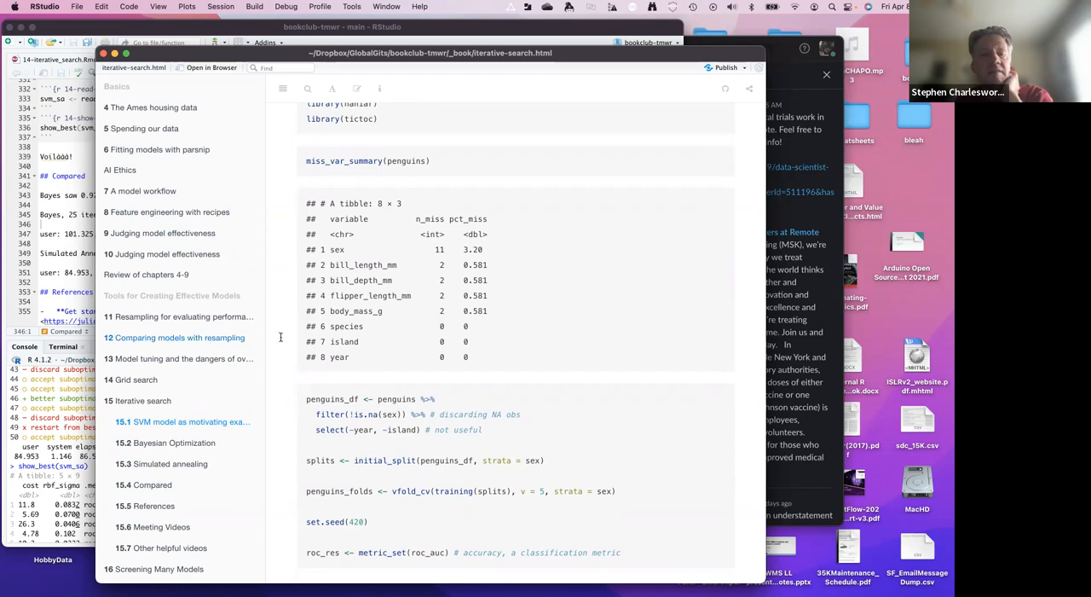
- Scroll past the SVM recipe, kernlab spec and workflow to the cost() default range
{"action": "scroll", "scroll_direction": "down", "scroll_amount": 3}
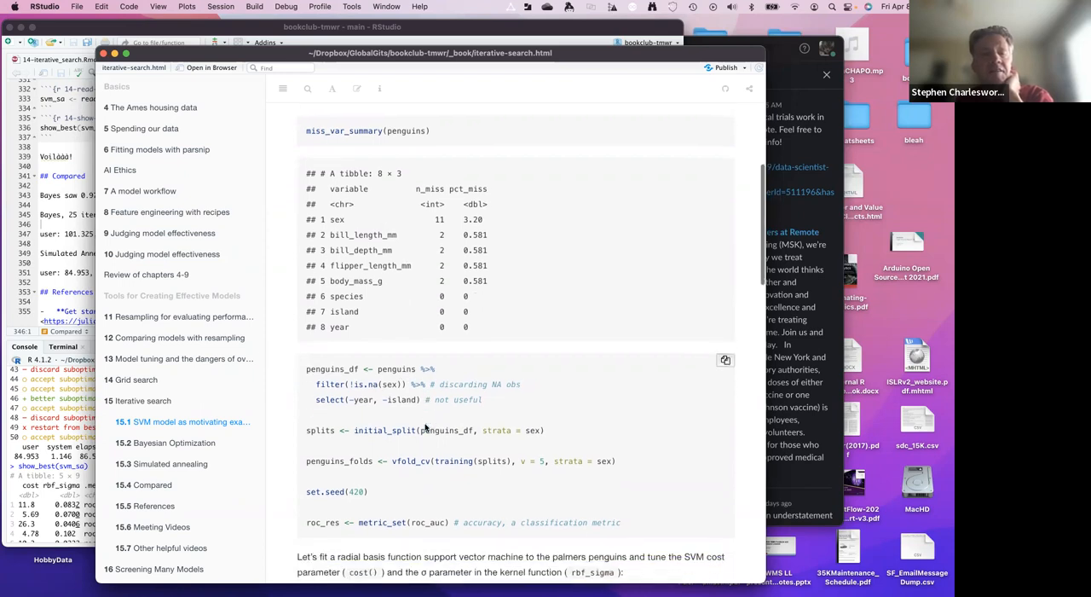
{"action": "scroll", "scroll_direction": "down", "scroll_amount": 3}
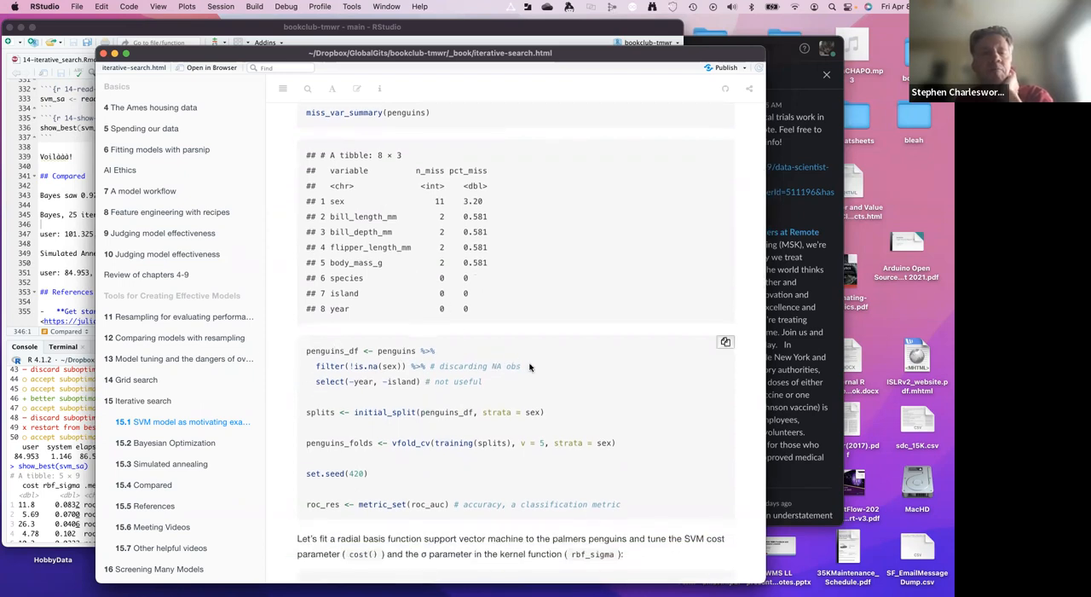
{"action": "mouse_move", "coordinate": [444, 422]}
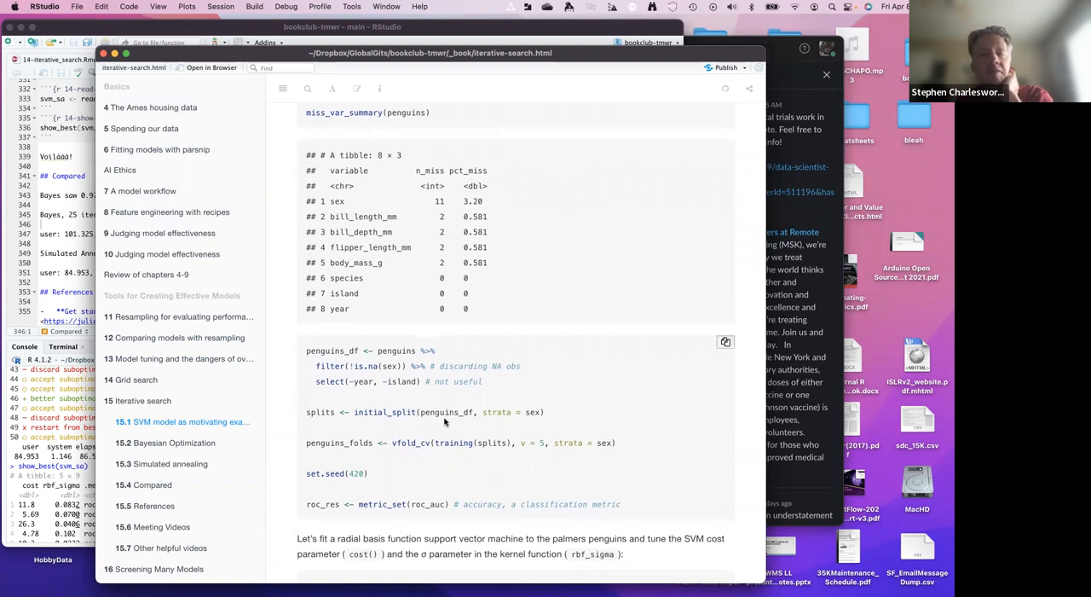
{"action": "mouse_move", "coordinate": [482, 418]}
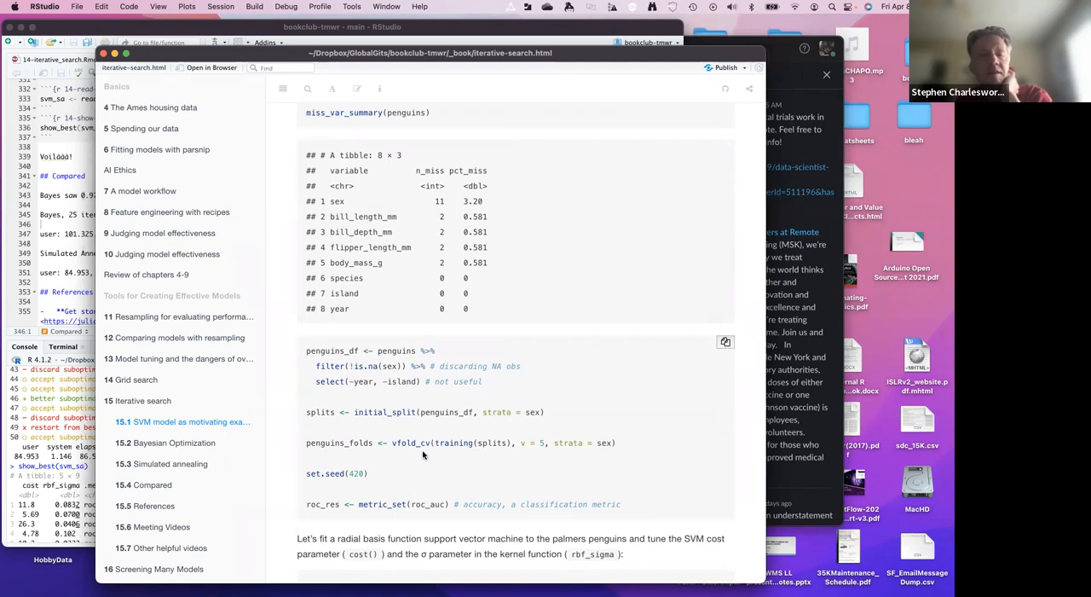
{"action": "mouse_move", "coordinate": [425, 483]}
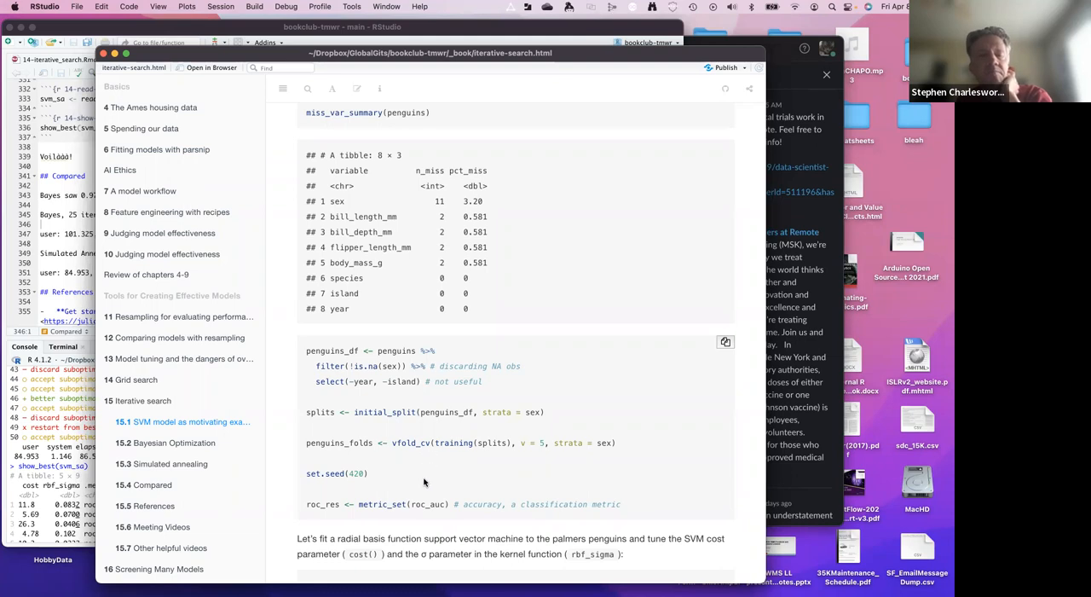
{"action": "mouse_move", "coordinate": [408, 504]}
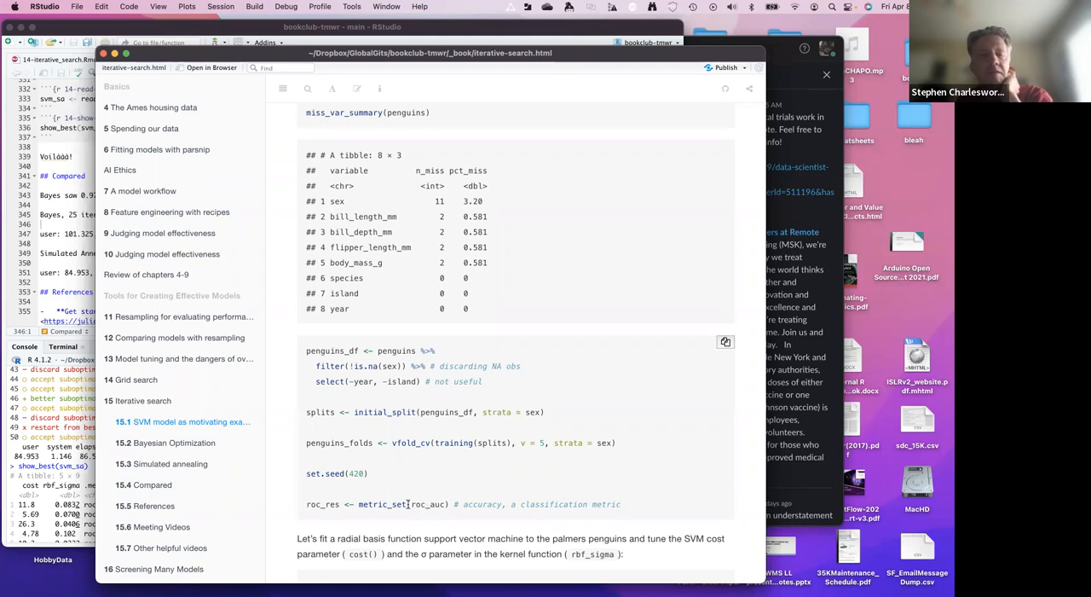
{"action": "scroll", "scroll_direction": "down", "scroll_amount": 3}
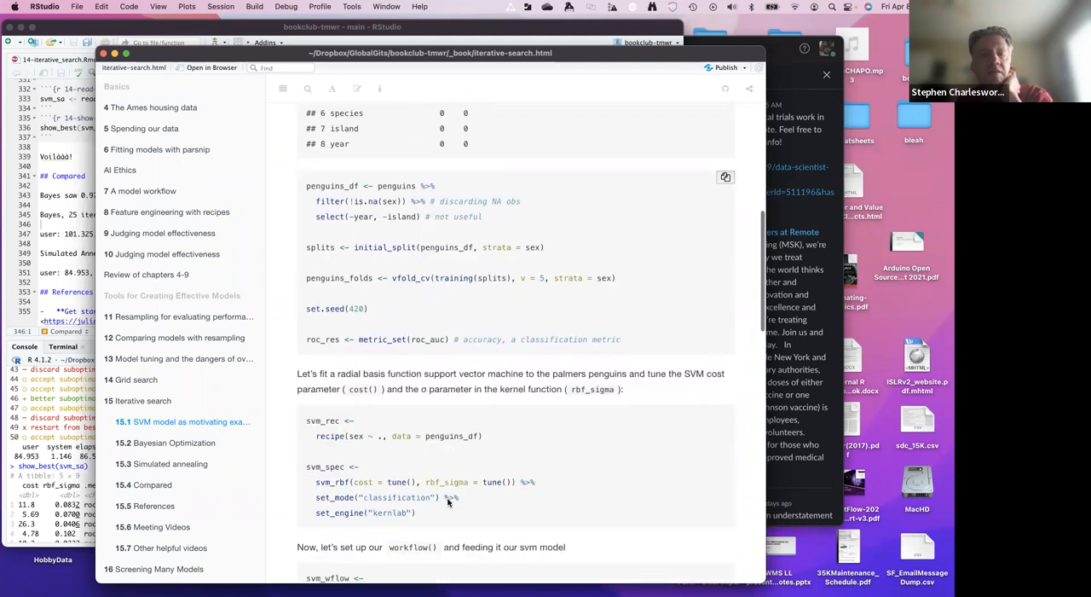
{"action": "scroll", "scroll_direction": "down", "scroll_amount": 3}
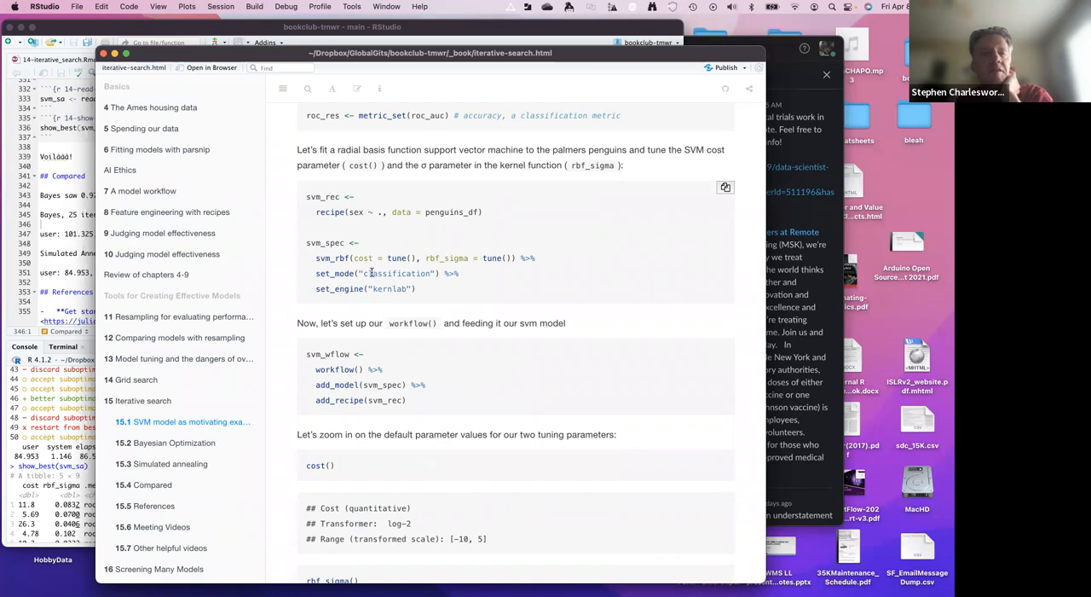
{"action": "mouse_move", "coordinate": [377, 294]}
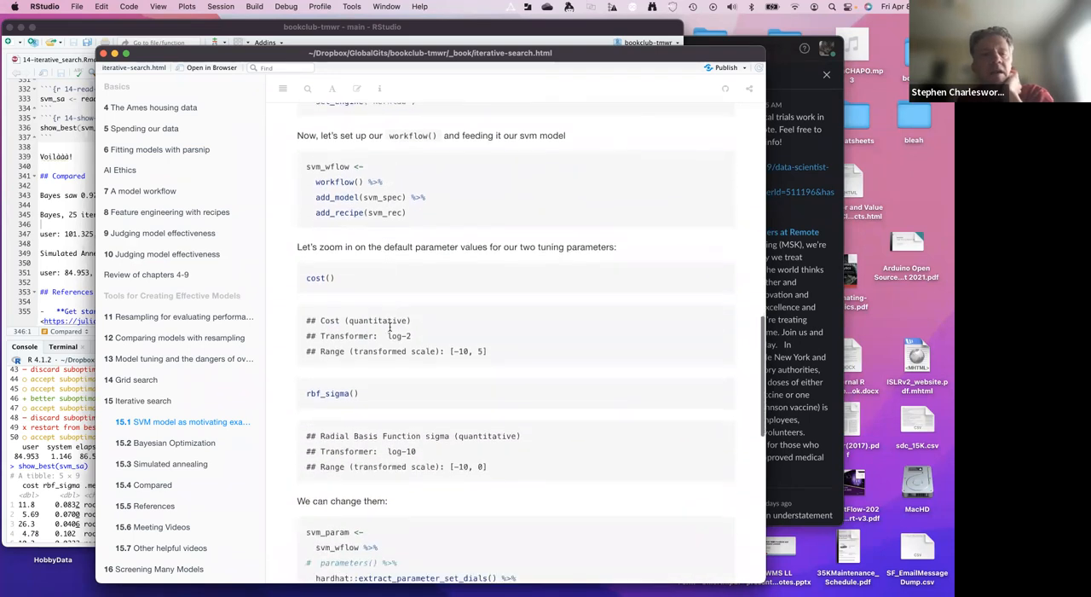
- Scroll through updated ranges and tune_grid code to the four-row collect_metrics ROC AUC table
{"action": "scroll", "scroll_direction": "down", "scroll_amount": 3}
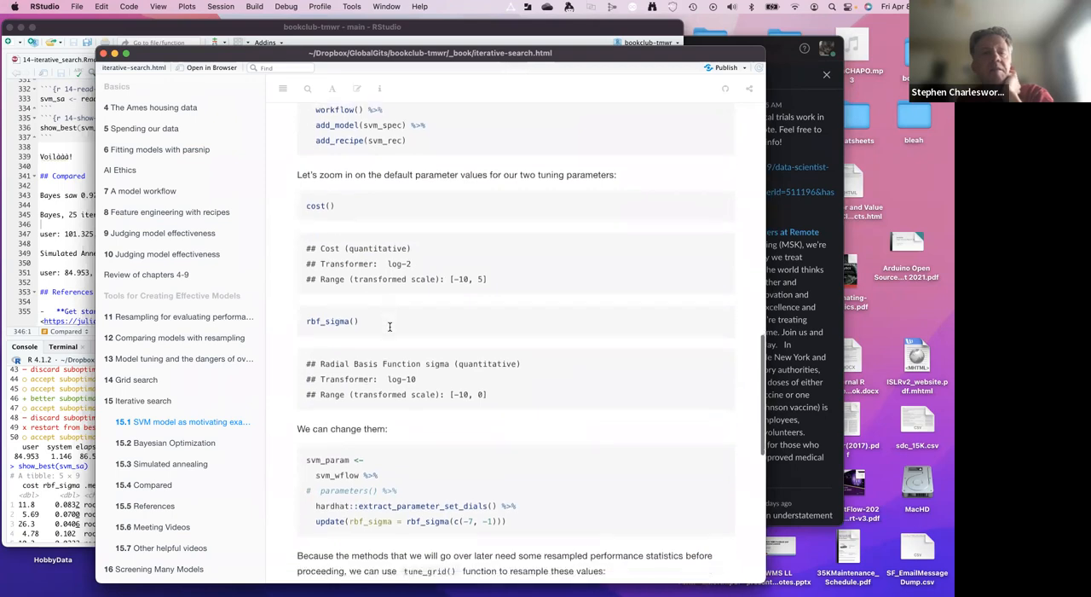
{"action": "scroll", "scroll_direction": "down", "scroll_amount": 3}
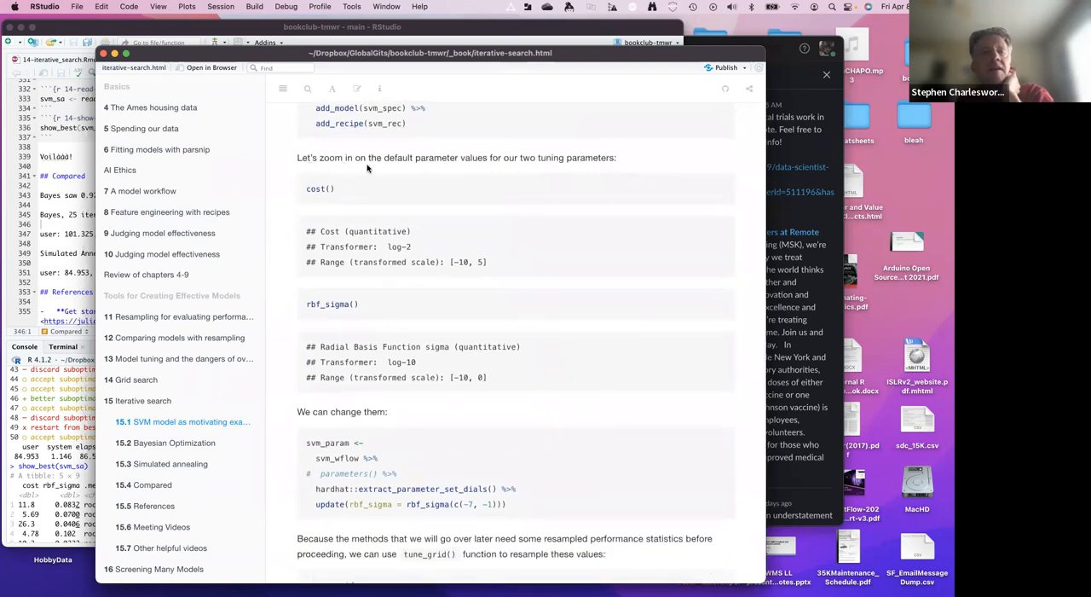
{"action": "mouse_move", "coordinate": [397, 180]}
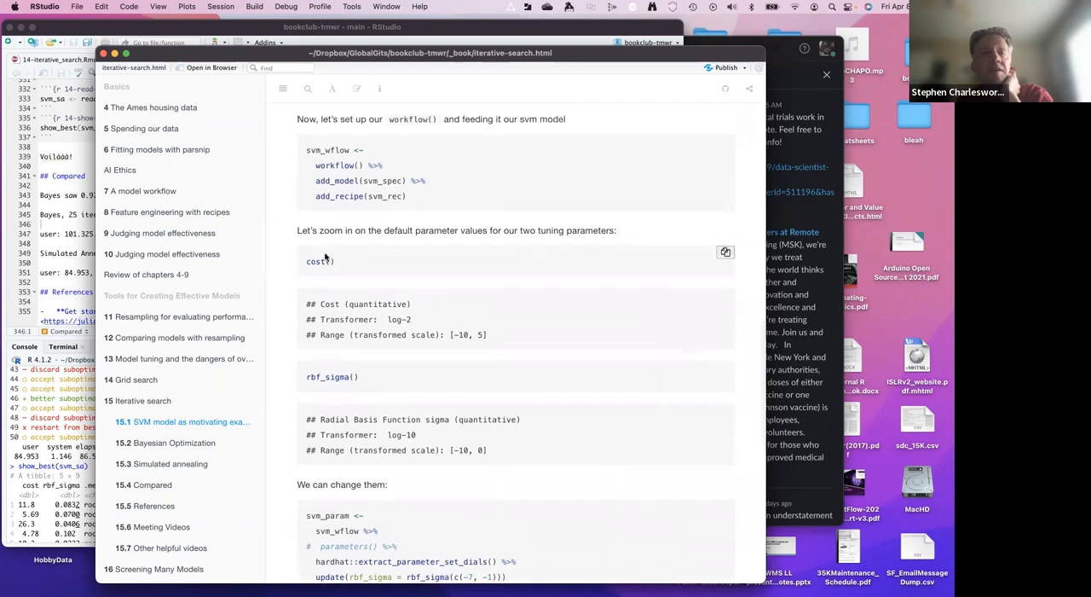
{"action": "mouse_move", "coordinate": [438, 355]}
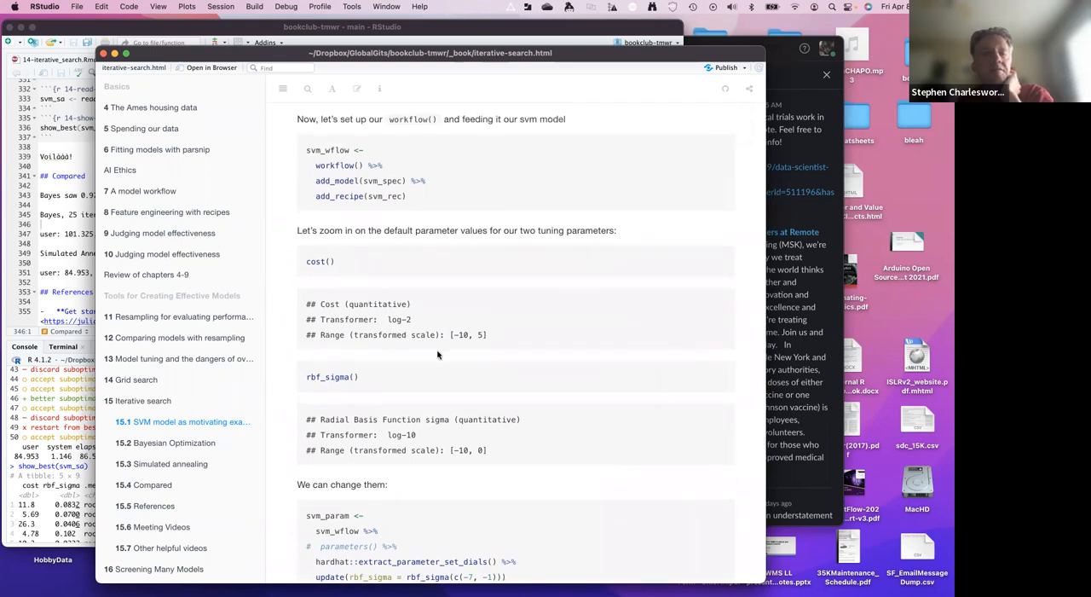
{"action": "mouse_move", "coordinate": [488, 333]}
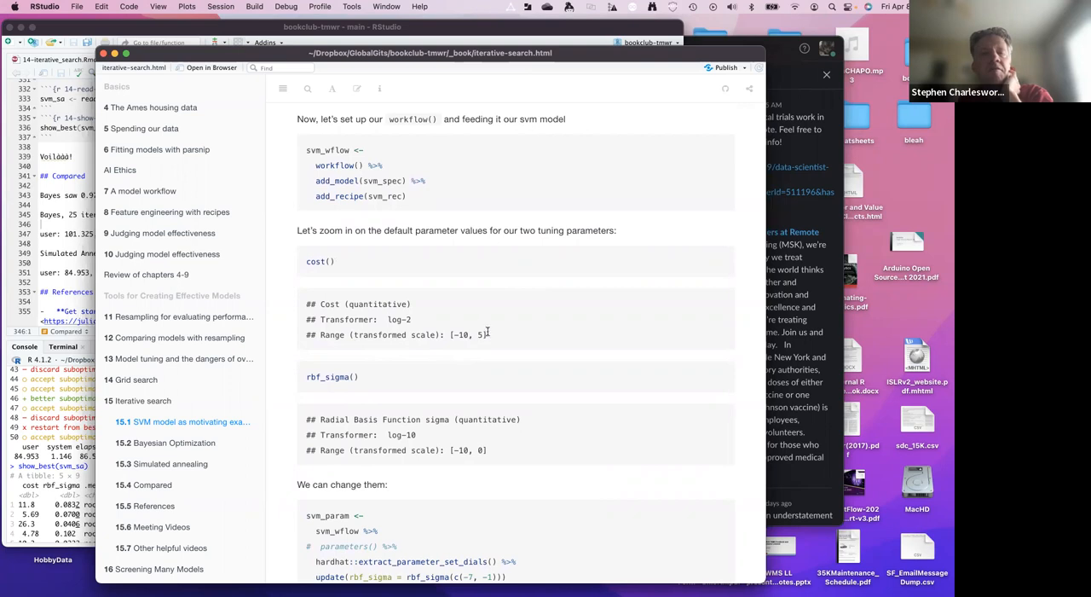
{"action": "mouse_move", "coordinate": [458, 334]}
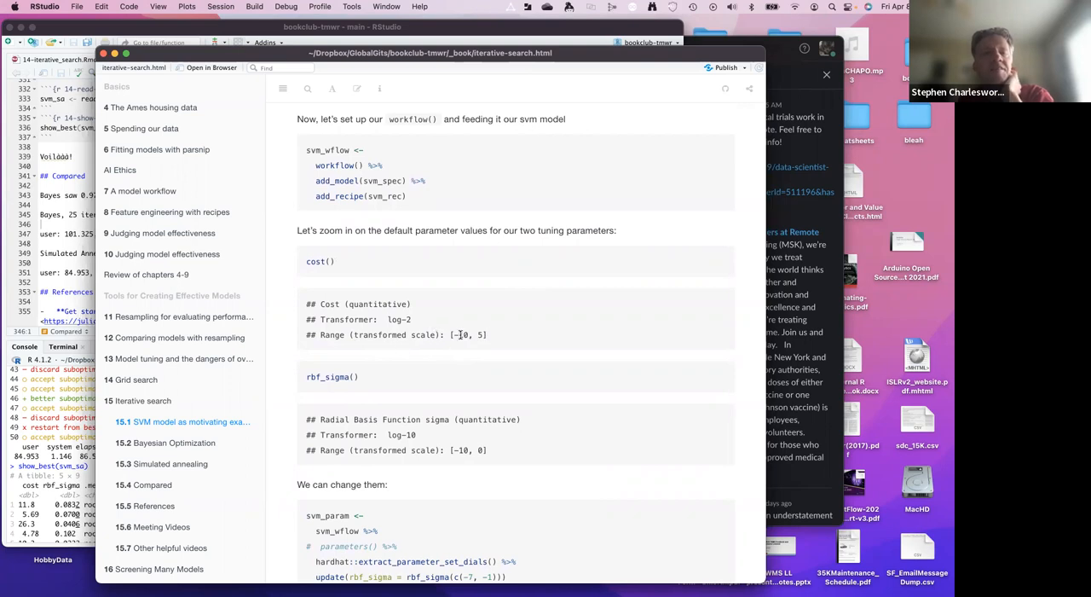
{"action": "mouse_move", "coordinate": [479, 335]}
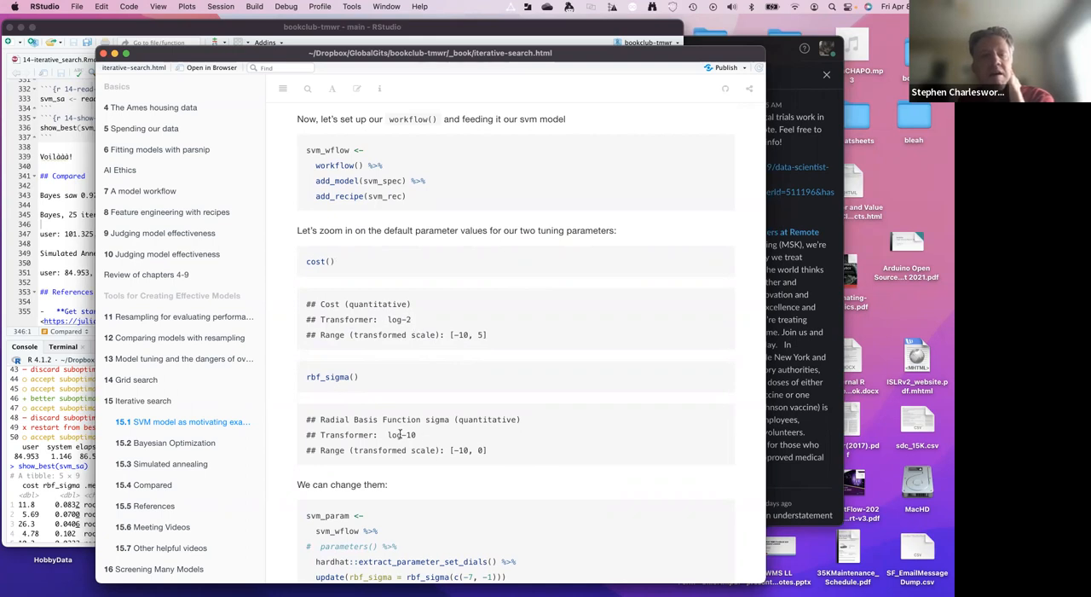
{"action": "scroll", "scroll_direction": "down", "scroll_amount": 3}
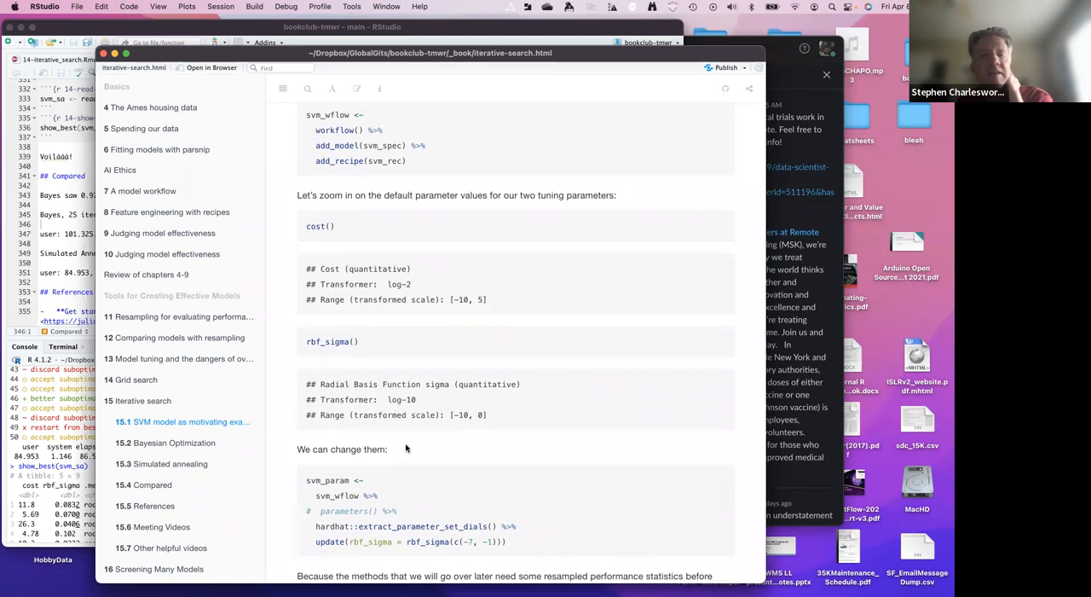
{"action": "scroll", "scroll_direction": "down", "scroll_amount": 3}
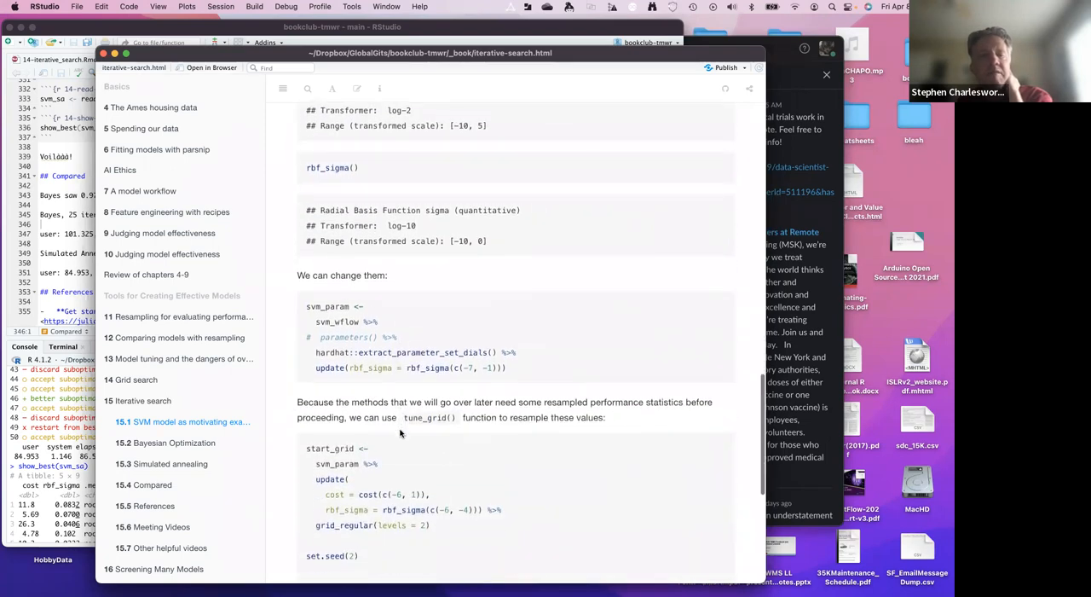
{"action": "scroll", "scroll_direction": "down", "scroll_amount": 3}
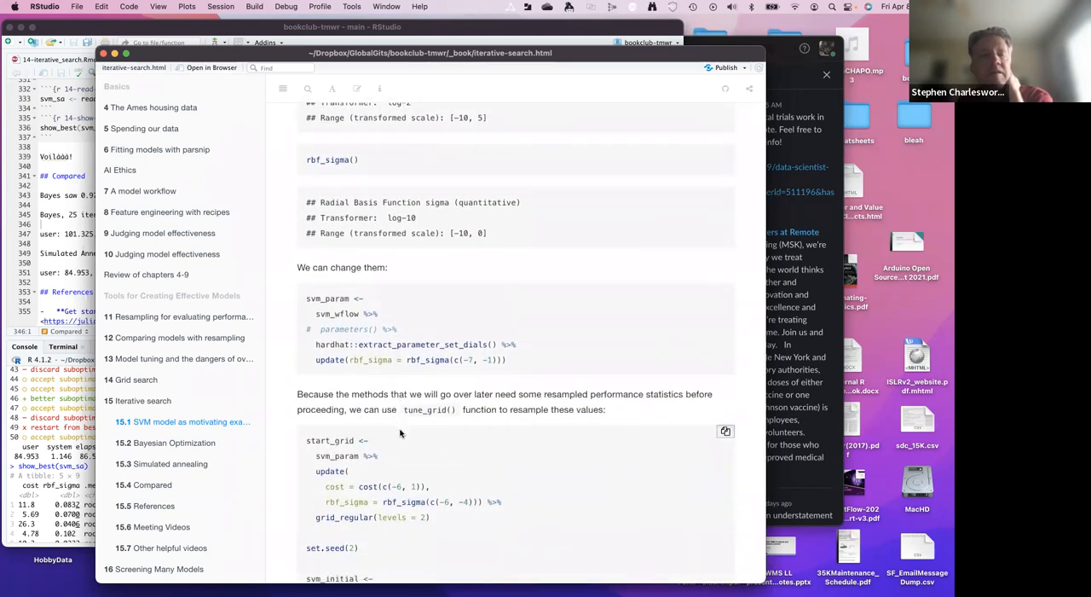
{"action": "scroll", "scroll_direction": "down", "scroll_amount": 3}
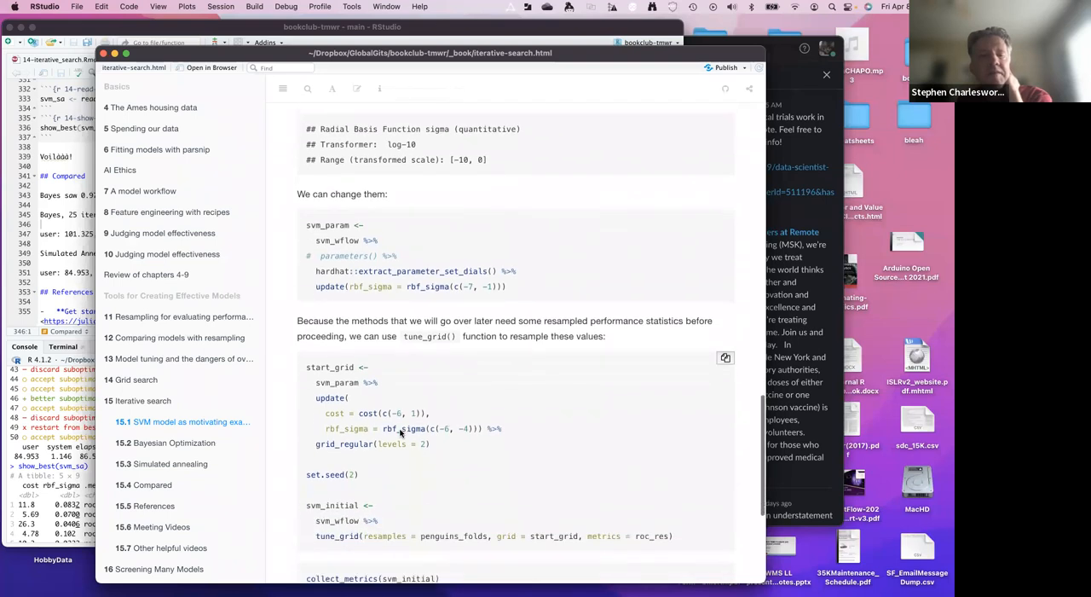
{"action": "scroll", "scroll_direction": "down", "scroll_amount": 3}
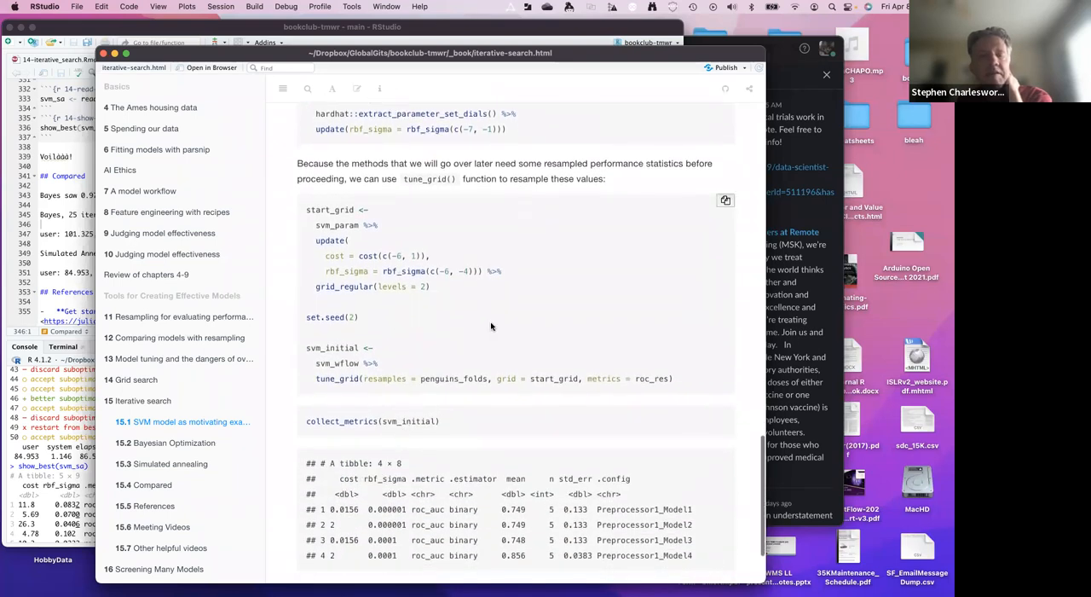
{"action": "mouse_move", "coordinate": [376, 303]}
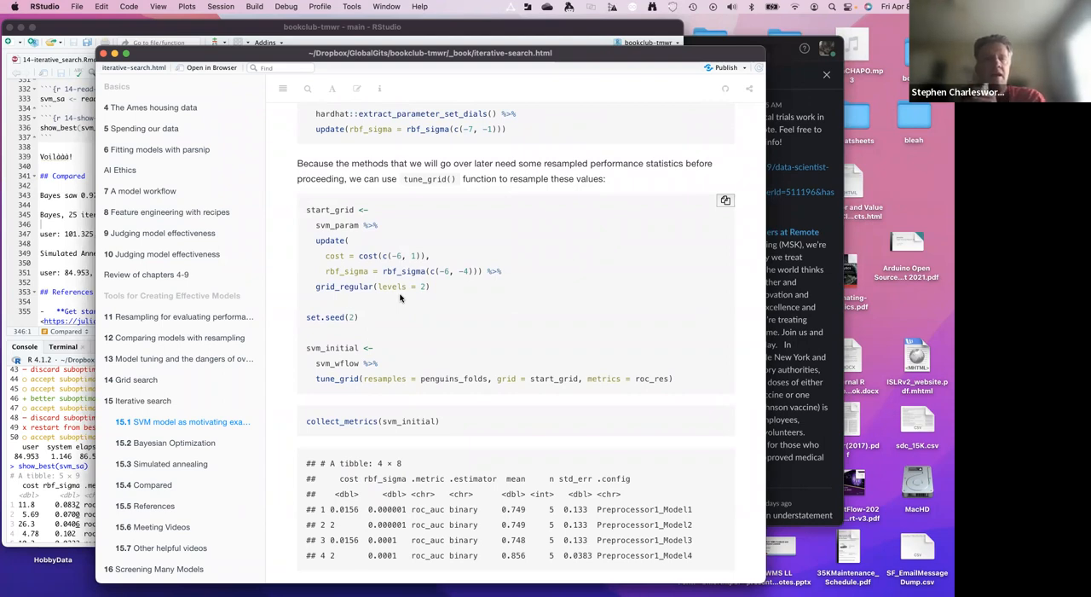
{"action": "mouse_move", "coordinate": [265, 327]}
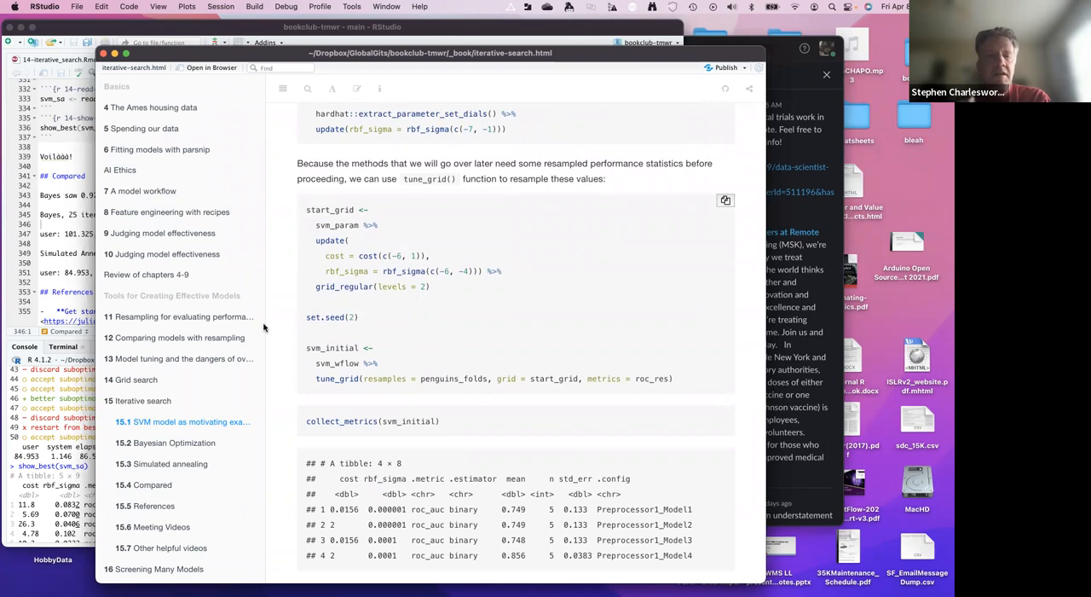
{"action": "mouse_move", "coordinate": [499, 356]}
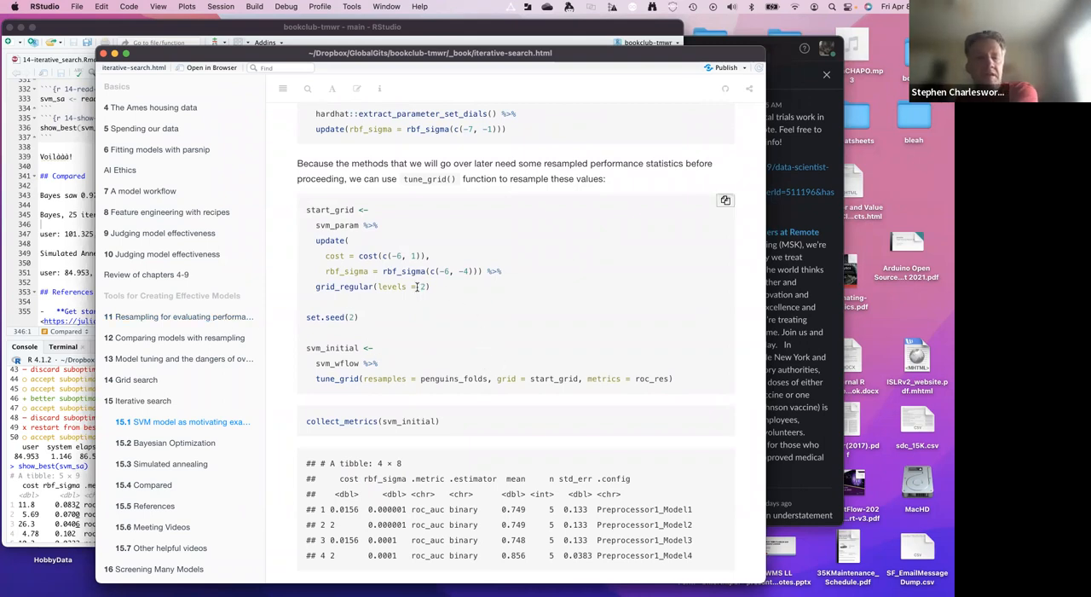
{"action": "scroll", "scroll_direction": "down", "scroll_amount": 3}
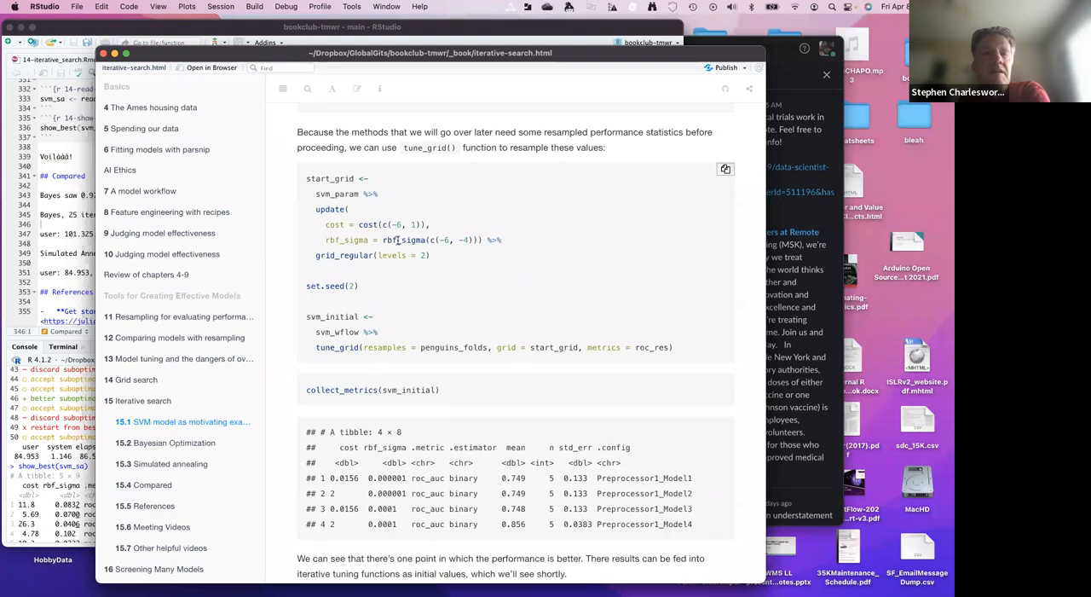
{"action": "mouse_move", "coordinate": [469, 275]}
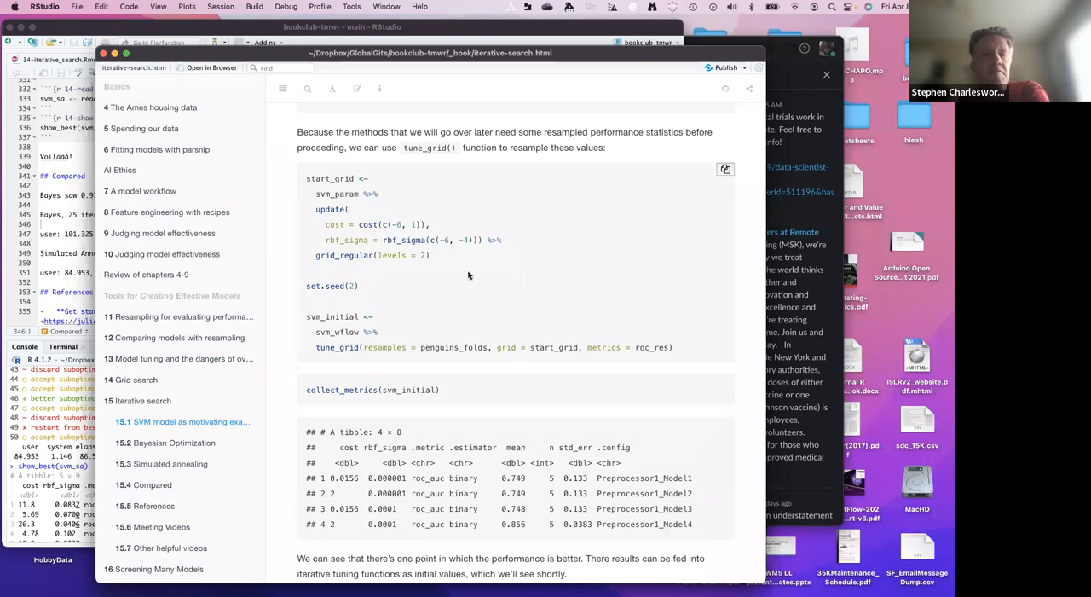
{"action": "scroll", "scroll_direction": "down", "scroll_amount": 3}
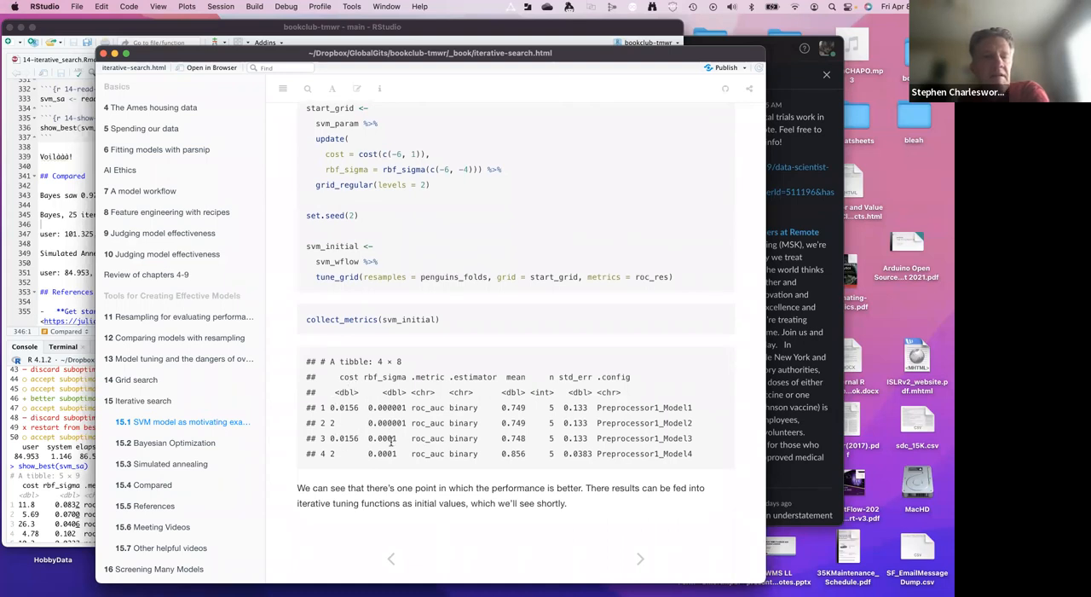
{"action": "mouse_move", "coordinate": [410, 450]}
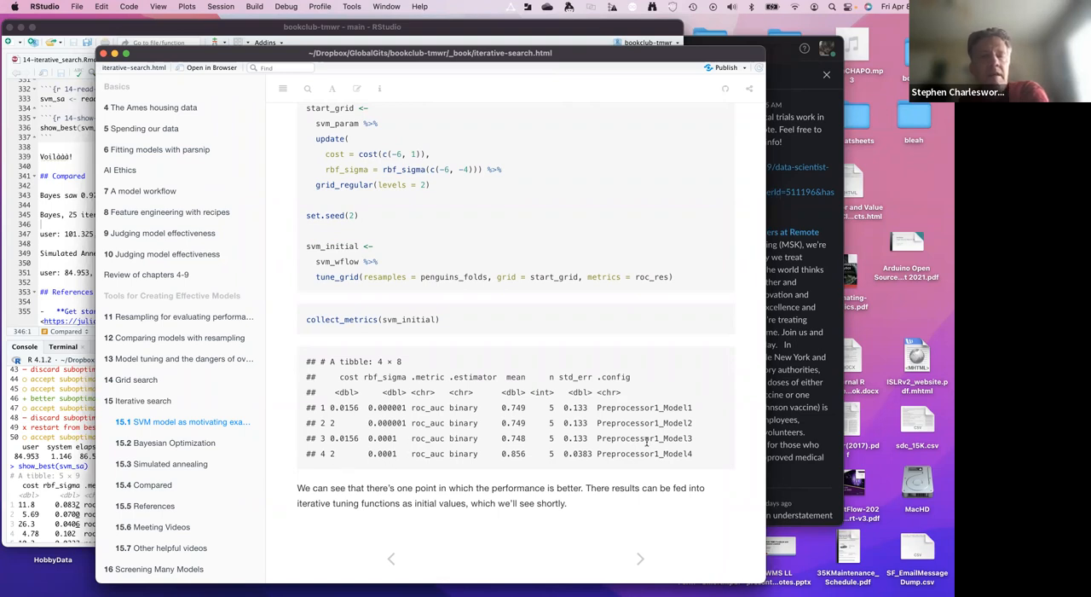
{"action": "mouse_move", "coordinate": [537, 448]}
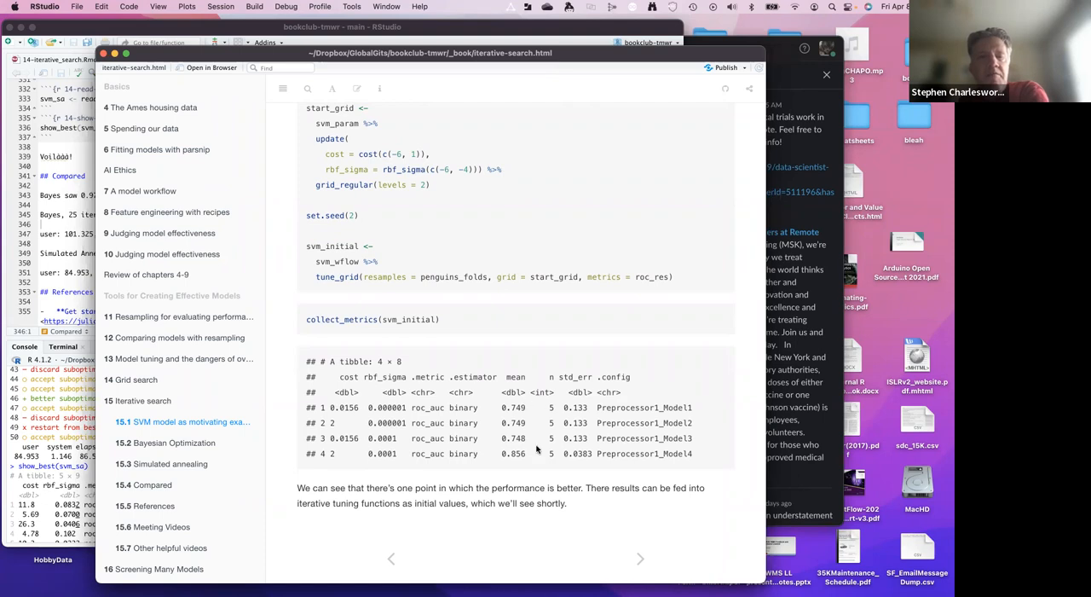
{"action": "mouse_move", "coordinate": [528, 464]}
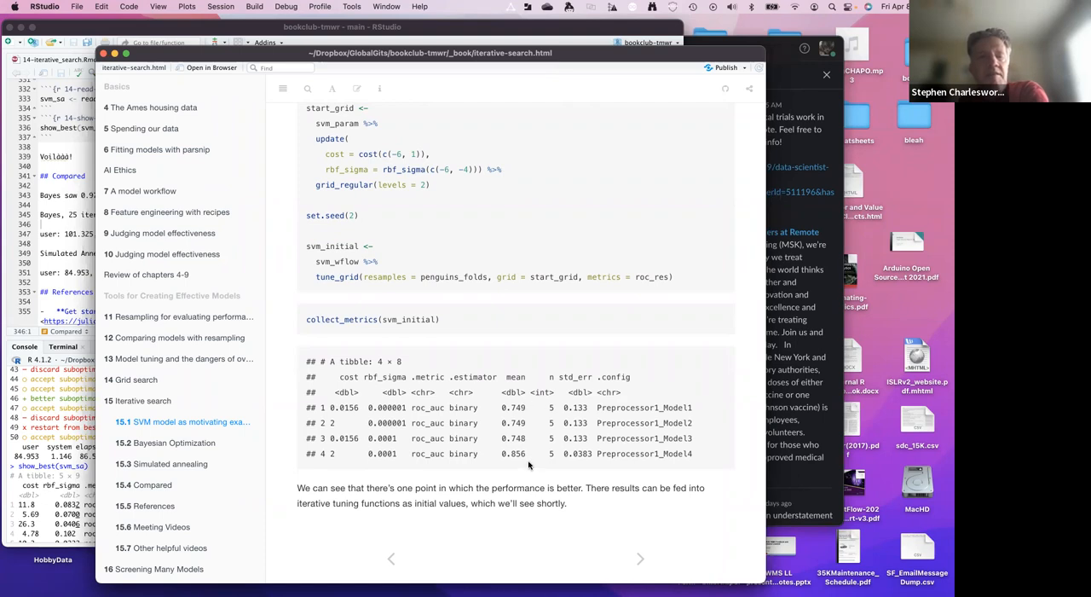
{"action": "mouse_move", "coordinate": [184, 161]}
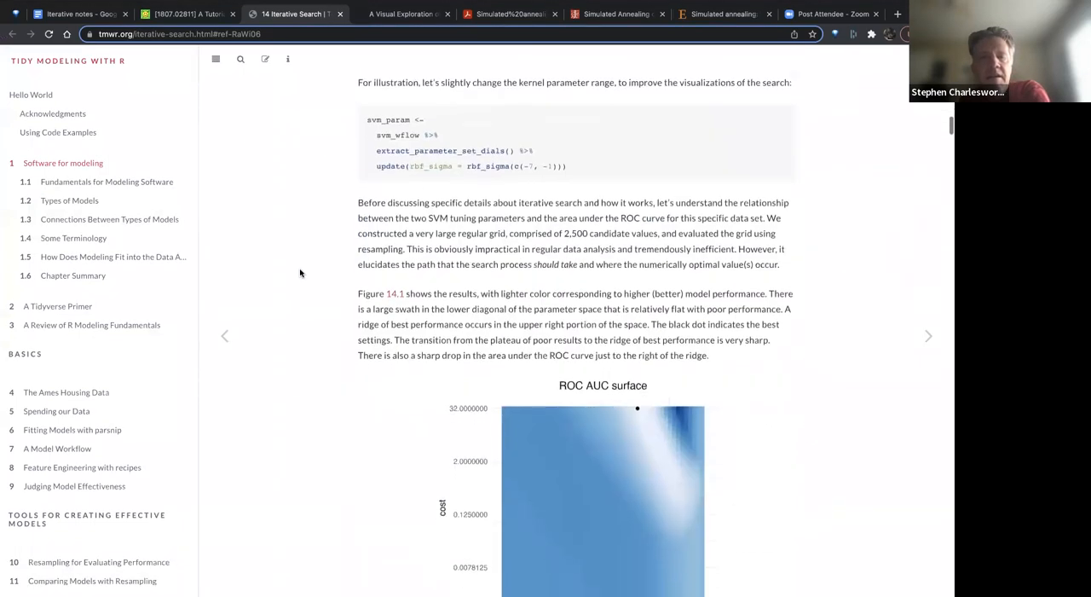
- Scroll tmwr's Iterative Search chapter down to the Figure 14.1 ROC AUC surface heatmap
{"action": "scroll", "scroll_direction": "down", "scroll_amount": 3}
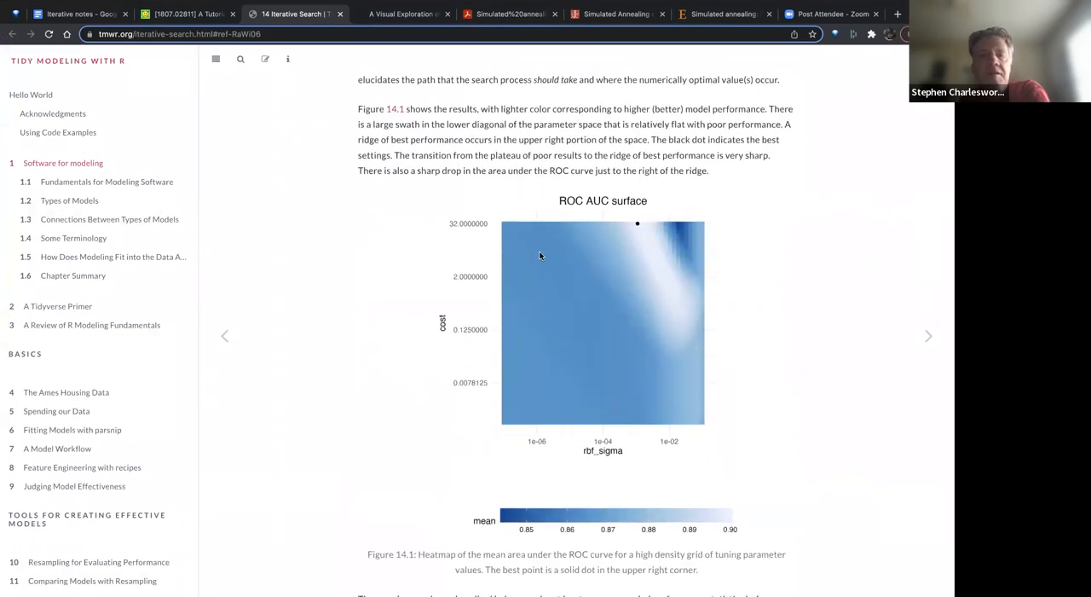
{"action": "mouse_move", "coordinate": [655, 251]}
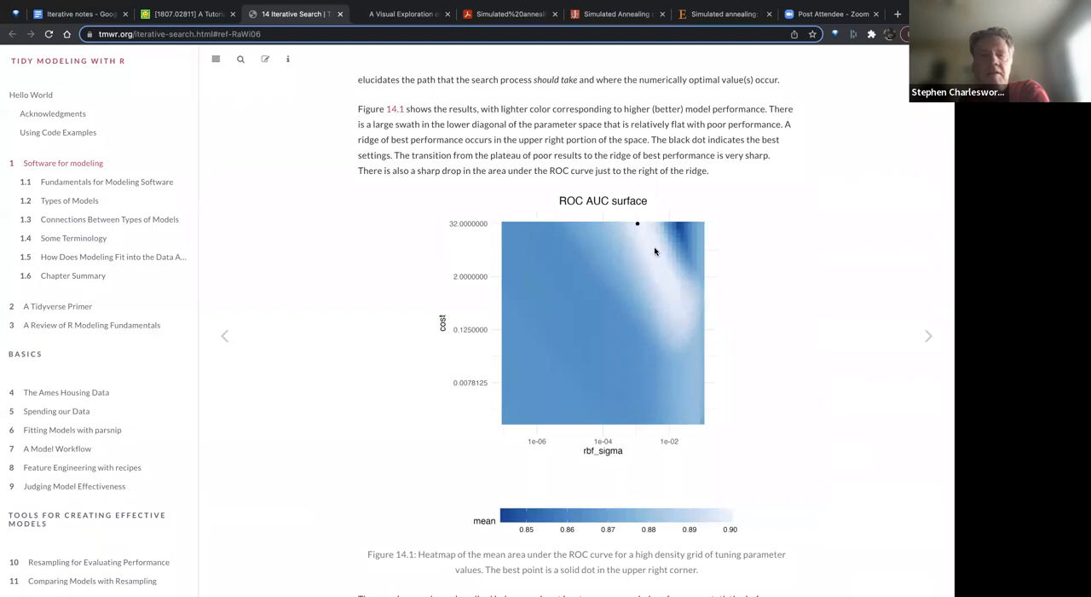
{"action": "mouse_move", "coordinate": [627, 277]}
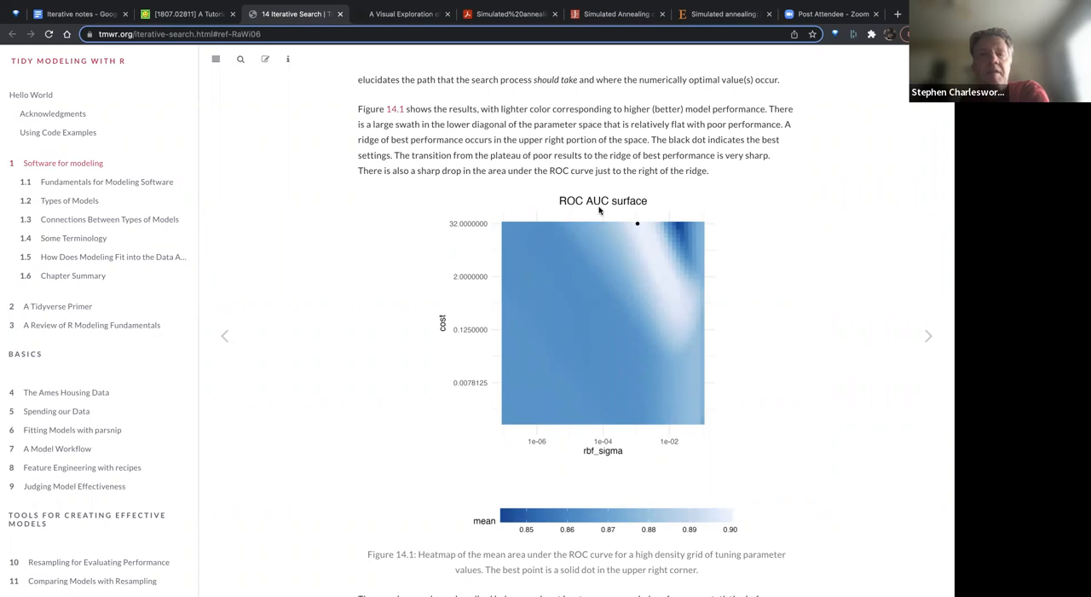
{"action": "mouse_move", "coordinate": [660, 297]}
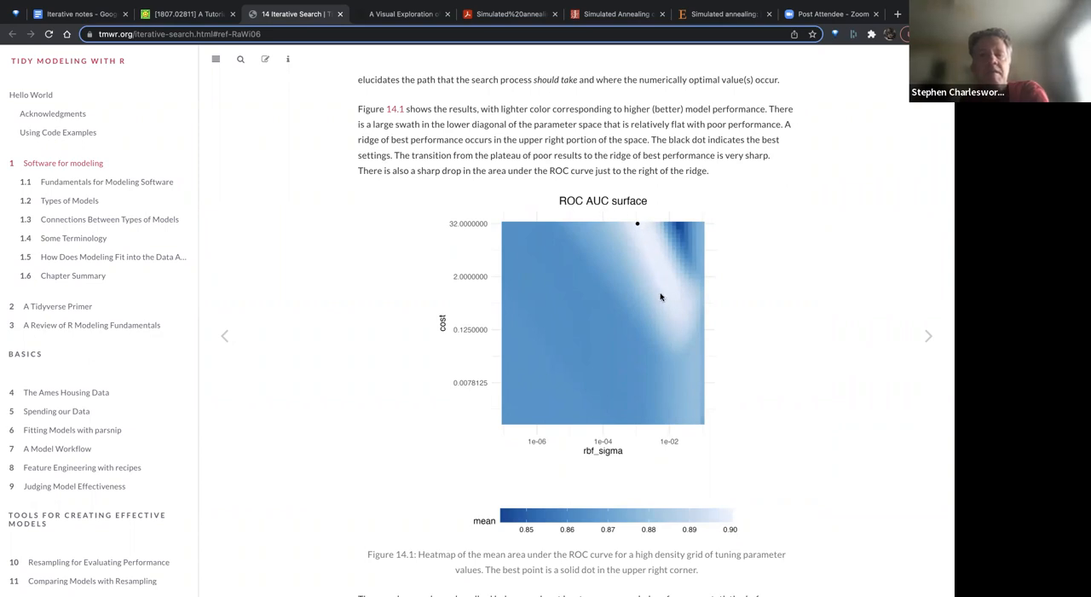
{"action": "mouse_move", "coordinate": [514, 306]}
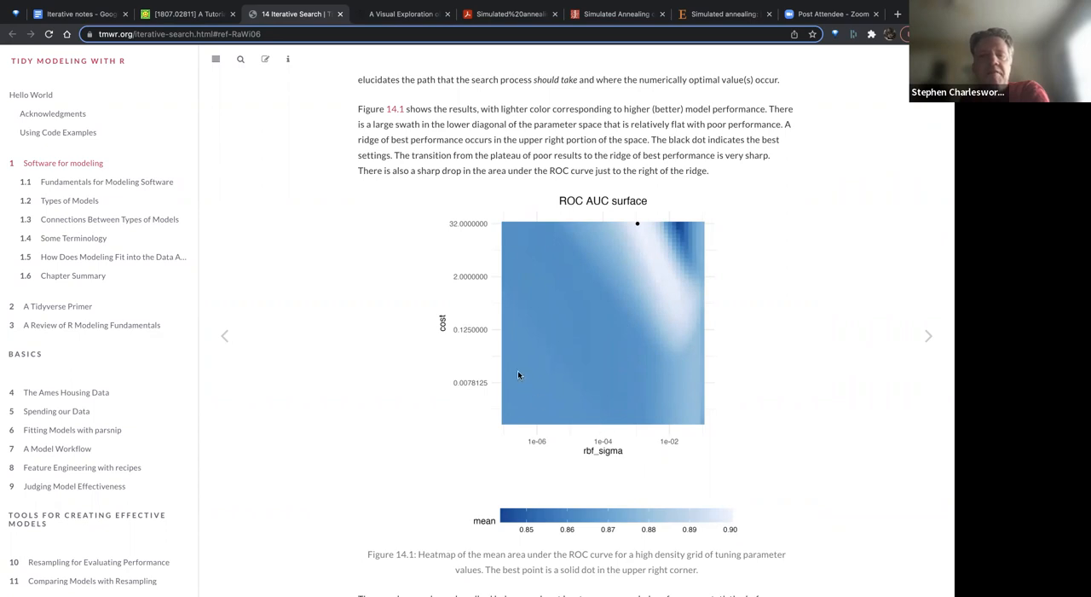
{"action": "mouse_move", "coordinate": [551, 405]}
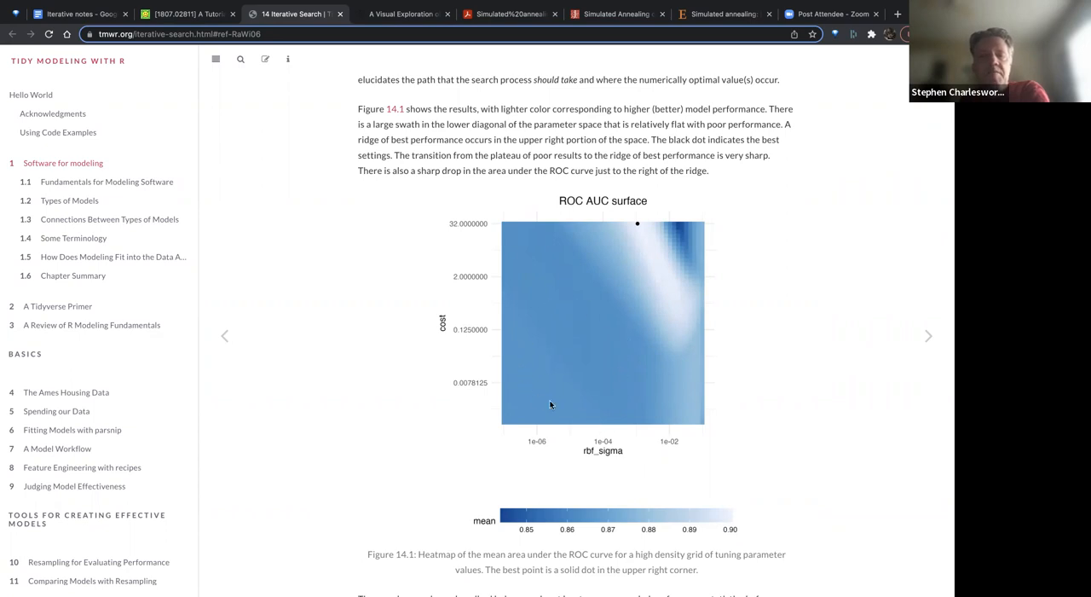
{"action": "mouse_move", "coordinate": [534, 237]}
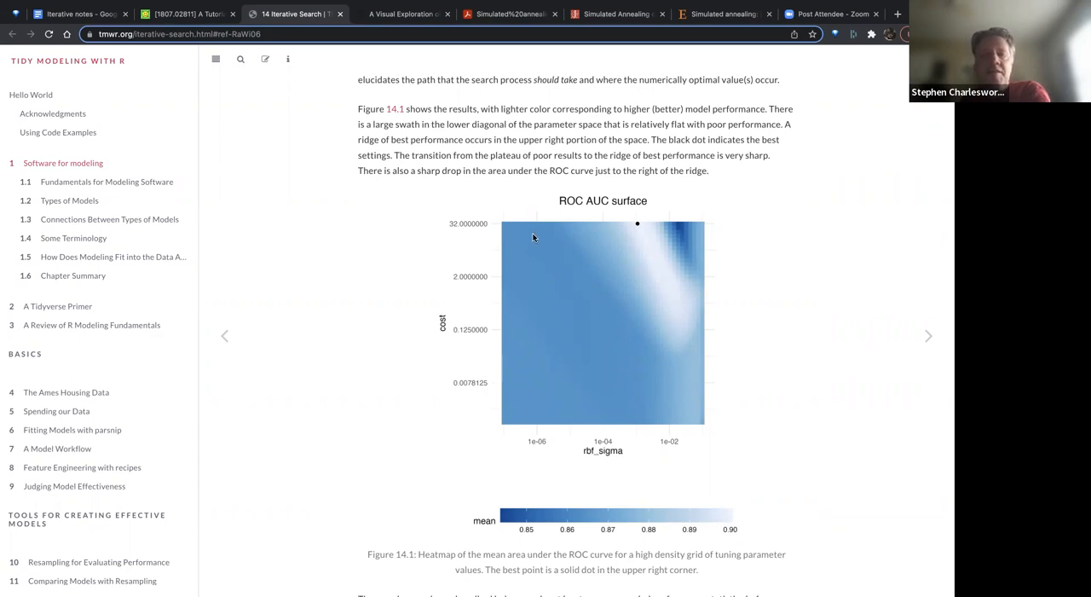
{"action": "mouse_move", "coordinate": [552, 309]}
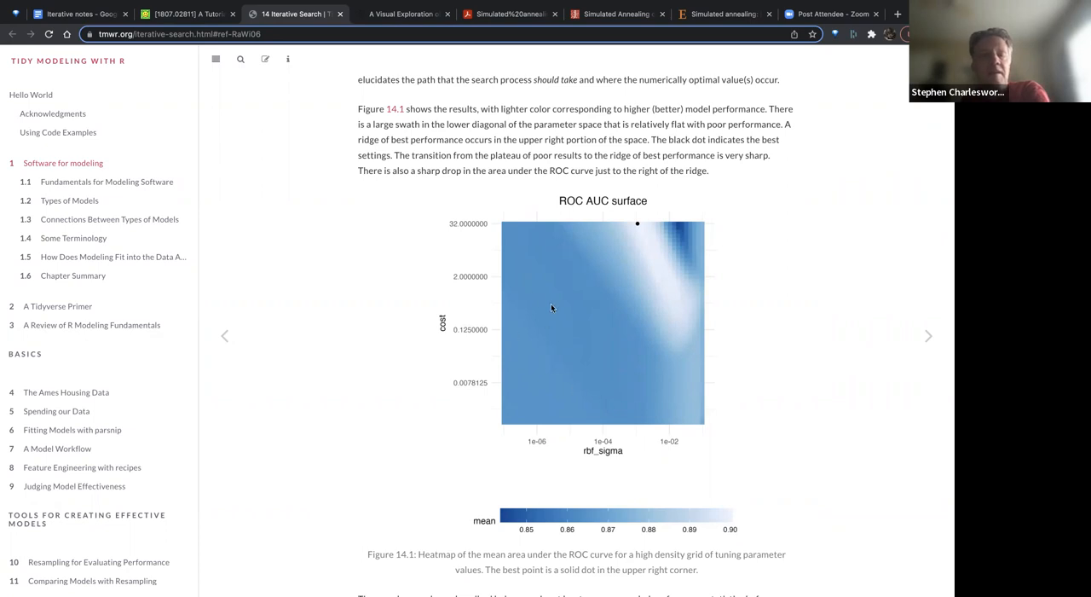
{"action": "mouse_move", "coordinate": [632, 228]}
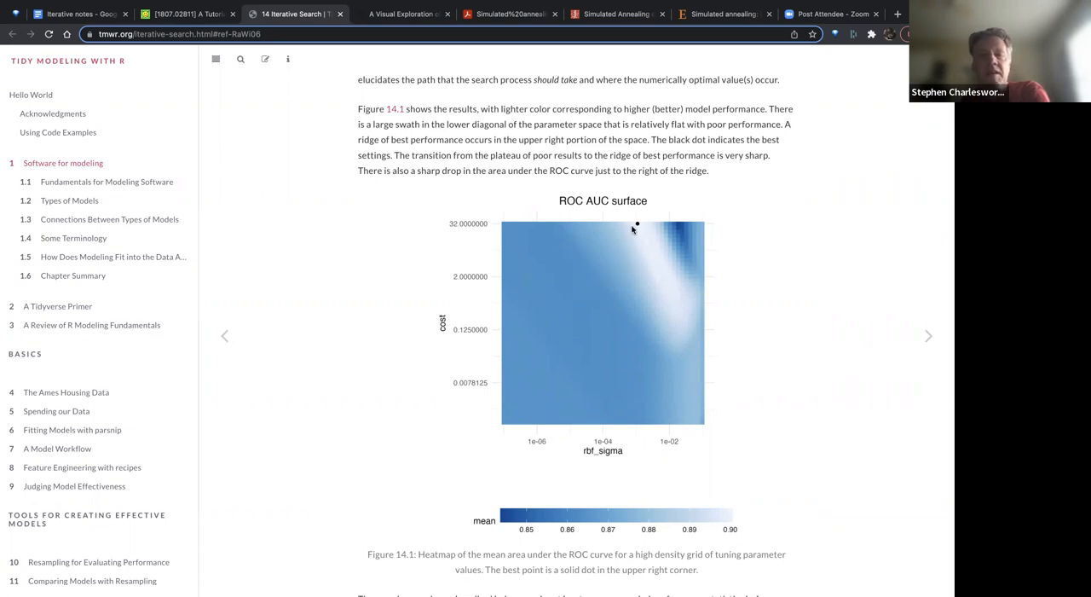
{"action": "mouse_move", "coordinate": [650, 261]}
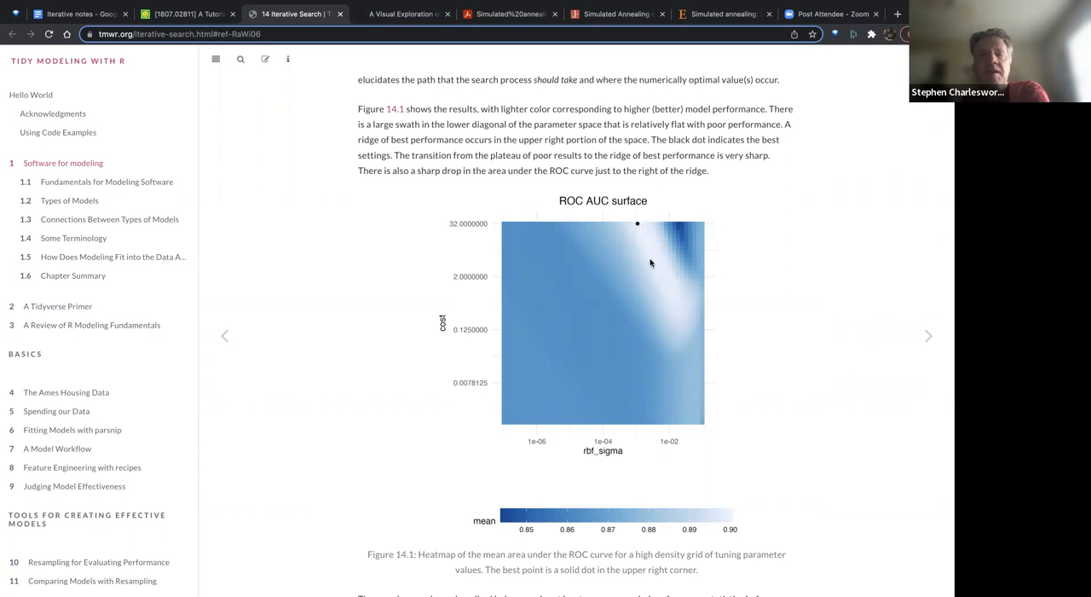
{"action": "mouse_move", "coordinate": [644, 247]}
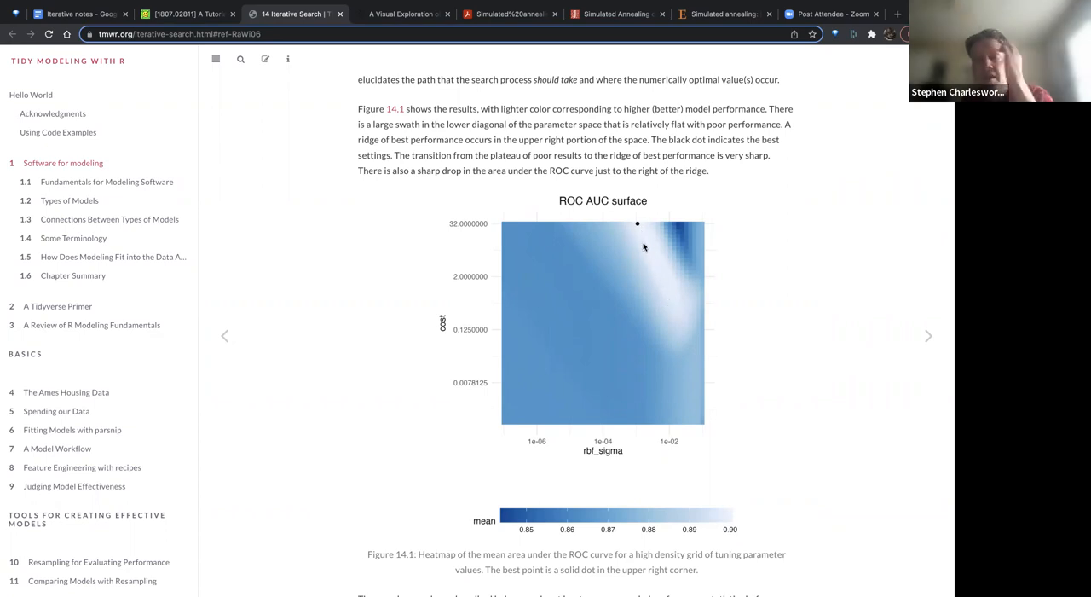
{"action": "mouse_move", "coordinate": [418, 348]}
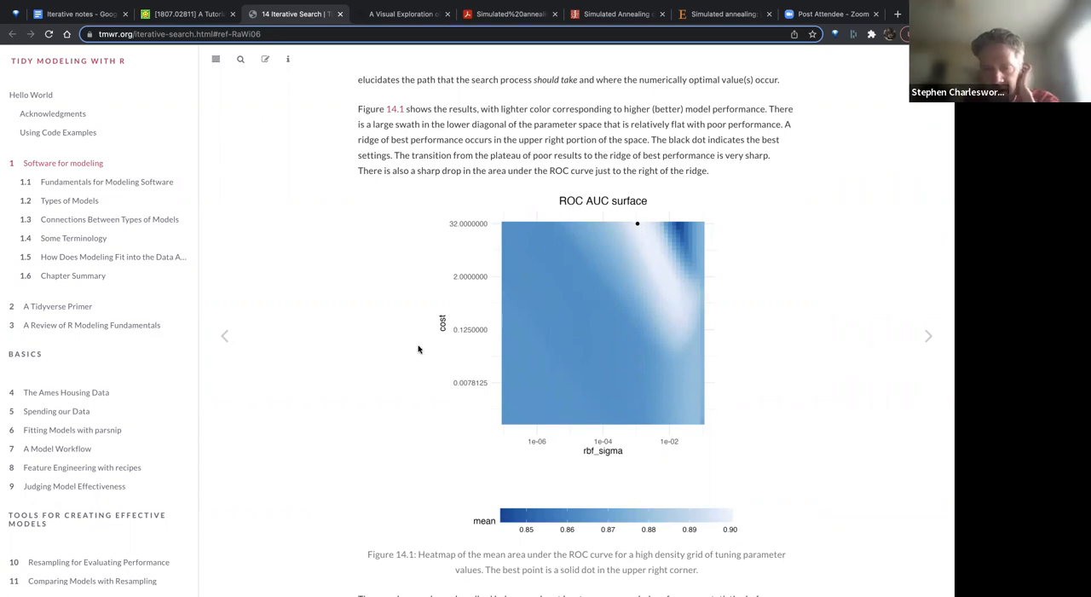
{"action": "mouse_move", "coordinate": [394, 317]}
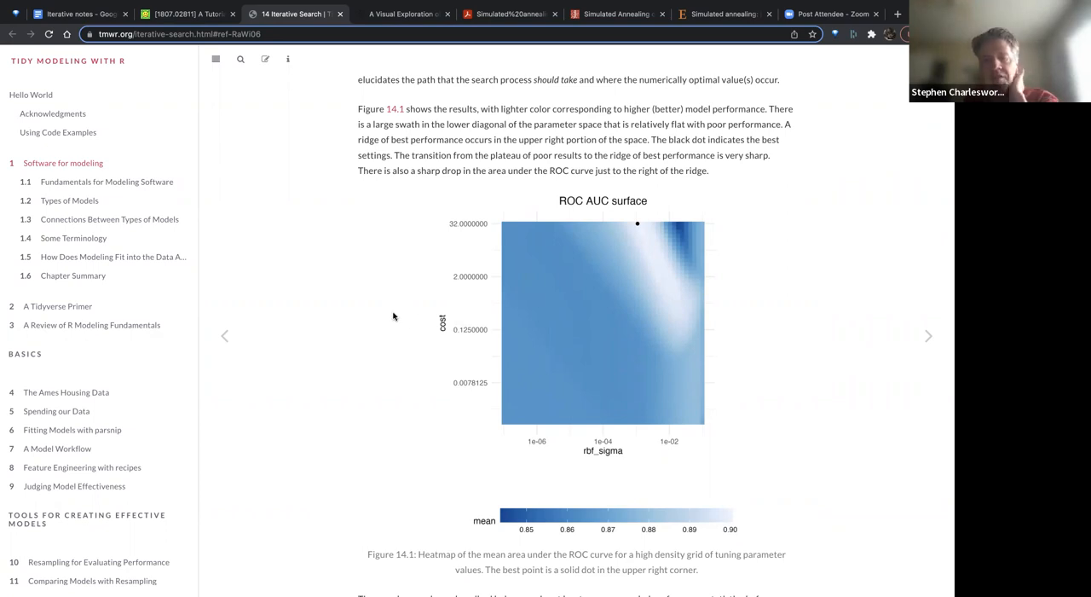
{"action": "mouse_move", "coordinate": [423, 285]}
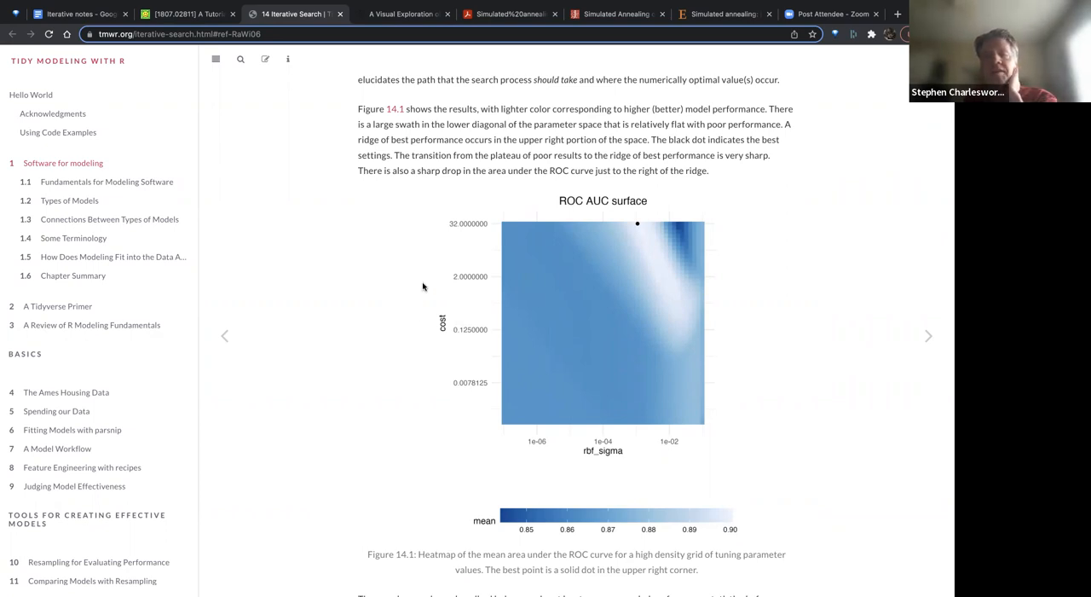
{"action": "mouse_move", "coordinate": [596, 212]}
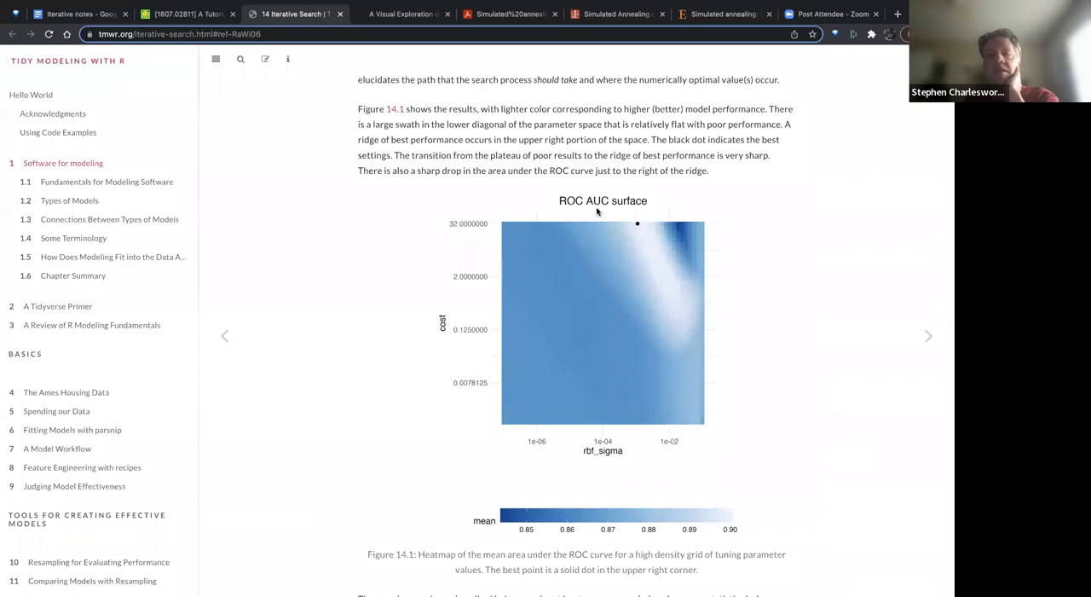
{"action": "mouse_move", "coordinate": [574, 277]}
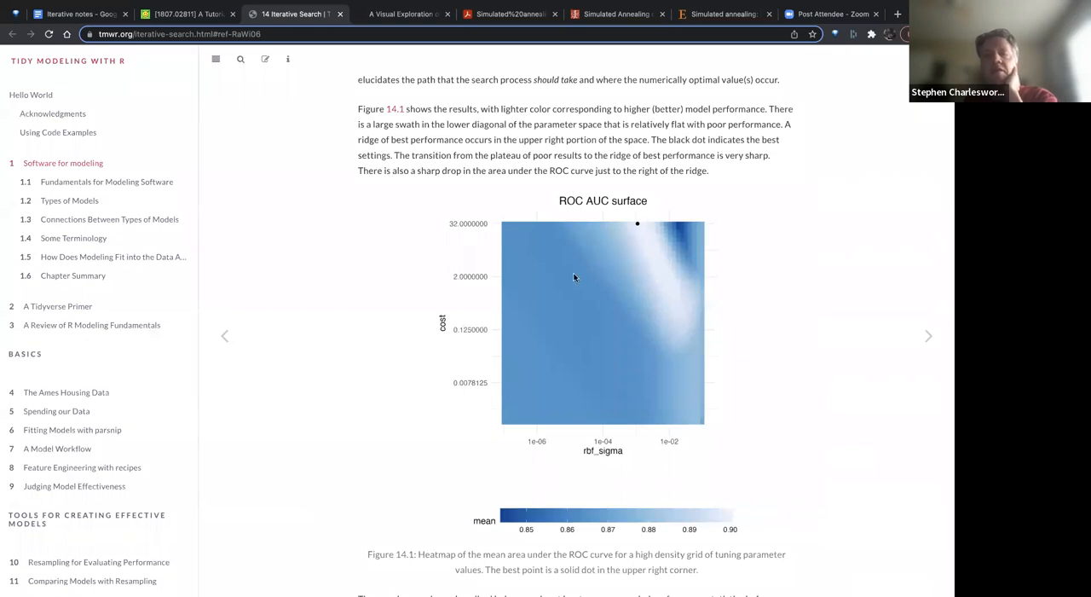
{"action": "mouse_move", "coordinate": [615, 246]}
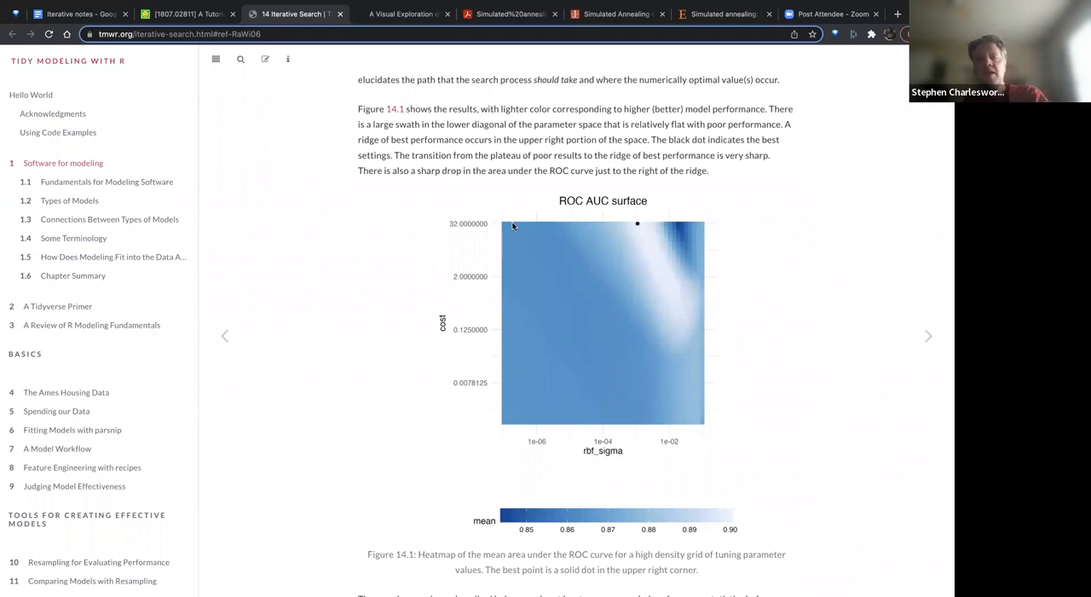
{"action": "mouse_move", "coordinate": [526, 244]}
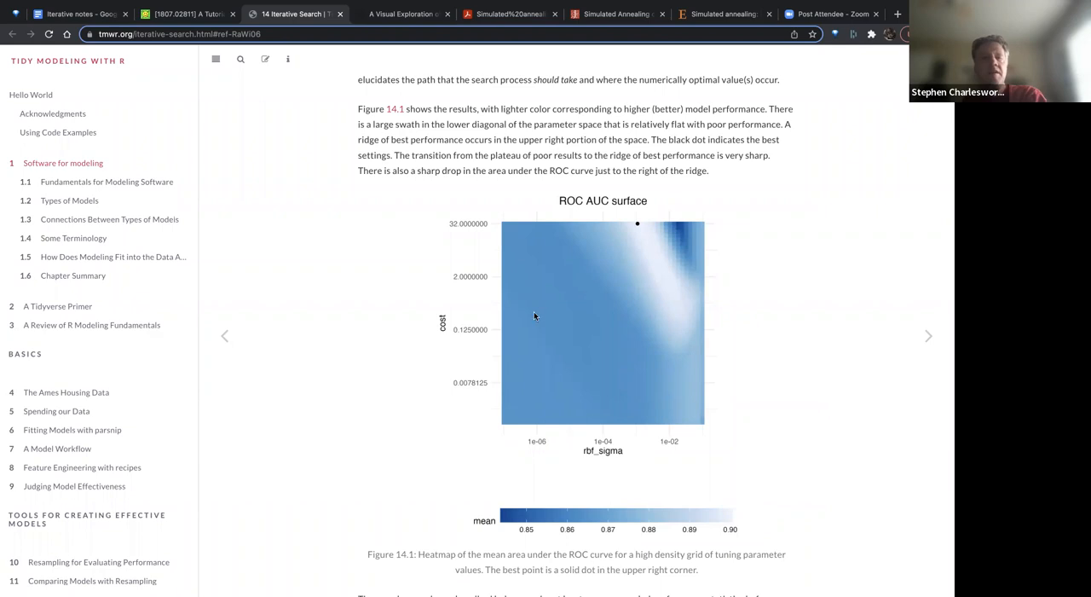
{"action": "scroll", "scroll_direction": "down", "scroll_amount": 3}
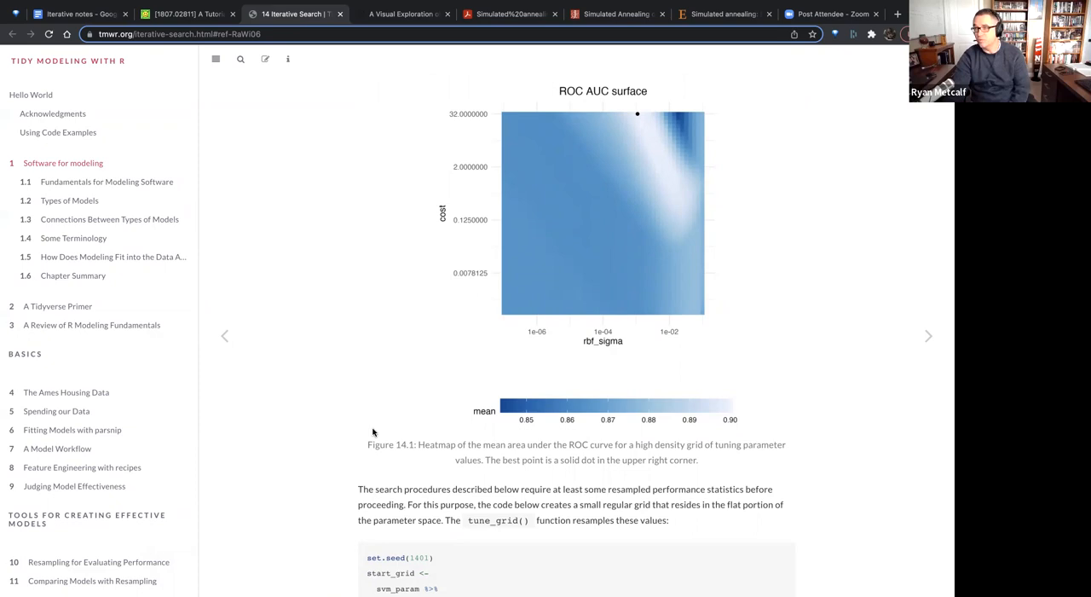
{"action": "mouse_move", "coordinate": [665, 74]}
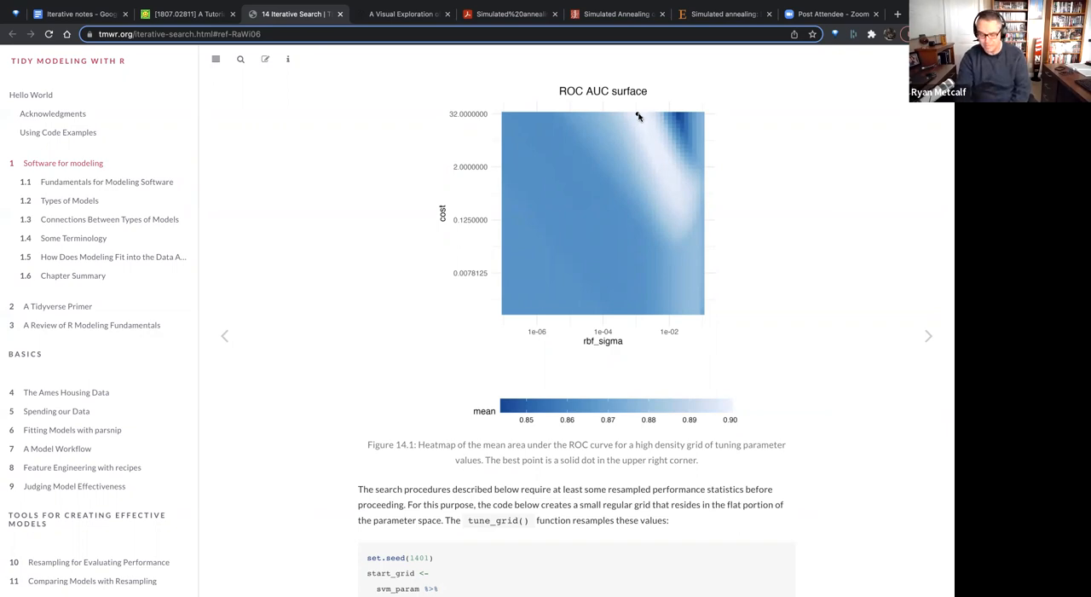
{"action": "mouse_move", "coordinate": [647, 131]}
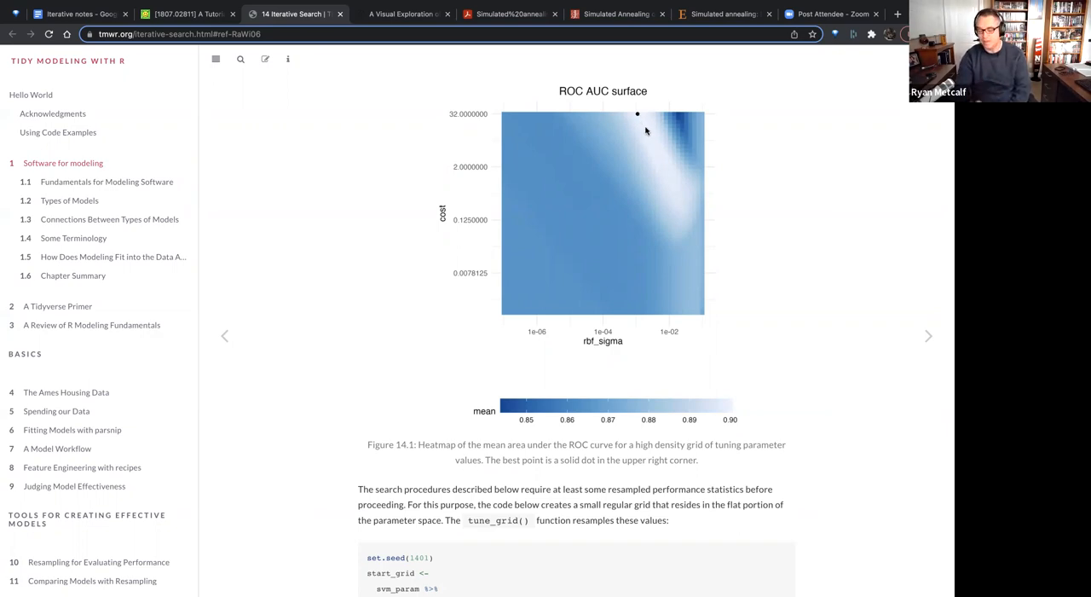
{"action": "mouse_move", "coordinate": [663, 149]}
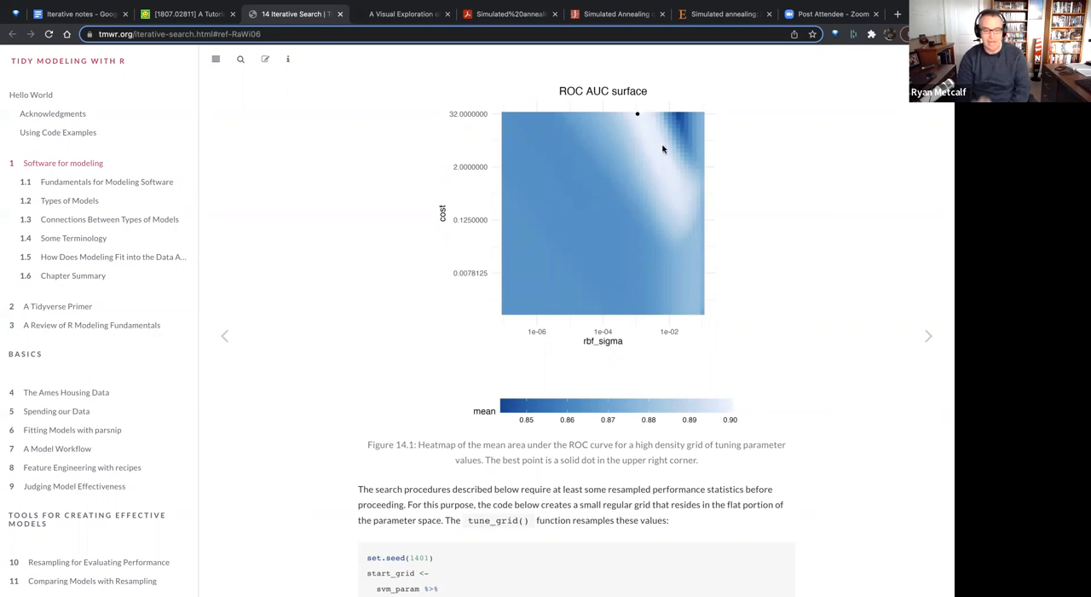
{"action": "mouse_move", "coordinate": [653, 153]}
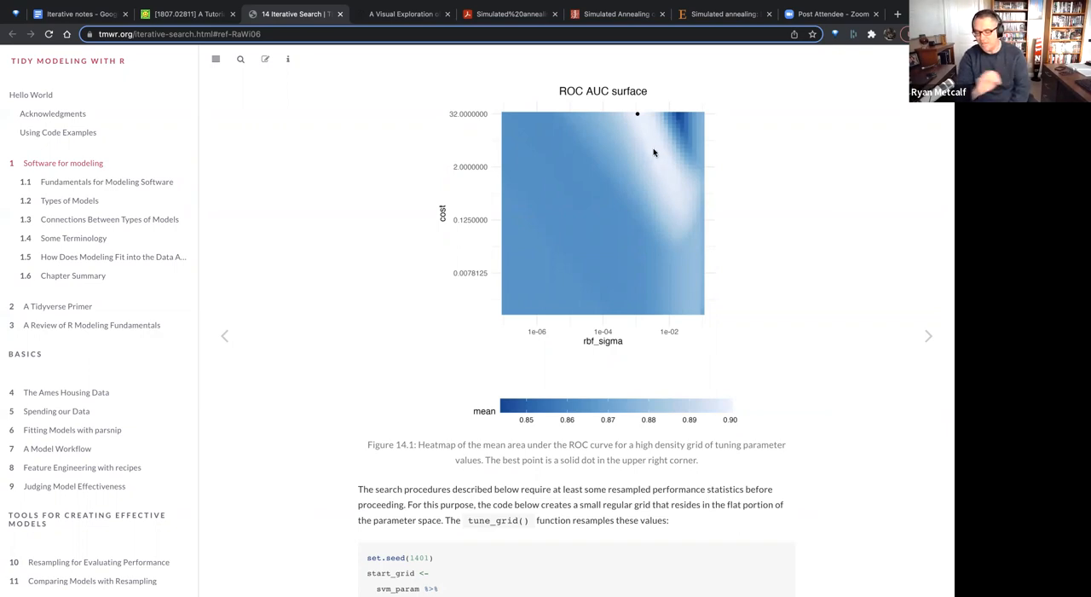
{"action": "mouse_move", "coordinate": [656, 141]}
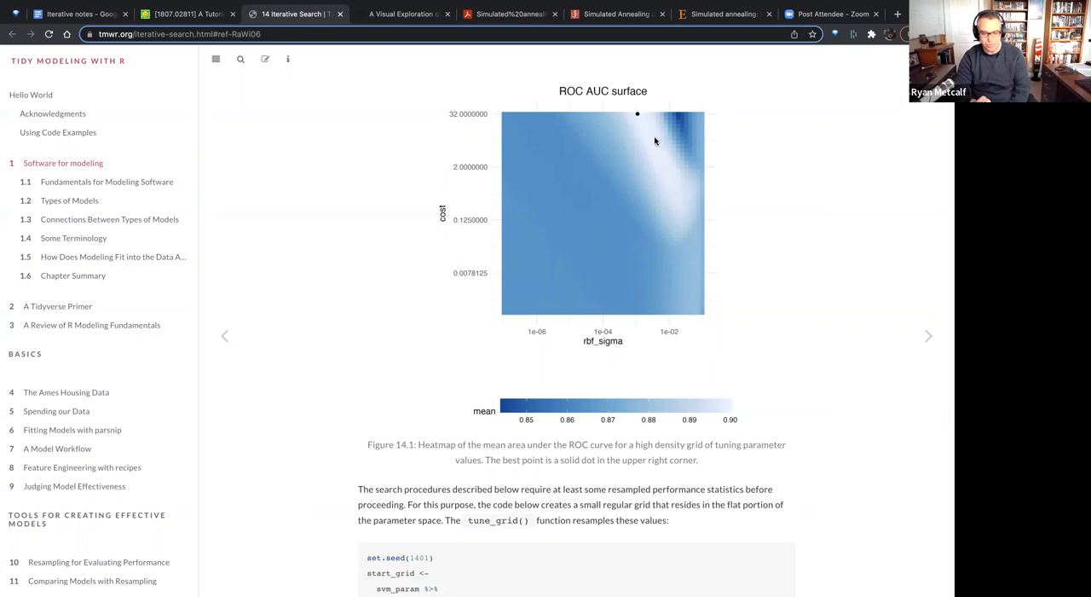
{"action": "mouse_move", "coordinate": [648, 145]}
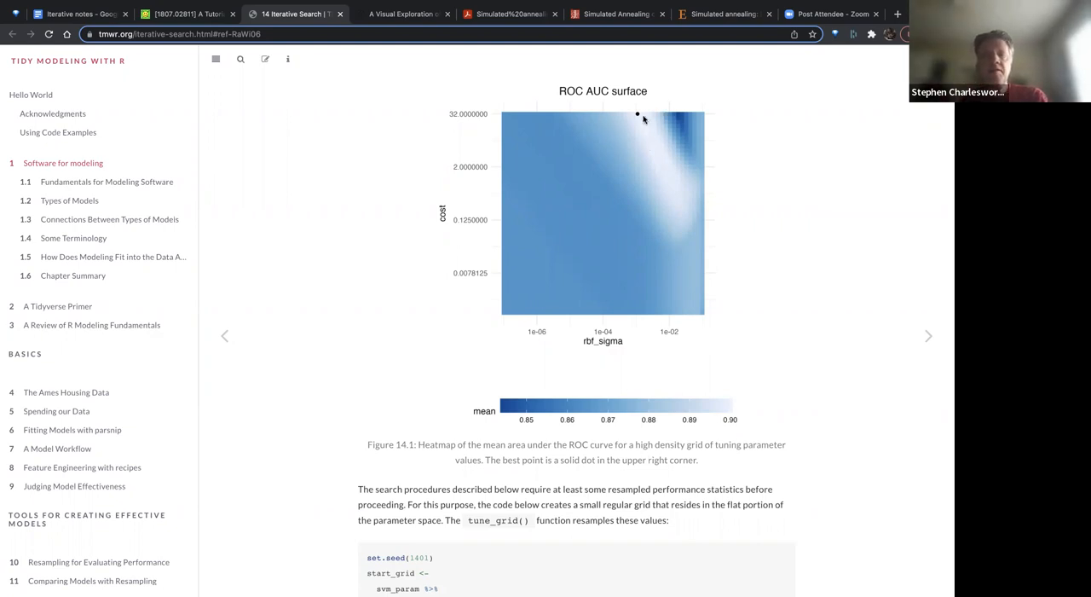
{"action": "mouse_move", "coordinate": [583, 91]}
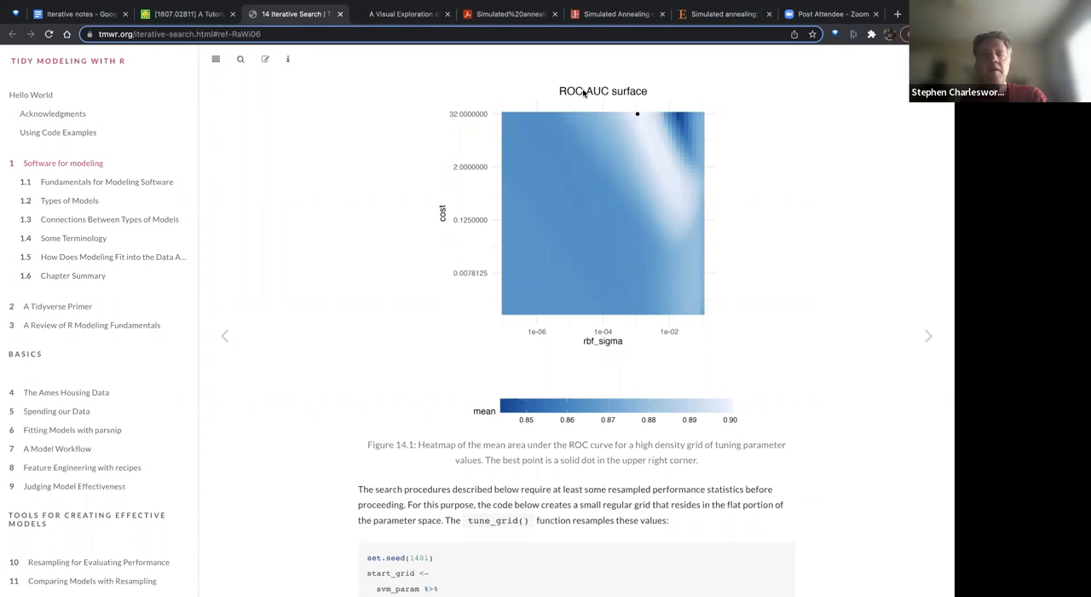
{"action": "mouse_move", "coordinate": [651, 151]}
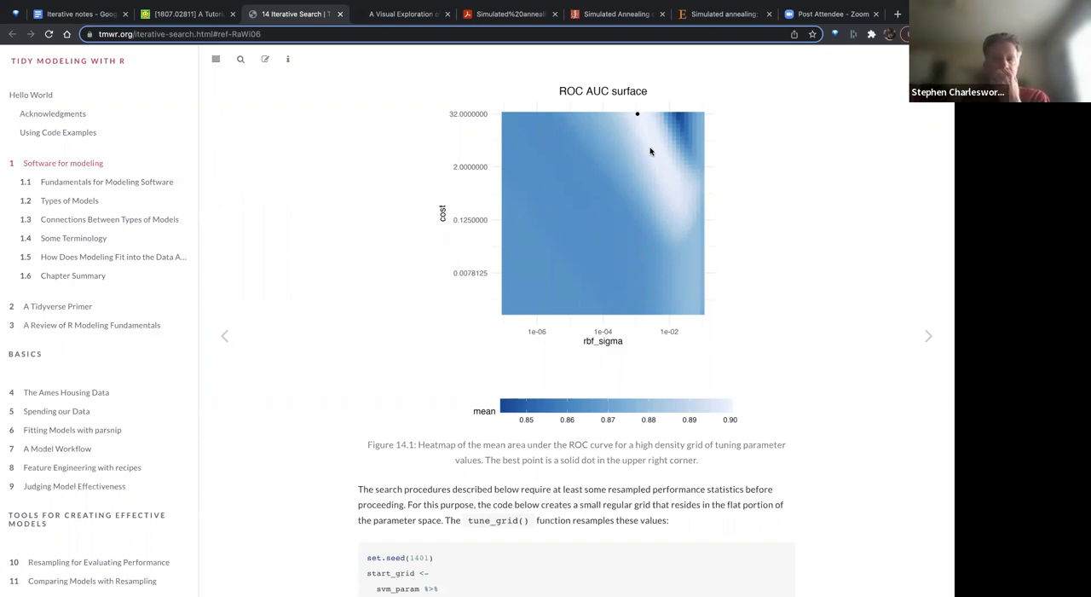
{"action": "mouse_move", "coordinate": [599, 91]}
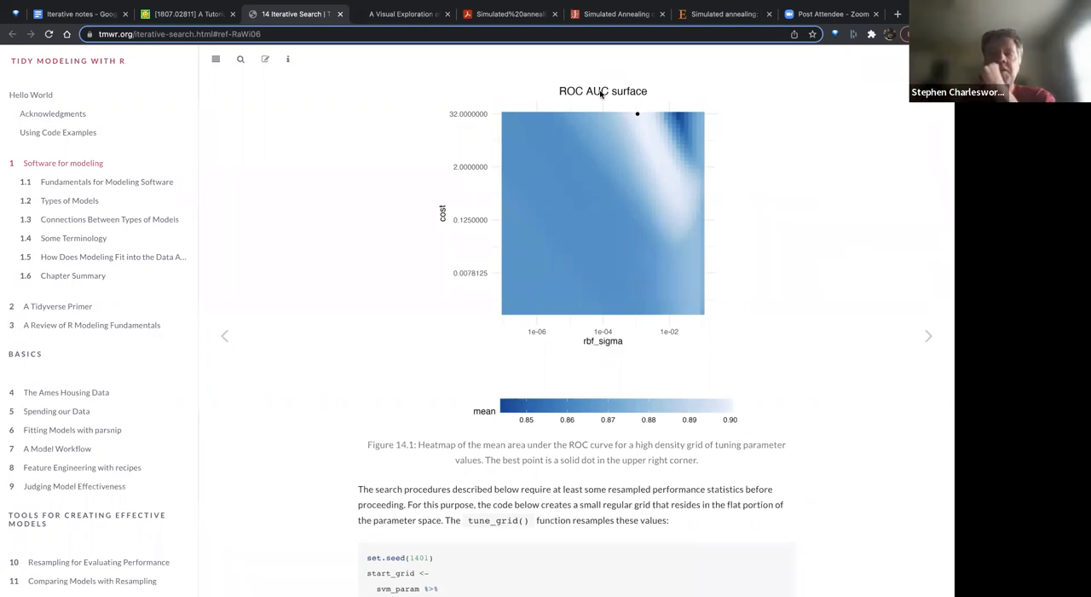
{"action": "mouse_move", "coordinate": [532, 219]}
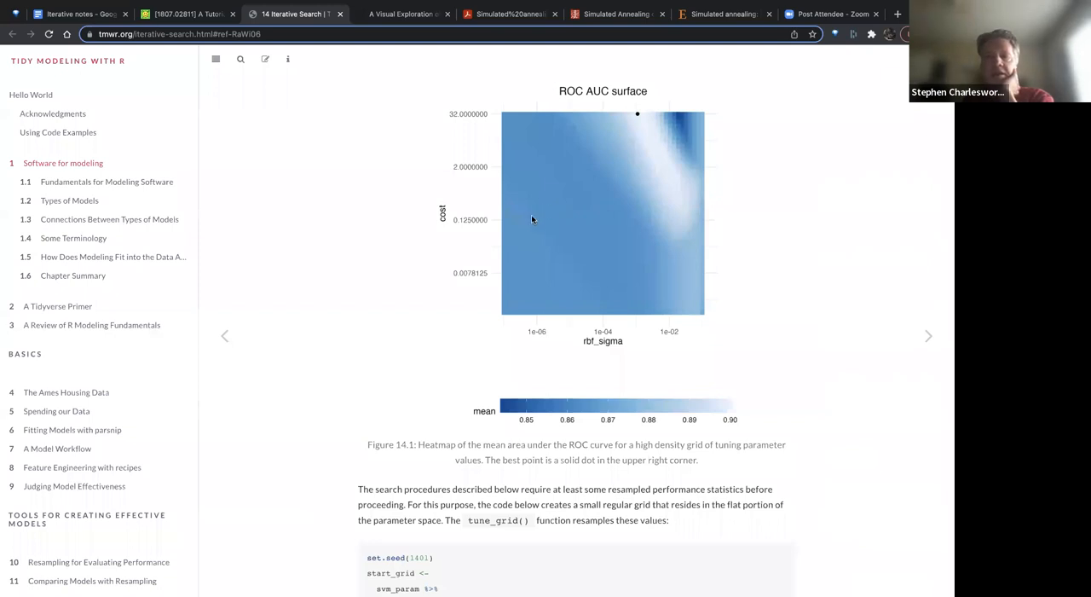
{"action": "mouse_move", "coordinate": [462, 236]}
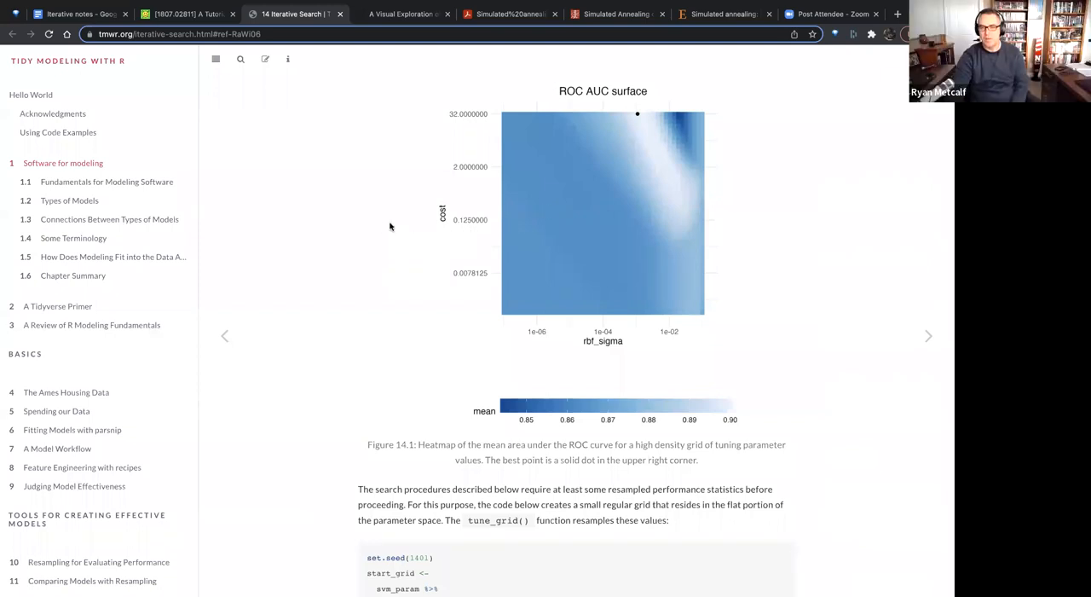
- Scroll past the start_grid results table to the 14.2 Bayesian Optimization heading
{"action": "scroll", "scroll_direction": "down", "scroll_amount": 3}
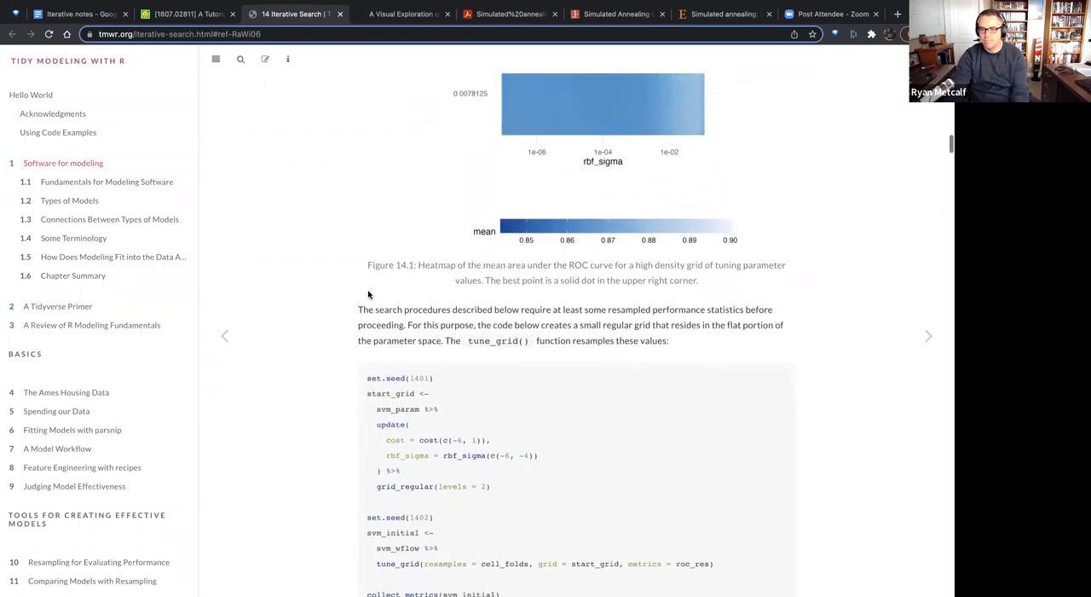
{"action": "scroll", "scroll_direction": "down", "scroll_amount": 3}
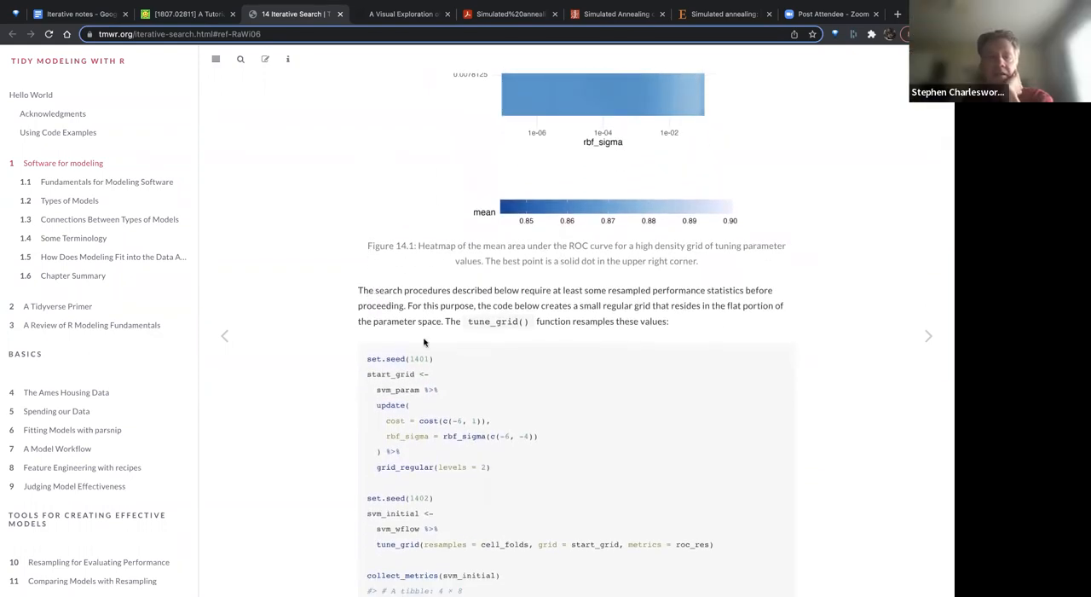
{"action": "mouse_move", "coordinate": [350, 266]}
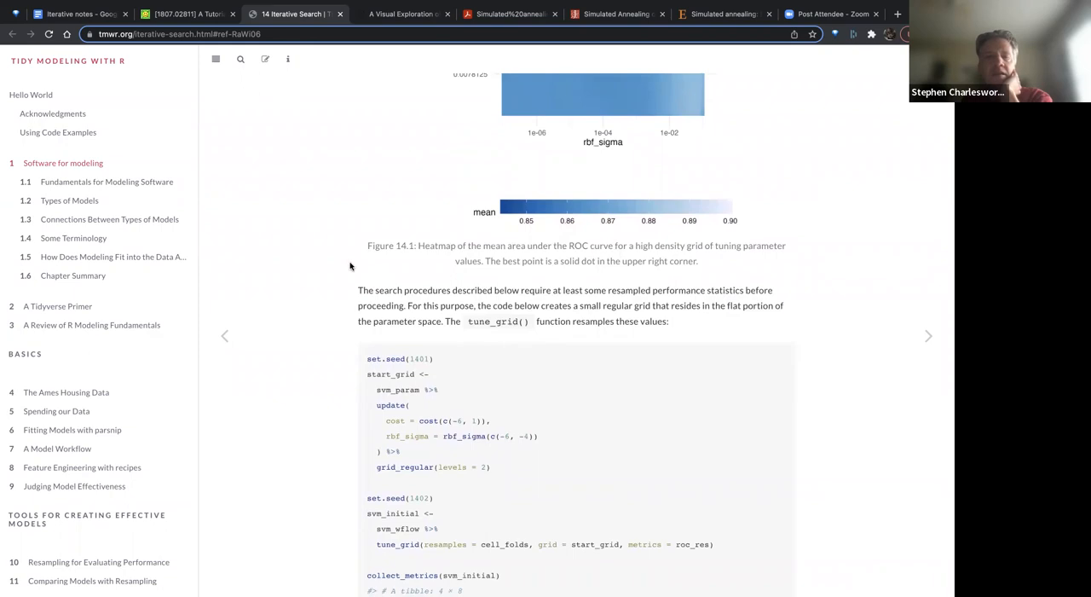
{"action": "scroll", "scroll_direction": "down", "scroll_amount": 3}
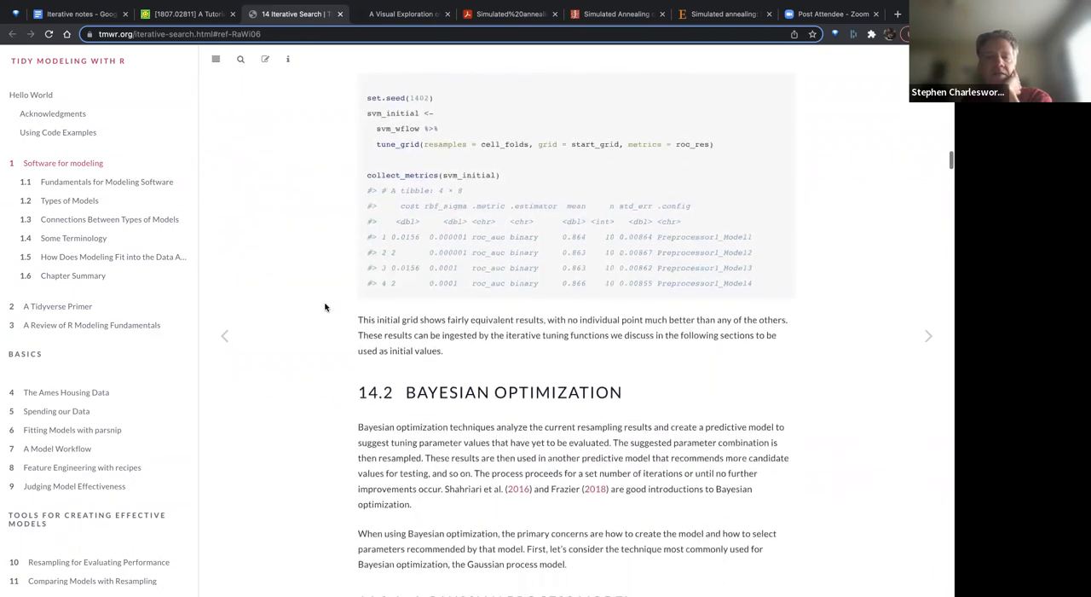
{"action": "scroll", "scroll_direction": "down", "scroll_amount": 3}
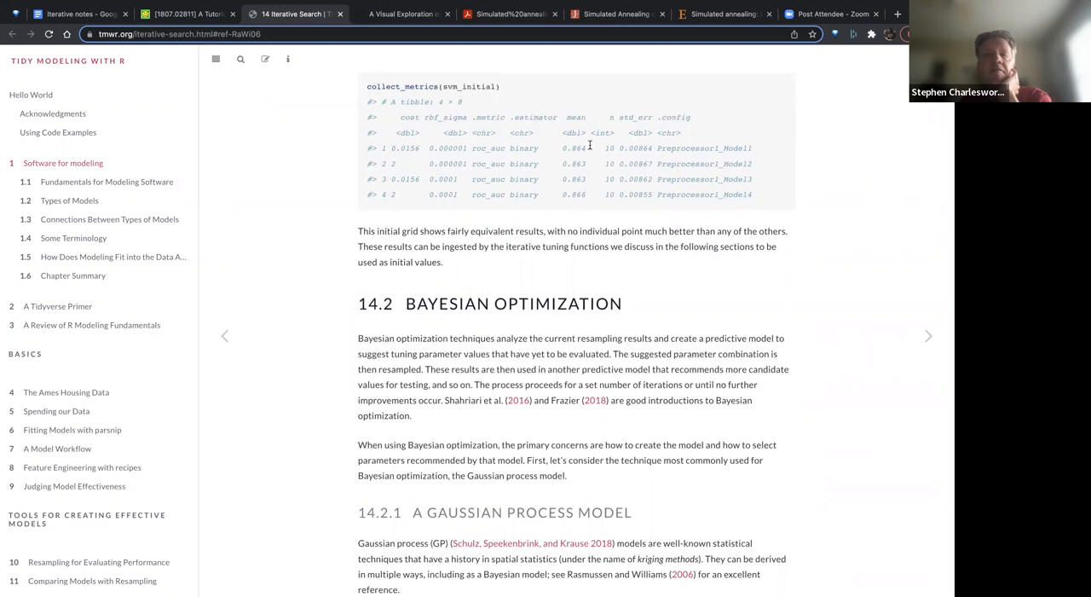
{"action": "mouse_move", "coordinate": [579, 204]}
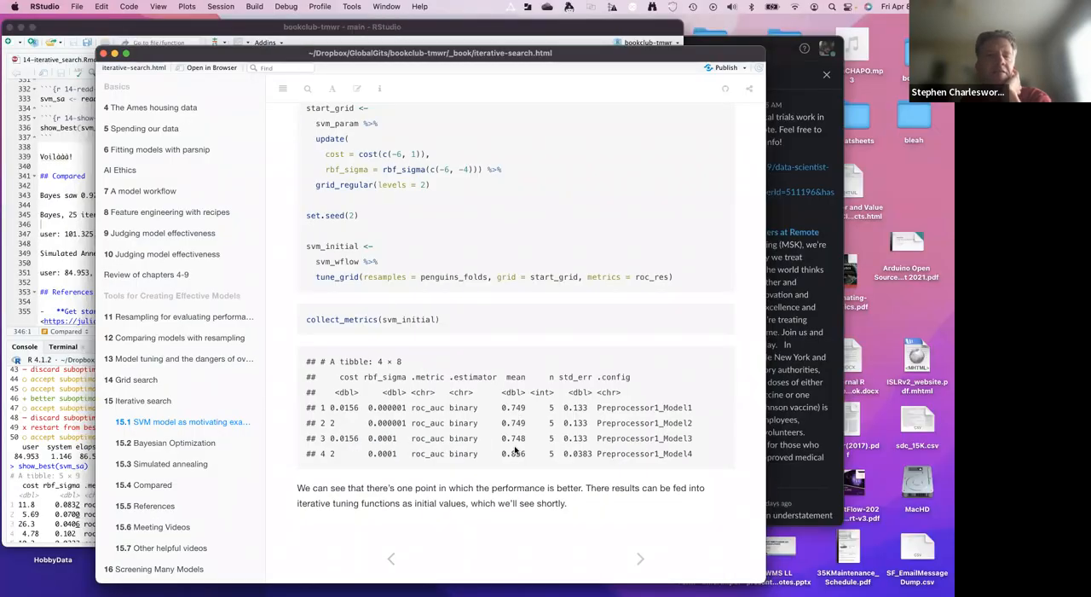
{"action": "mouse_move", "coordinate": [499, 442]}
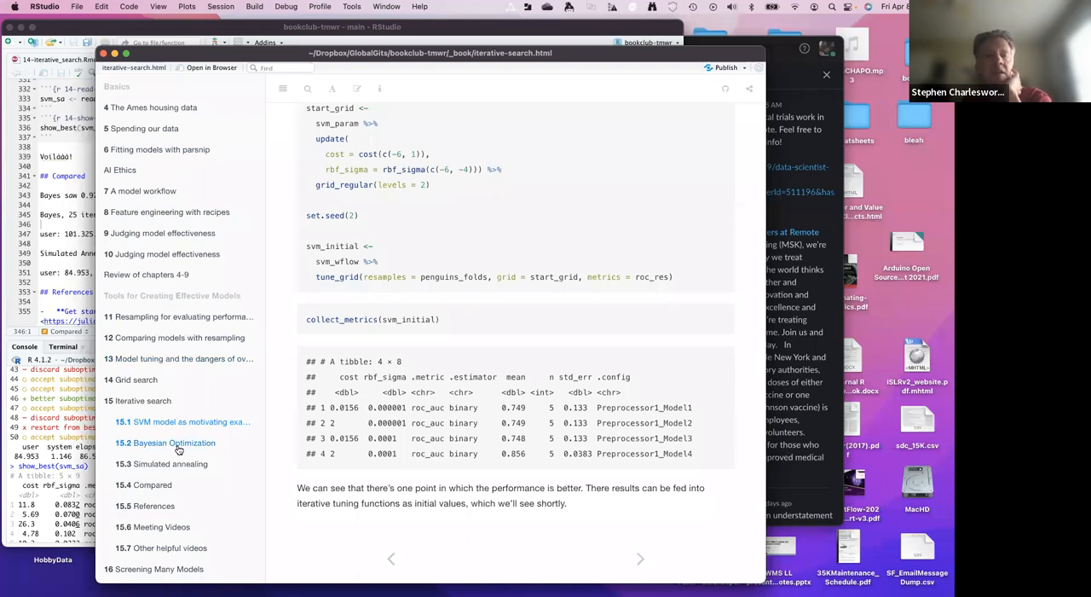
- Jump to '15.2 Bayesian Optimization' from the rendered notes' table of contents
{"action": "left_click", "coordinate": [173, 443]}
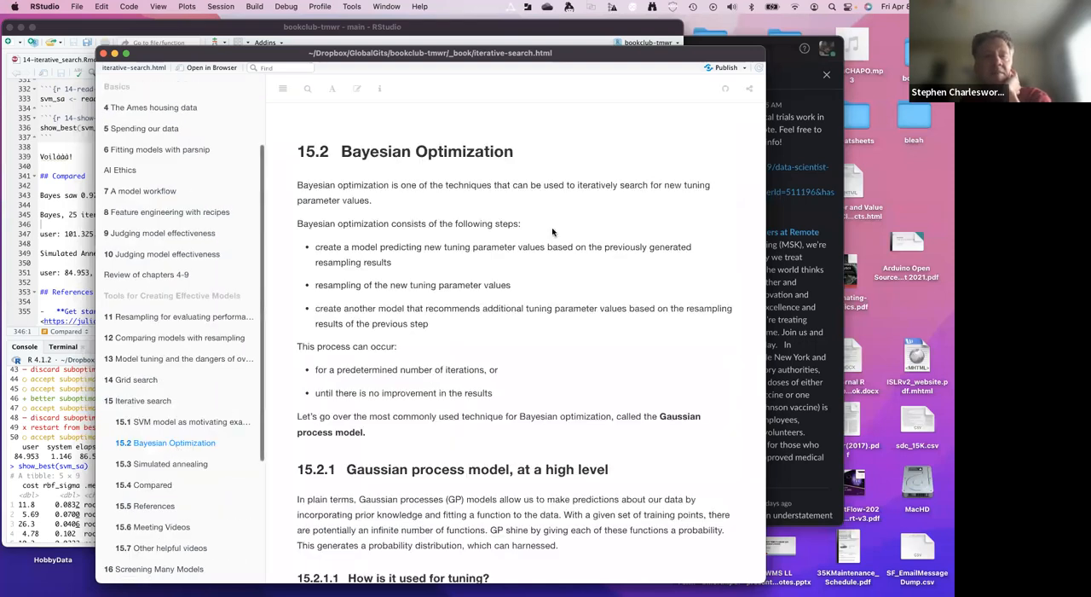
{"action": "mouse_move", "coordinate": [561, 253]}
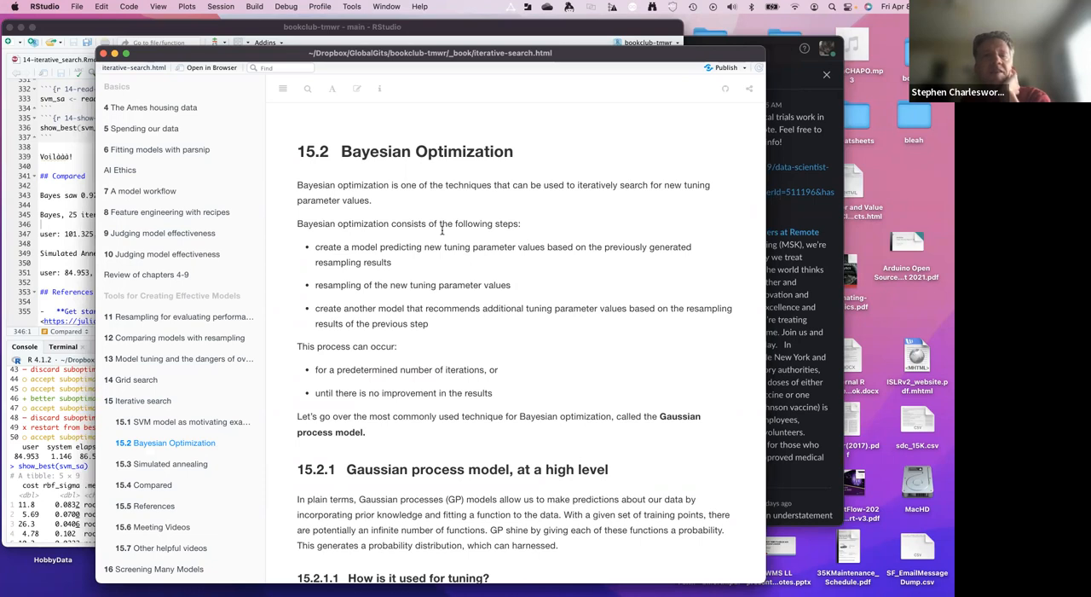
{"action": "mouse_move", "coordinate": [434, 237]}
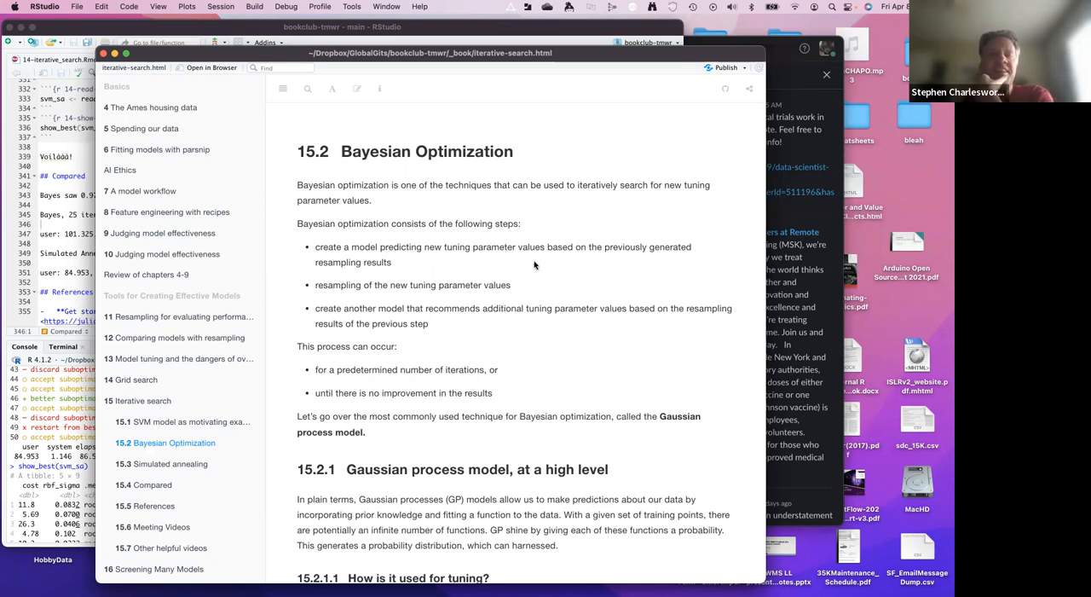
{"action": "mouse_move", "coordinate": [487, 271]}
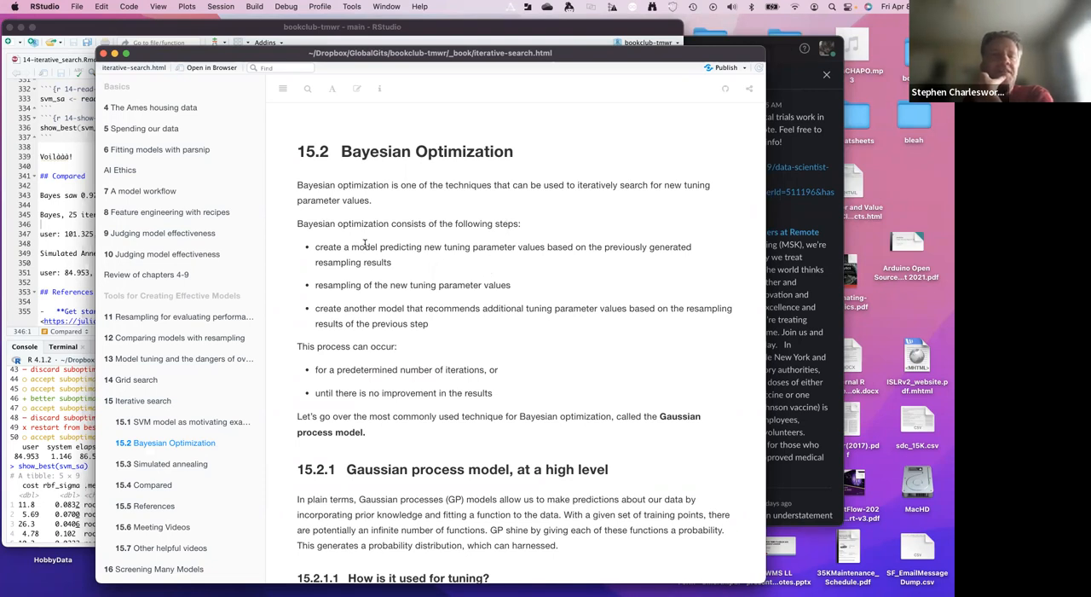
{"action": "mouse_move", "coordinate": [441, 262]}
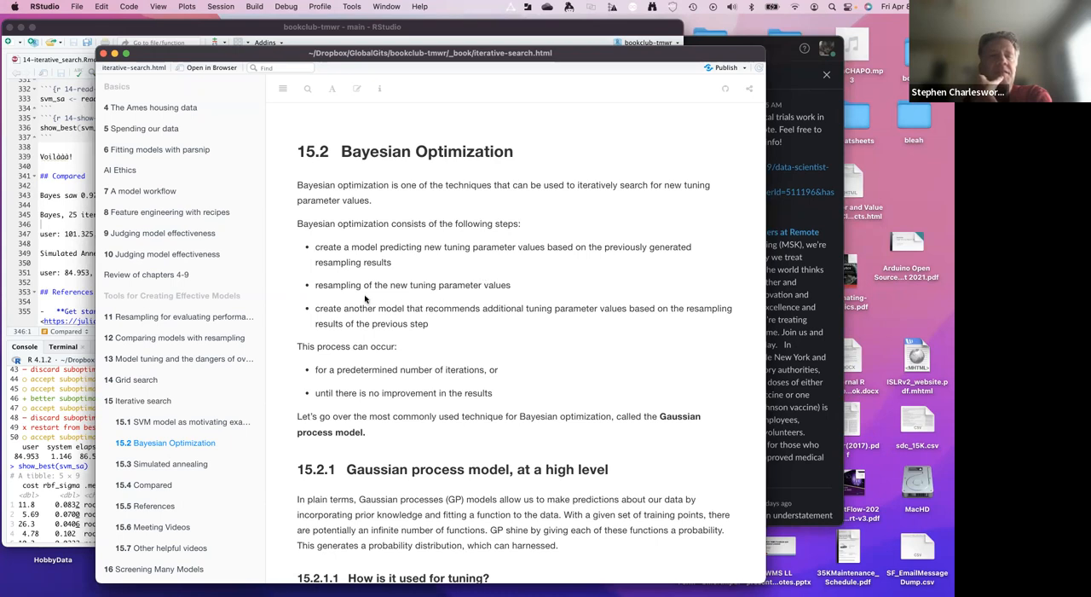
{"action": "mouse_move", "coordinate": [470, 299]}
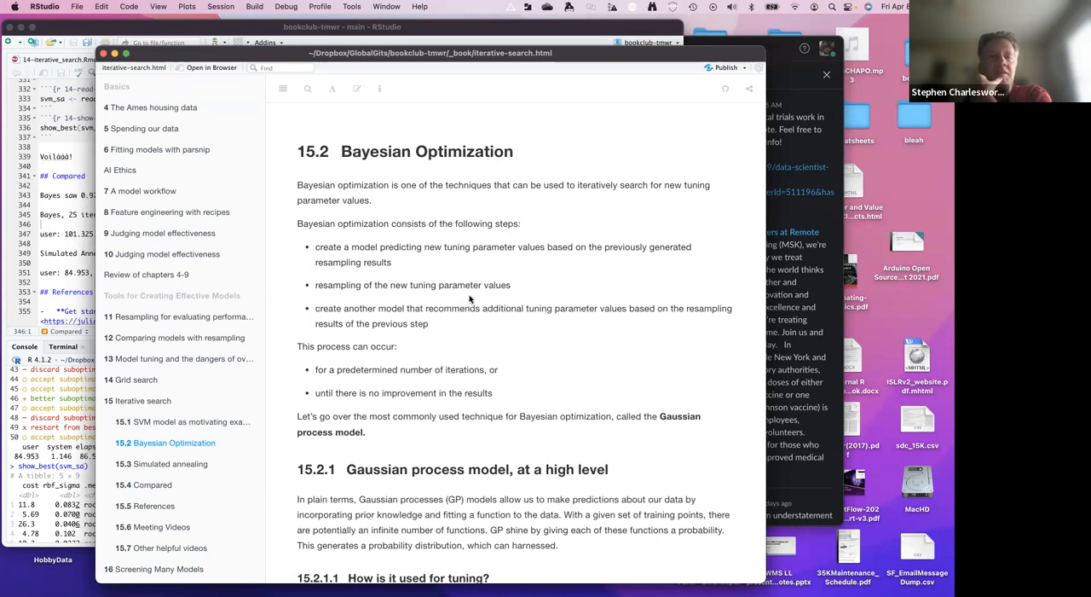
{"action": "mouse_move", "coordinate": [377, 316]}
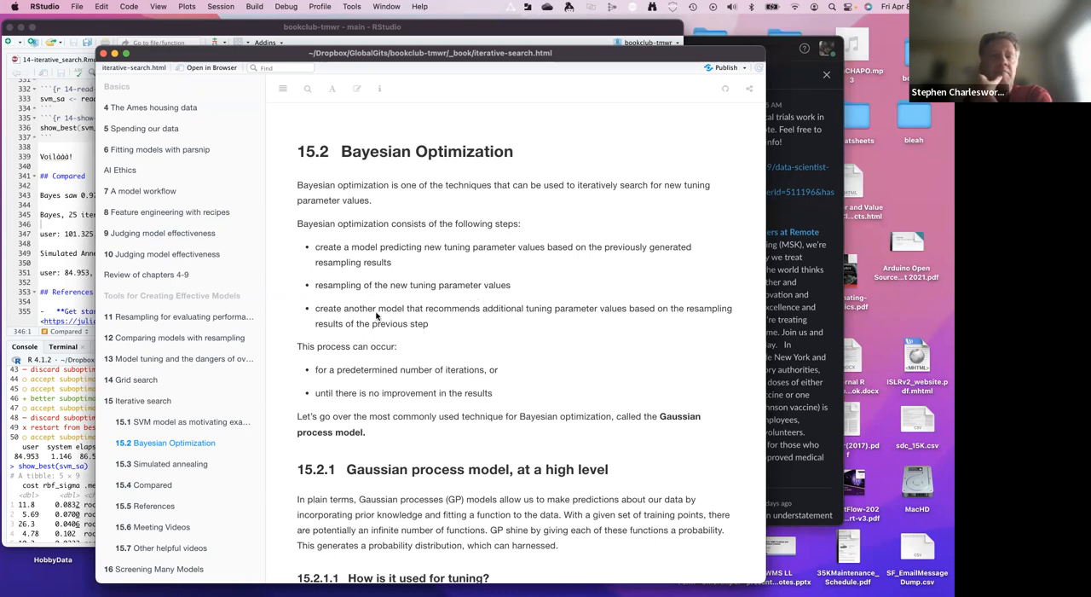
{"action": "mouse_move", "coordinate": [566, 328]}
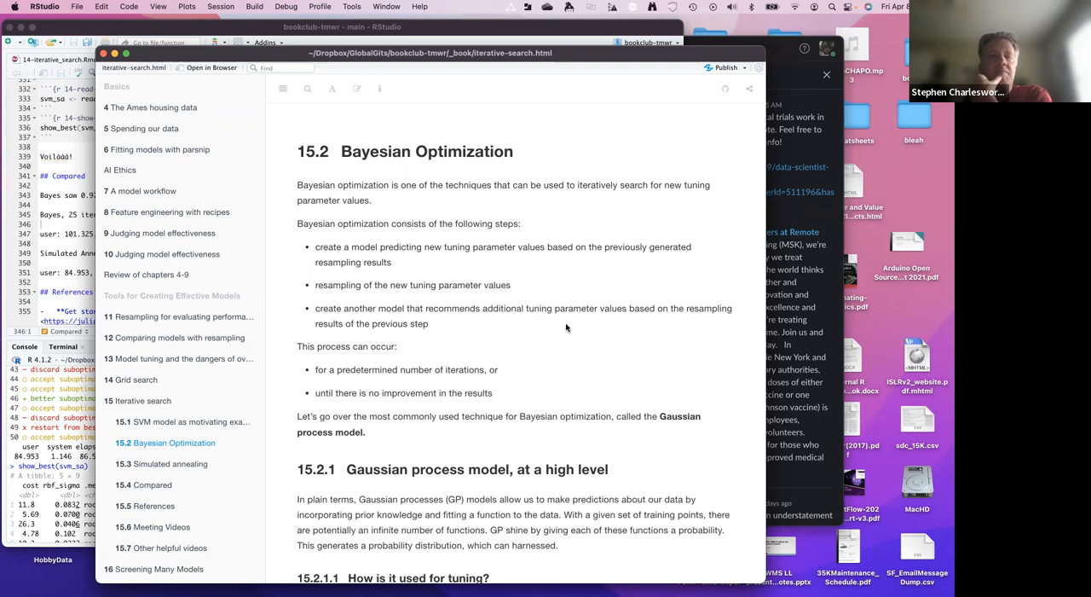
{"action": "mouse_move", "coordinate": [470, 335]}
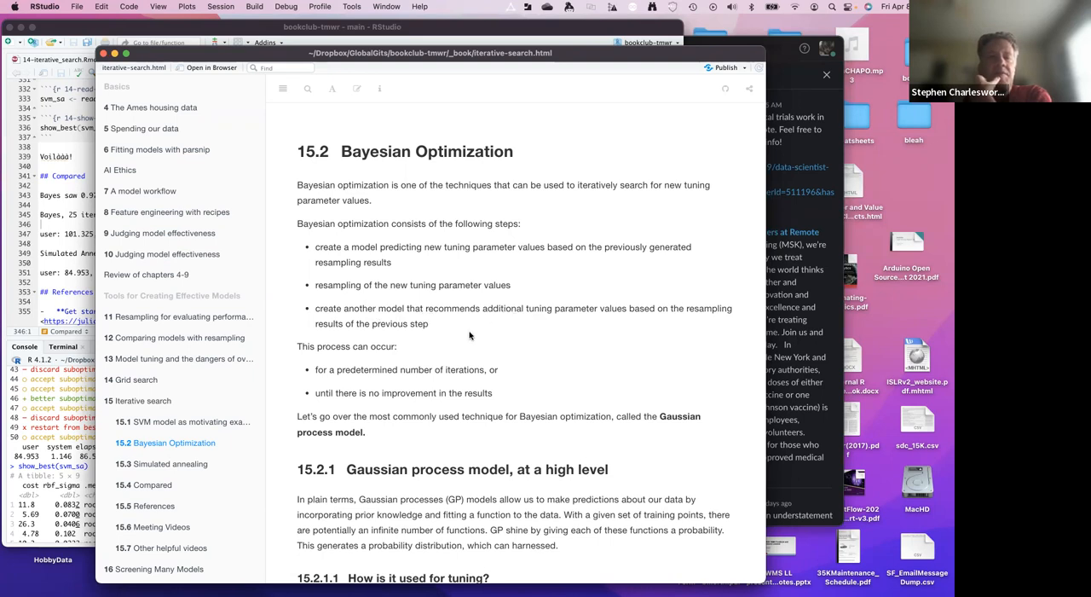
{"action": "mouse_move", "coordinate": [425, 327]}
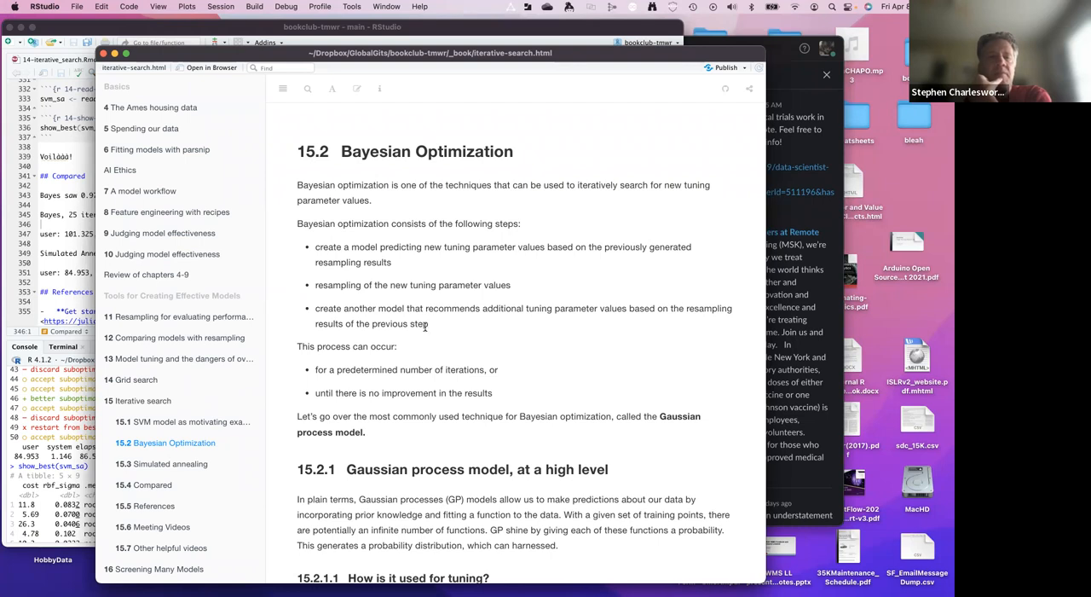
{"action": "mouse_move", "coordinate": [292, 346]}
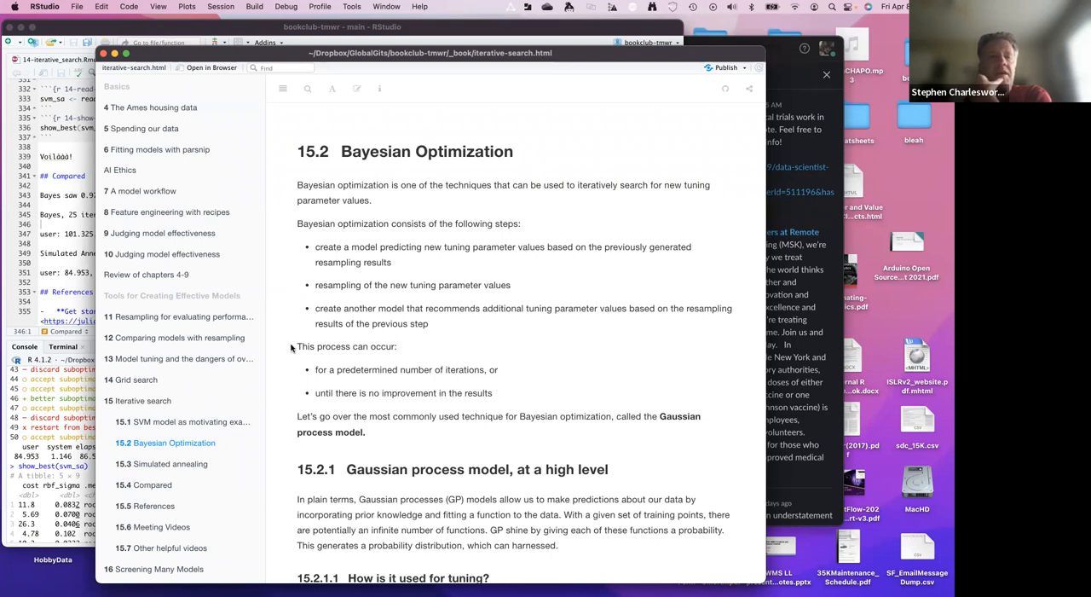
{"action": "mouse_move", "coordinate": [332, 352]}
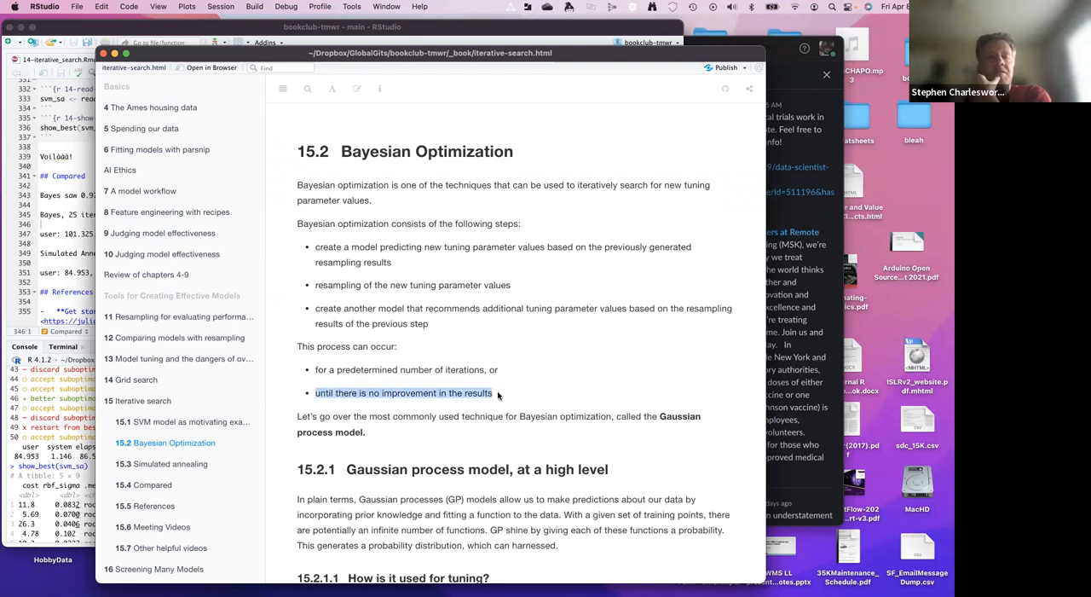
{"action": "mouse_move", "coordinate": [449, 392]}
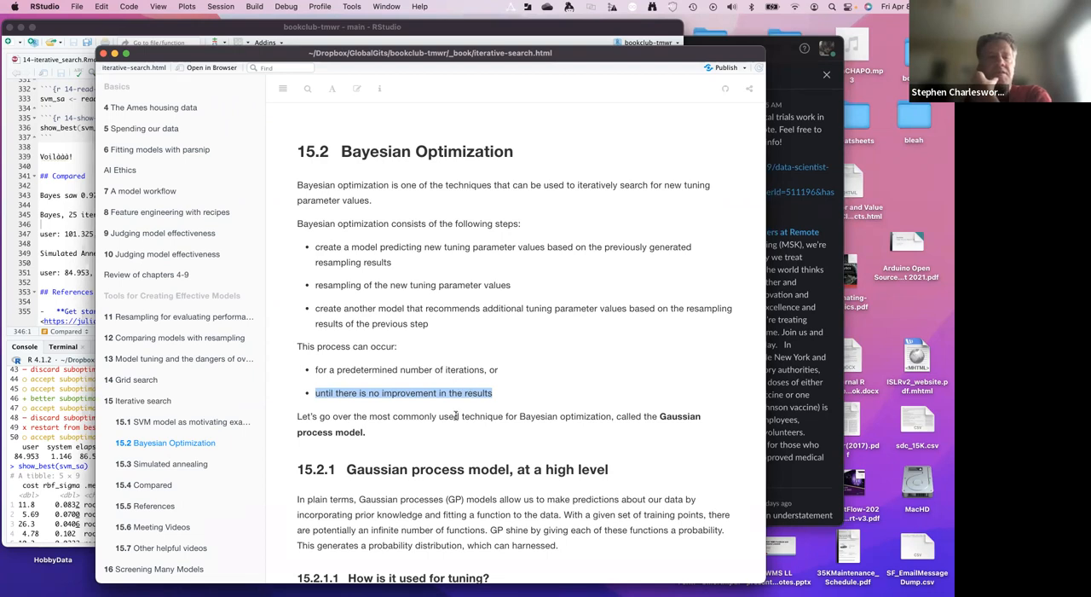
{"action": "mouse_move", "coordinate": [353, 393]}
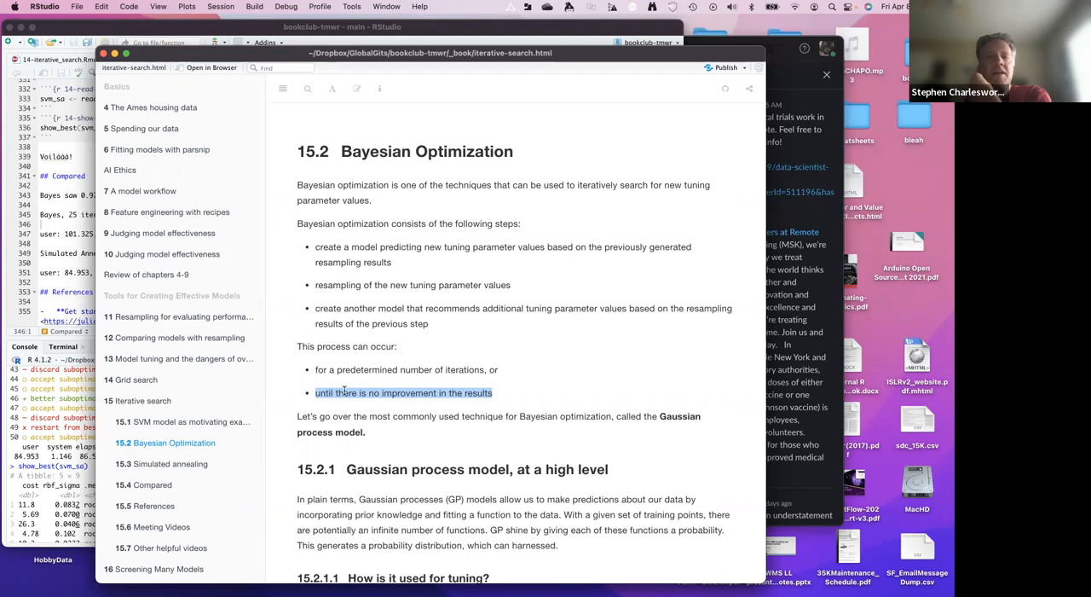
{"action": "mouse_move", "coordinate": [343, 369]}
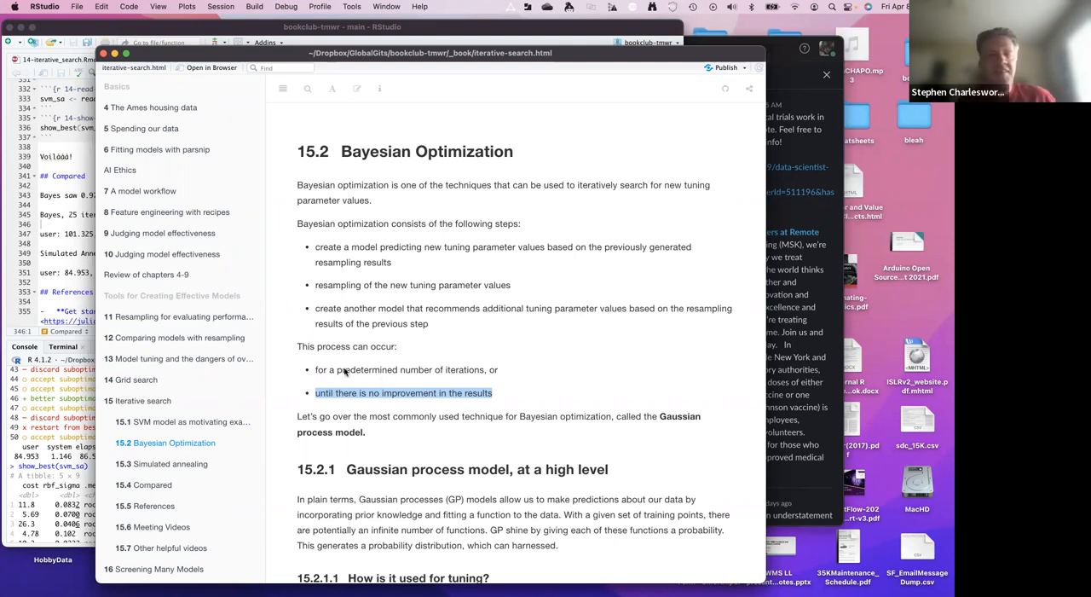
{"action": "mouse_move", "coordinate": [362, 392]}
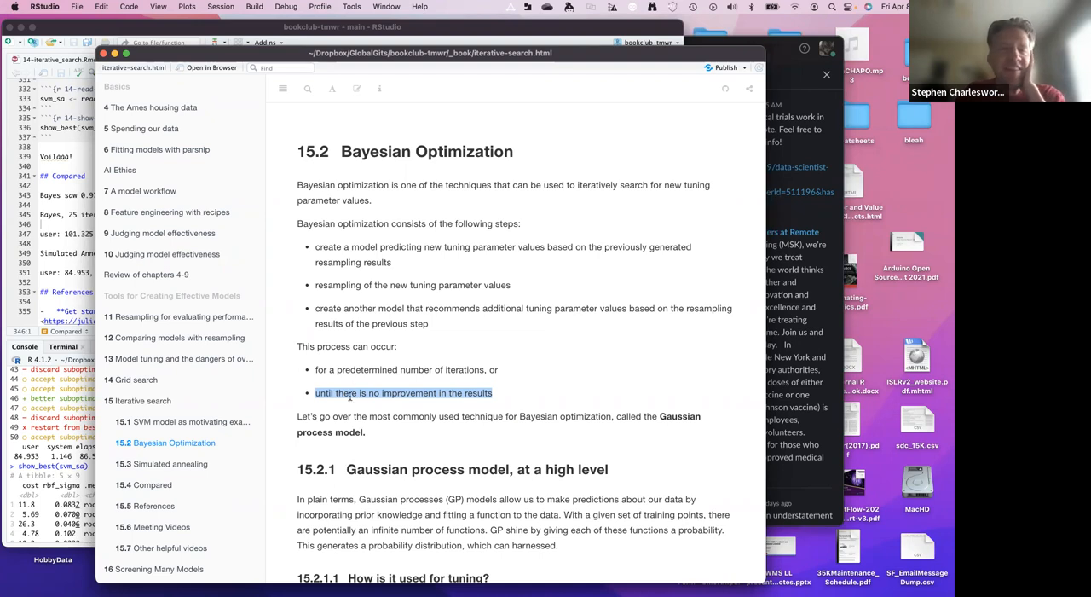
- Scroll to subsection 15.2.1.1 on GP inputs, outcome, iterative process and the Konstanz link
{"action": "scroll", "scroll_direction": "down", "scroll_amount": 3}
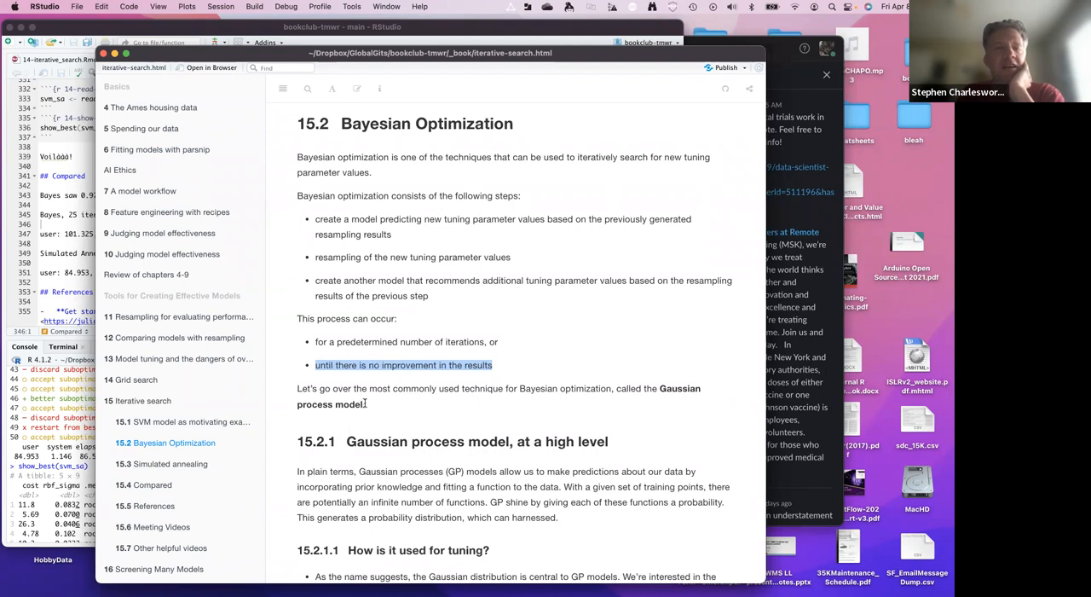
{"action": "scroll", "scroll_direction": "down", "scroll_amount": 3}
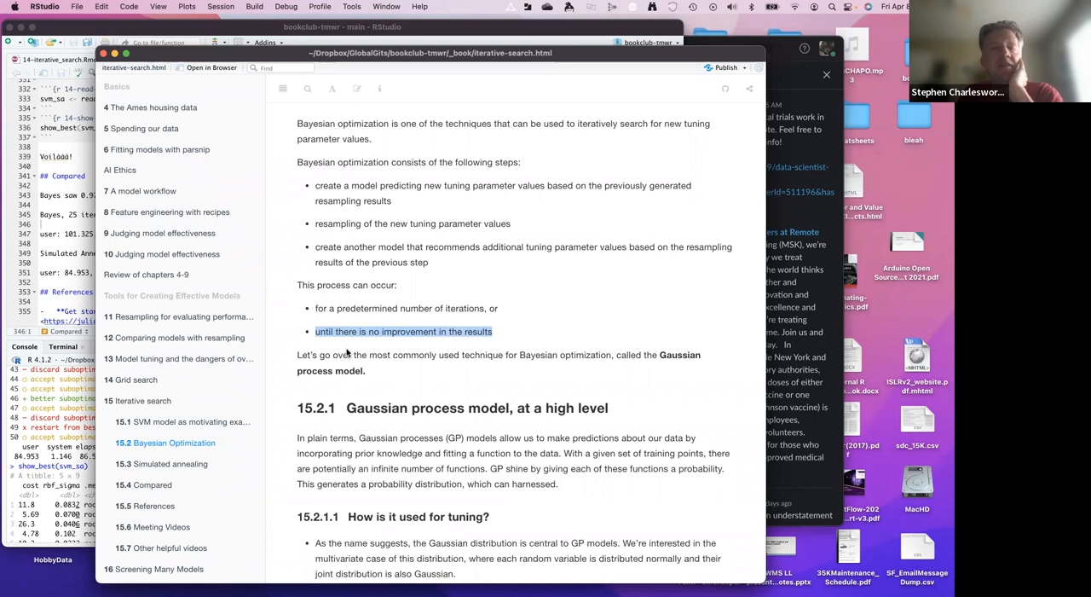
{"action": "mouse_move", "coordinate": [327, 327]}
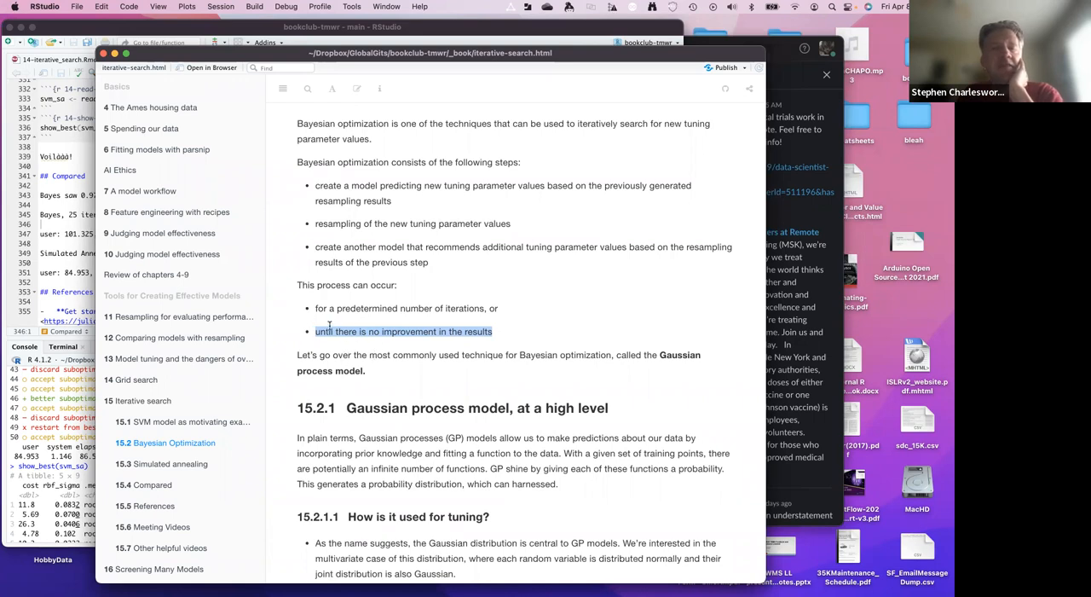
{"action": "scroll", "scroll_direction": "down", "scroll_amount": 3}
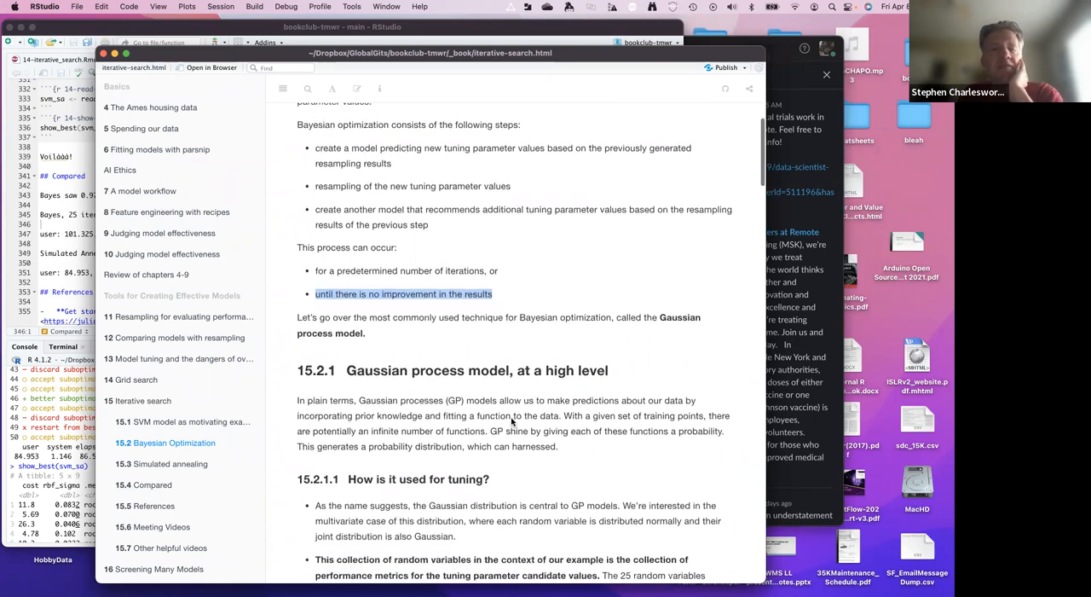
{"action": "scroll", "scroll_direction": "down", "scroll_amount": 3}
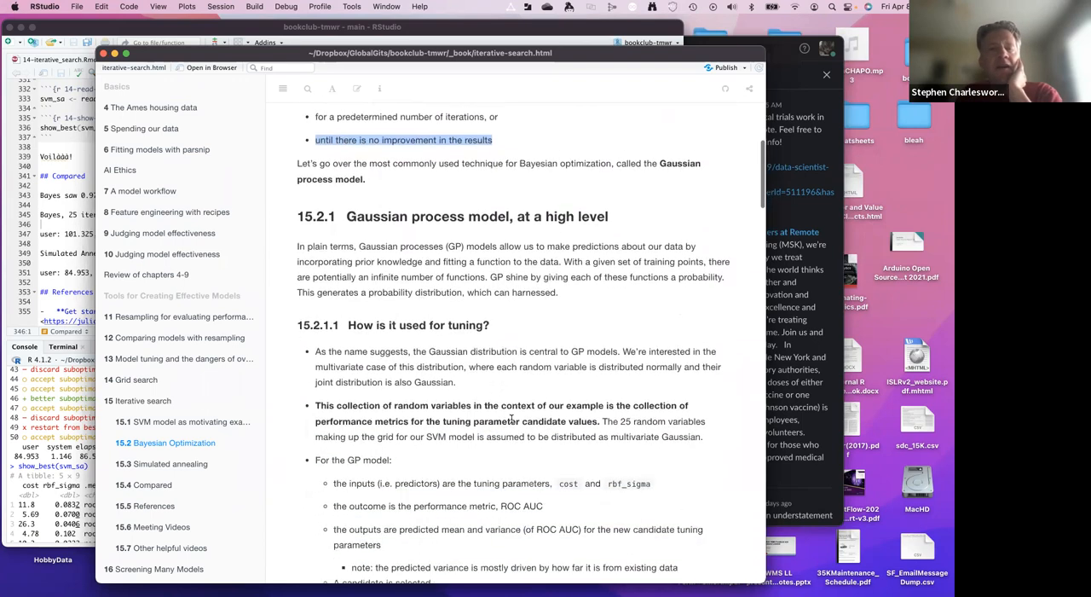
{"action": "scroll", "scroll_direction": "down", "scroll_amount": 3}
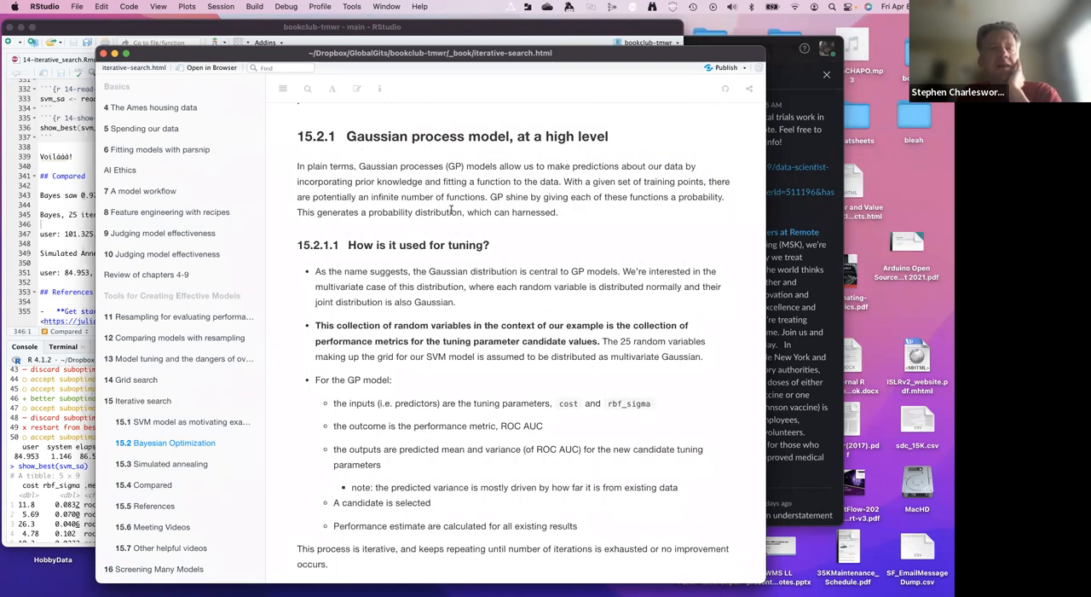
{"action": "mouse_move", "coordinate": [417, 236]}
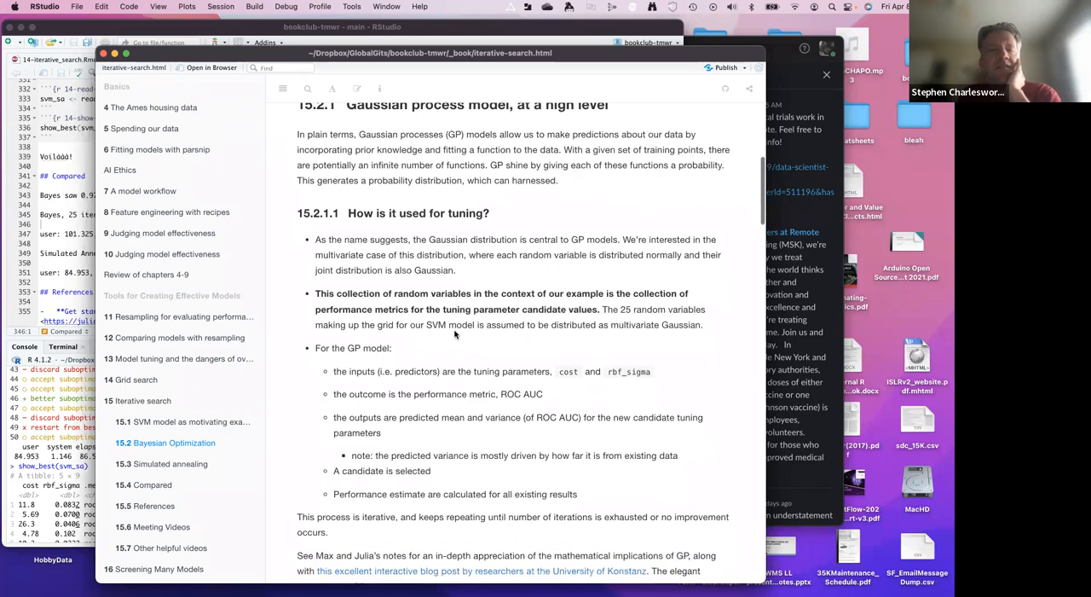
{"action": "scroll", "scroll_direction": "down", "scroll_amount": 3}
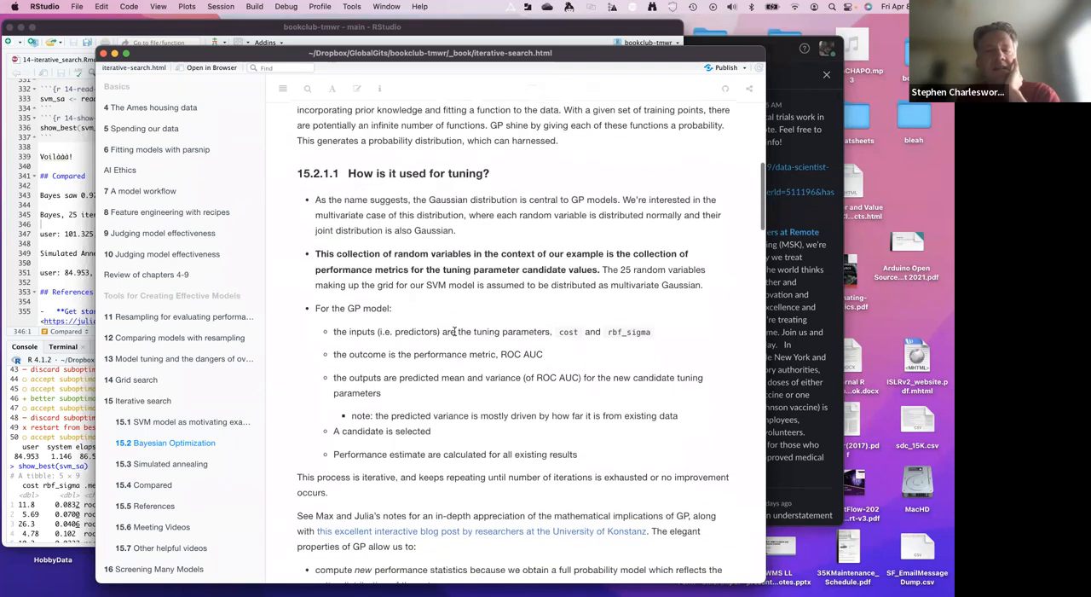
{"action": "scroll", "scroll_direction": "down", "scroll_amount": 3}
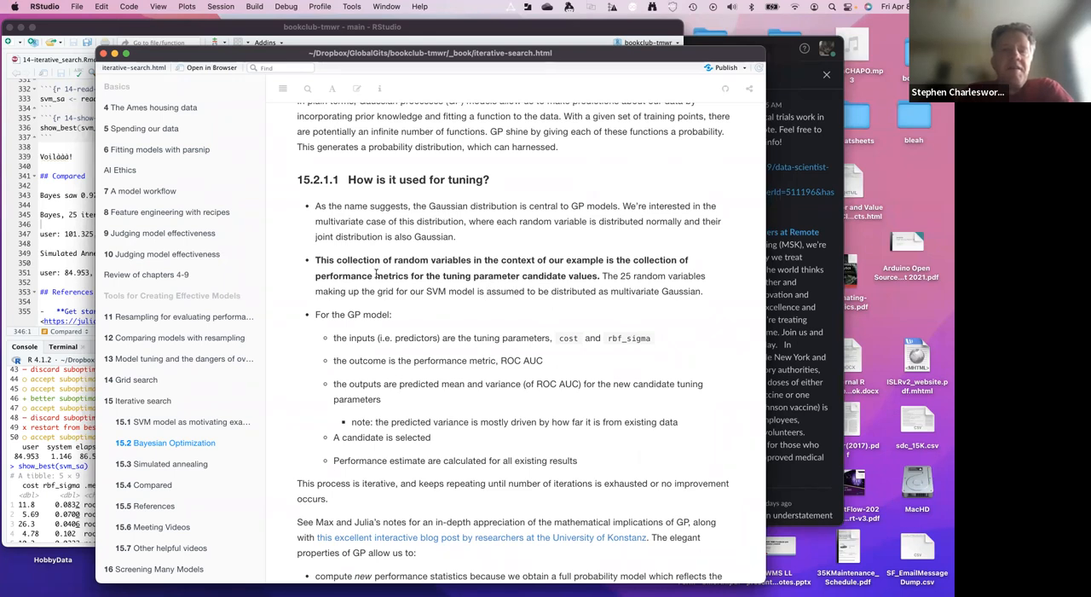
{"action": "mouse_move", "coordinate": [435, 257]}
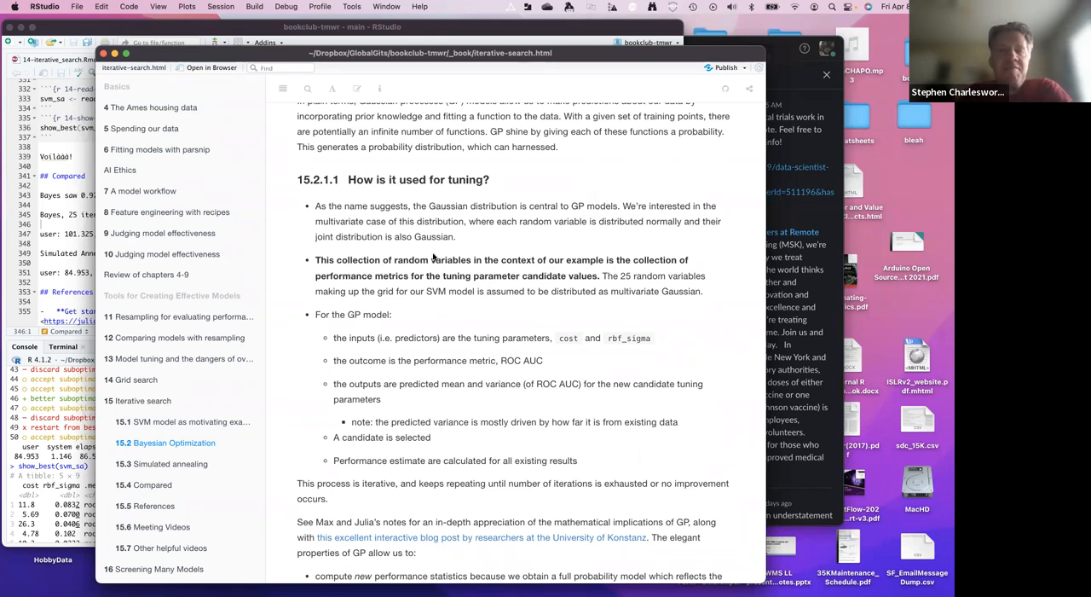
- Scroll to the GP properties and setup considerations, highlighting the word 'non-linear'
{"action": "scroll", "scroll_direction": "down", "scroll_amount": 3}
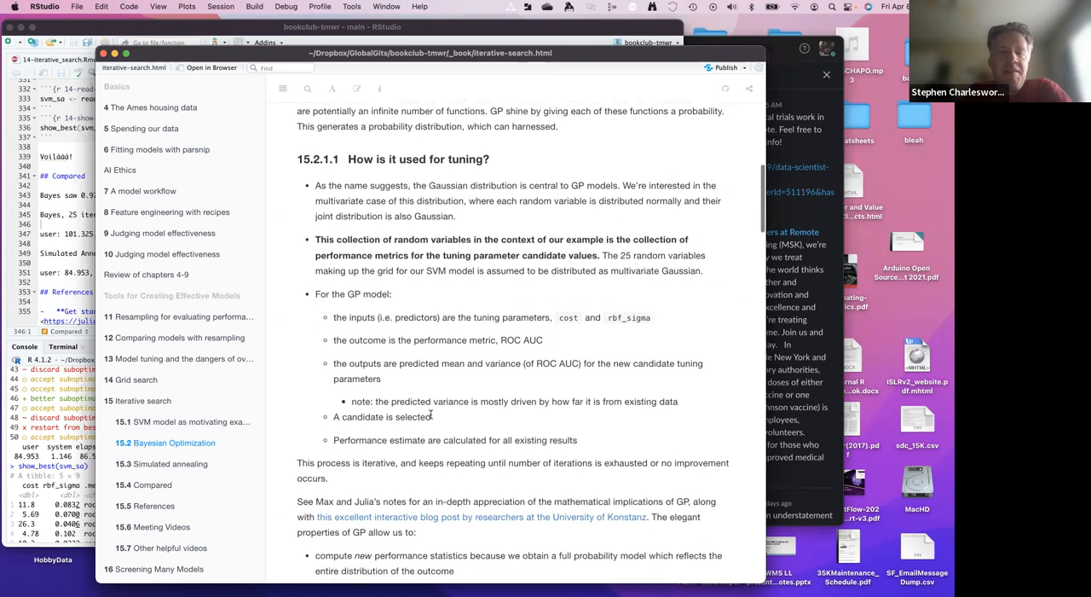
{"action": "scroll", "scroll_direction": "down", "scroll_amount": 3}
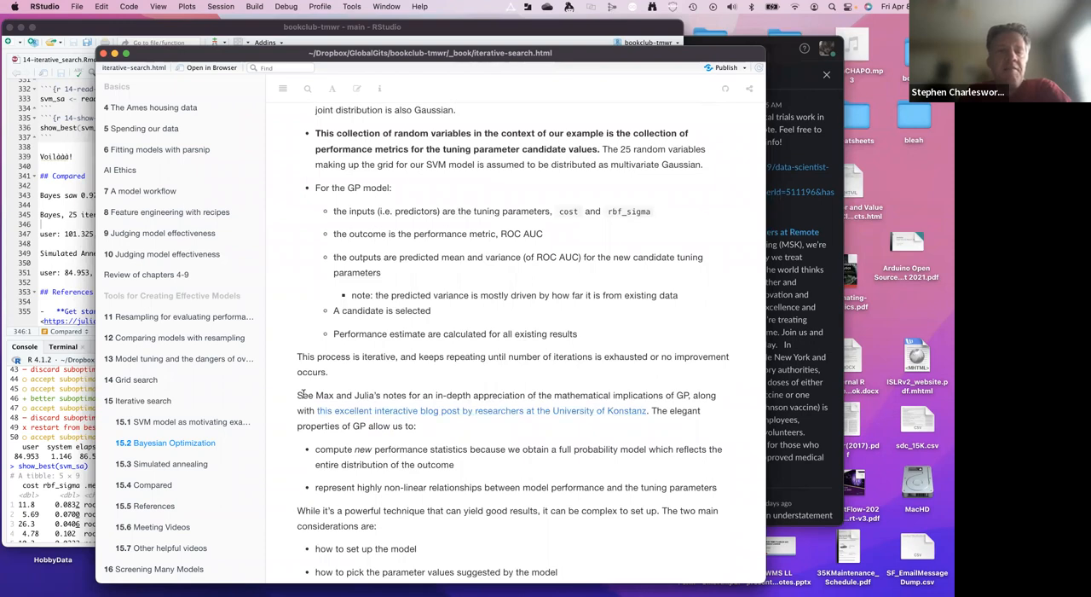
{"action": "mouse_move", "coordinate": [417, 411]}
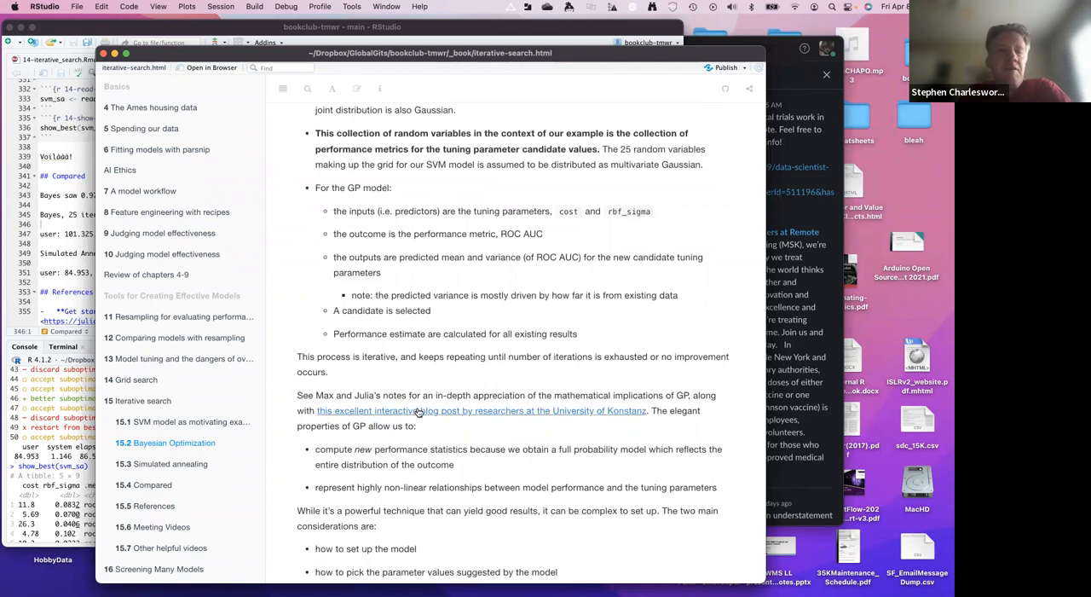
{"action": "mouse_move", "coordinate": [395, 410]}
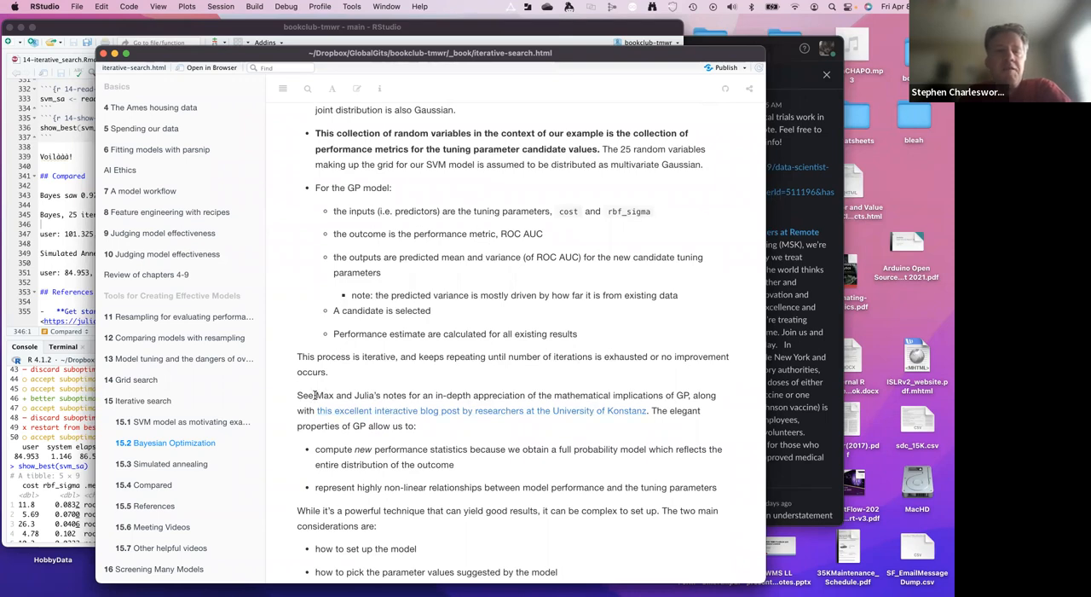
{"action": "mouse_move", "coordinate": [388, 386]}
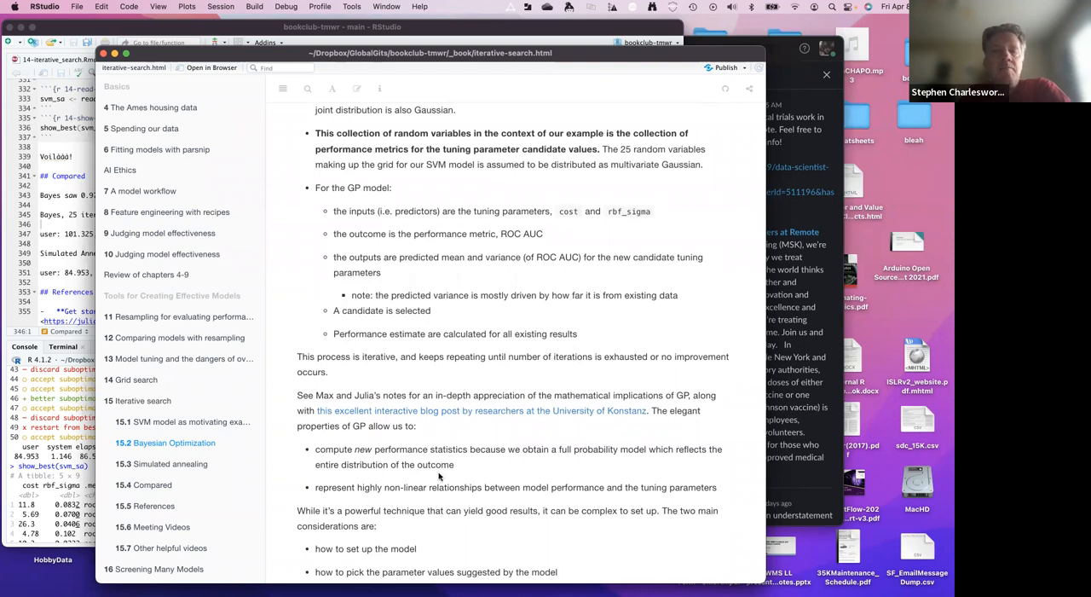
{"action": "scroll", "scroll_direction": "down", "scroll_amount": 3}
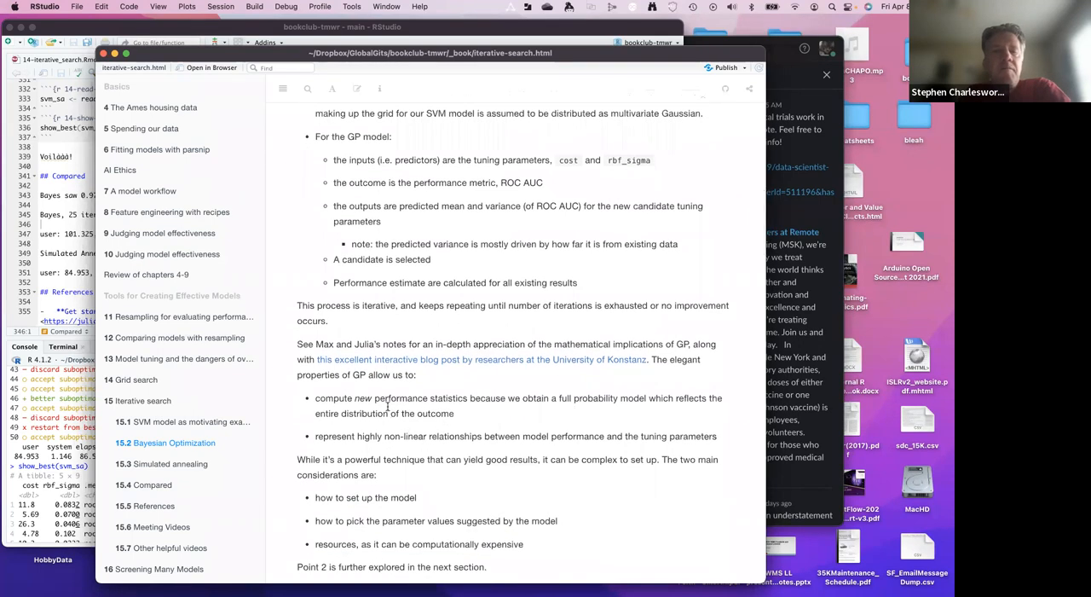
{"action": "mouse_move", "coordinate": [354, 389]}
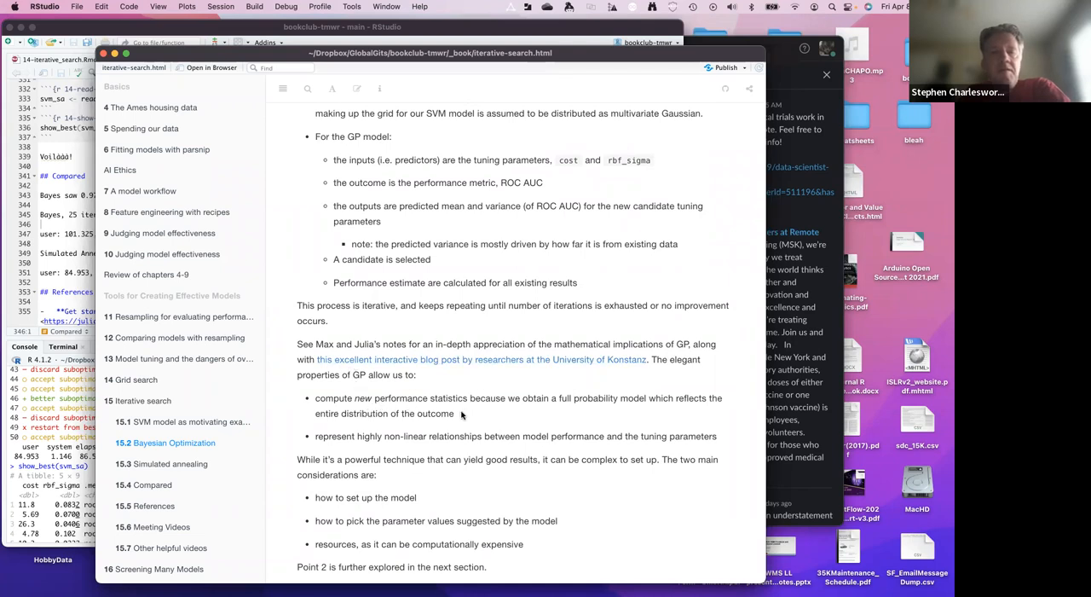
{"action": "mouse_move", "coordinate": [396, 422]}
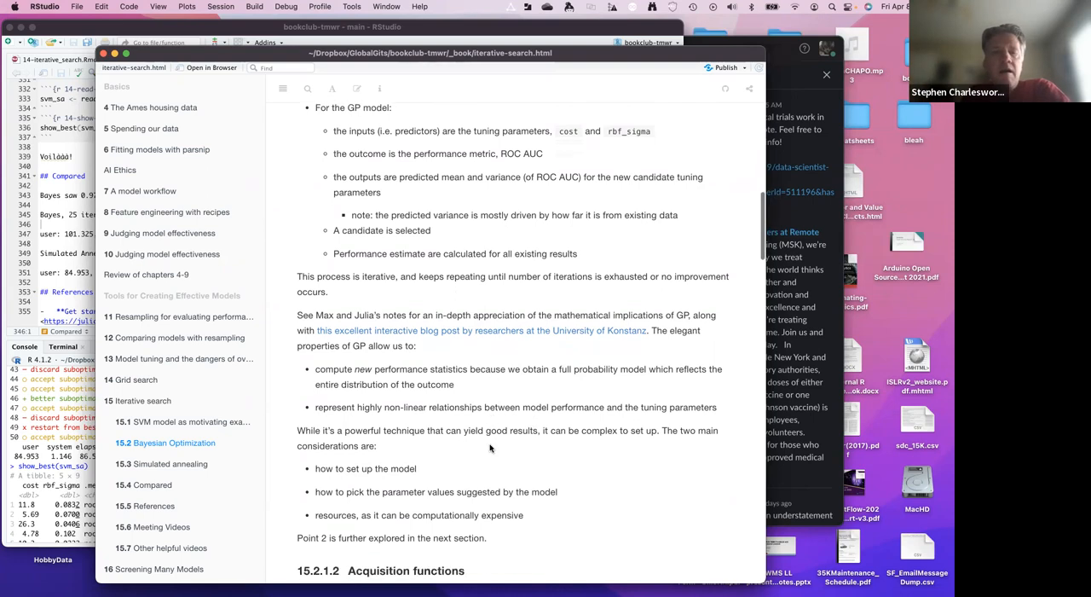
{"action": "scroll", "scroll_direction": "down", "scroll_amount": 3}
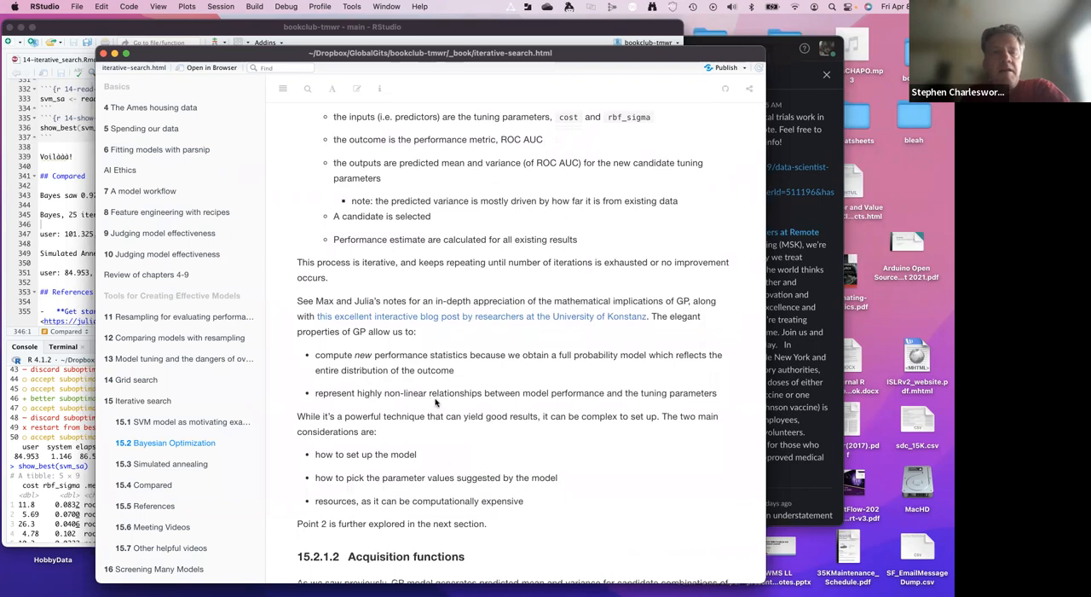
{"action": "mouse_move", "coordinate": [433, 393]}
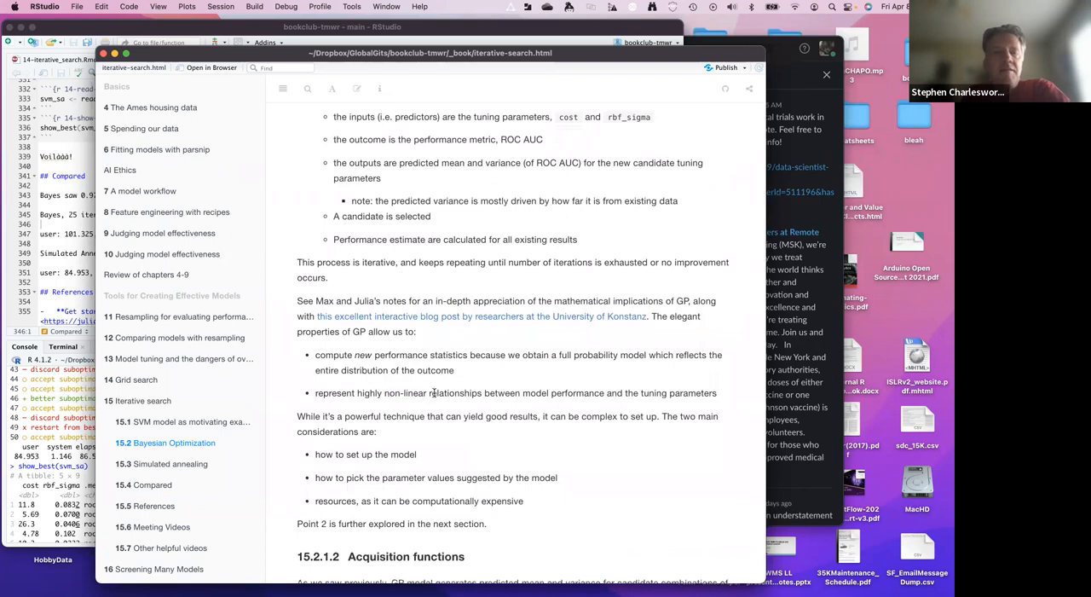
{"action": "double_click", "coordinate": [404, 392]}
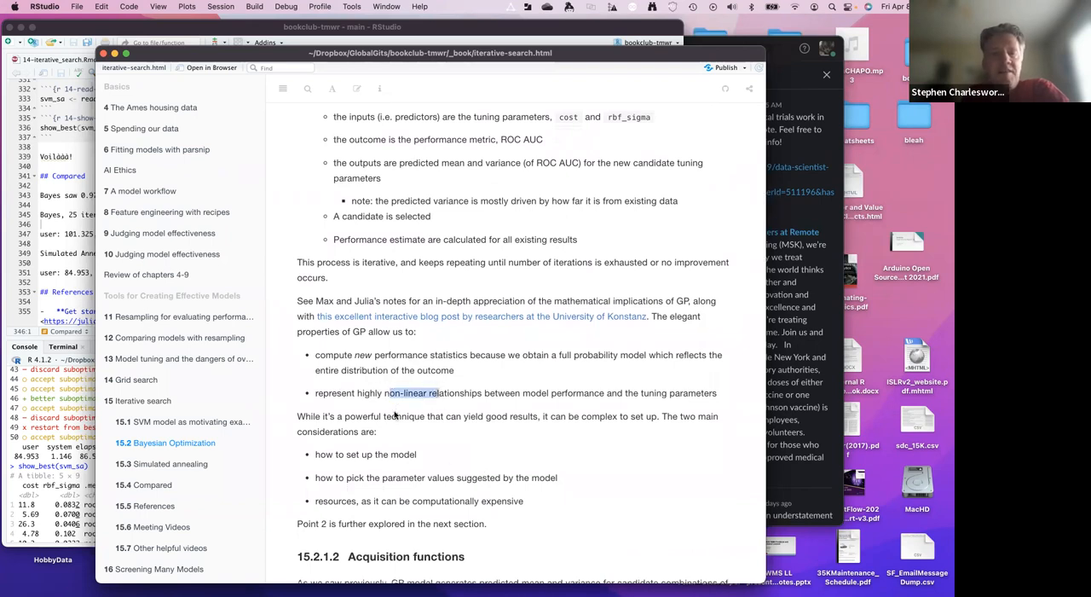
{"action": "scroll", "scroll_direction": "down", "scroll_amount": 3}
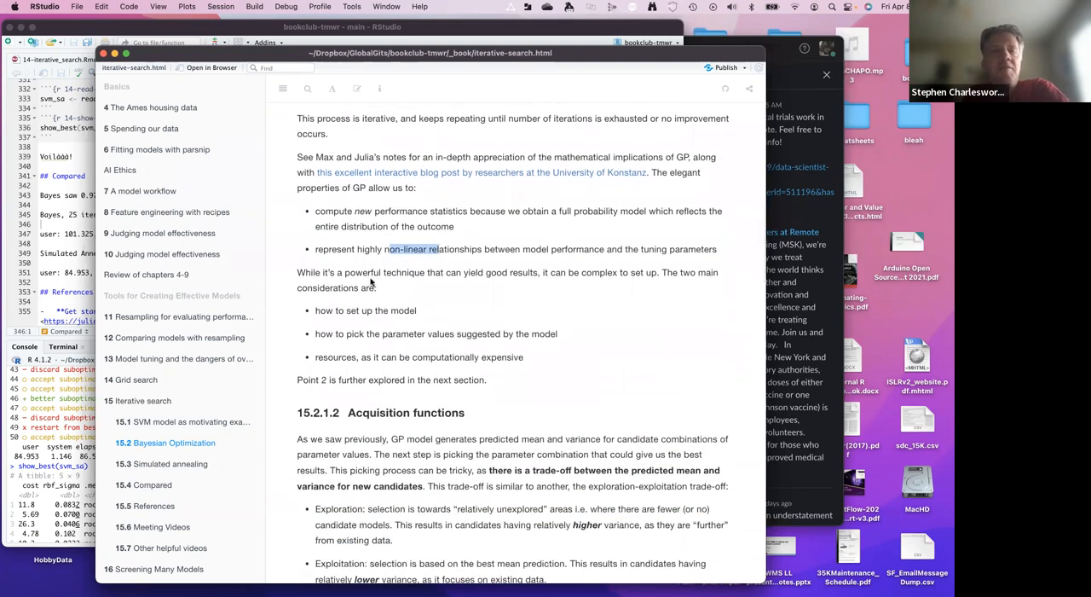
{"action": "mouse_move", "coordinate": [438, 283]}
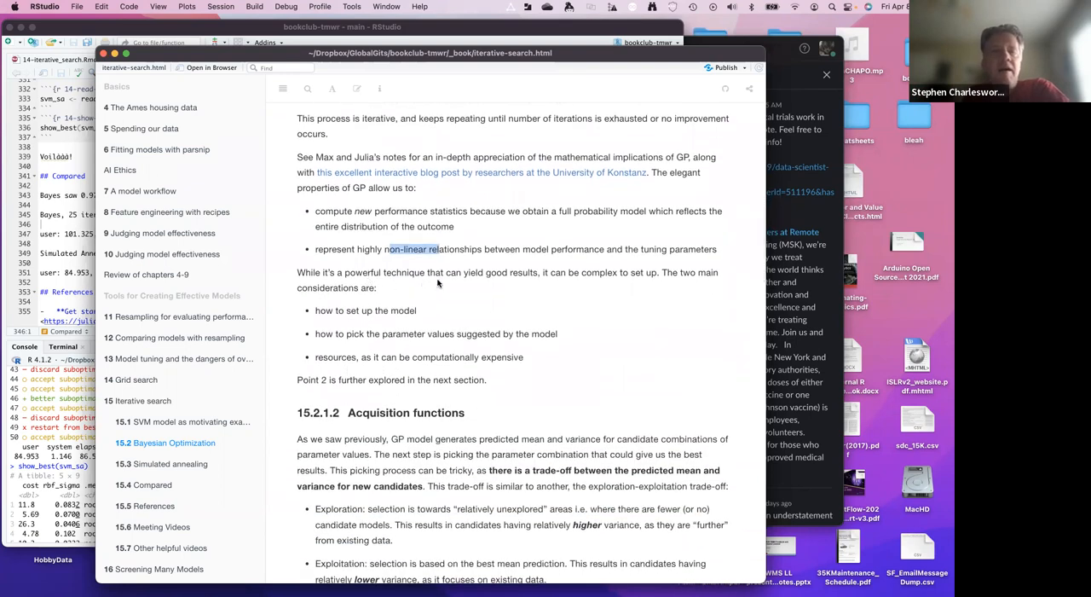
{"action": "mouse_move", "coordinate": [571, 287]}
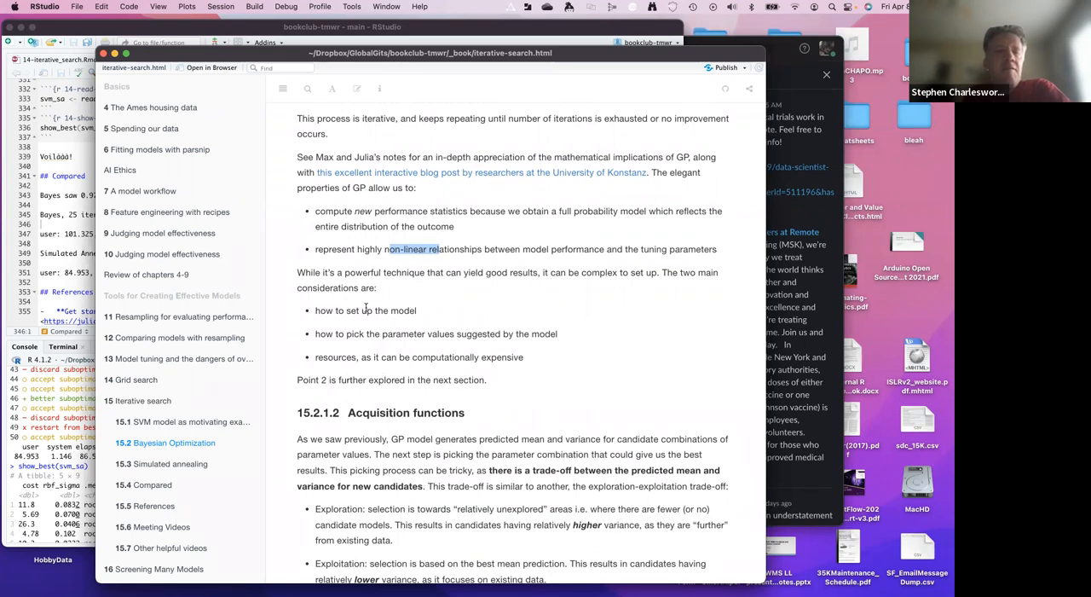
{"action": "mouse_move", "coordinate": [360, 364]}
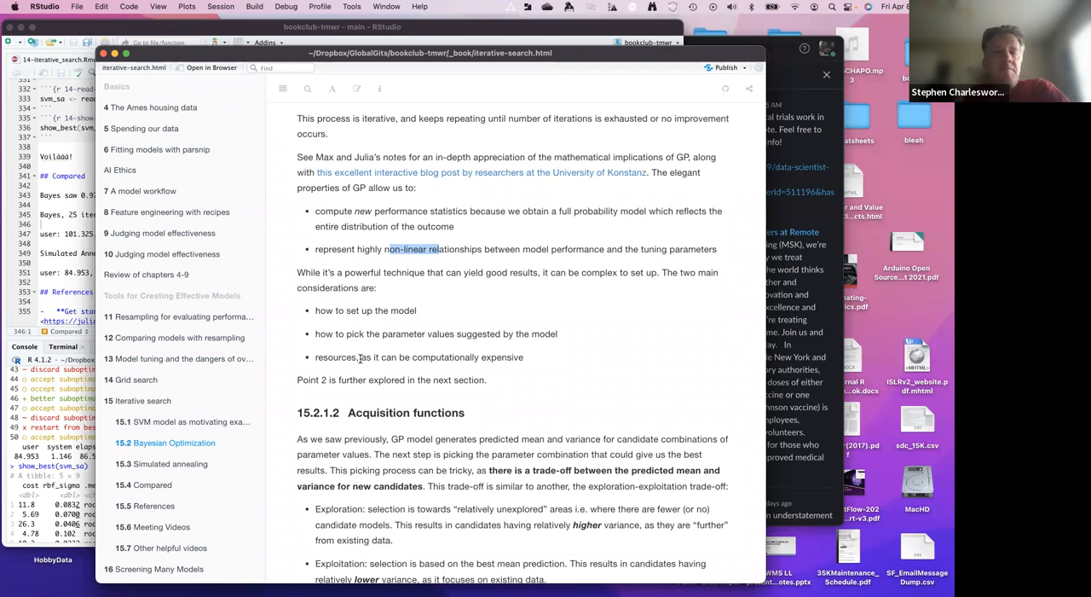
{"action": "scroll", "scroll_direction": "down", "scroll_amount": 3}
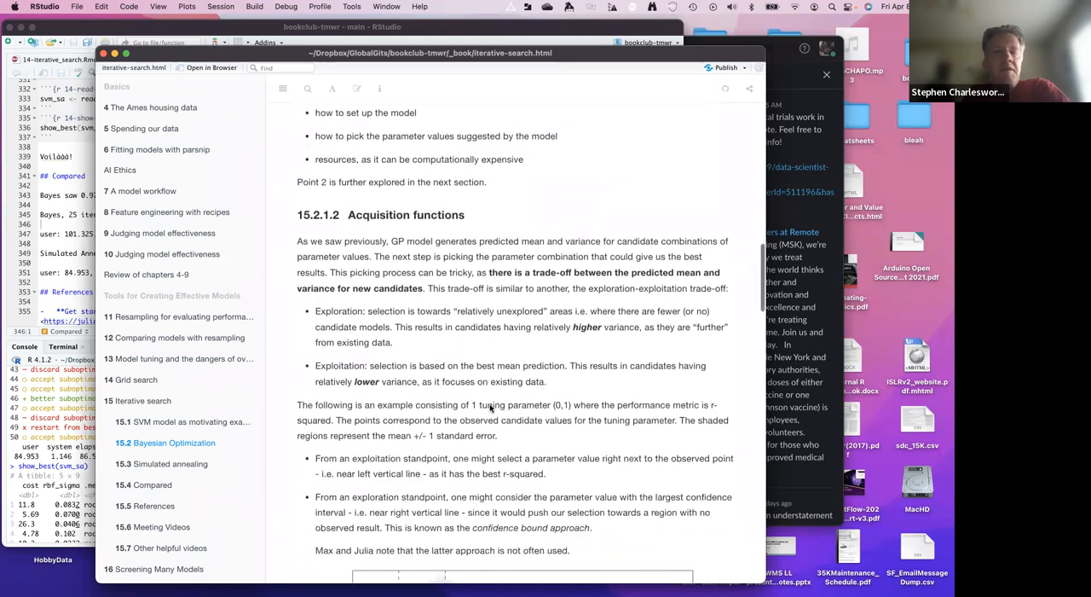
{"action": "scroll", "scroll_direction": "down", "scroll_amount": 3}
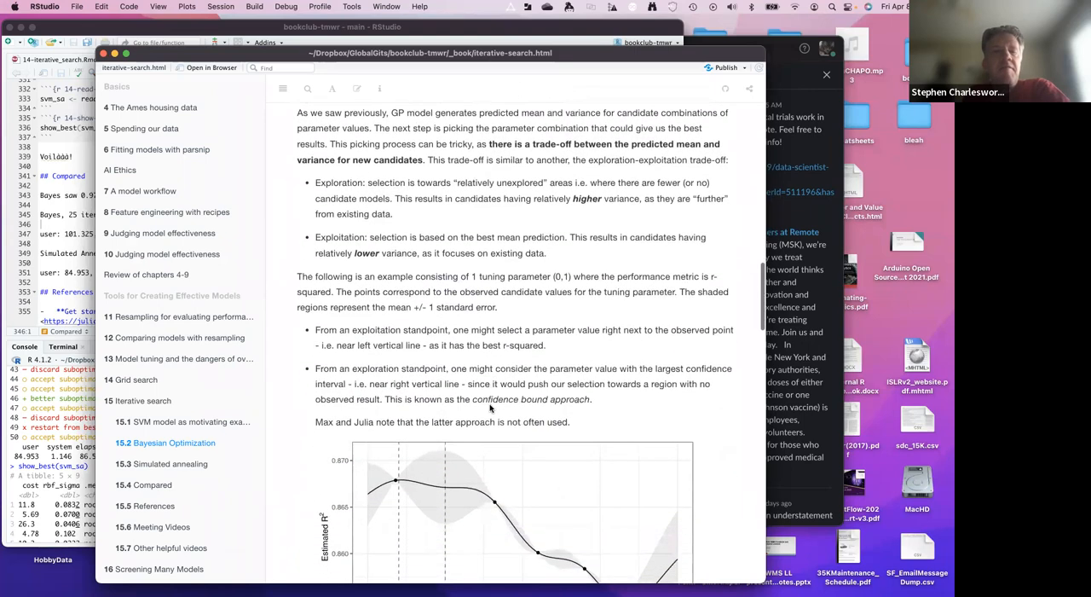
{"action": "scroll", "scroll_direction": "down", "scroll_amount": 3}
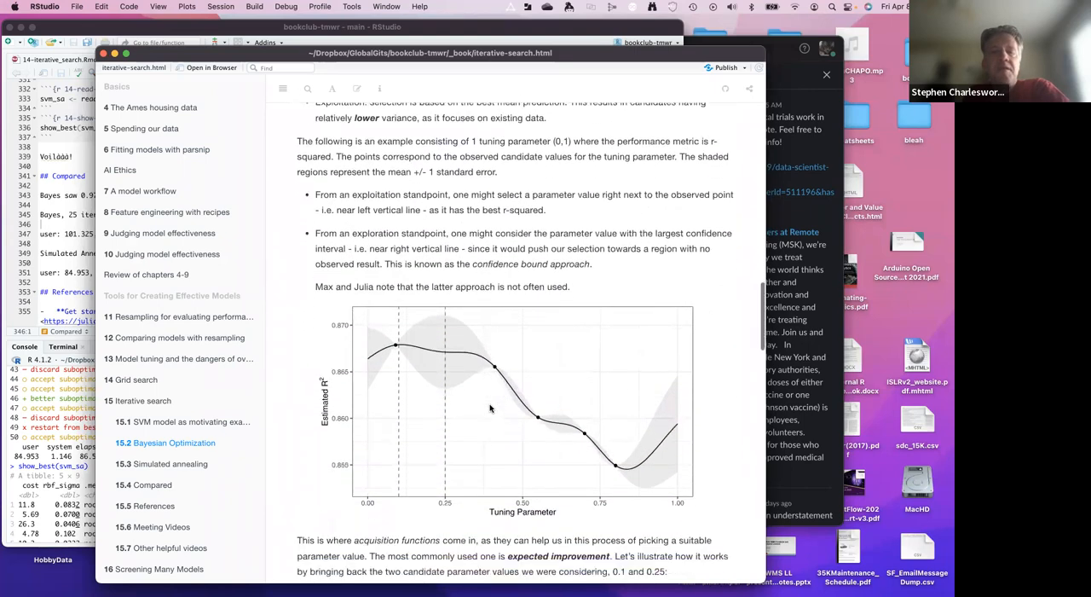
{"action": "scroll", "scroll_direction": "down", "scroll_amount": 3}
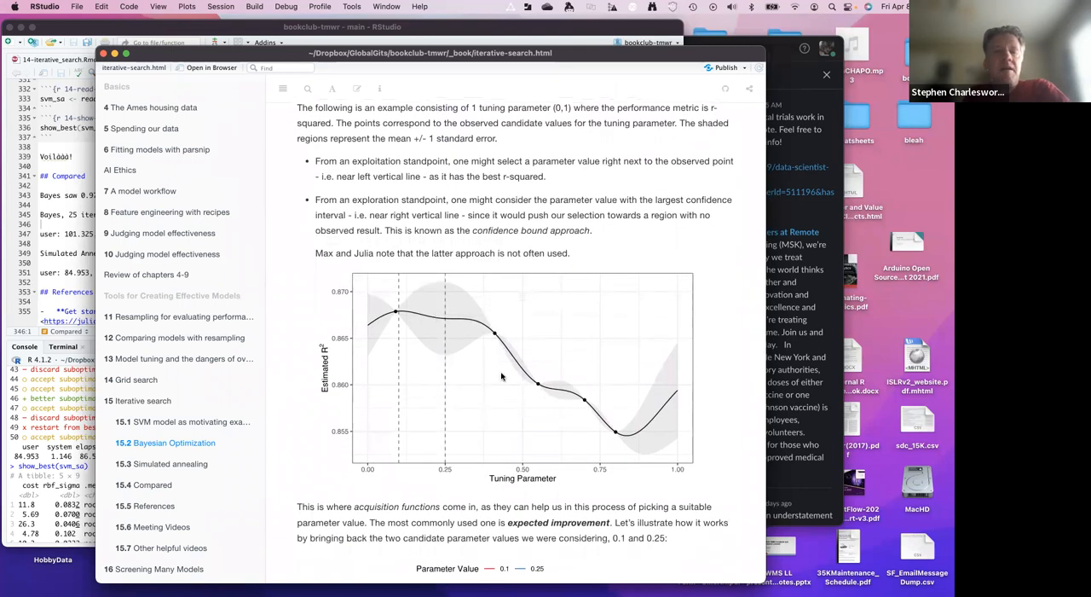
{"action": "mouse_move", "coordinate": [477, 344]}
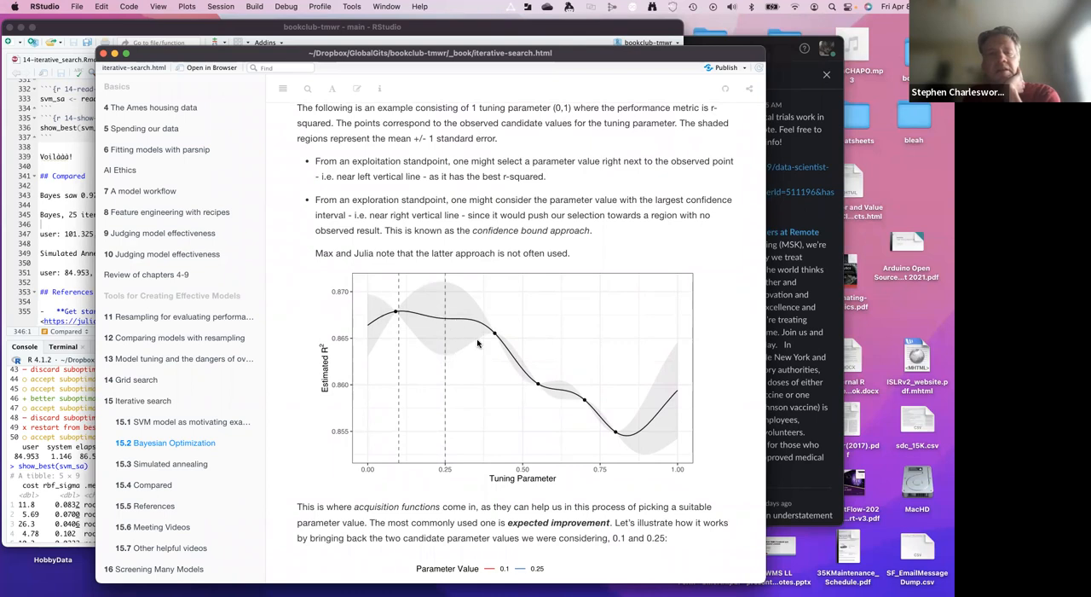
{"action": "mouse_move", "coordinate": [482, 333]}
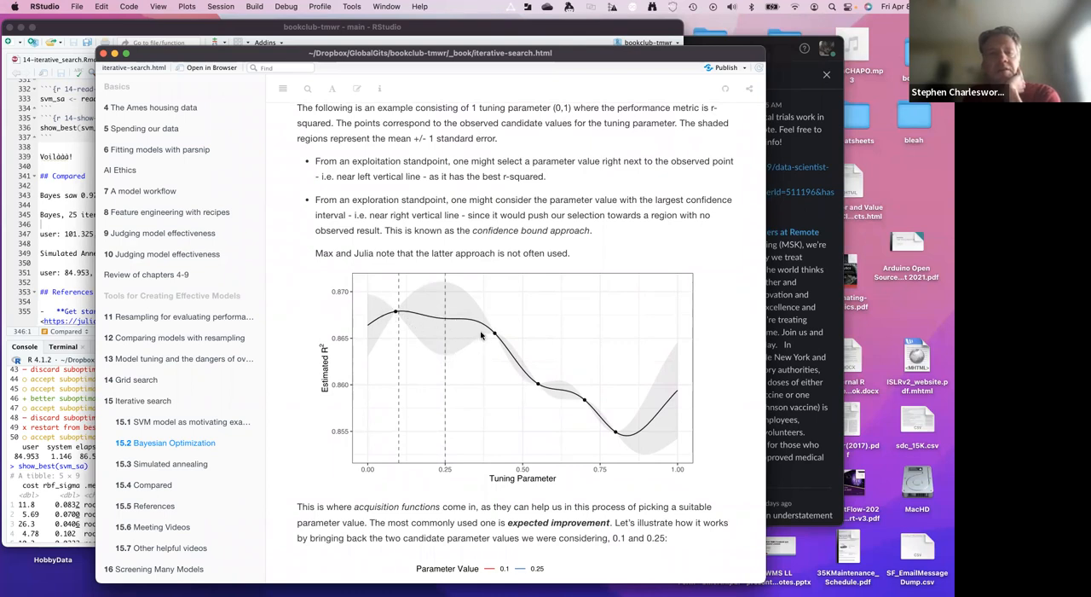
{"action": "mouse_move", "coordinate": [537, 386]}
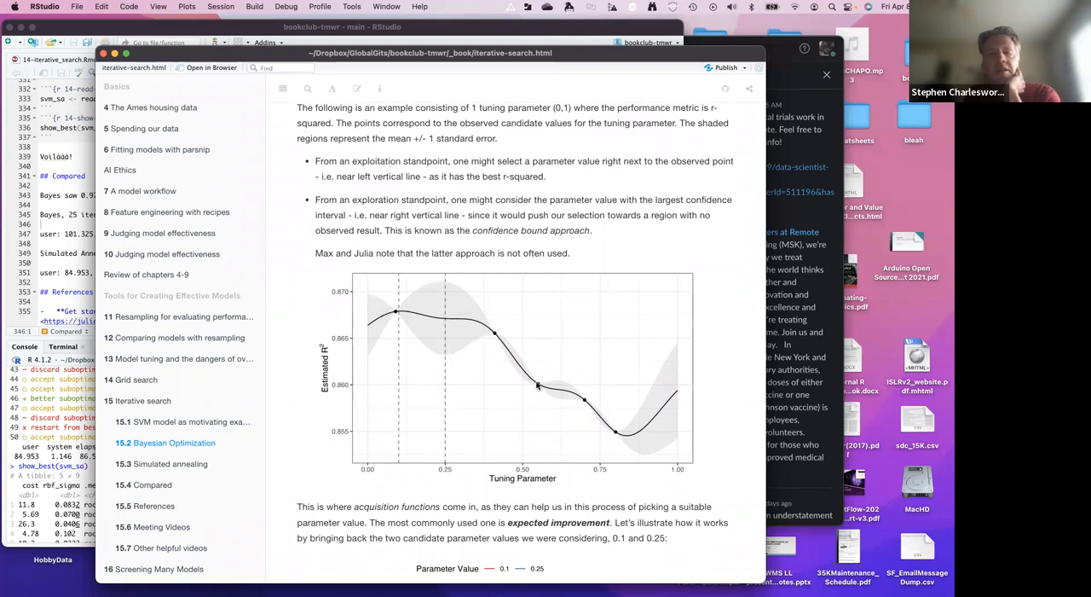
{"action": "mouse_move", "coordinate": [583, 404]}
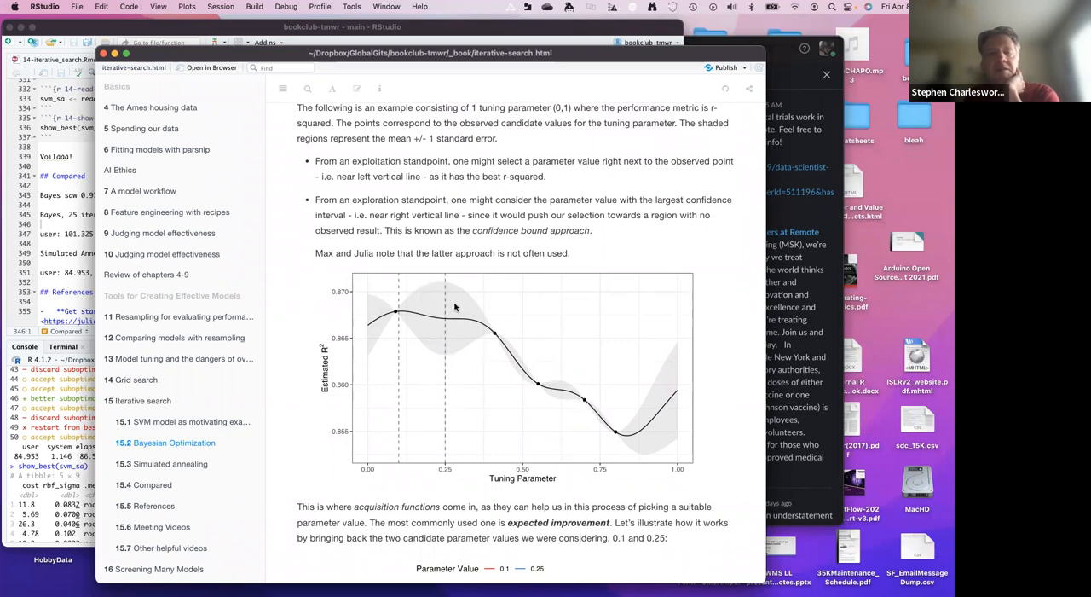
{"action": "mouse_move", "coordinate": [475, 370]}
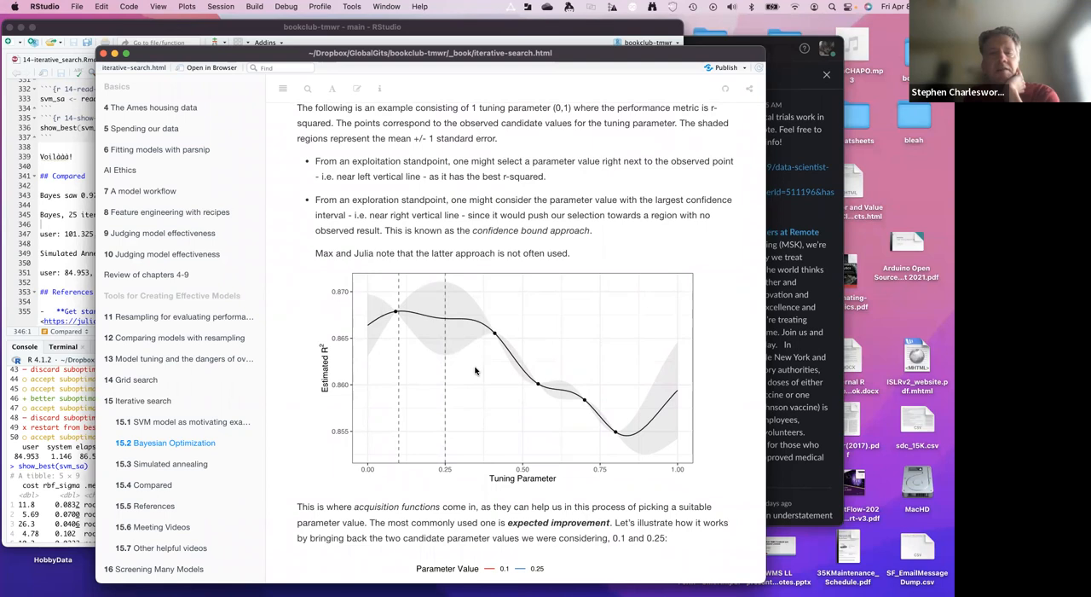
{"action": "mouse_move", "coordinate": [539, 387]}
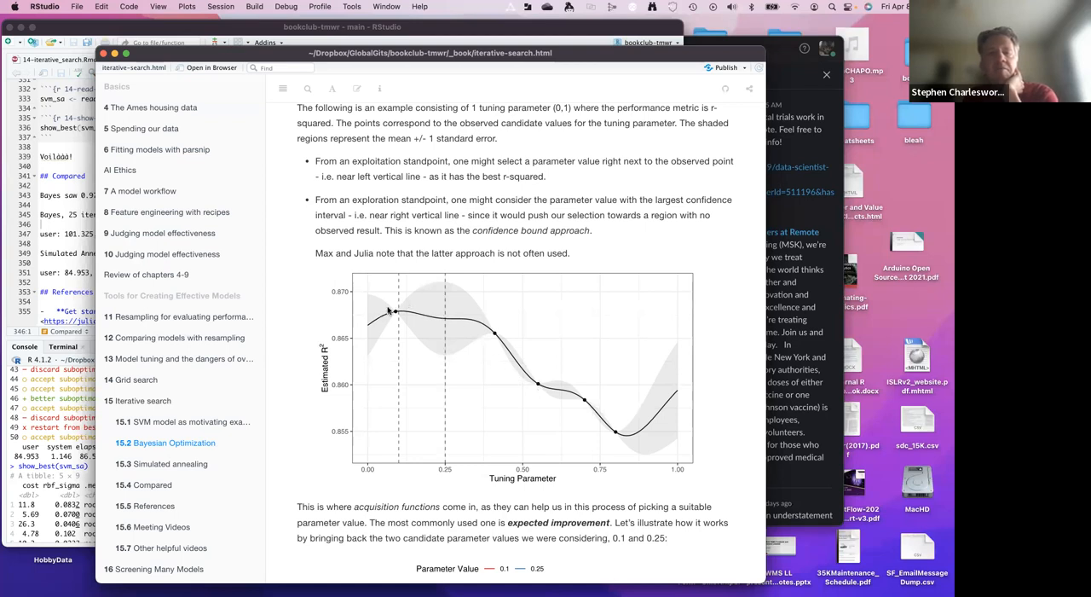
{"action": "mouse_move", "coordinate": [639, 392]}
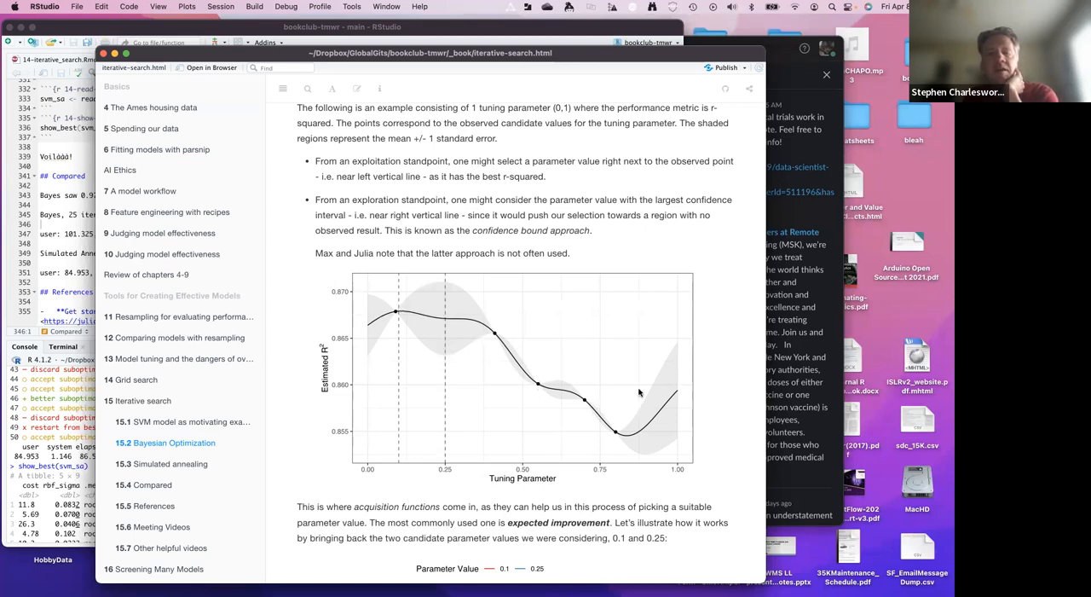
{"action": "mouse_move", "coordinate": [564, 396]}
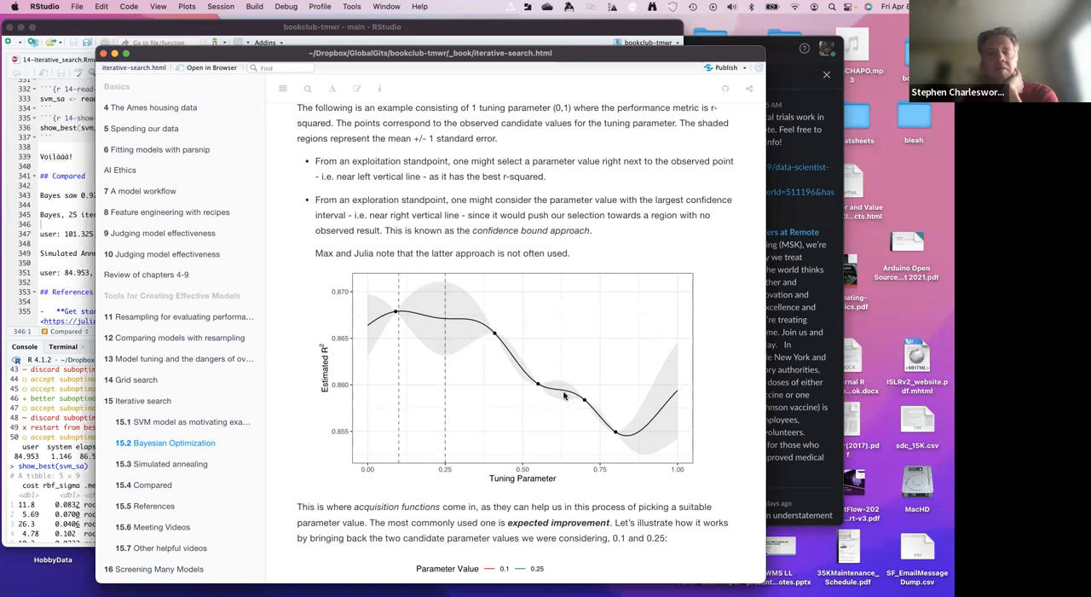
{"action": "mouse_move", "coordinate": [563, 404]}
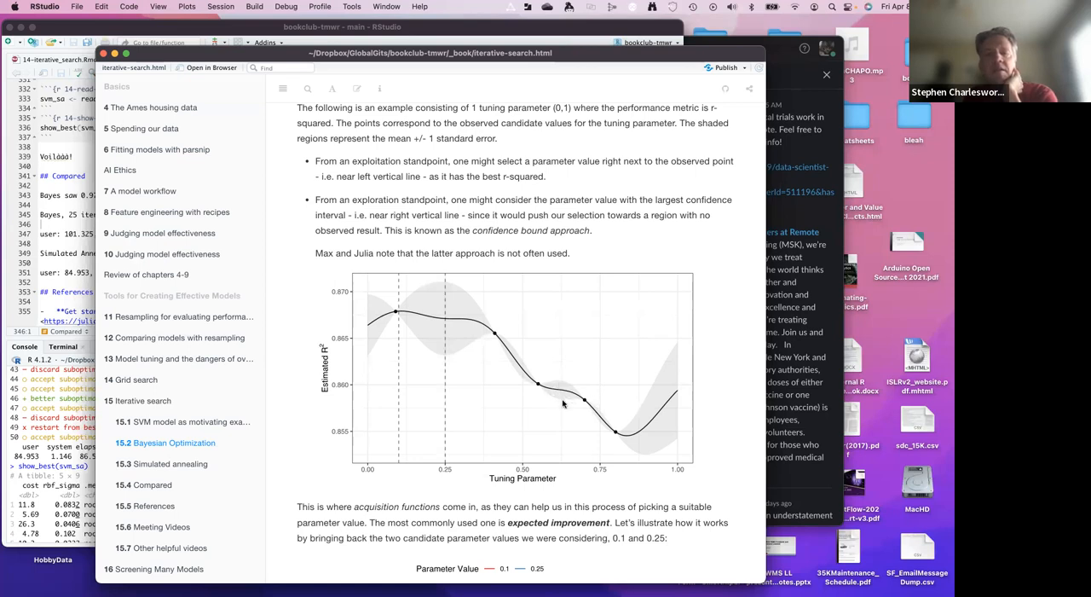
{"action": "mouse_move", "coordinate": [564, 378]}
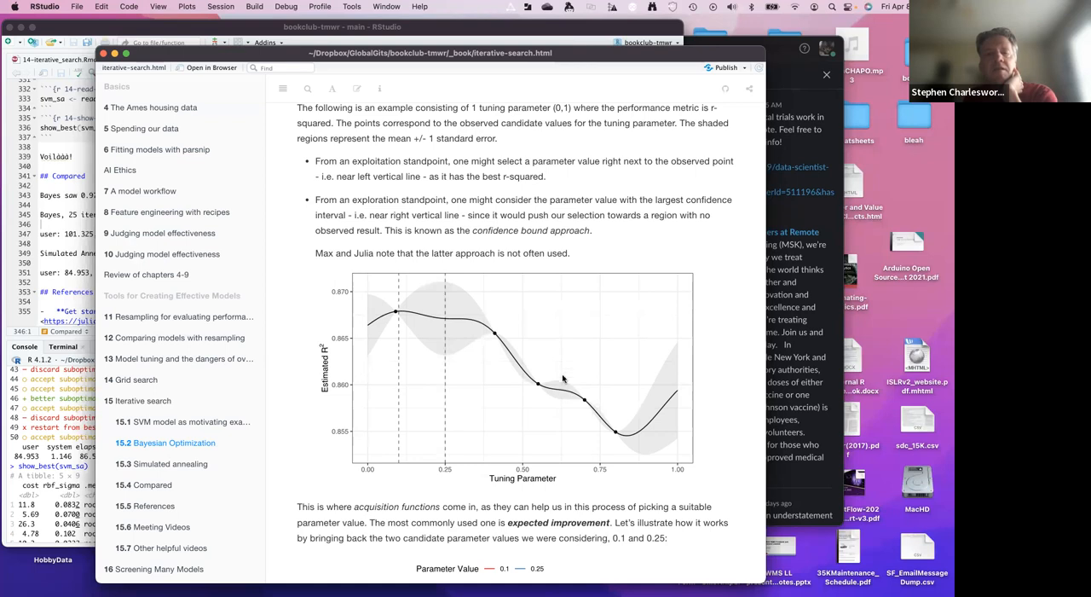
{"action": "mouse_move", "coordinate": [538, 383]}
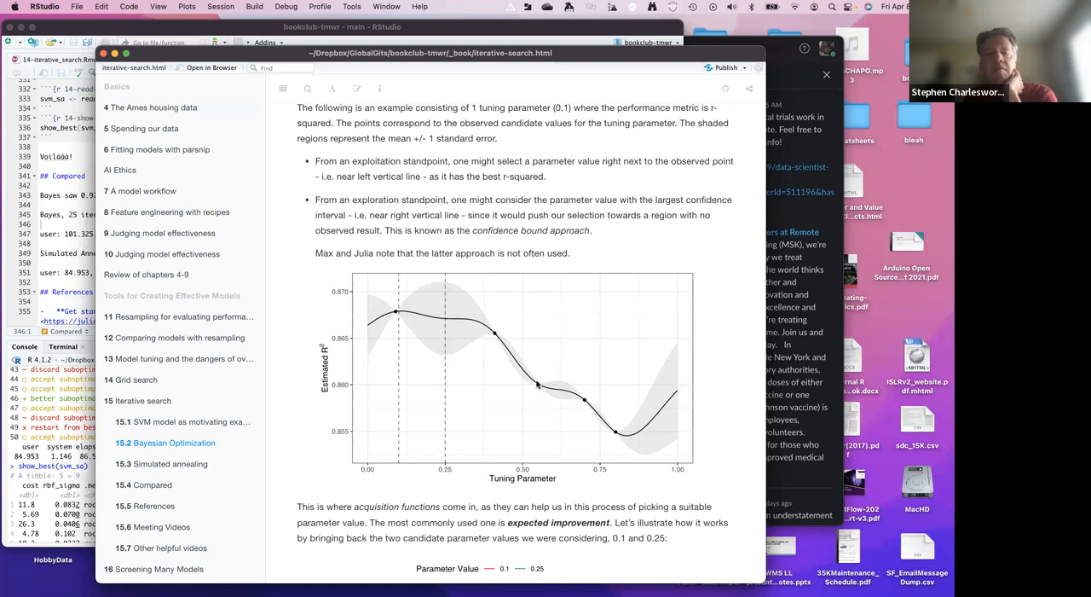
{"action": "mouse_move", "coordinate": [569, 394]}
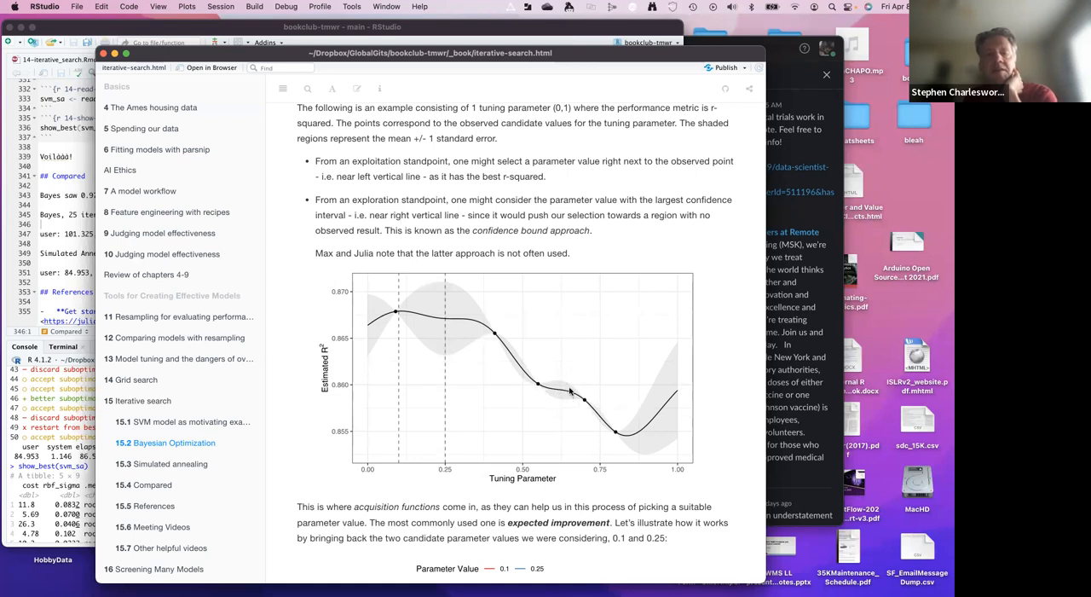
{"action": "mouse_move", "coordinate": [400, 314]}
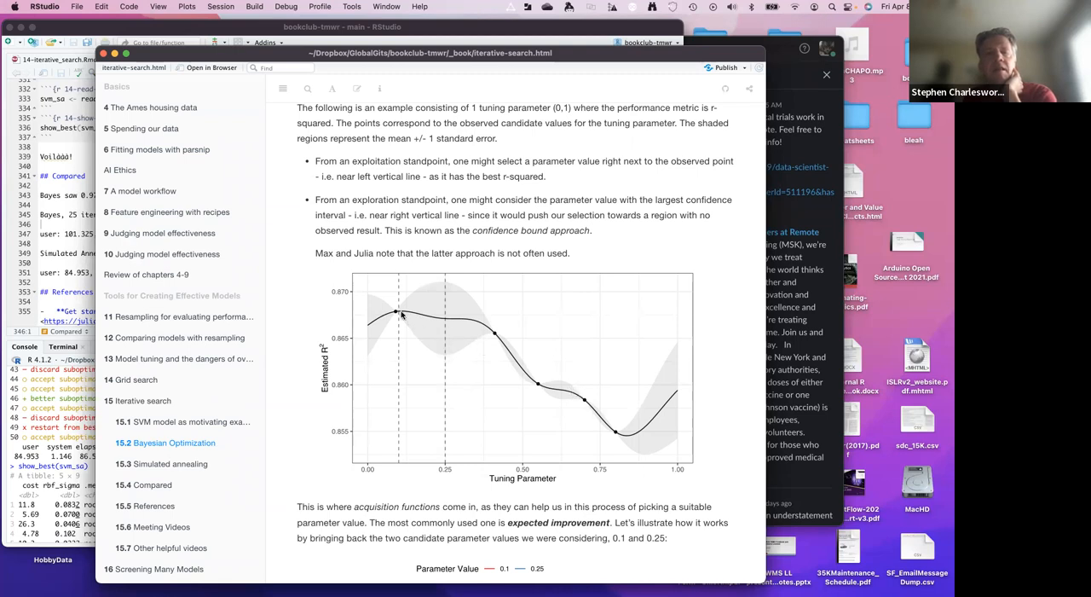
{"action": "mouse_move", "coordinate": [418, 319]}
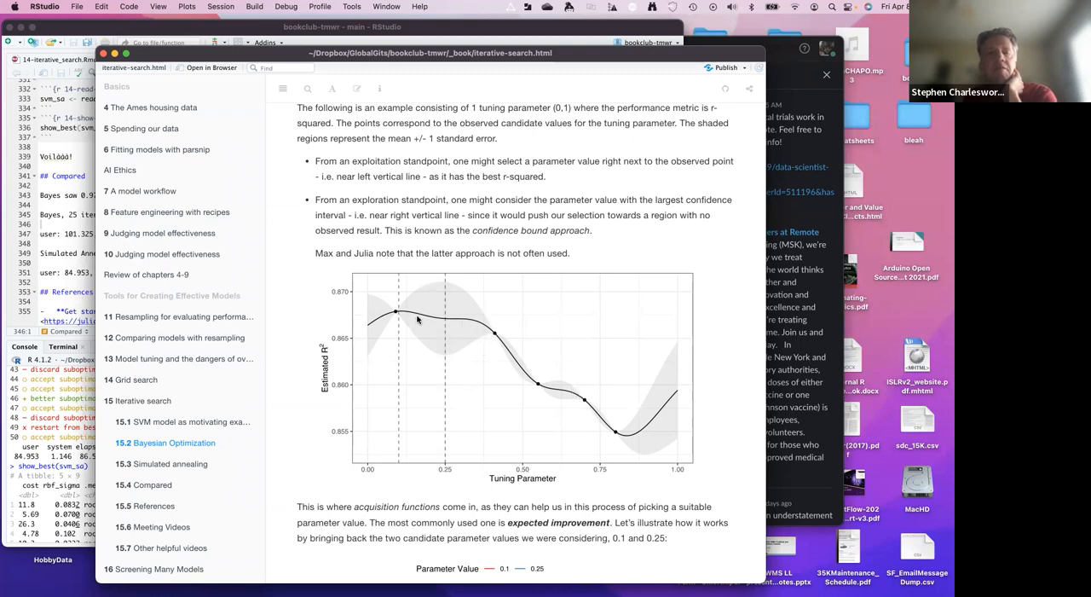
{"action": "mouse_move", "coordinate": [443, 330]}
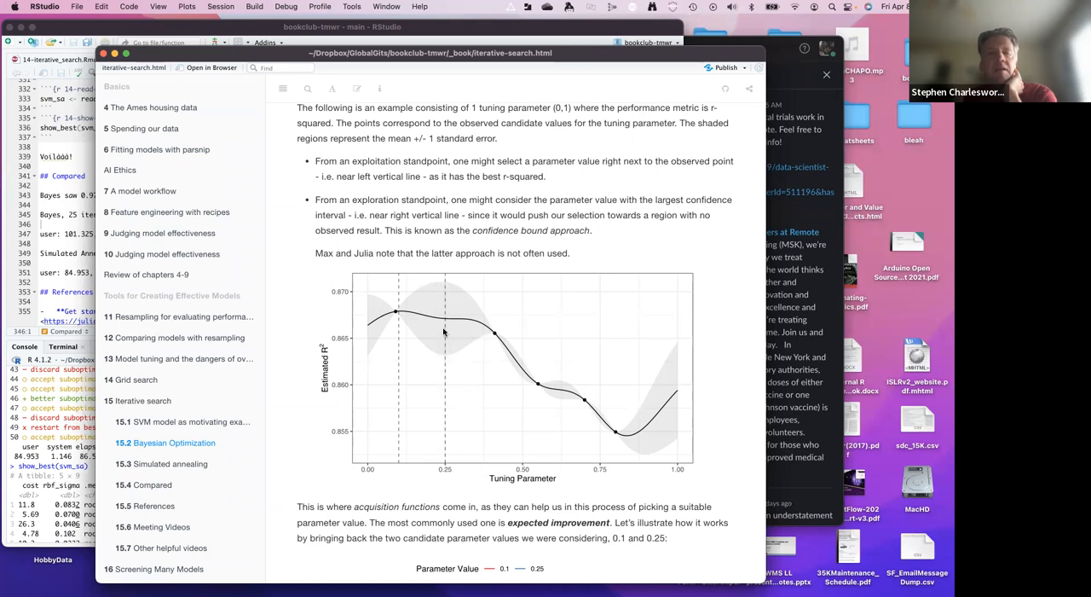
{"action": "mouse_move", "coordinate": [450, 354]}
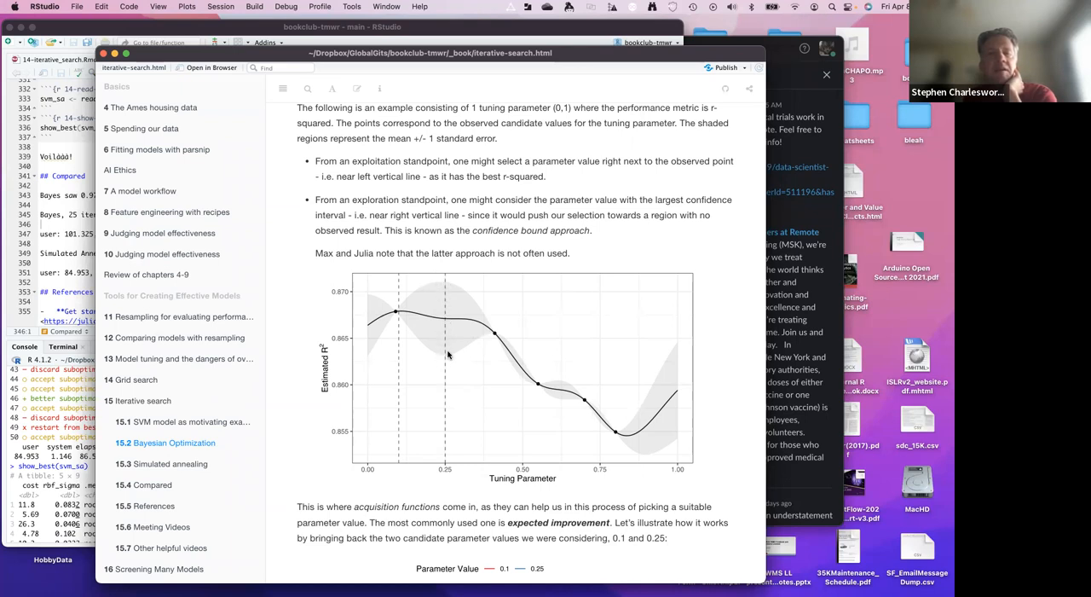
{"action": "mouse_move", "coordinate": [447, 309]}
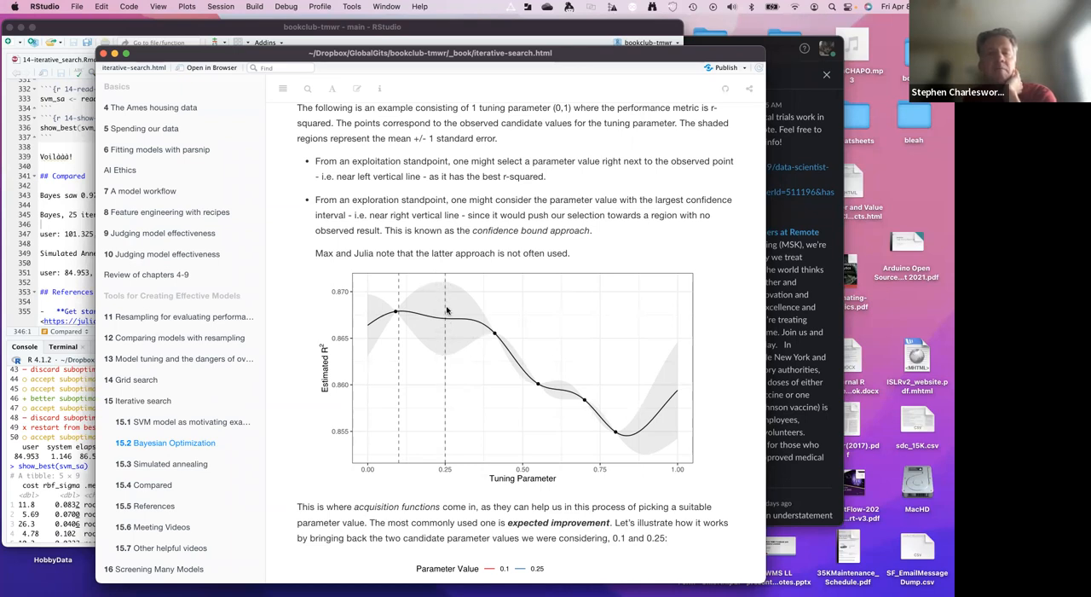
{"action": "mouse_move", "coordinate": [463, 303]}
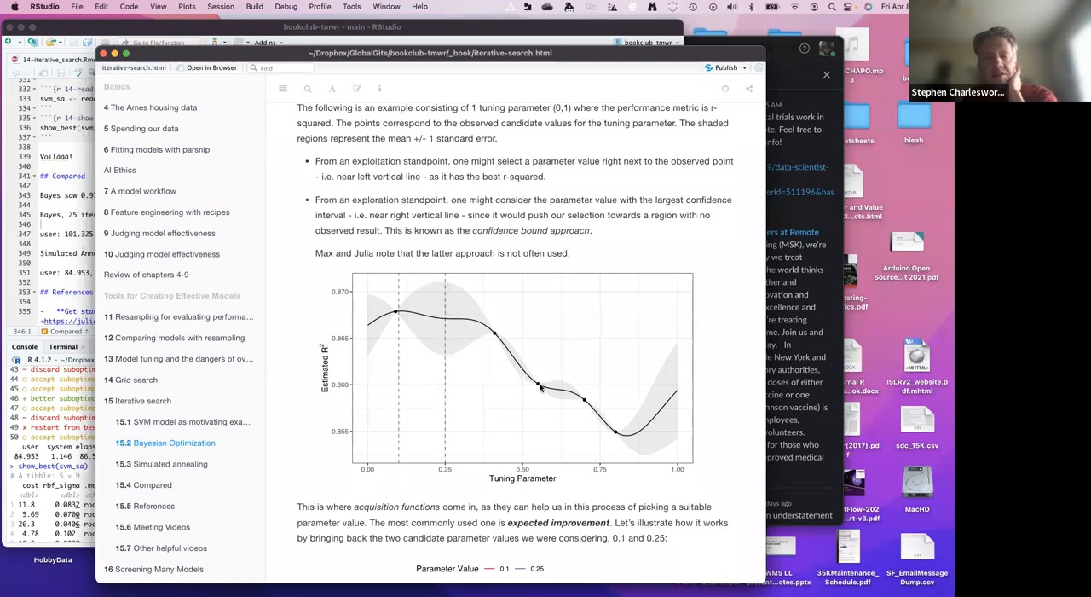
{"action": "mouse_move", "coordinate": [487, 253]}
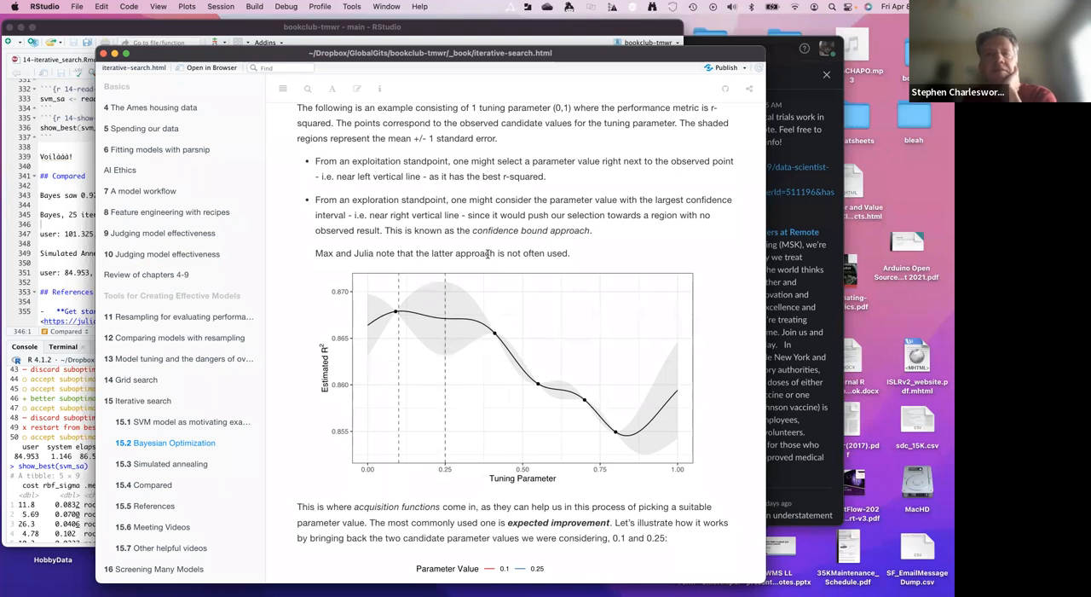
{"action": "mouse_move", "coordinate": [530, 266]}
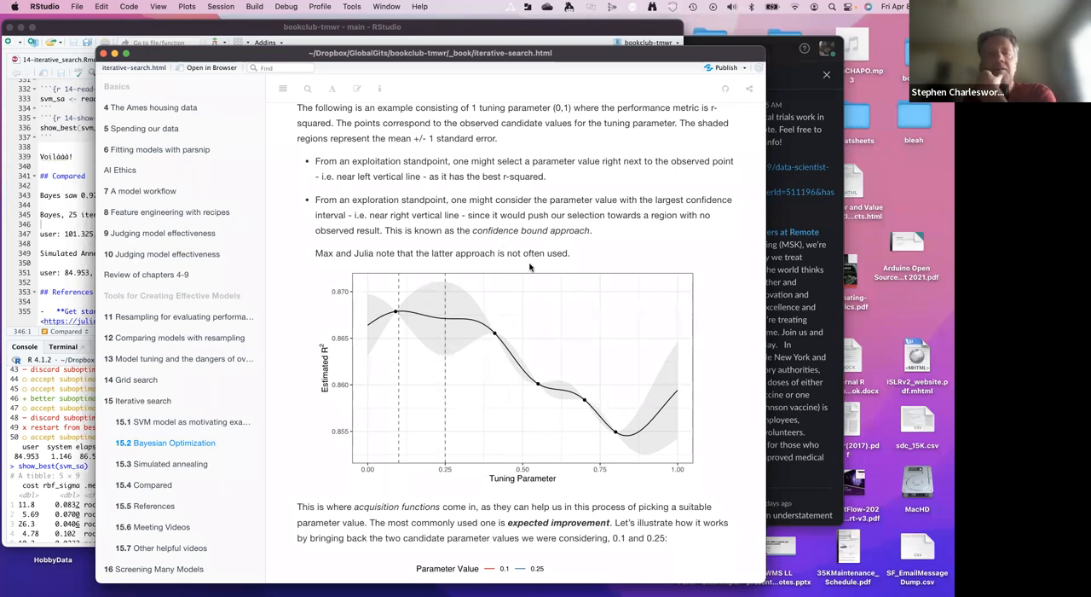
{"action": "mouse_move", "coordinate": [494, 332]}
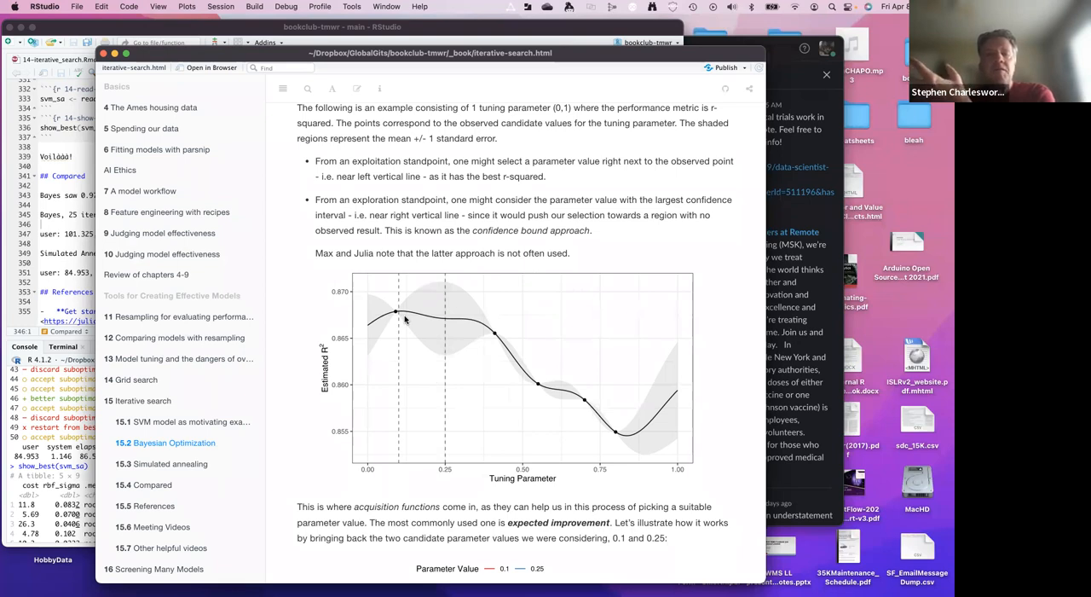
{"action": "mouse_move", "coordinate": [396, 316]}
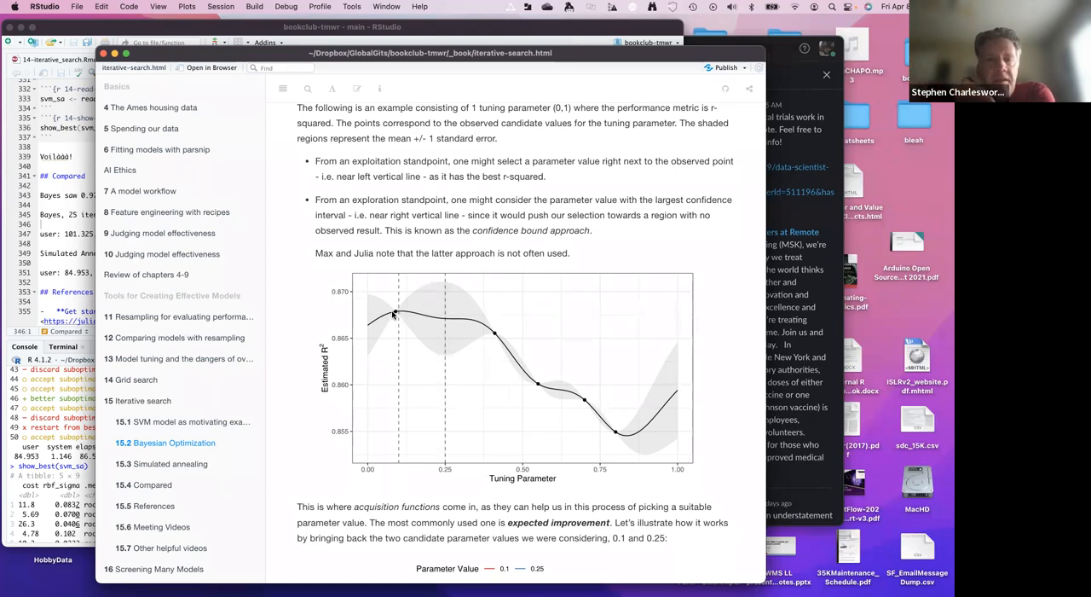
{"action": "mouse_move", "coordinate": [504, 336]}
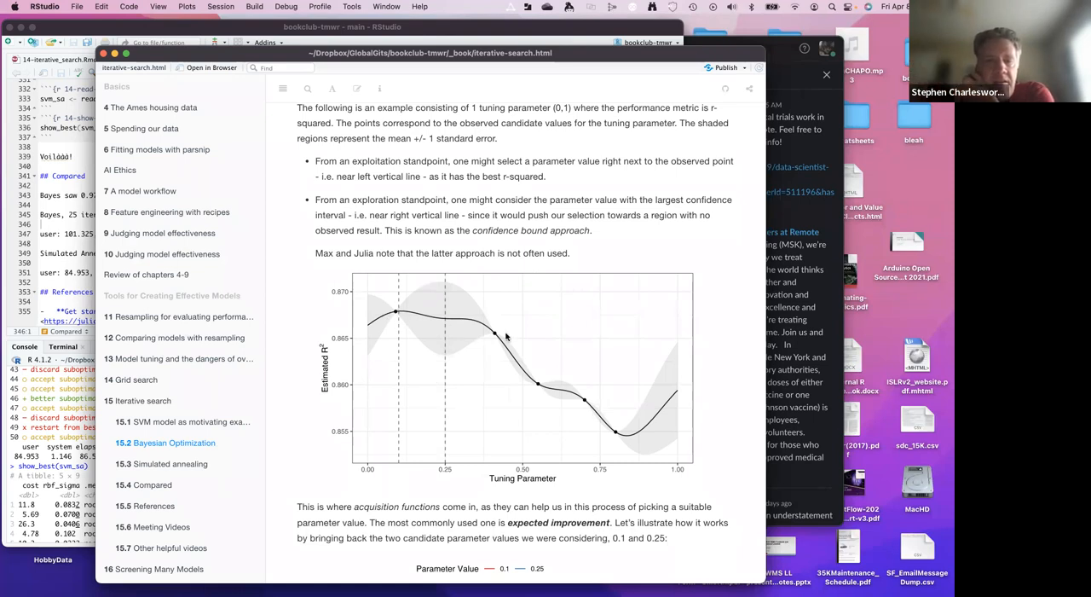
{"action": "mouse_move", "coordinate": [397, 304]}
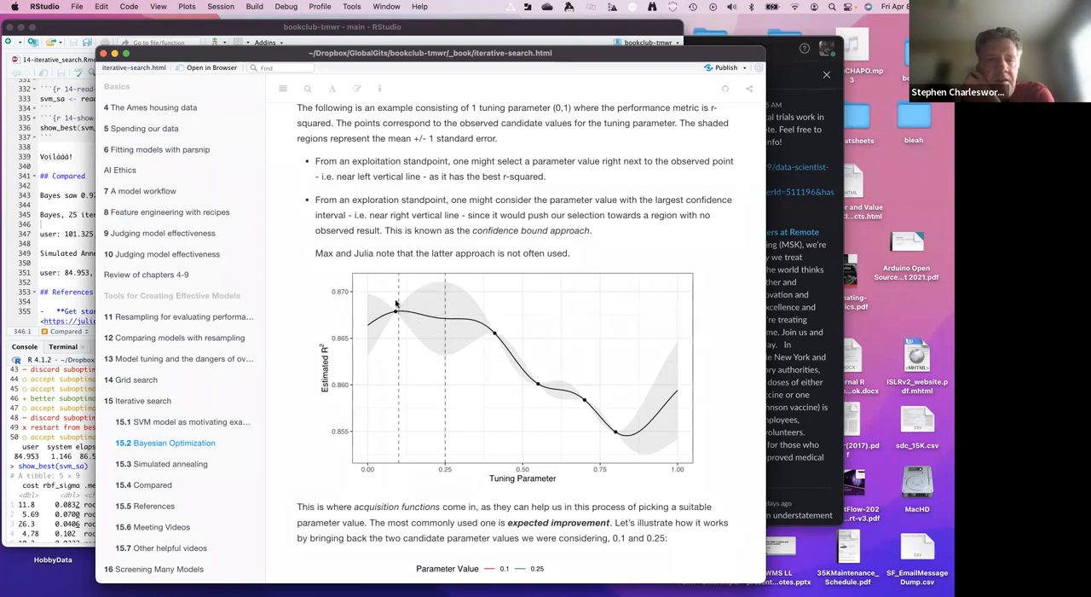
{"action": "mouse_move", "coordinate": [398, 281]}
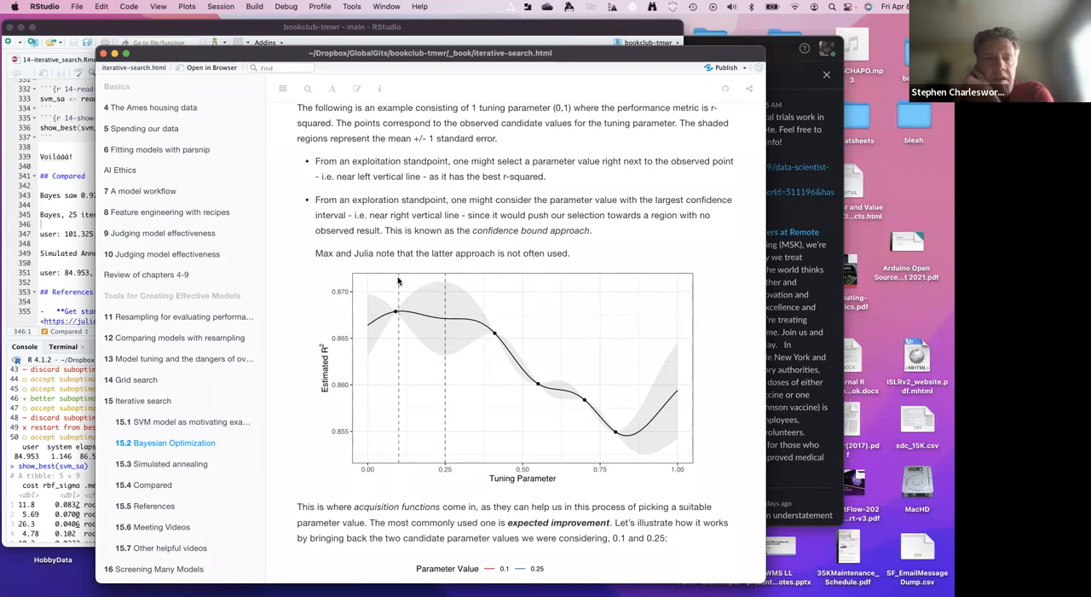
{"action": "mouse_move", "coordinate": [450, 309]}
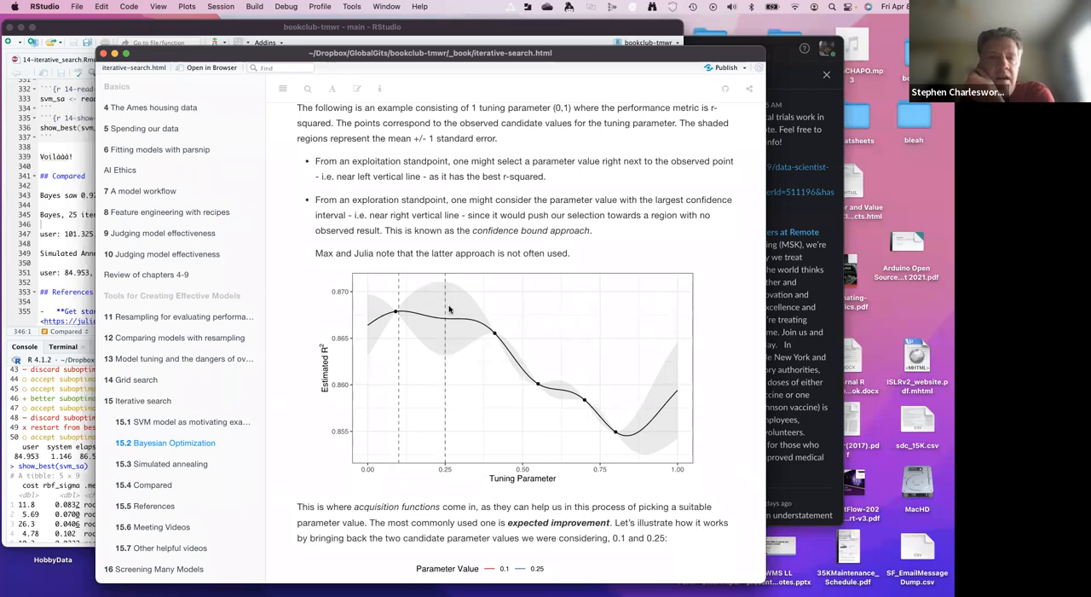
{"action": "mouse_move", "coordinate": [448, 286]}
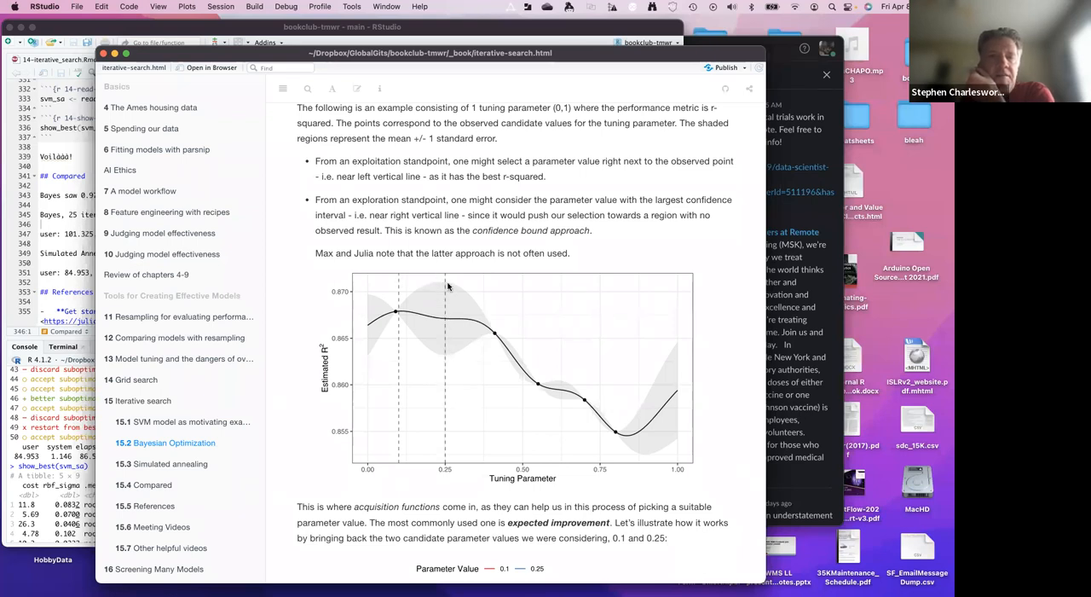
{"action": "mouse_move", "coordinate": [445, 312]}
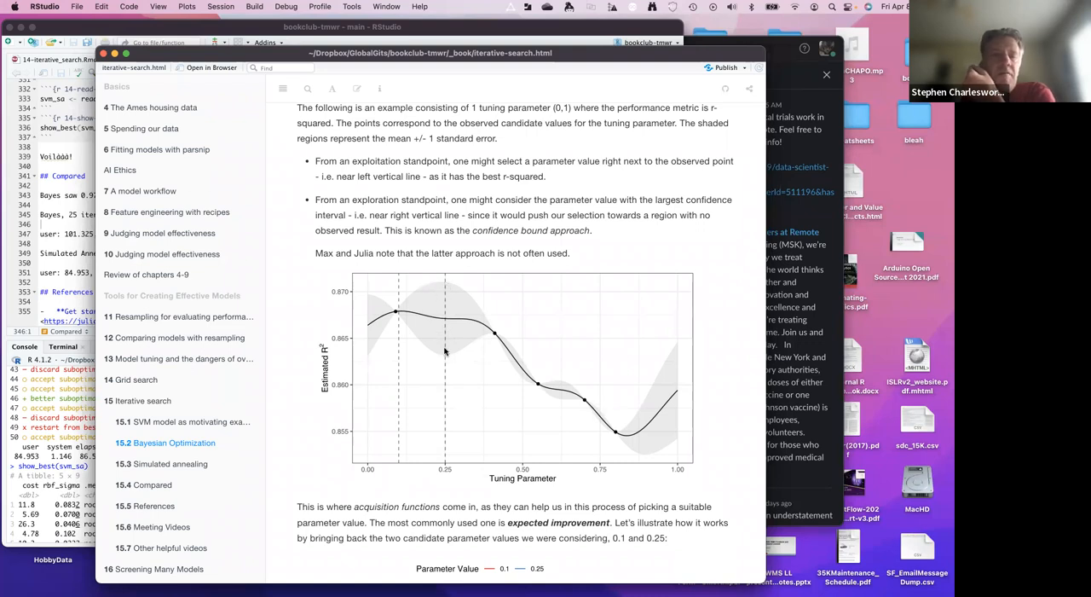
{"action": "mouse_move", "coordinate": [444, 286]}
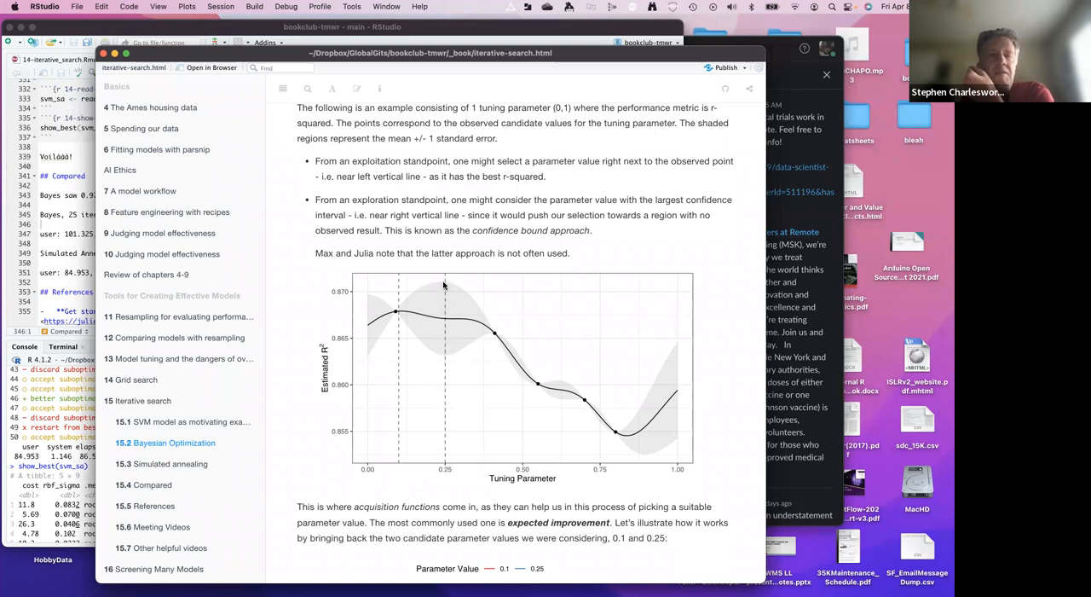
{"action": "mouse_move", "coordinate": [446, 291]}
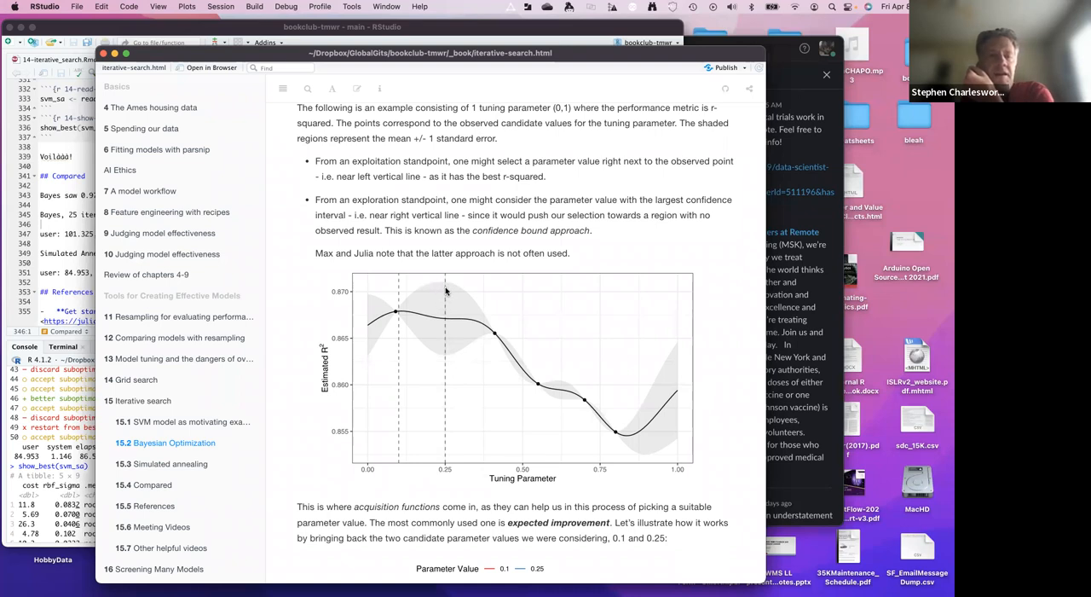
{"action": "mouse_move", "coordinate": [499, 291]}
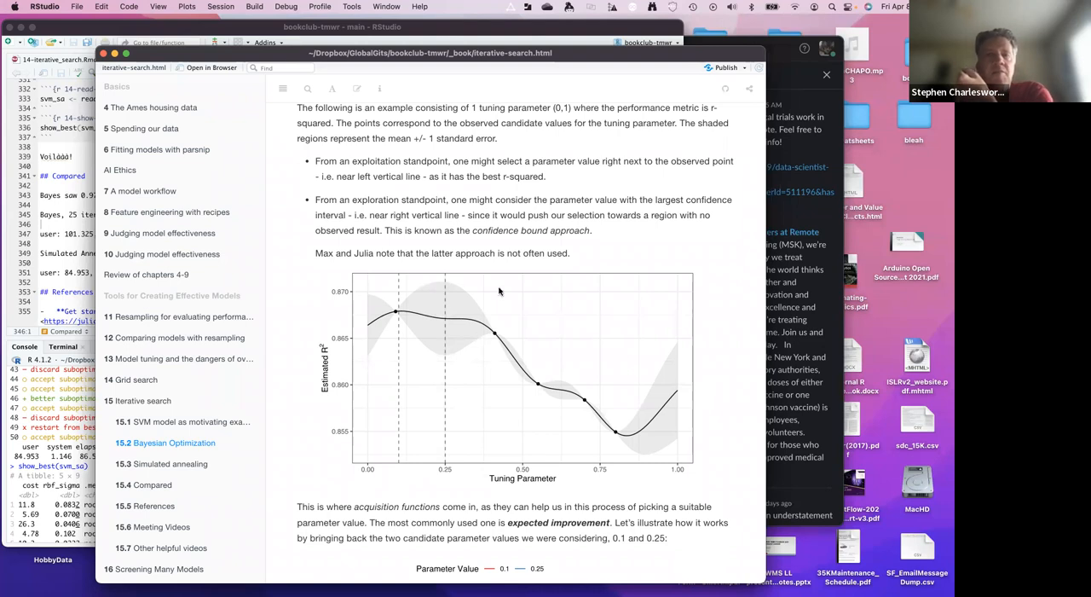
{"action": "mouse_move", "coordinate": [414, 318]}
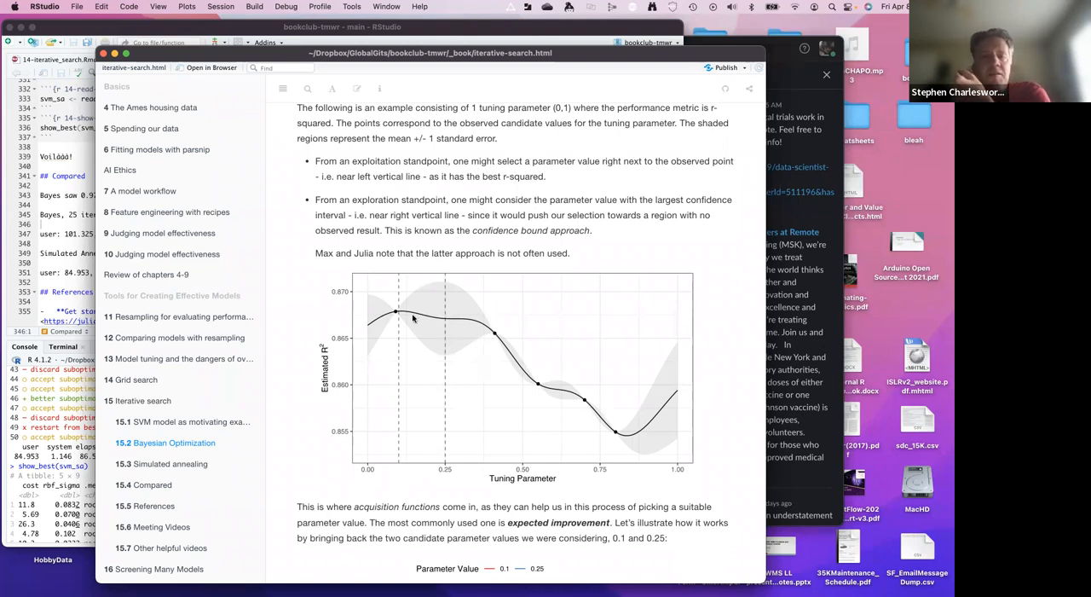
- Scroll to the expected improvement plot comparing predicted R² for values 0.1 and 0.25
{"action": "scroll", "scroll_direction": "down", "scroll_amount": 3}
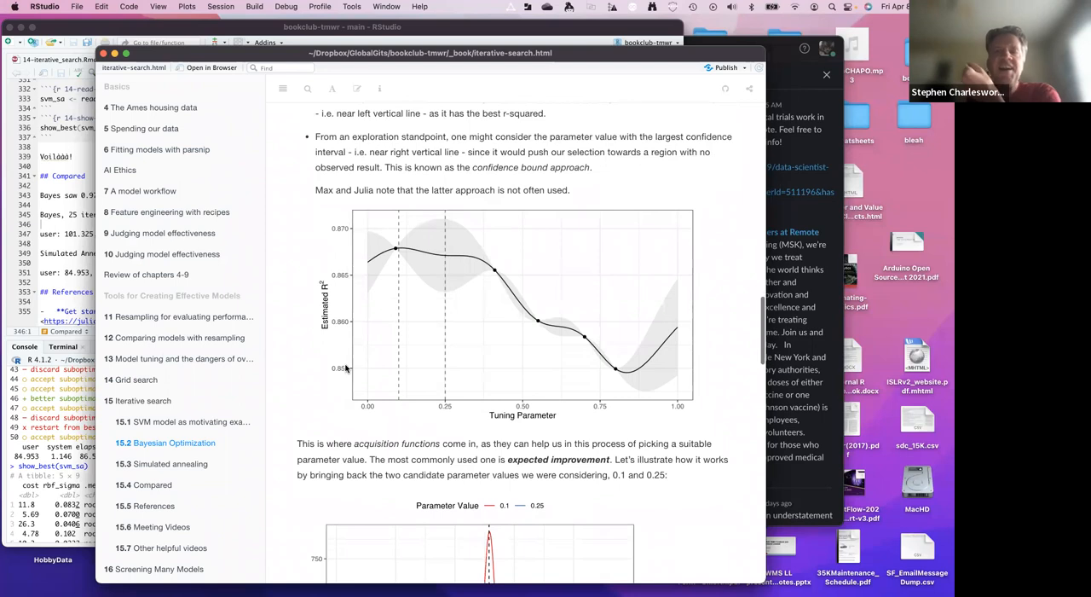
{"action": "mouse_move", "coordinate": [547, 273]}
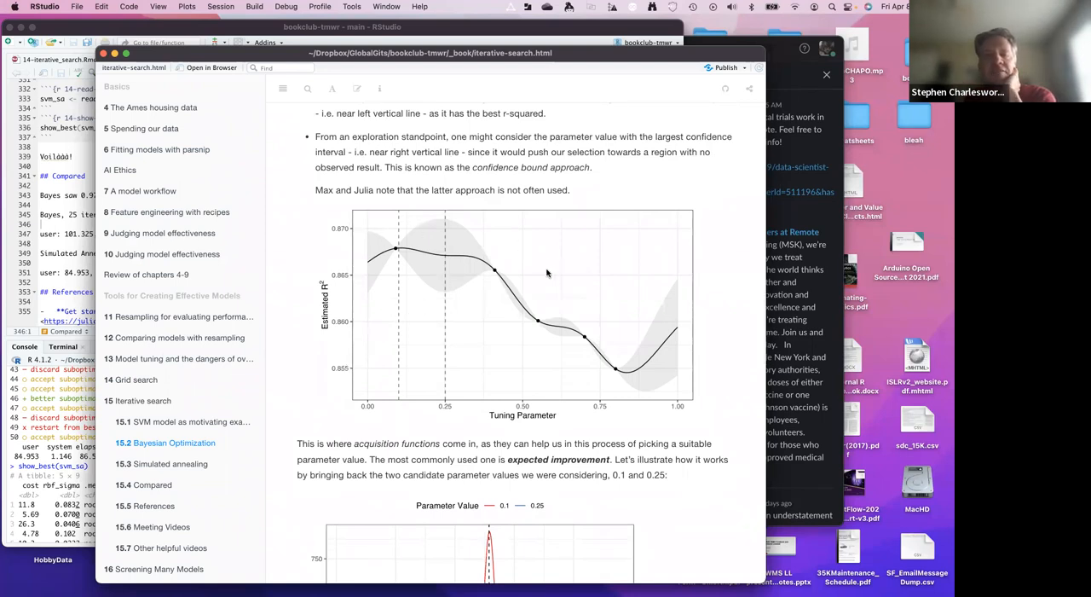
{"action": "scroll", "scroll_direction": "down", "scroll_amount": 3}
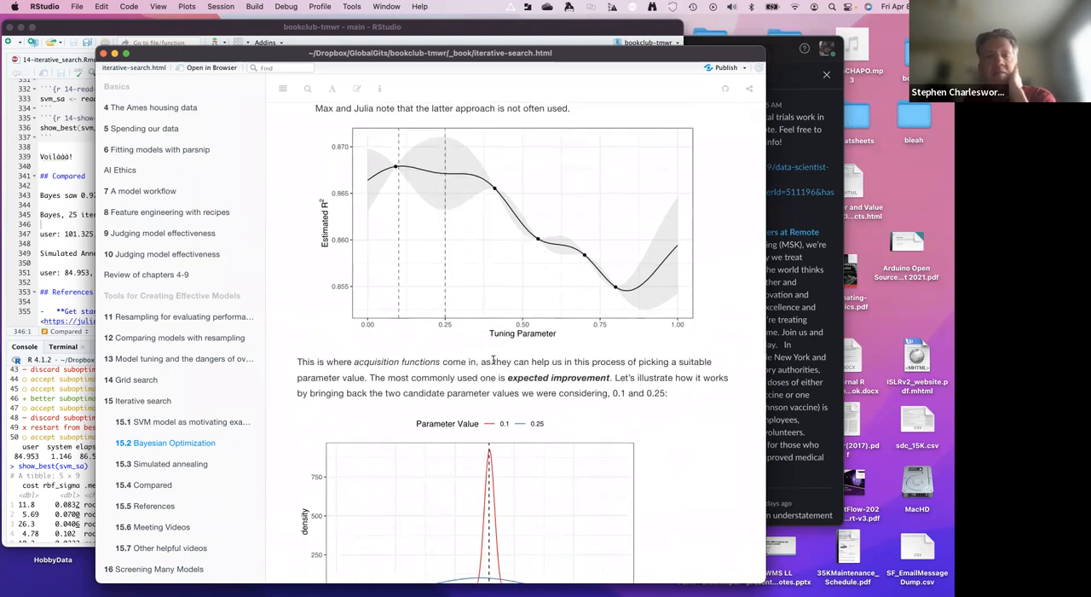
{"action": "scroll", "scroll_direction": "down", "scroll_amount": 3}
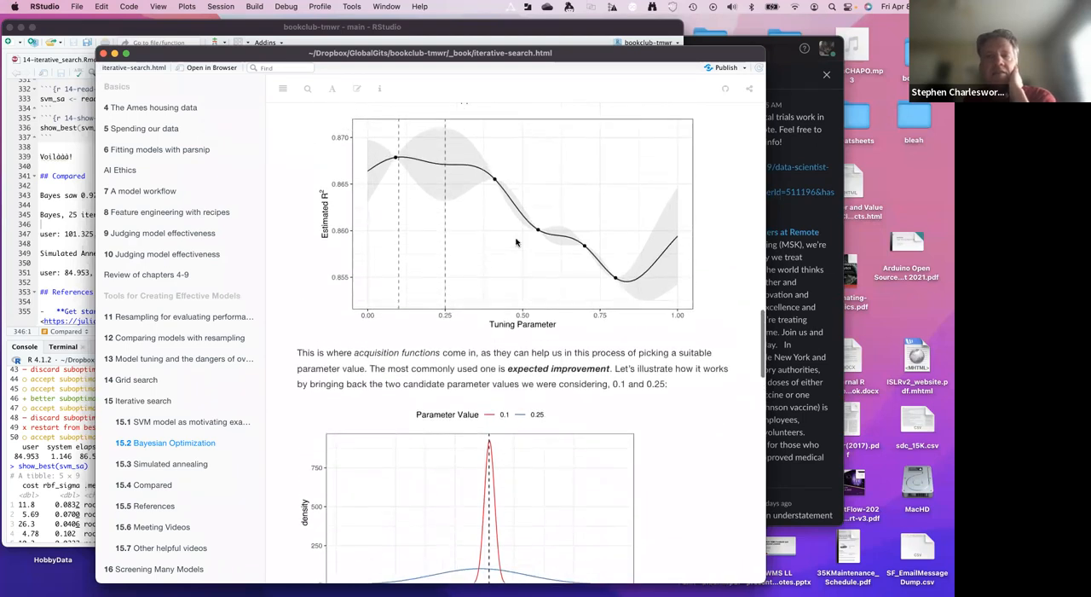
{"action": "scroll", "scroll_direction": "down", "scroll_amount": 3}
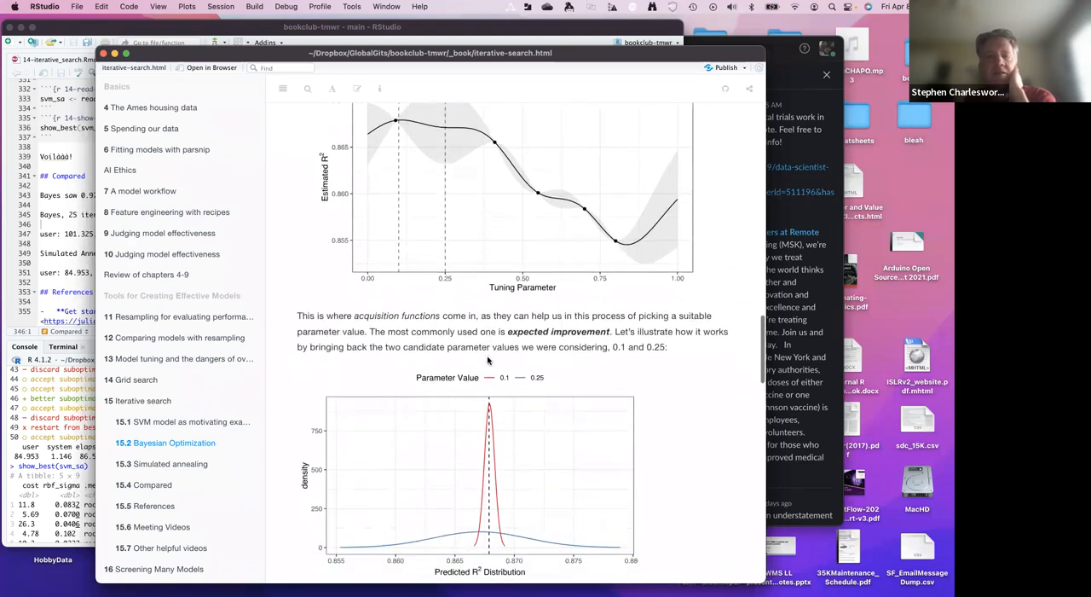
- Scroll the notes preview to the paragraph under the density plot and the Predictions heading
{"action": "scroll", "scroll_direction": "down", "scroll_amount": 3}
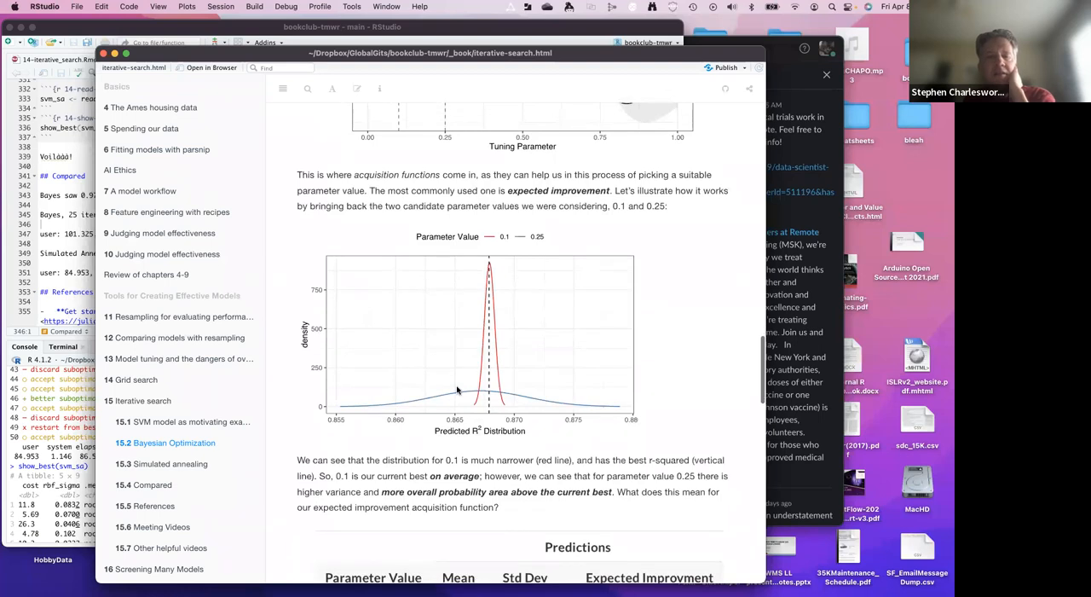
{"action": "mouse_move", "coordinate": [471, 365]}
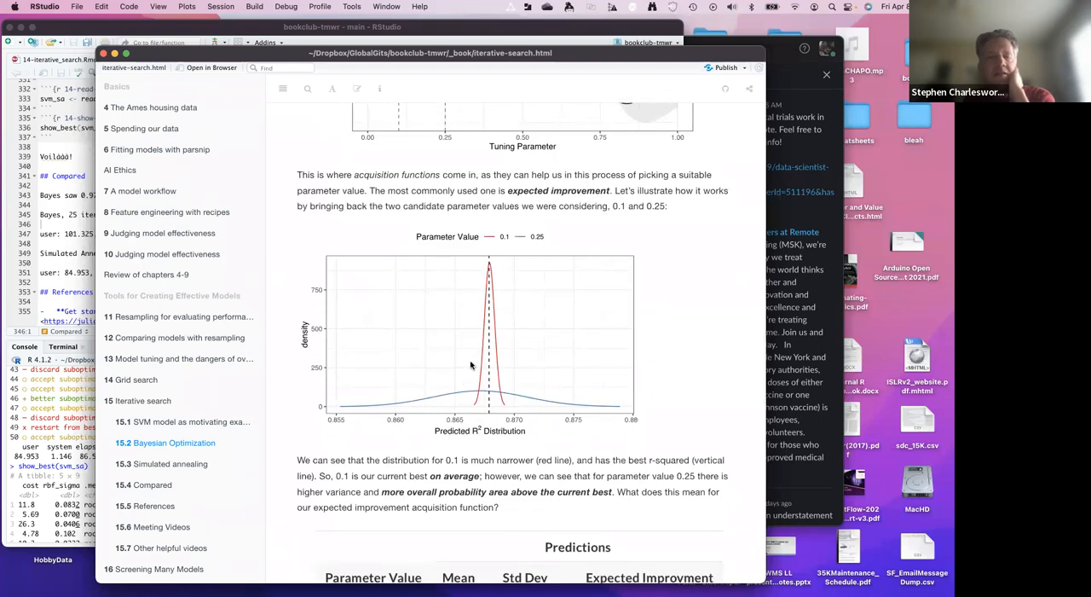
{"action": "mouse_move", "coordinate": [488, 369]}
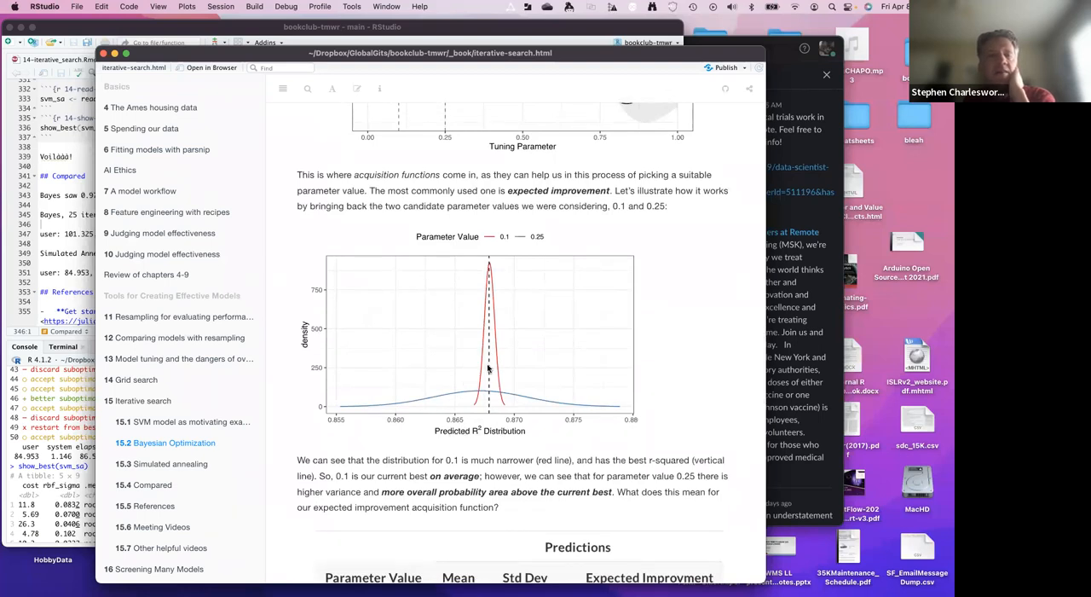
{"action": "mouse_move", "coordinate": [488, 356]}
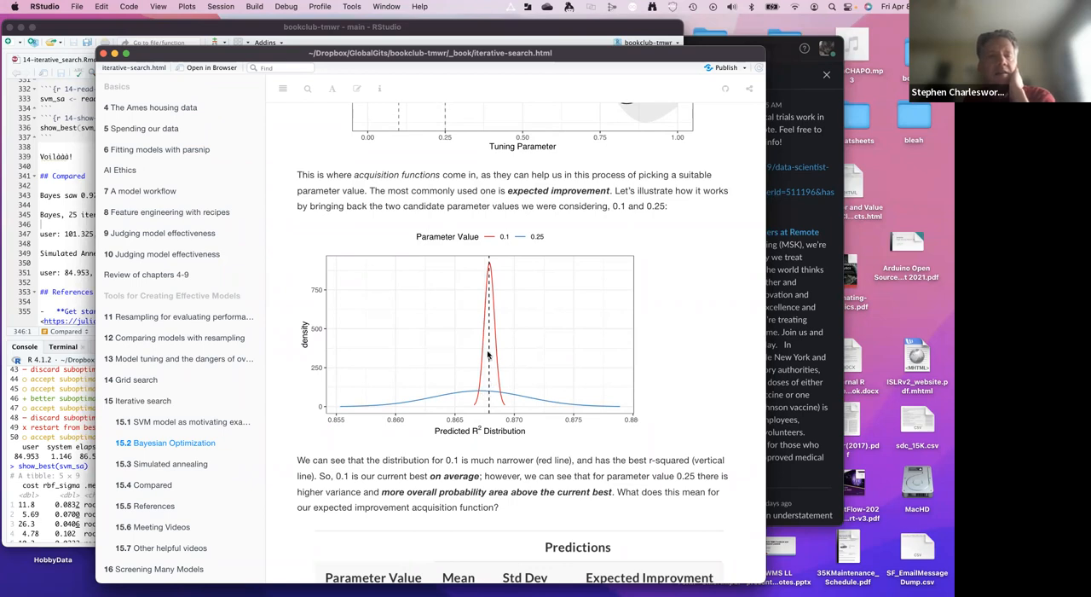
{"action": "mouse_move", "coordinate": [464, 374]}
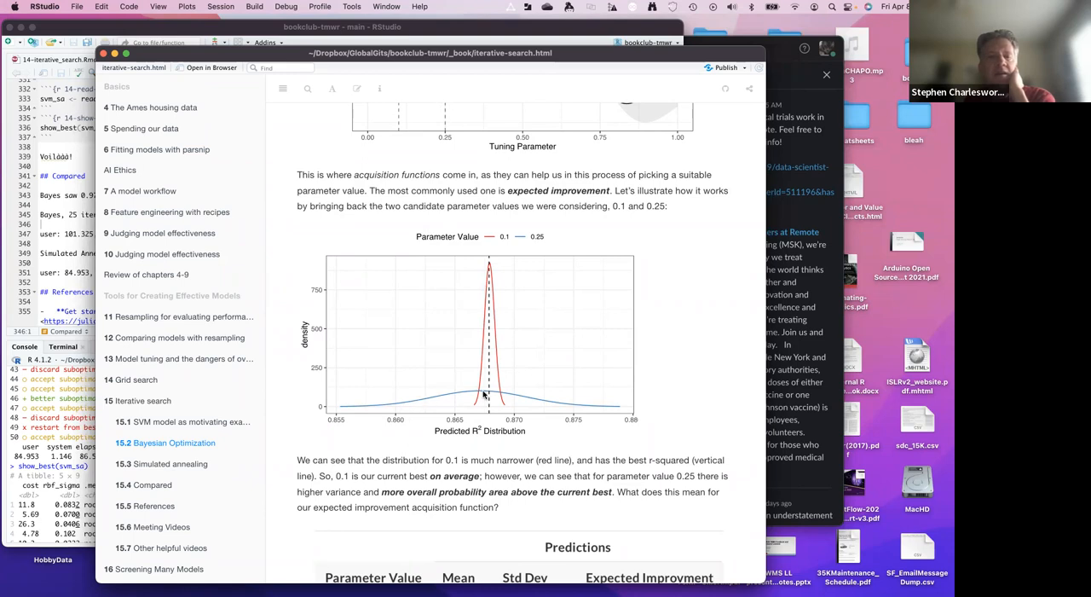
{"action": "mouse_move", "coordinate": [574, 406]}
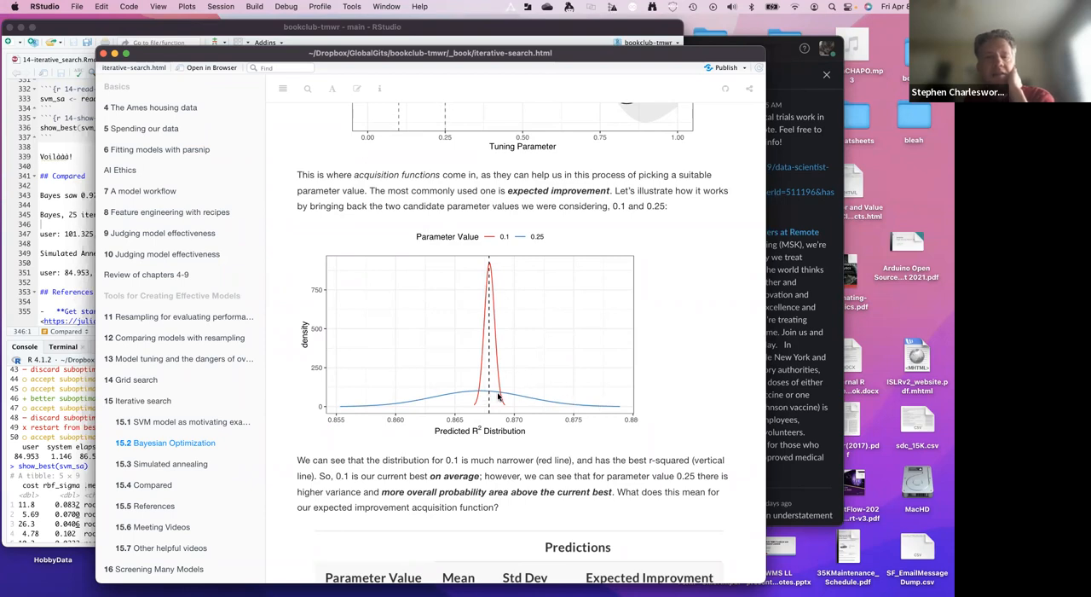
- Scroll past the tune_bayes() code to the five-row show_best(svm_bo) table and autoplot code
{"action": "scroll", "scroll_direction": "down", "scroll_amount": 3}
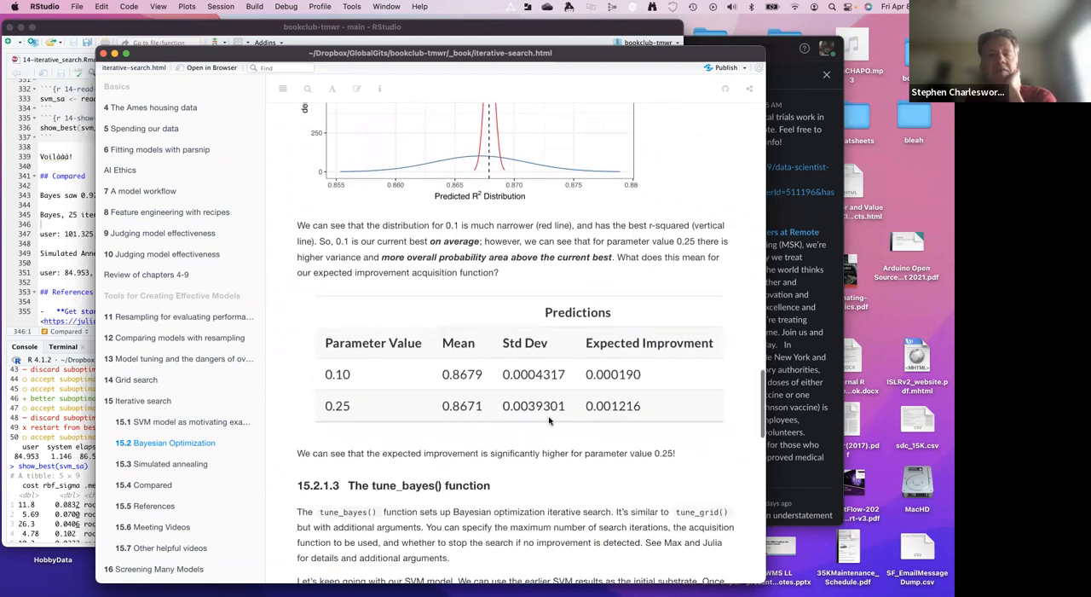
{"action": "scroll", "scroll_direction": "down", "scroll_amount": 3}
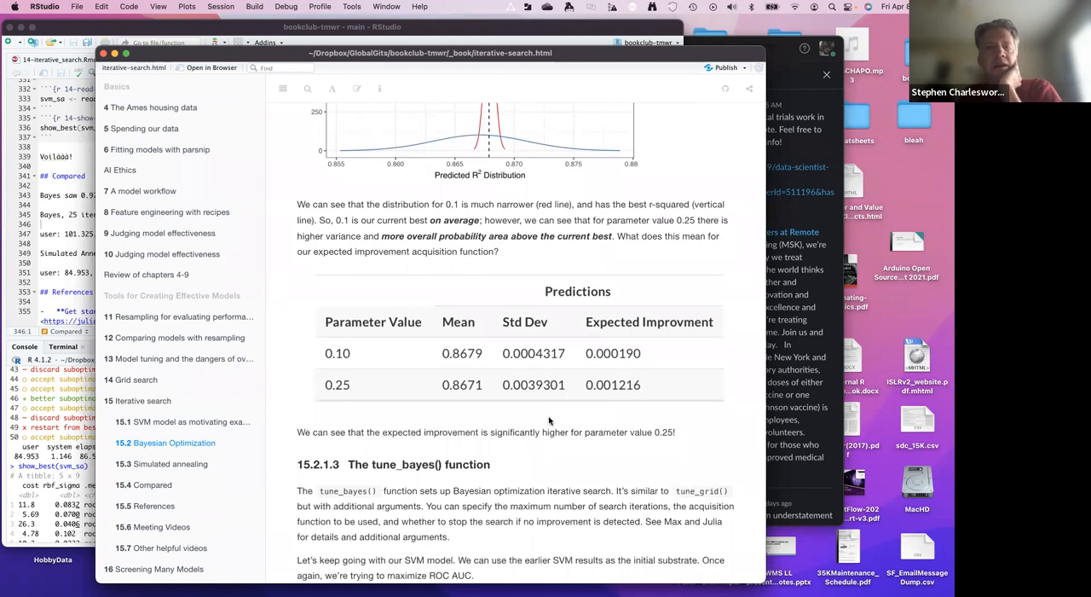
{"action": "scroll", "scroll_direction": "down", "scroll_amount": 3}
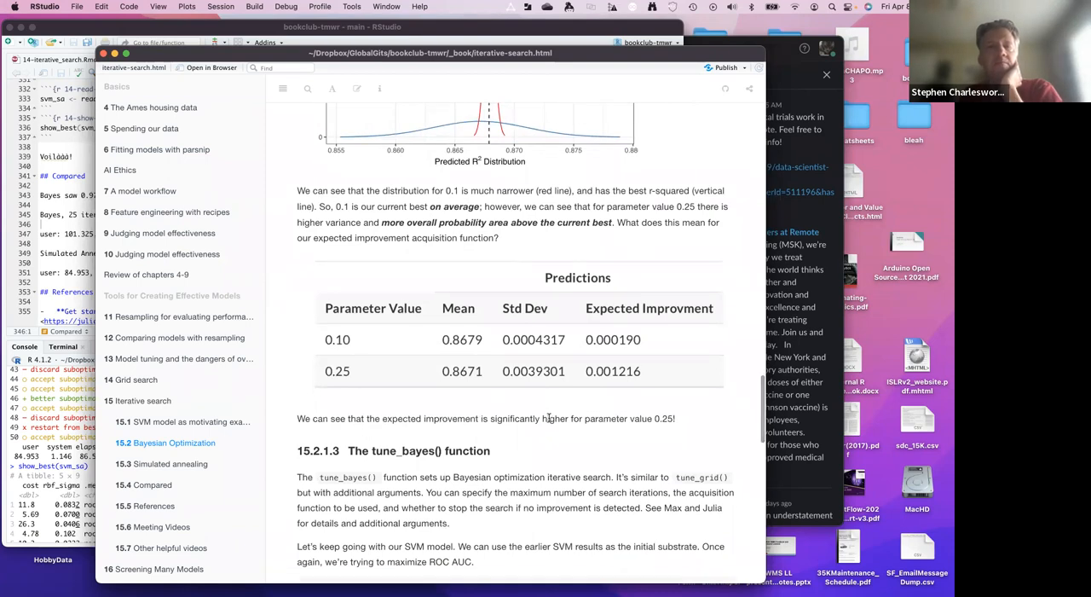
{"action": "scroll", "scroll_direction": "down", "scroll_amount": 3}
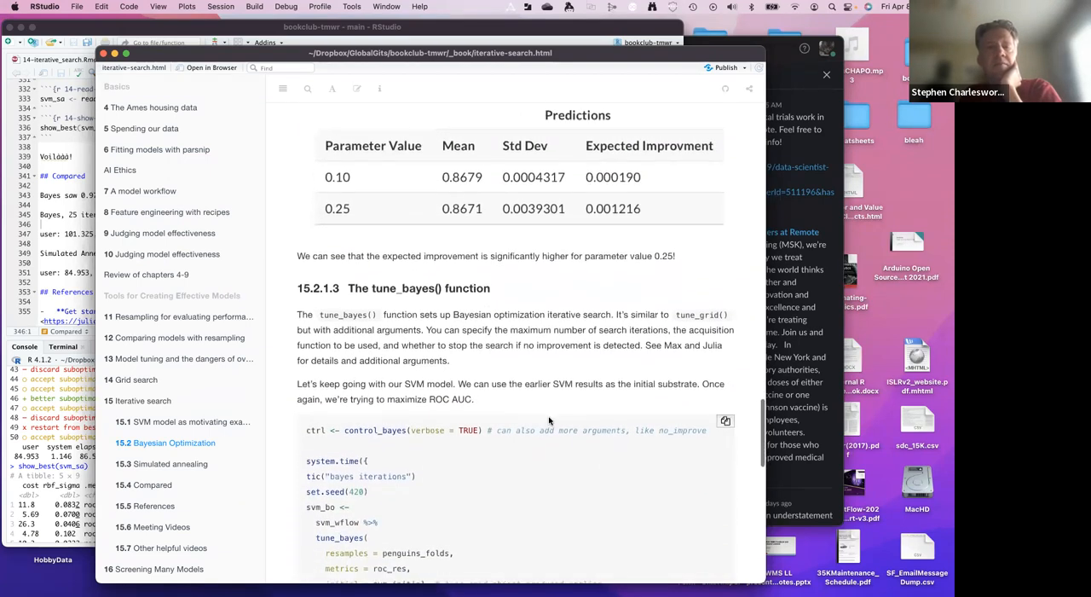
{"action": "scroll", "scroll_direction": "down", "scroll_amount": 3}
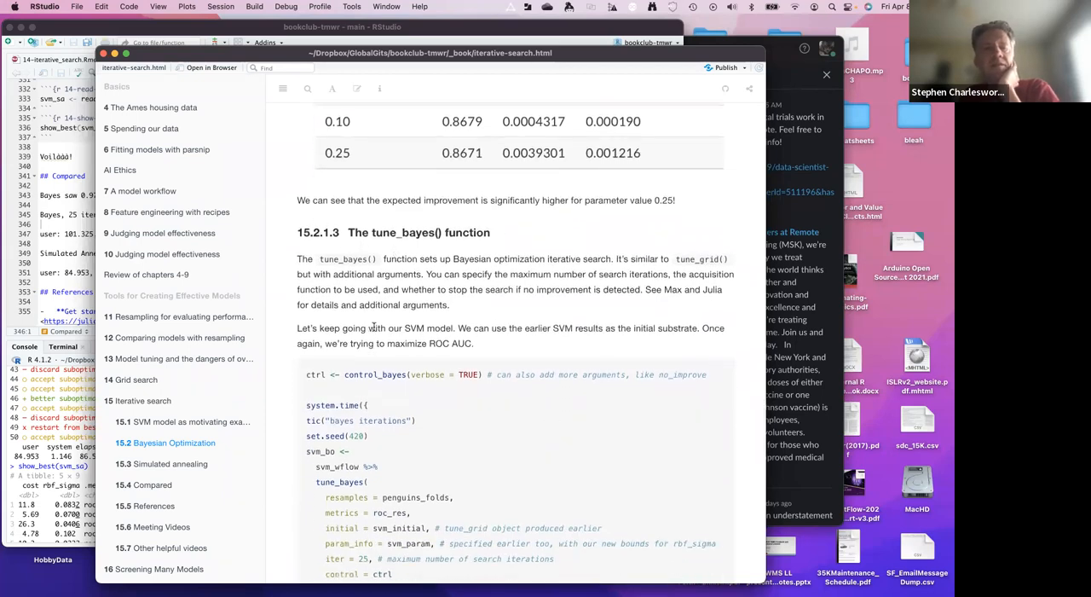
{"action": "scroll", "scroll_direction": "down", "scroll_amount": 3}
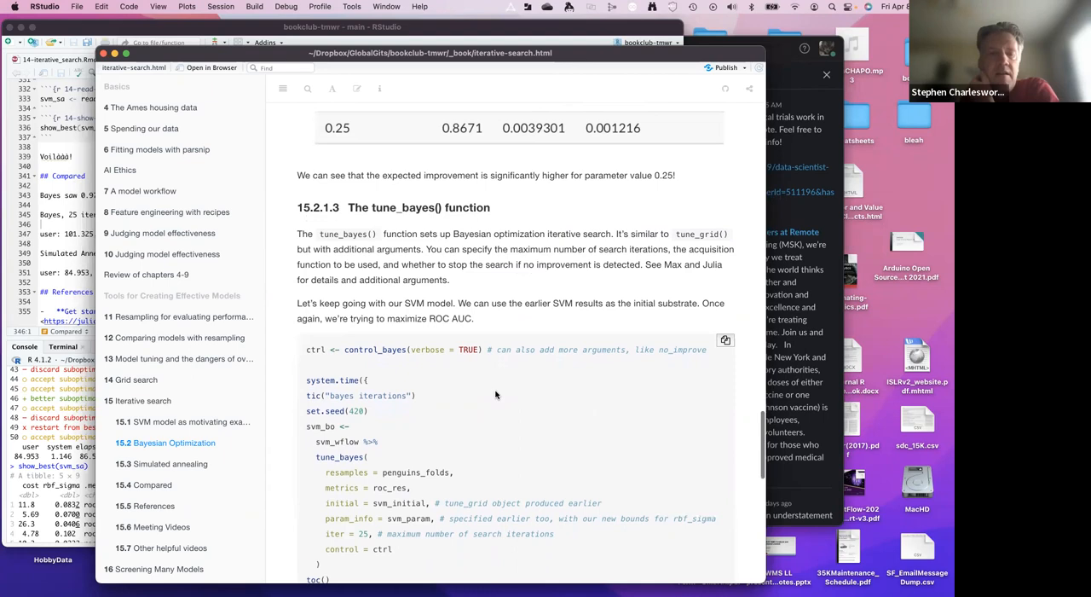
{"action": "scroll", "scroll_direction": "down", "scroll_amount": 3}
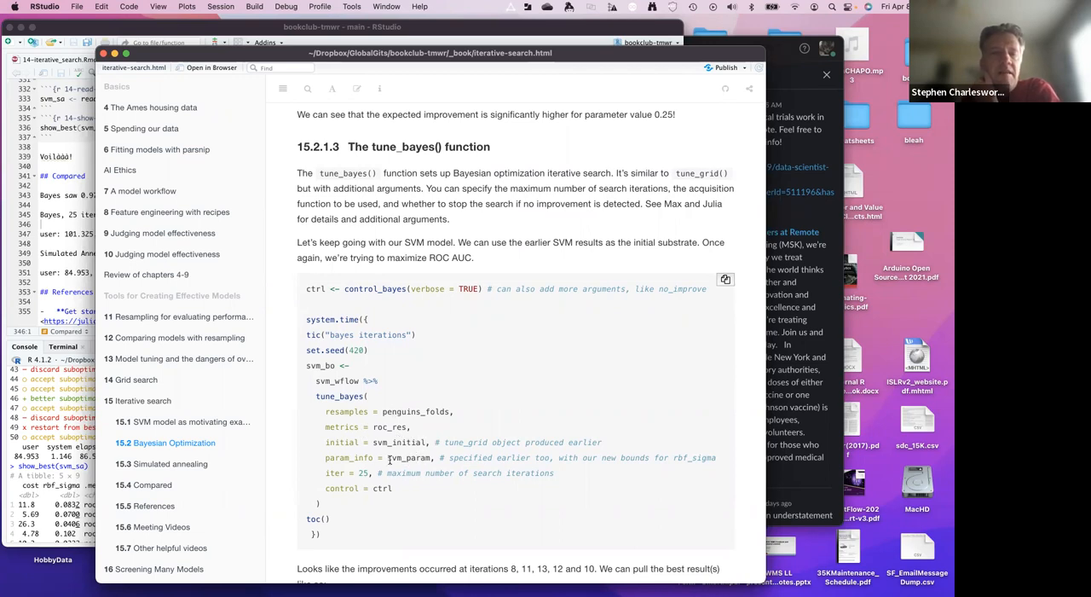
{"action": "mouse_move", "coordinate": [612, 462]}
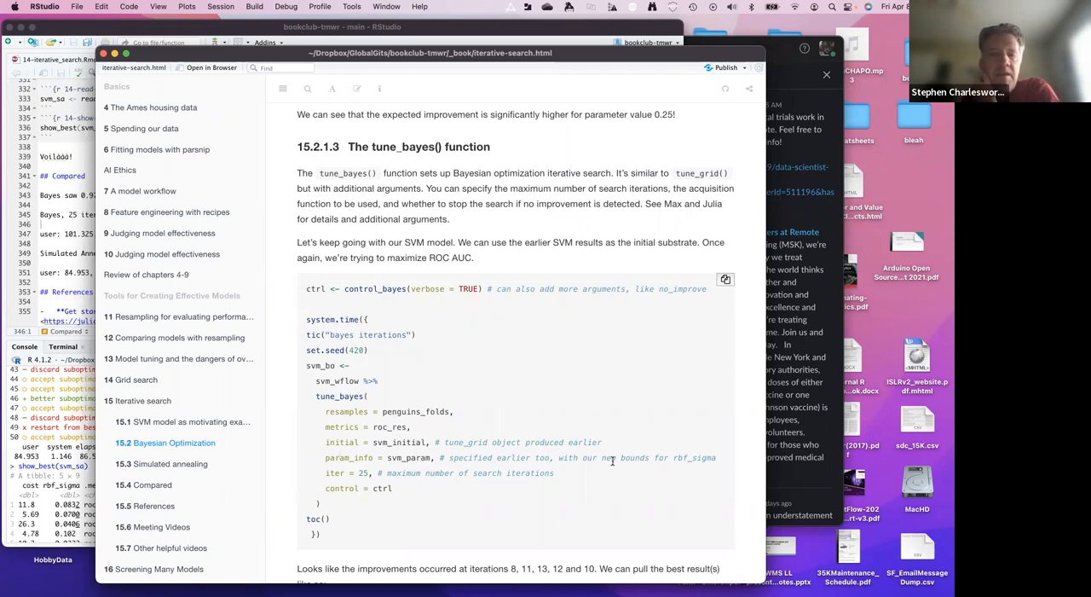
{"action": "mouse_move", "coordinate": [645, 461]}
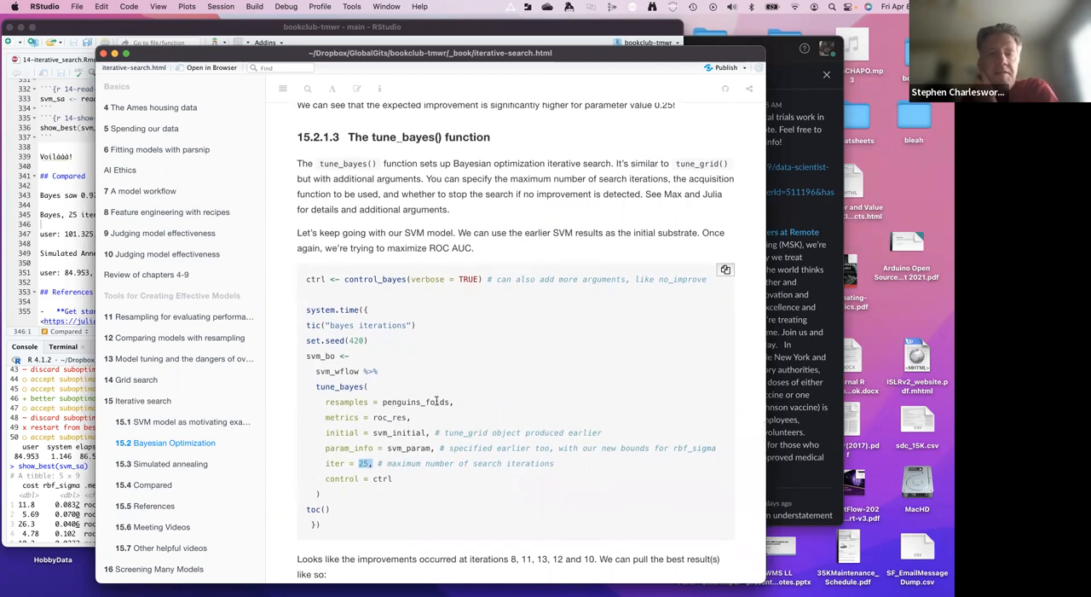
{"action": "scroll", "scroll_direction": "down", "scroll_amount": 3}
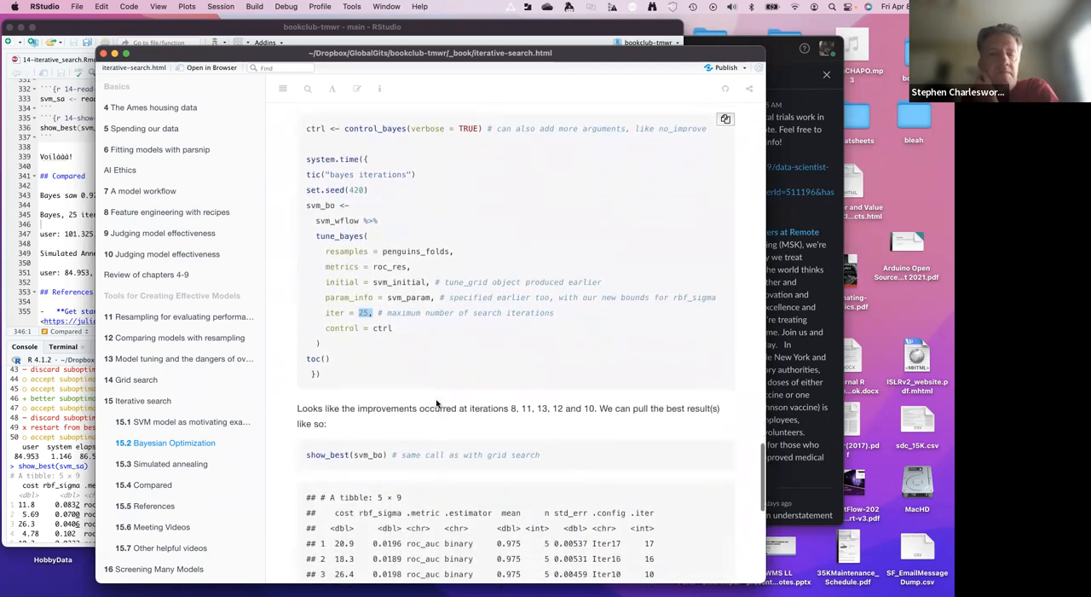
{"action": "scroll", "scroll_direction": "down", "scroll_amount": 3}
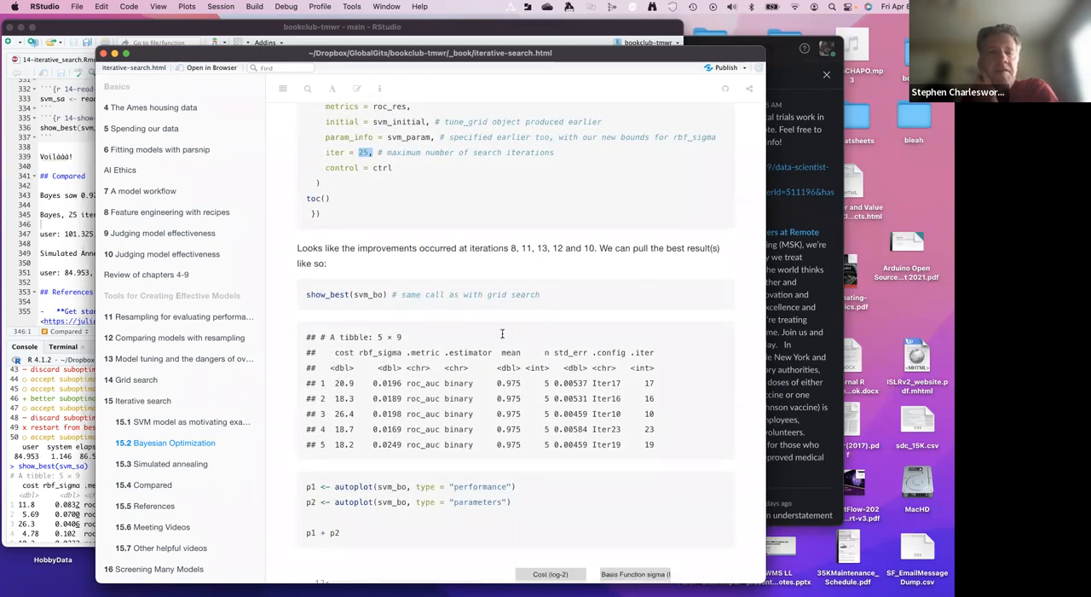
{"action": "mouse_move", "coordinate": [504, 378]}
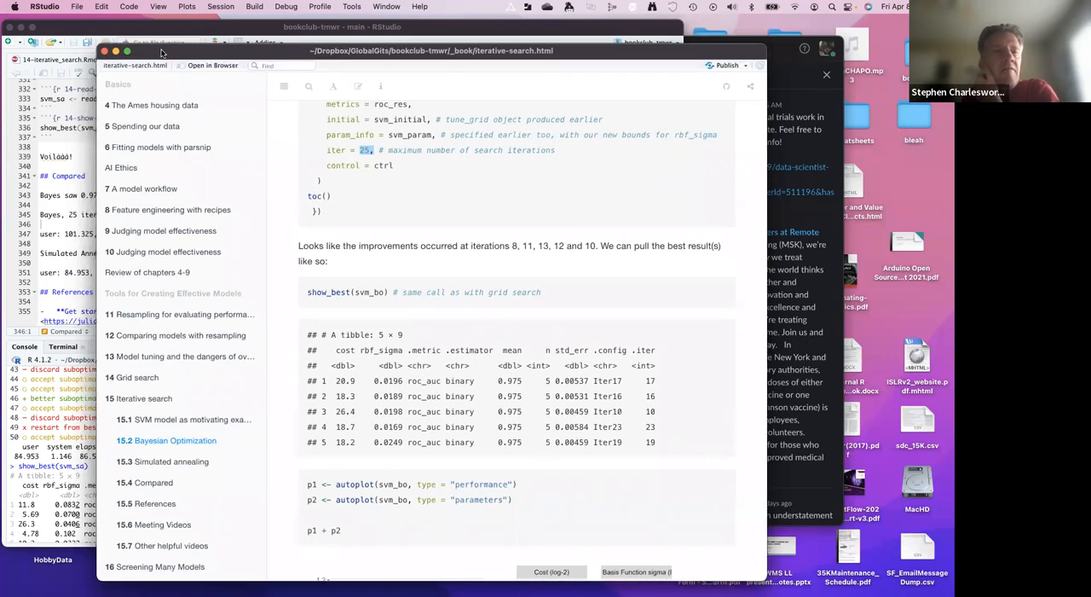
{"action": "mouse_move", "coordinate": [364, 315]}
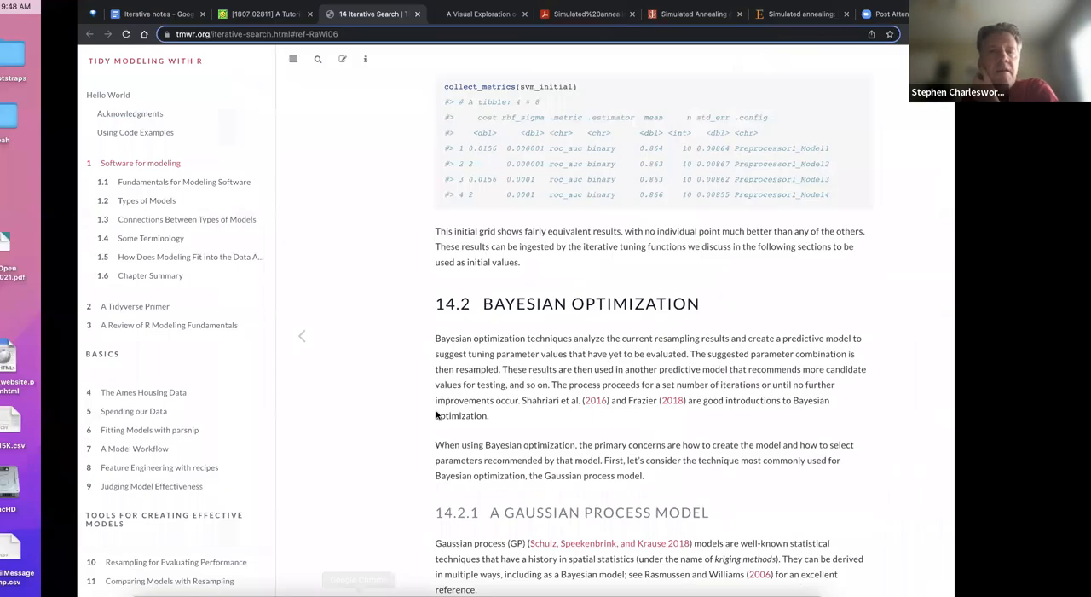
- Scroll tmwr.org from section 14.2 to the Iteration 24 and 25 logs with ROC AUC 0.8986
{"action": "scroll", "scroll_direction": "down", "scroll_amount": 3}
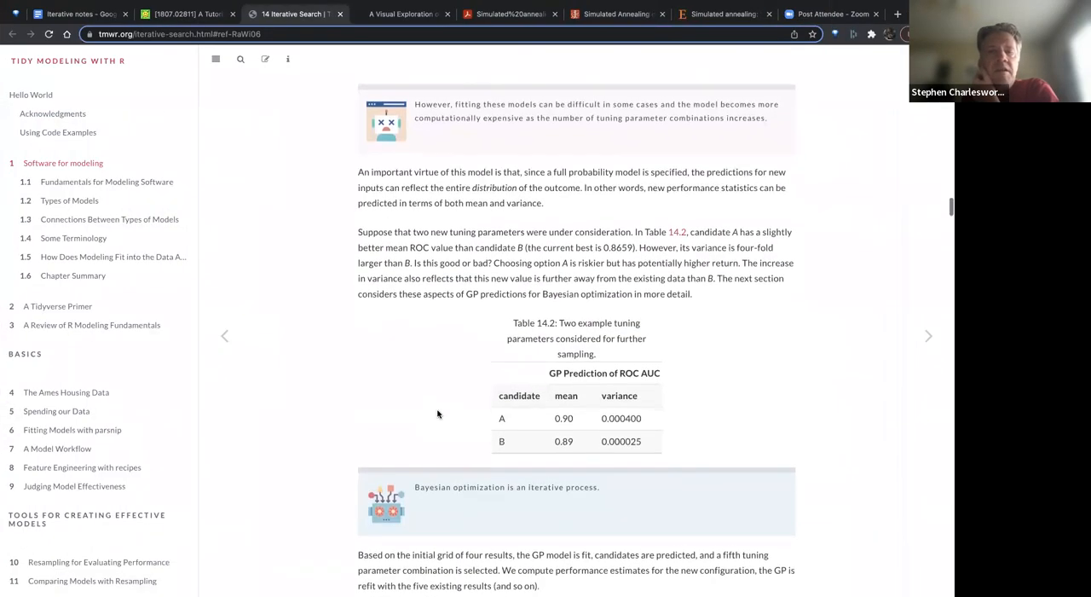
{"action": "scroll", "scroll_direction": "down", "scroll_amount": 3}
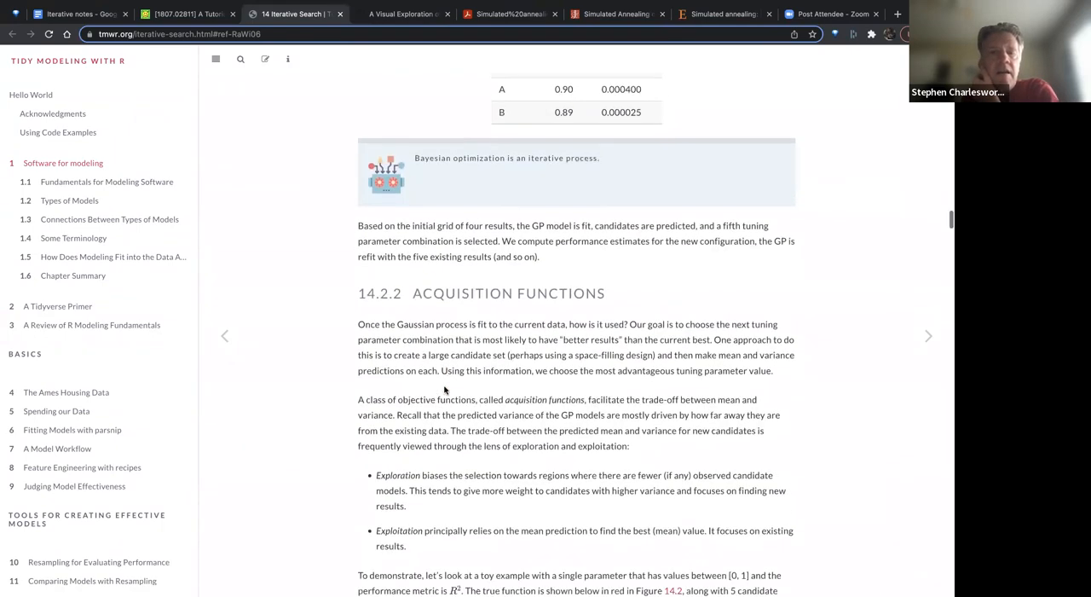
{"action": "scroll", "scroll_direction": "down", "scroll_amount": 3}
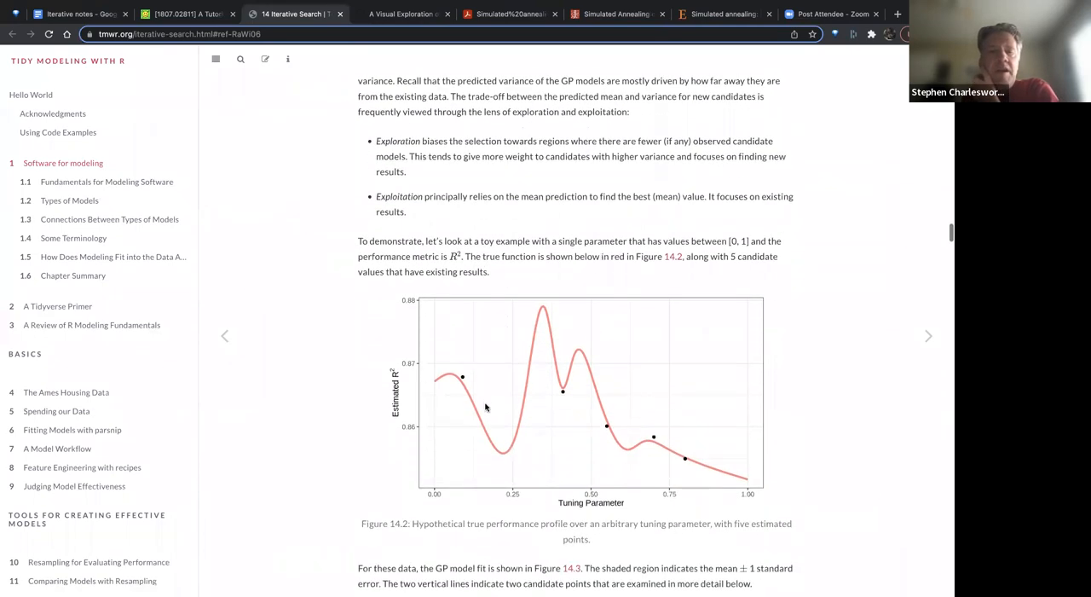
{"action": "scroll", "scroll_direction": "down", "scroll_amount": 3}
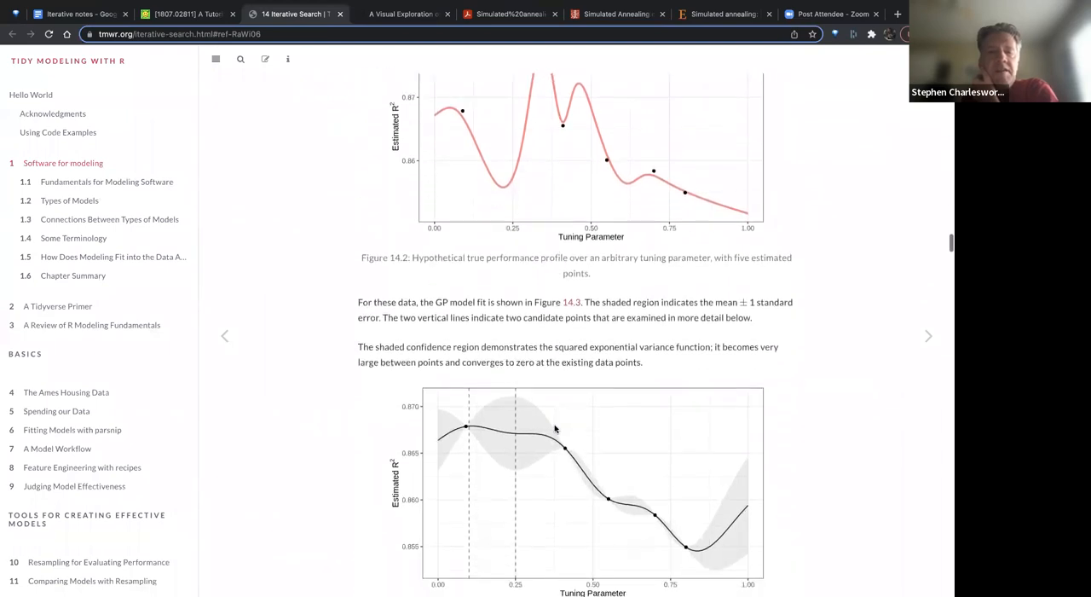
{"action": "scroll", "scroll_direction": "down", "scroll_amount": 3}
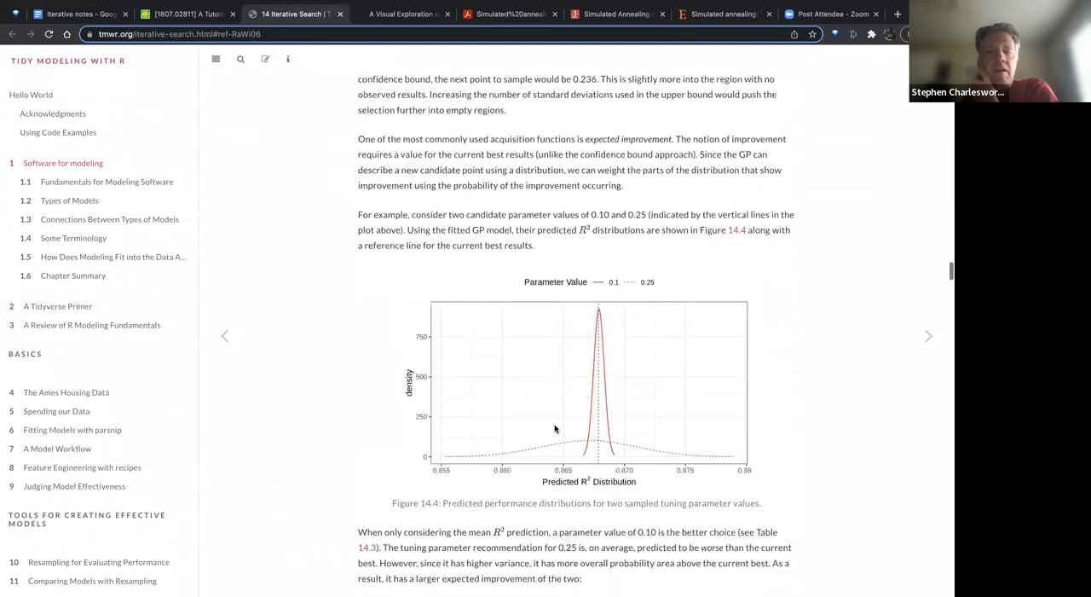
{"action": "scroll", "scroll_direction": "down", "scroll_amount": 3}
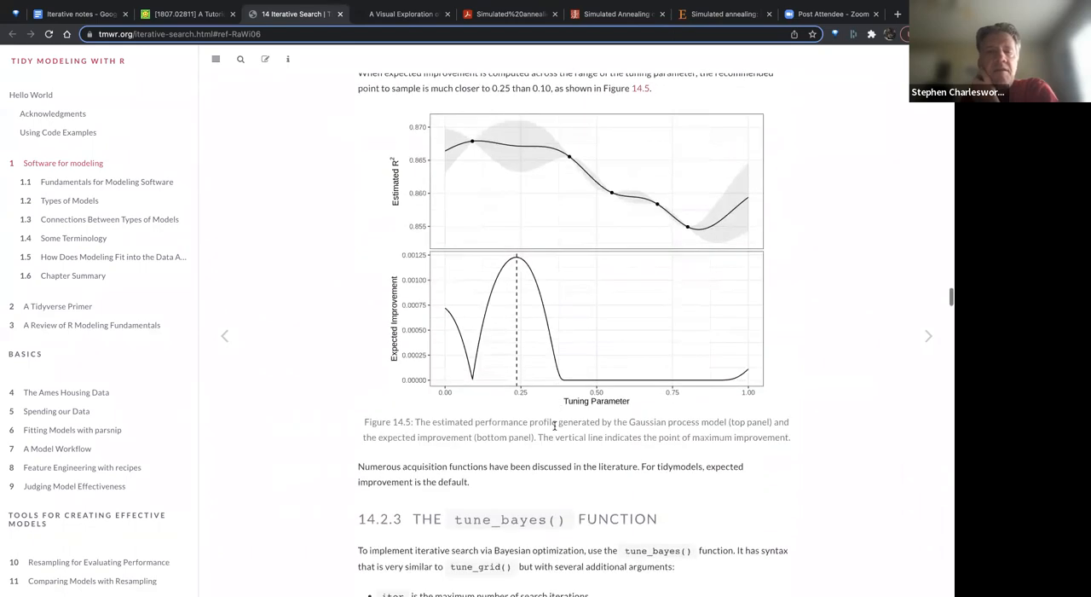
{"action": "scroll", "scroll_direction": "down", "scroll_amount": 3}
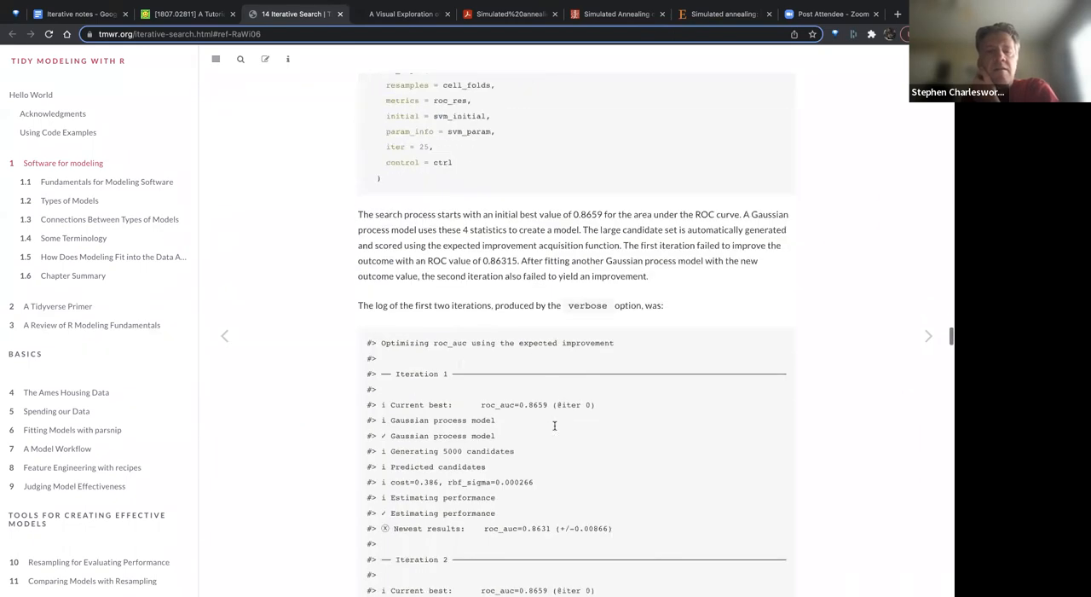
{"action": "scroll", "scroll_direction": "down", "scroll_amount": 3}
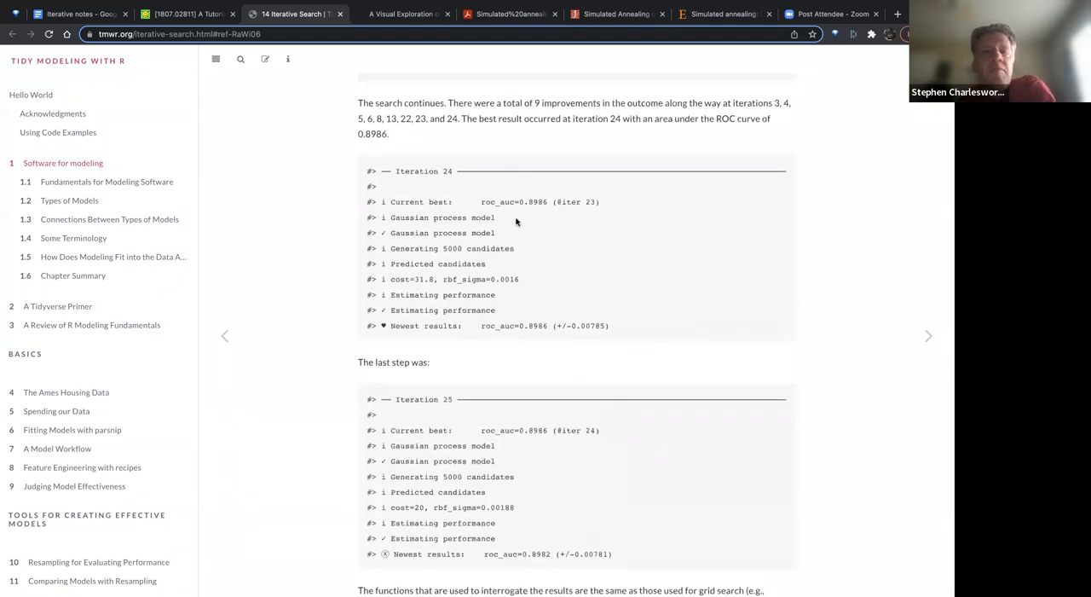
{"action": "mouse_move", "coordinate": [420, 320]}
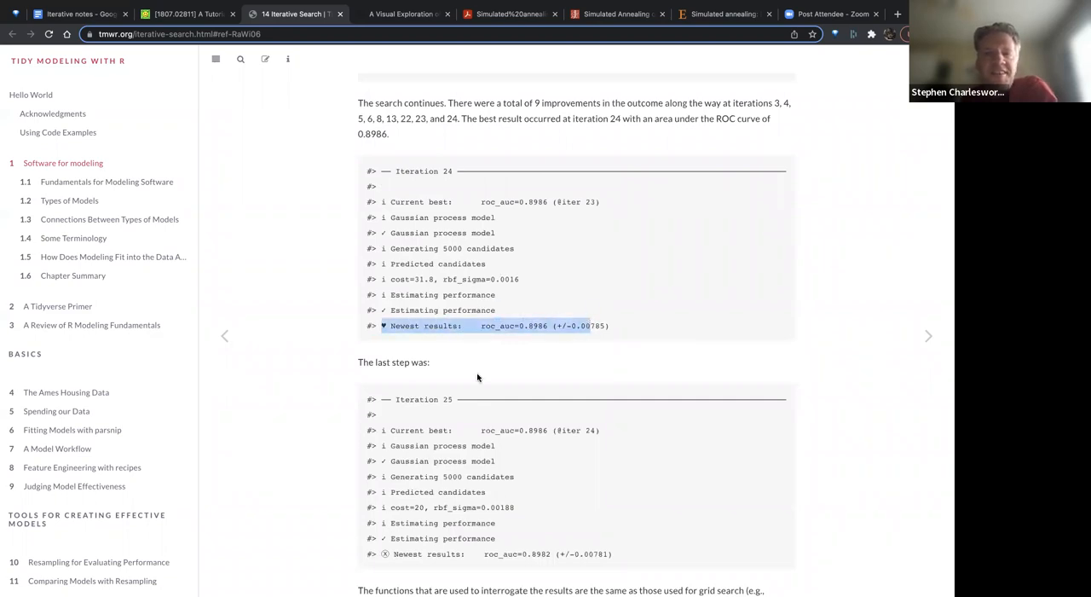
{"action": "scroll", "scroll_direction": "down", "scroll_amount": 3}
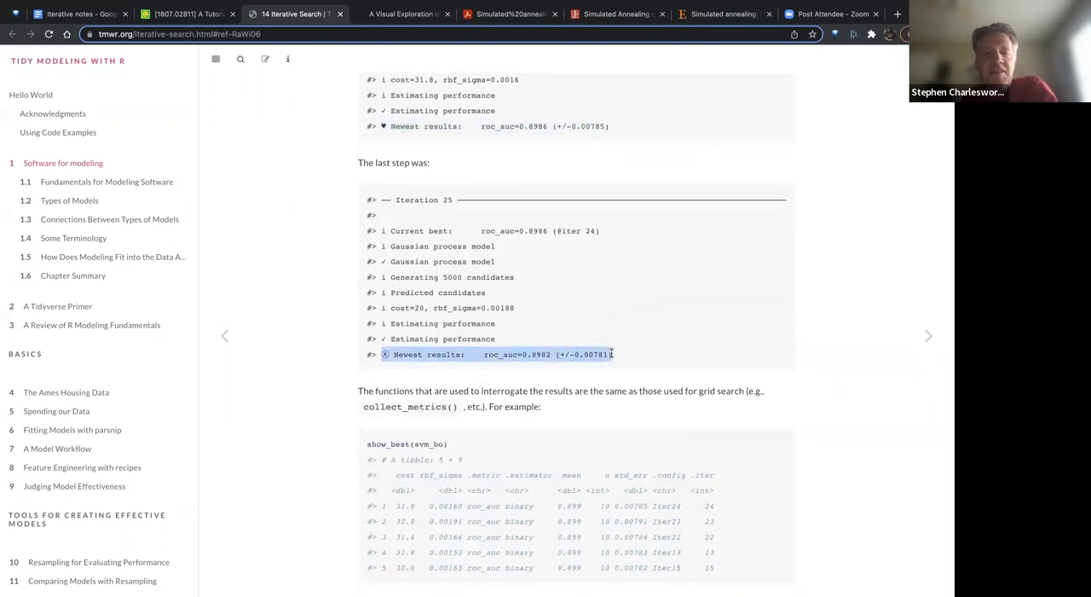
{"action": "mouse_move", "coordinate": [515, 461]}
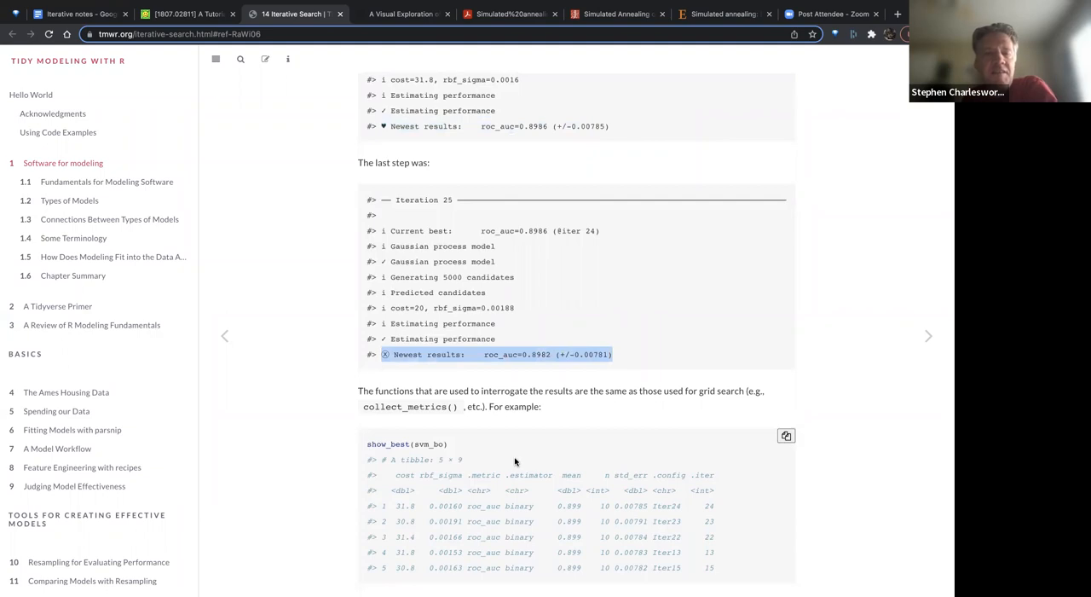
{"action": "scroll", "scroll_direction": "down", "scroll_amount": 3}
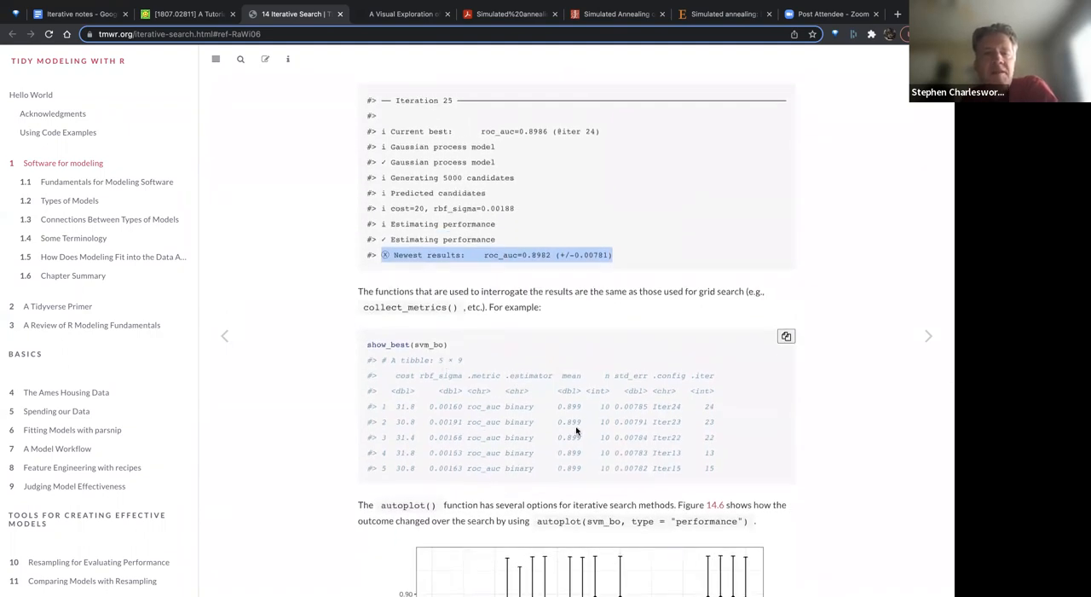
{"action": "mouse_move", "coordinate": [565, 419]}
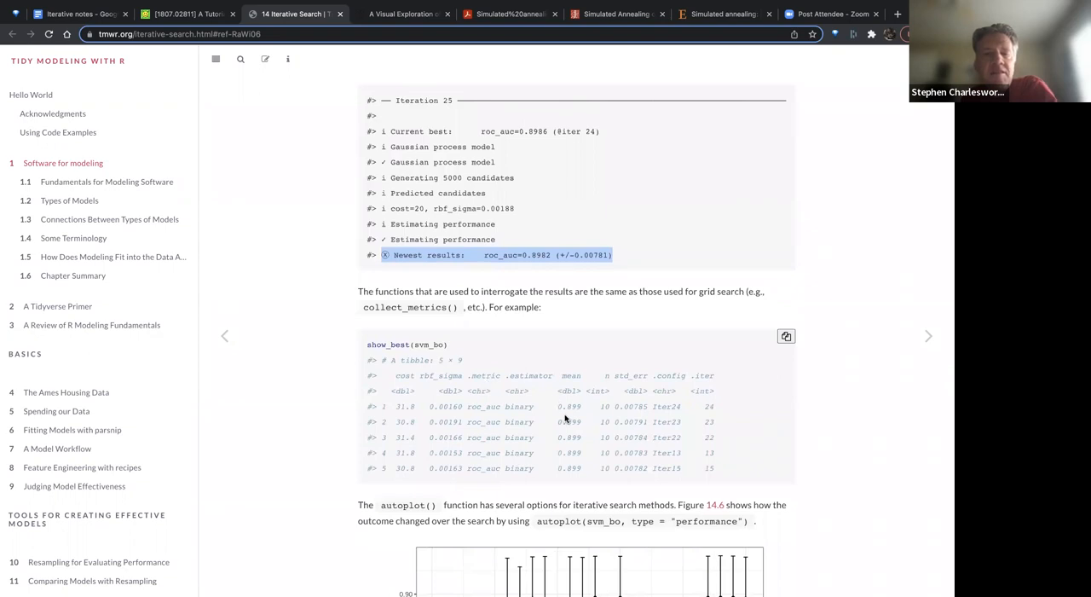
{"action": "scroll", "scroll_direction": "down", "scroll_amount": 3}
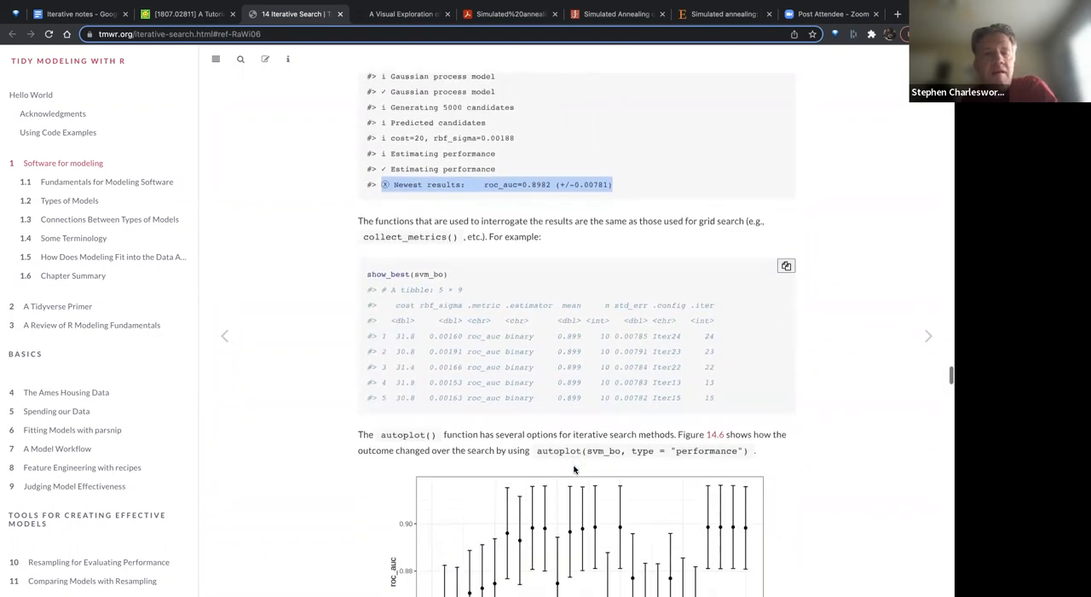
{"action": "scroll", "scroll_direction": "down", "scroll_amount": 3}
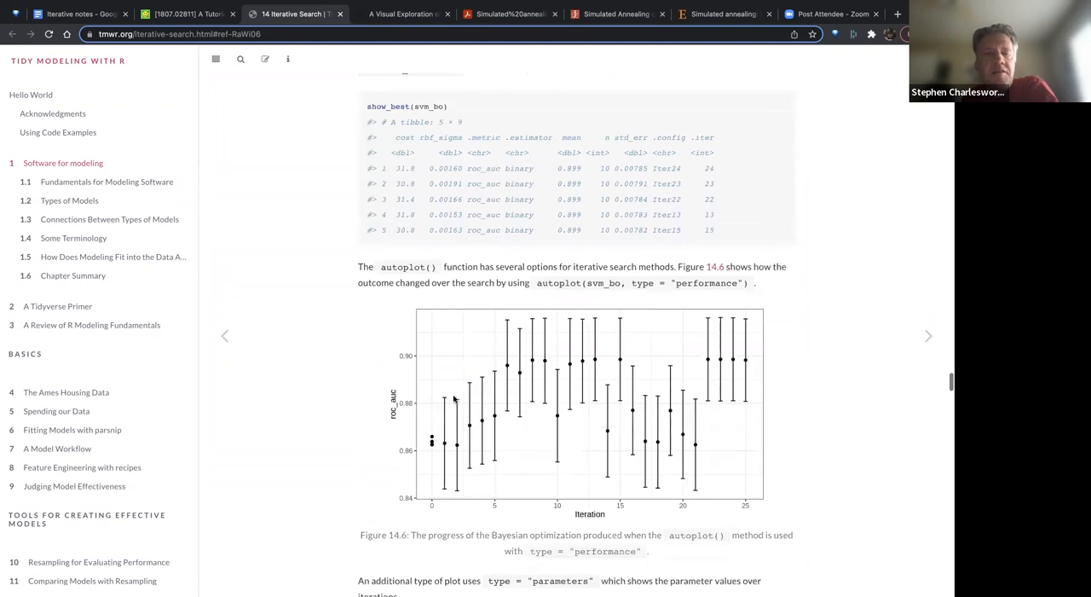
{"action": "scroll", "scroll_direction": "down", "scroll_amount": 3}
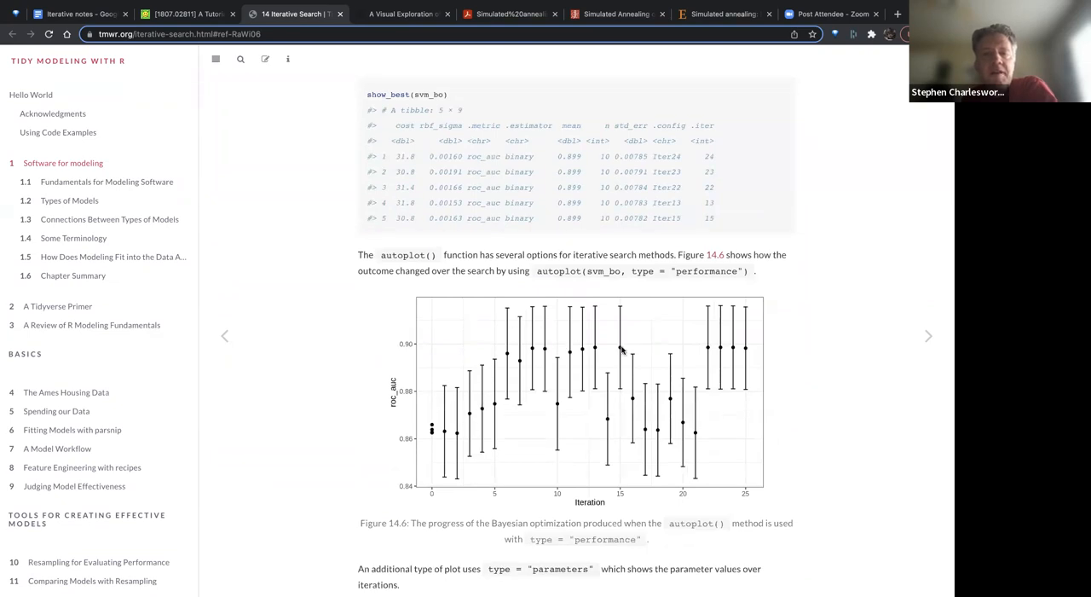
{"action": "mouse_move", "coordinate": [749, 339]}
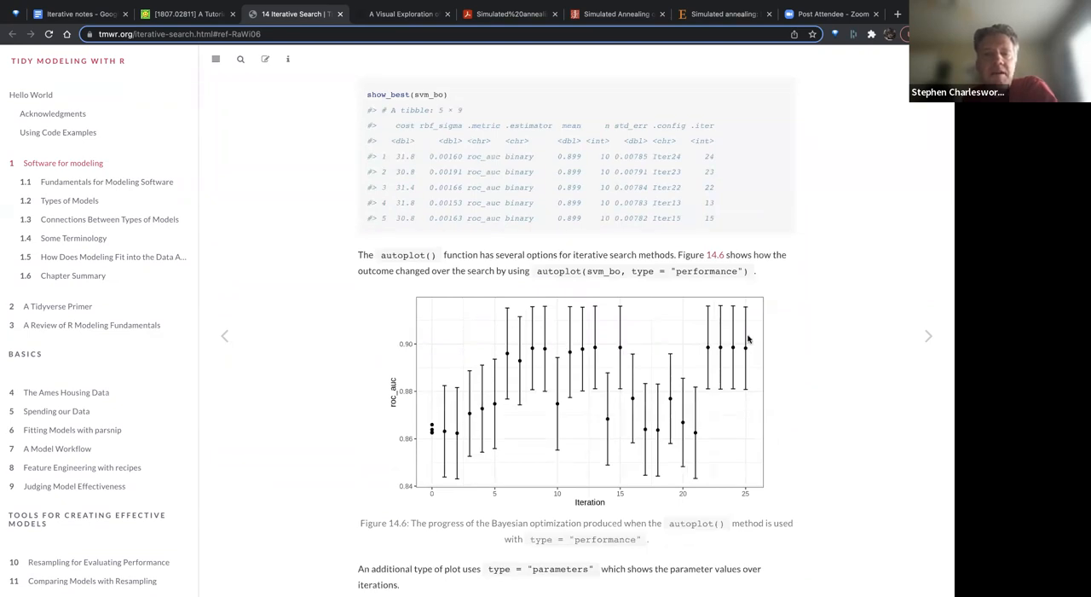
{"action": "mouse_move", "coordinate": [512, 410]}
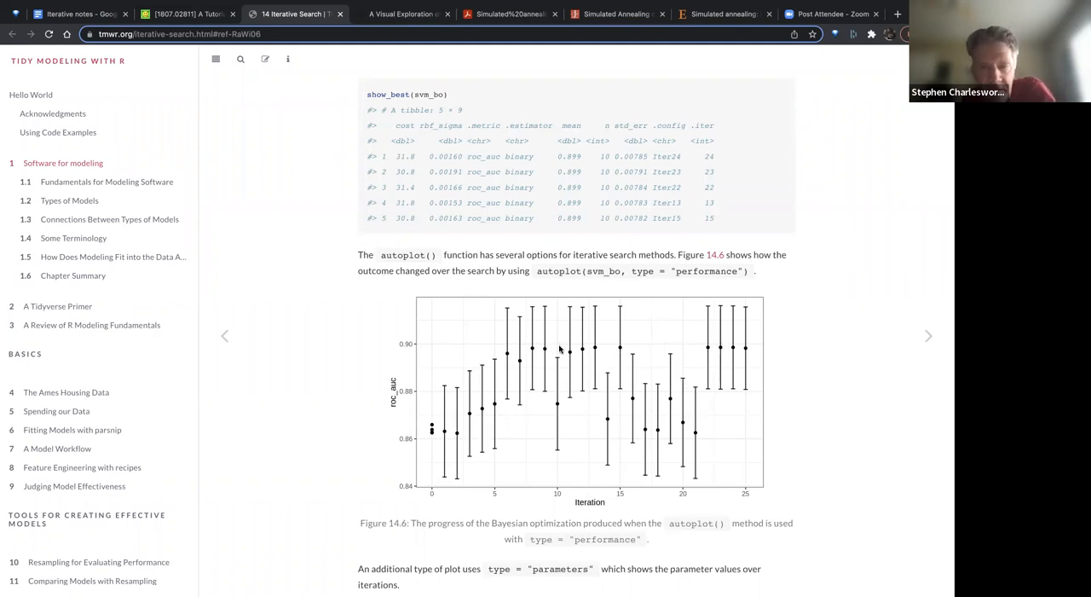
{"action": "mouse_move", "coordinate": [498, 350]}
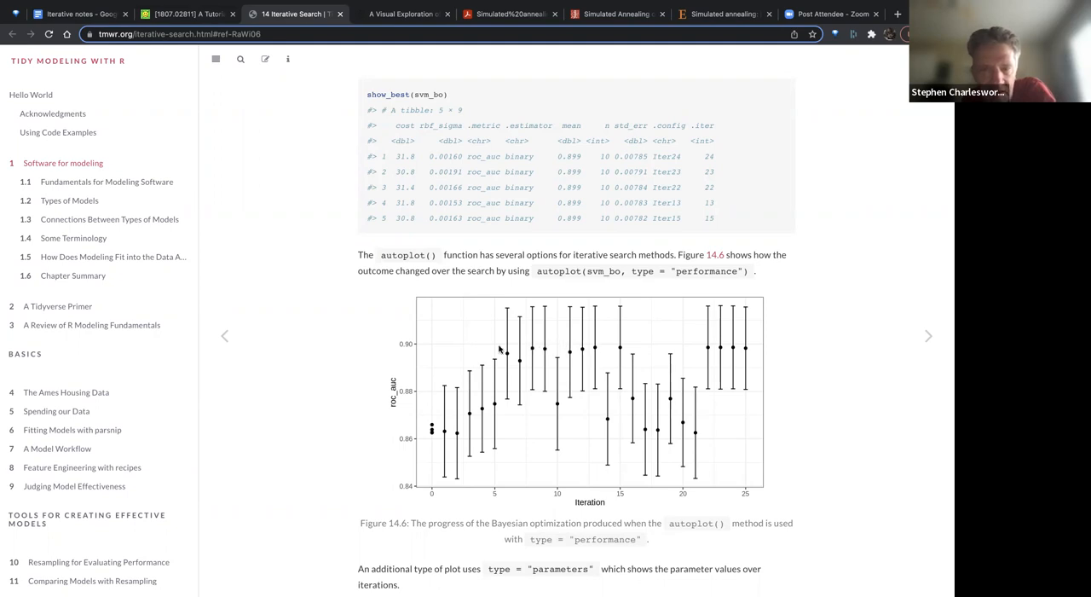
{"action": "mouse_move", "coordinate": [571, 351]}
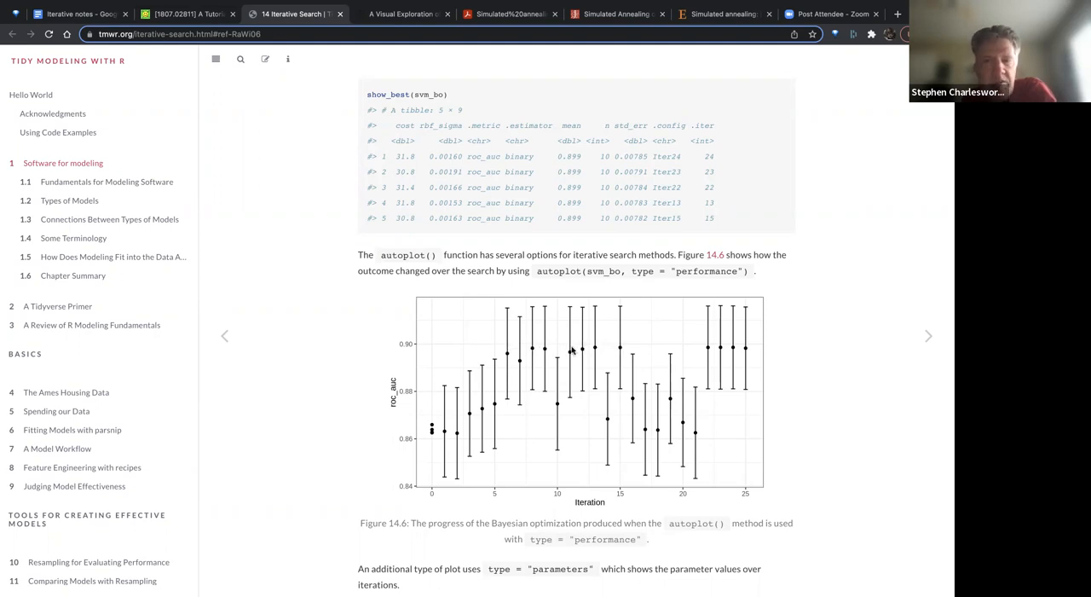
- Play the Bayesian optimization animation full screen to iteration 25 of 25, then exit full screen
{"action": "scroll", "scroll_direction": "down", "scroll_amount": 3}
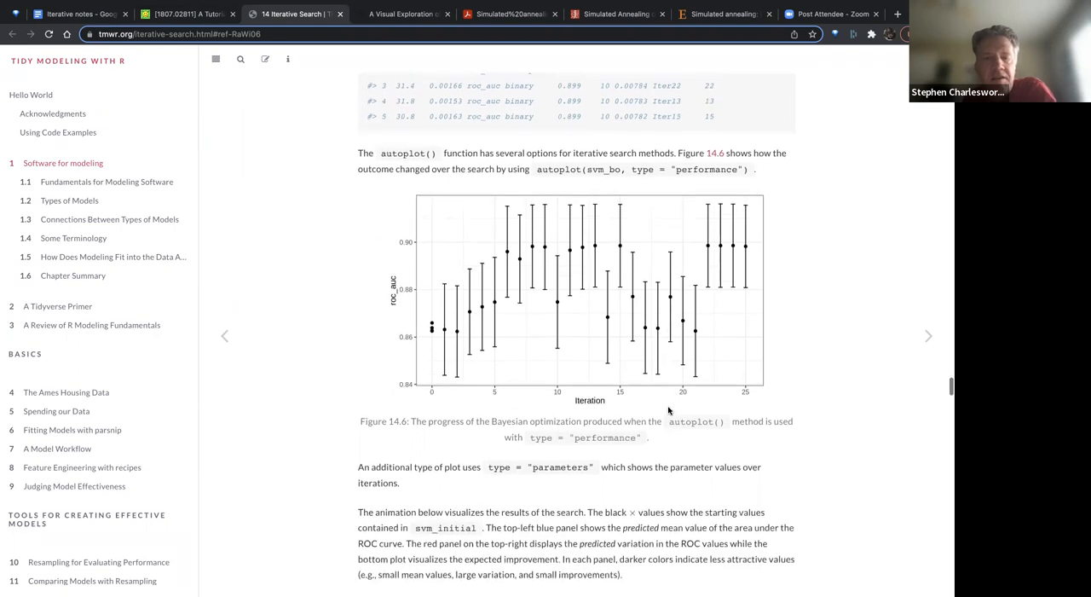
{"action": "scroll", "scroll_direction": "down", "scroll_amount": 3}
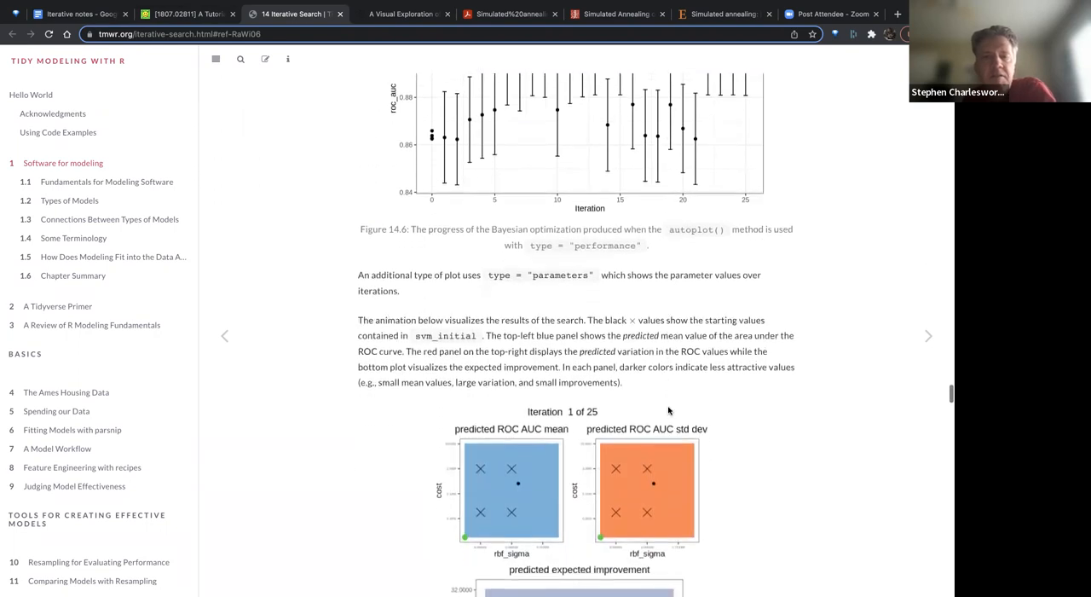
{"action": "scroll", "scroll_direction": "down", "scroll_amount": 3}
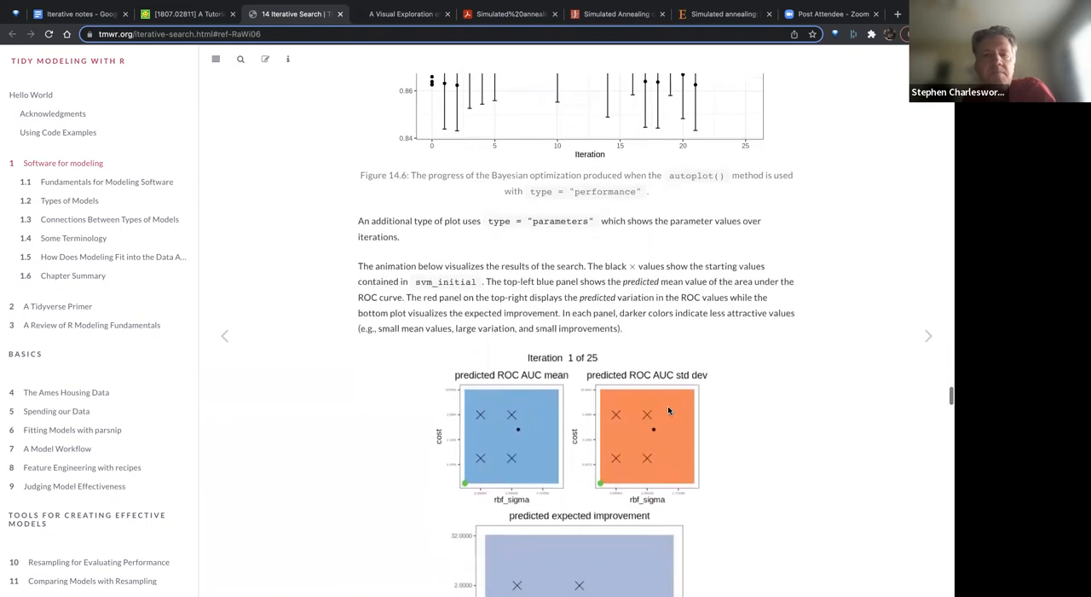
{"action": "scroll", "scroll_direction": "down", "scroll_amount": 3}
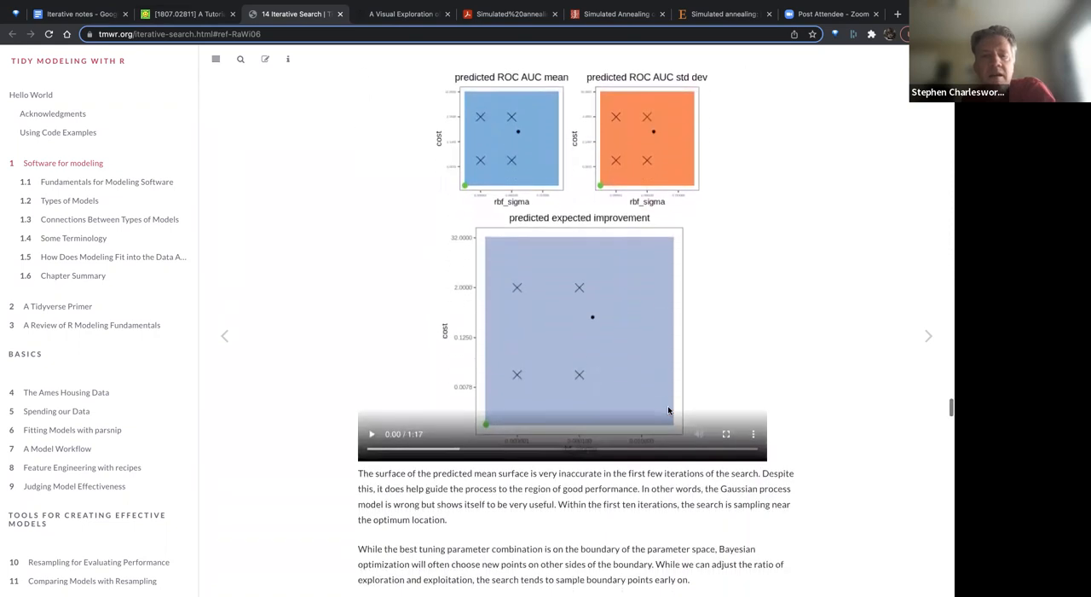
{"action": "left_click", "coordinate": [371, 449]}
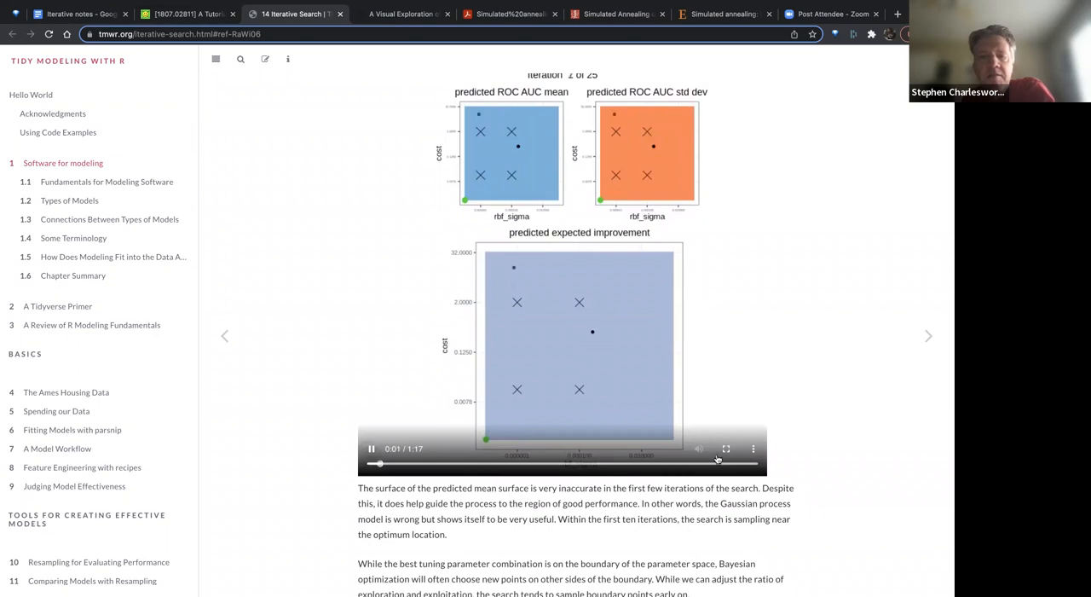
{"action": "left_click", "coordinate": [728, 448]}
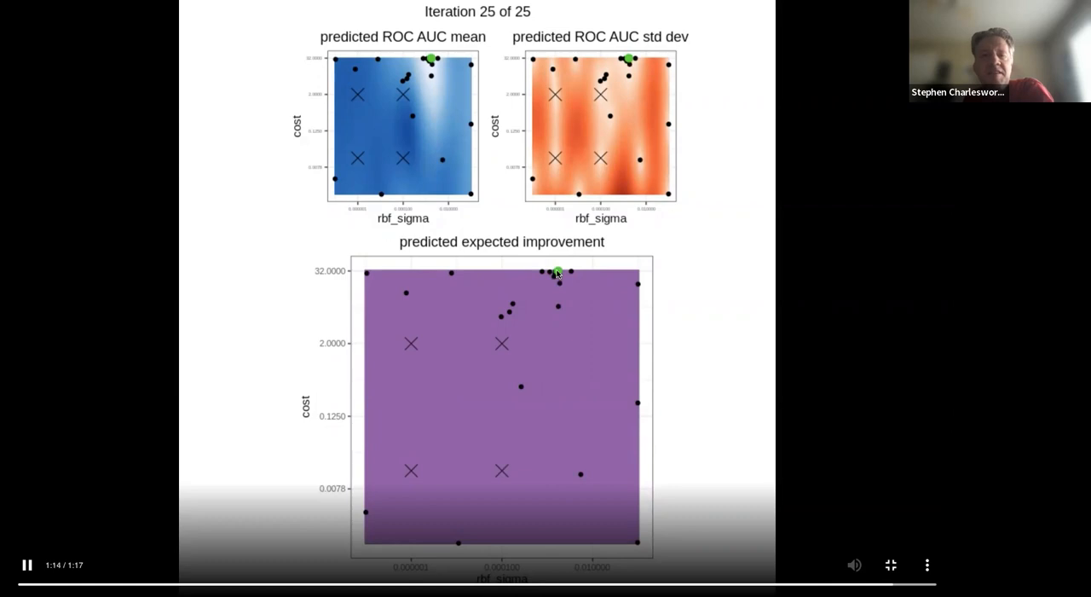
{"action": "mouse_move", "coordinate": [564, 161]}
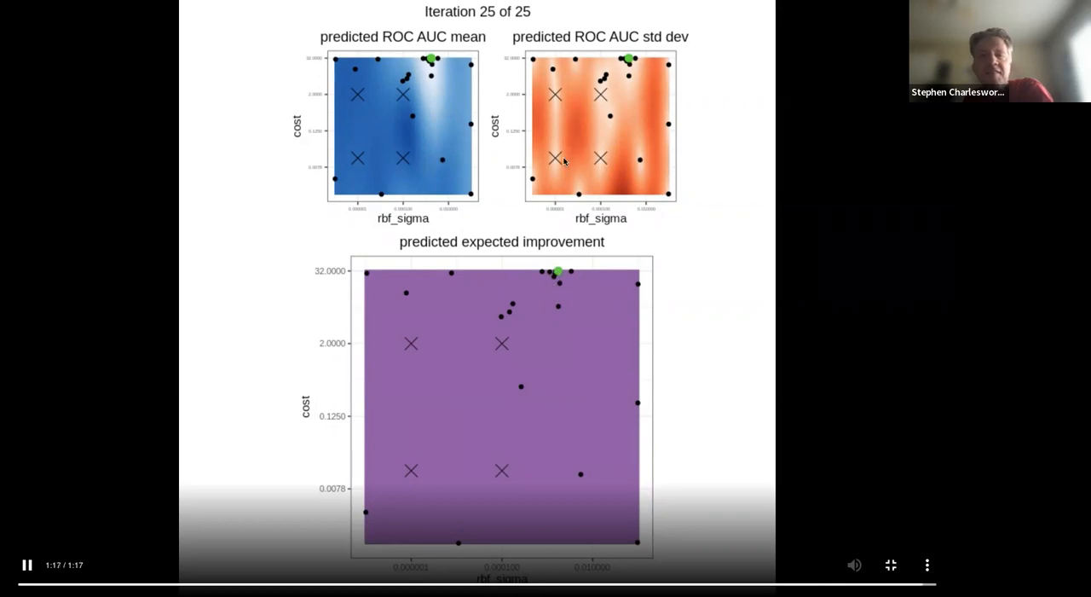
{"action": "left_click", "coordinate": [29, 565]}
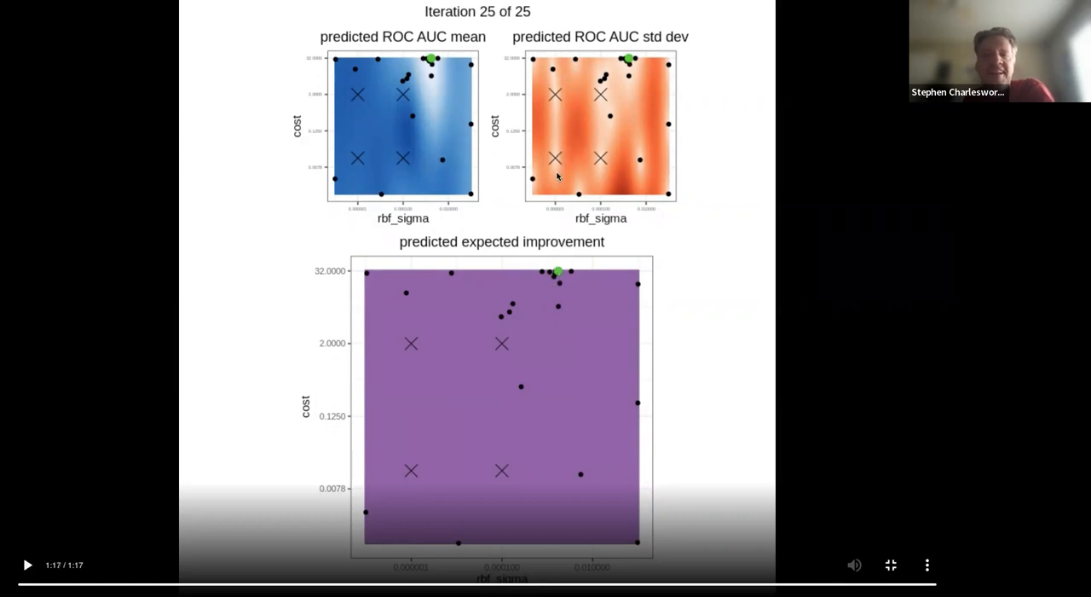
{"action": "mouse_move", "coordinate": [893, 540]}
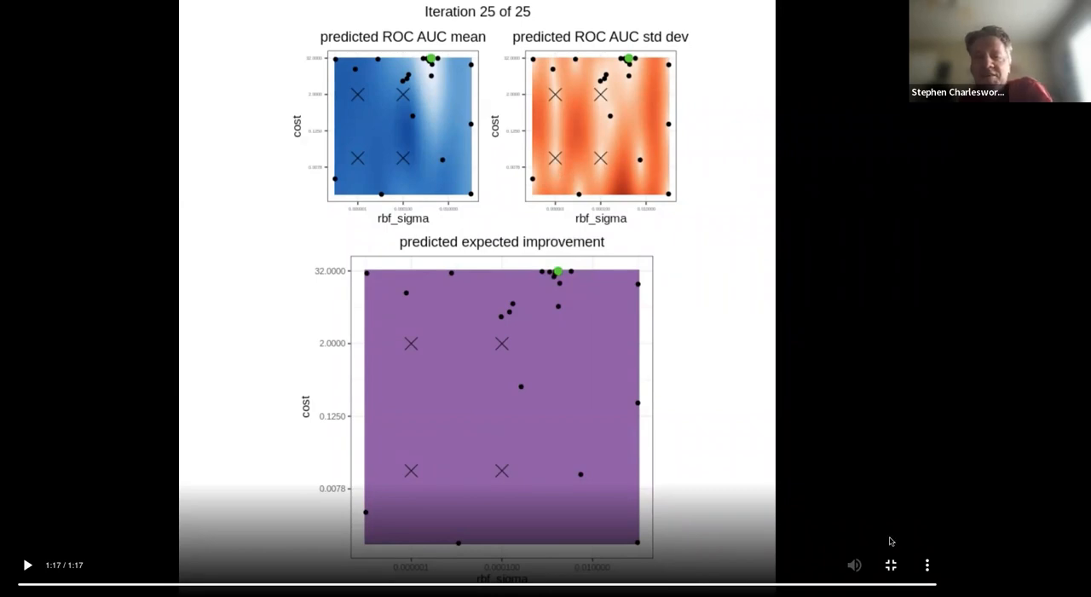
{"action": "key", "text": "Escape"}
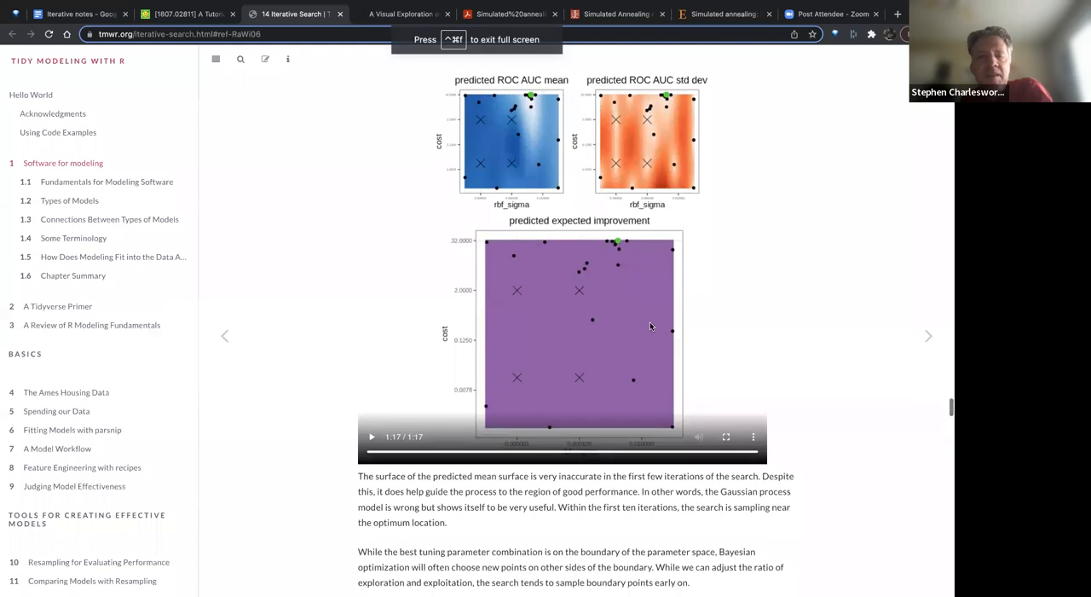
- Scroll down to section 14.3 Simulated Annealing and its acceptance probability formula
{"action": "scroll", "scroll_direction": "down", "scroll_amount": 3}
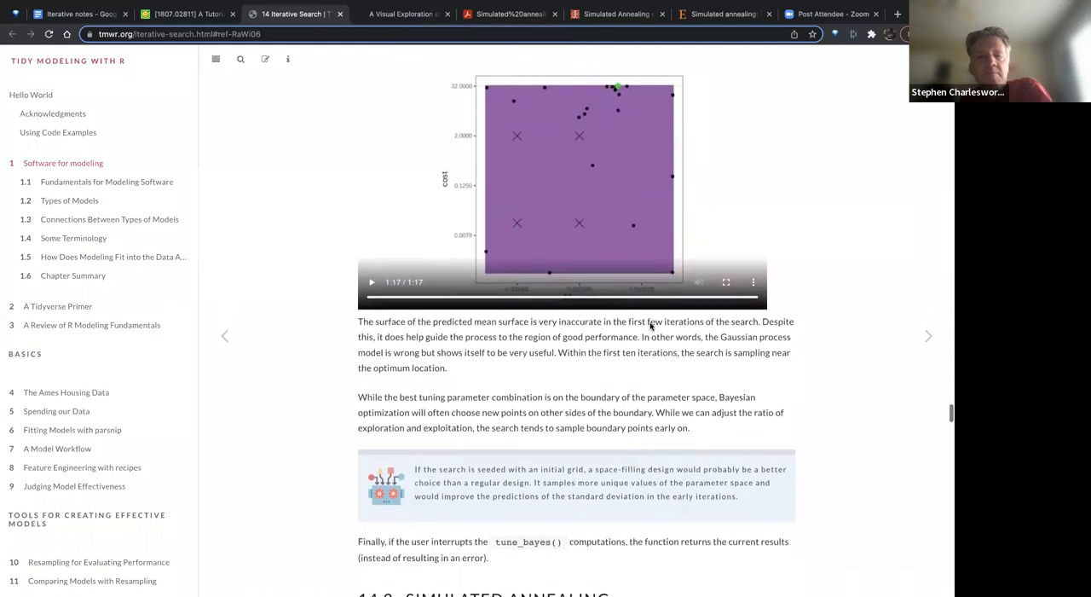
{"action": "scroll", "scroll_direction": "down", "scroll_amount": 3}
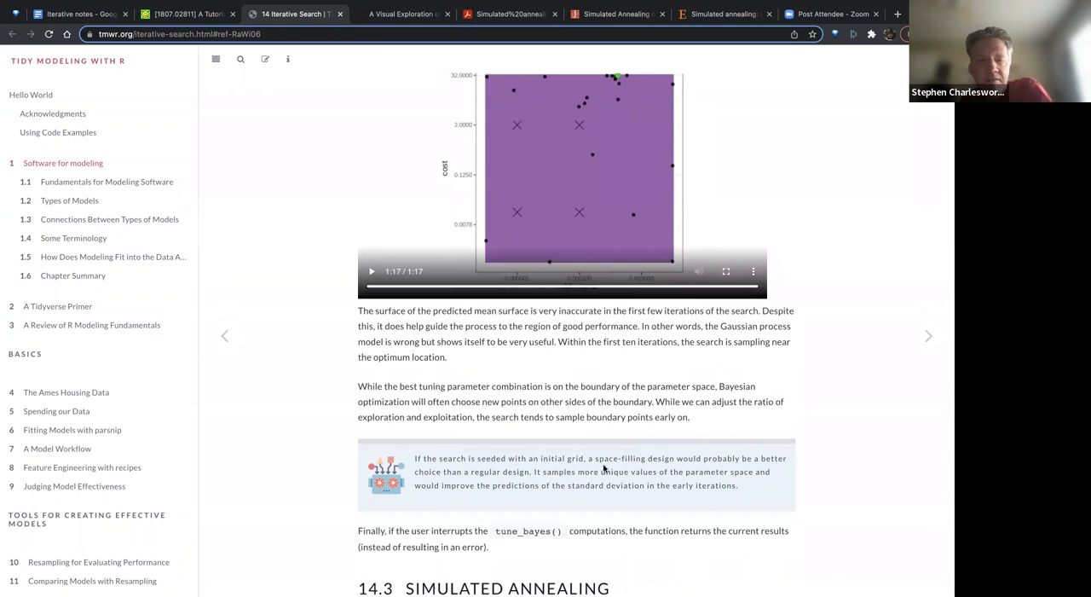
{"action": "mouse_move", "coordinate": [662, 497]}
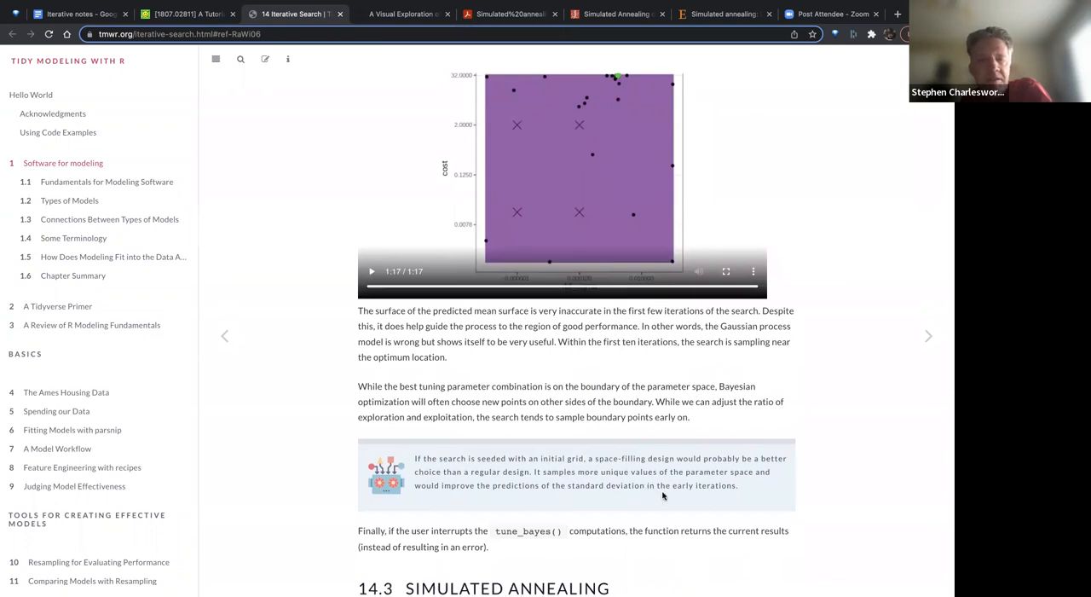
{"action": "mouse_move", "coordinate": [655, 502]}
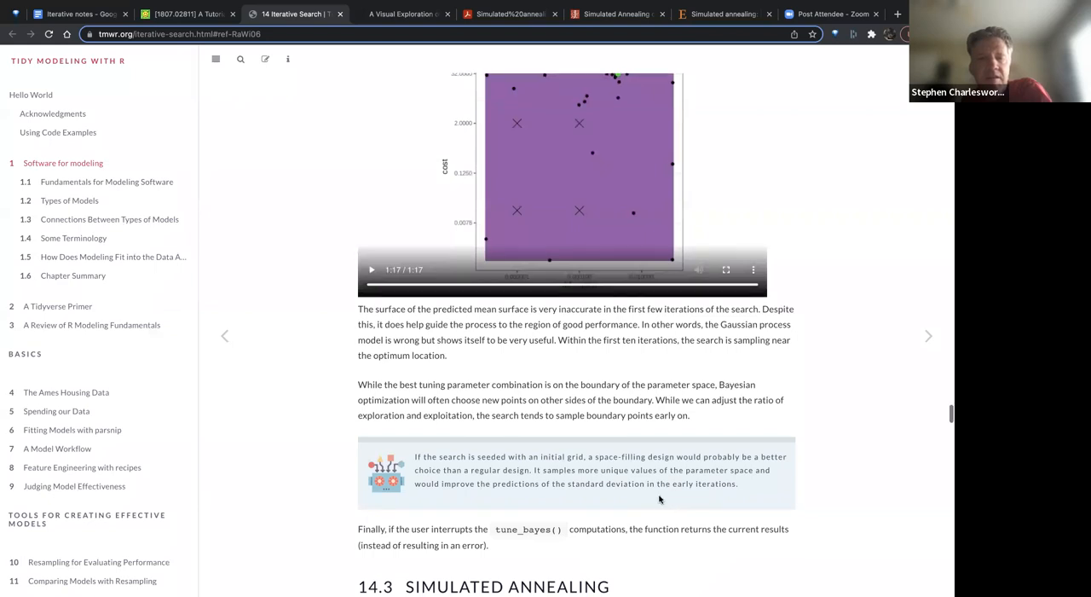
{"action": "scroll", "scroll_direction": "down", "scroll_amount": 3}
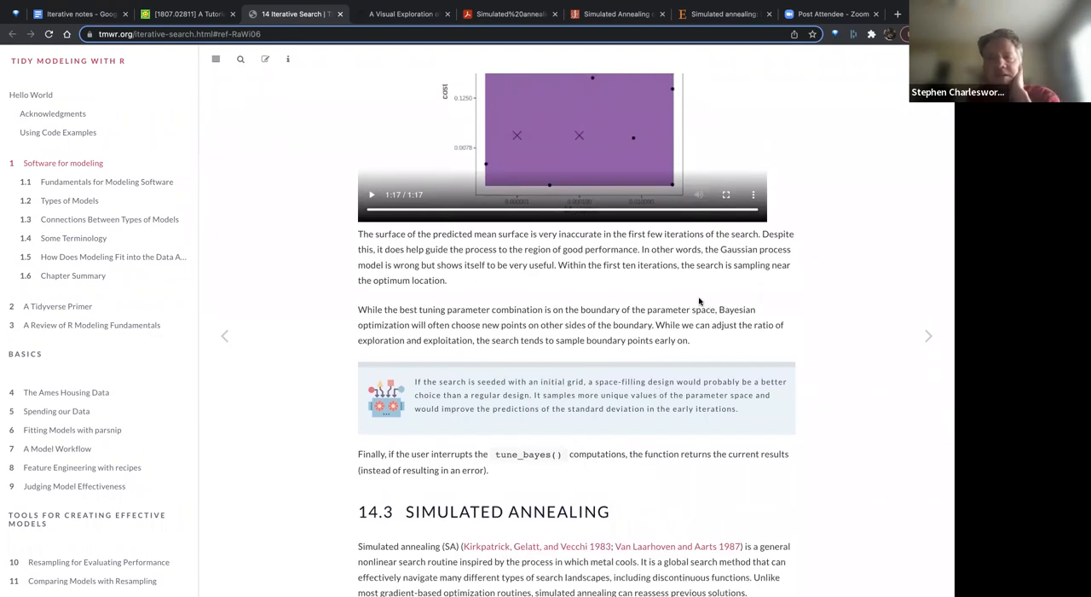
{"action": "mouse_move", "coordinate": [491, 114]}
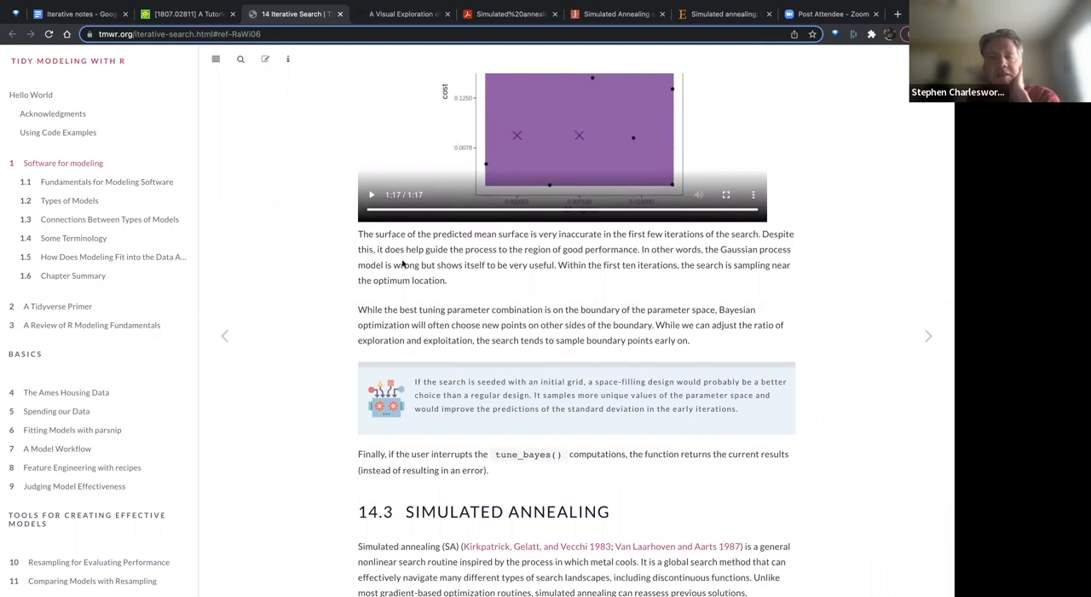
{"action": "mouse_move", "coordinate": [431, 300]}
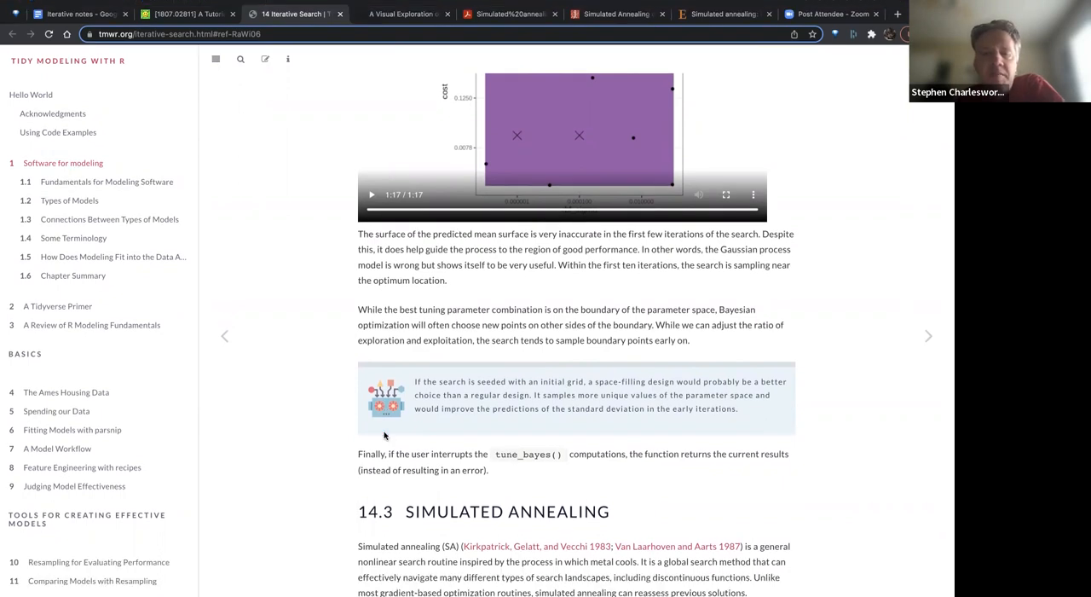
{"action": "scroll", "scroll_direction": "down", "scroll_amount": 3}
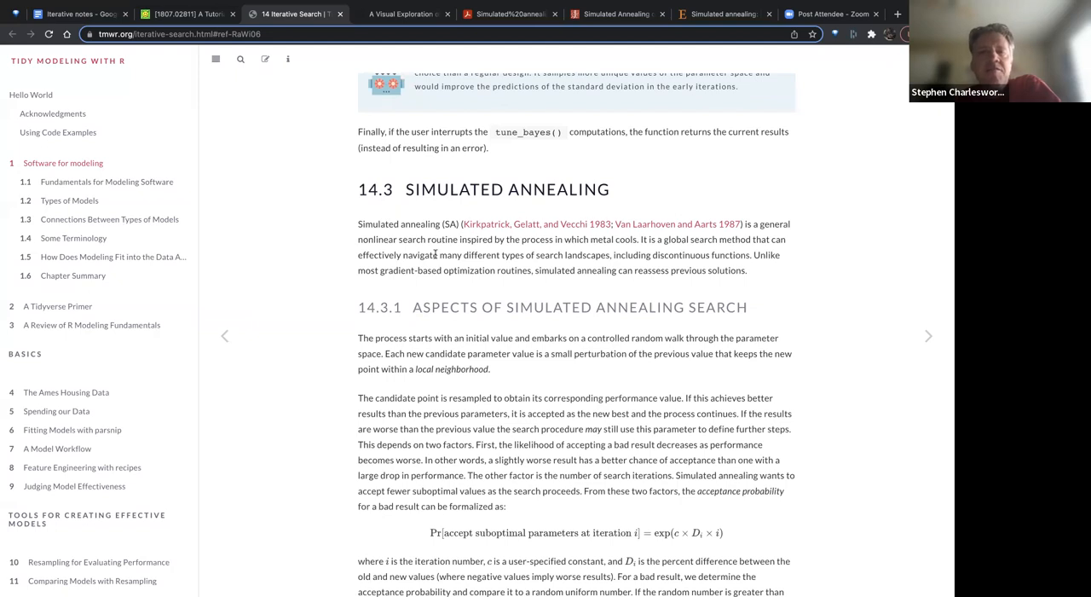
{"action": "mouse_move", "coordinate": [429, 205]}
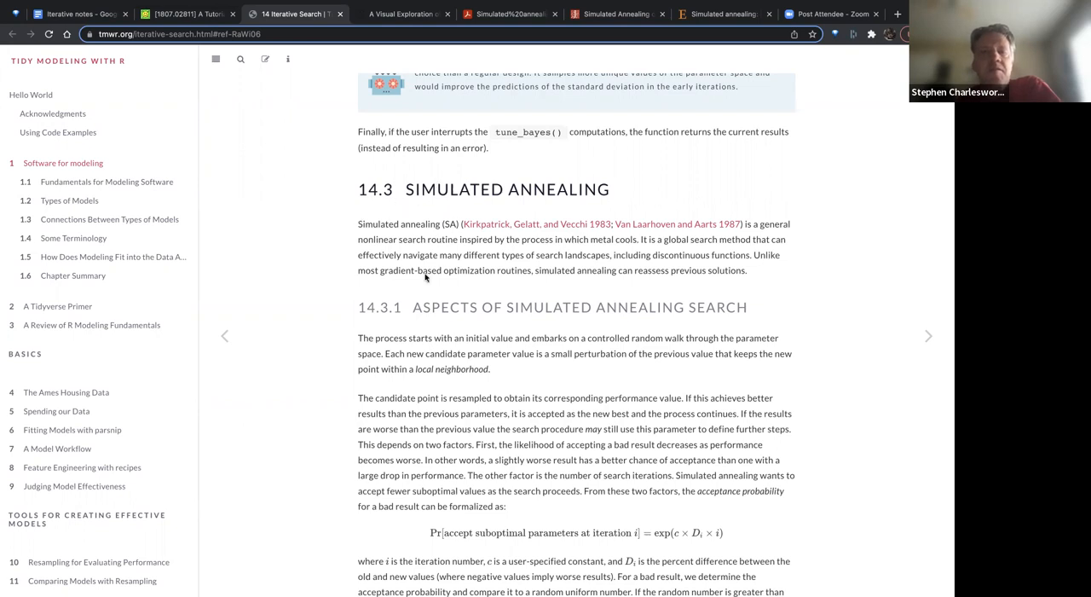
{"action": "mouse_move", "coordinate": [466, 310]}
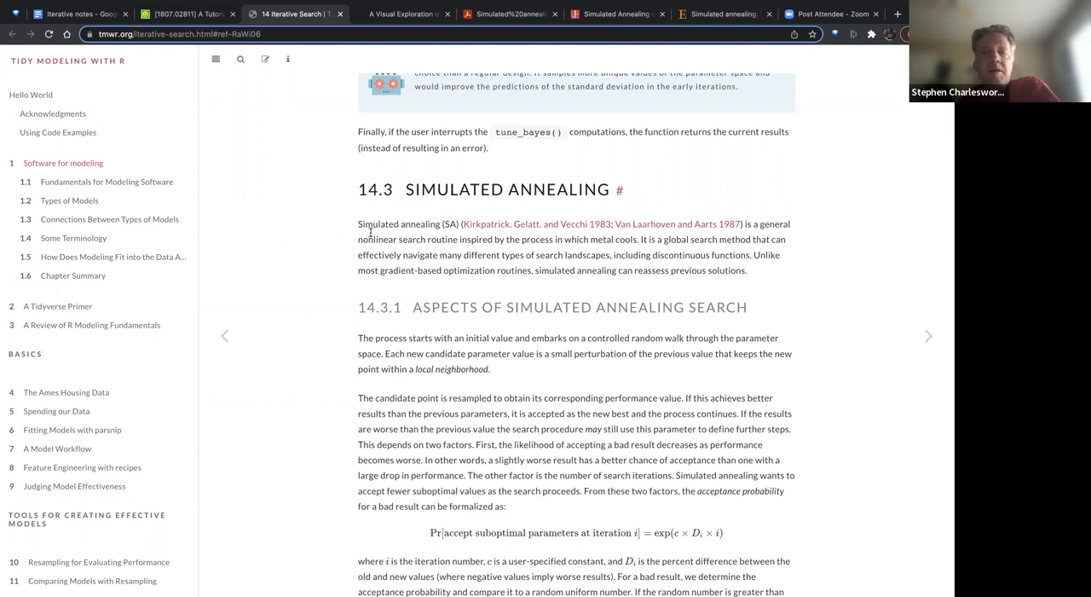
{"action": "mouse_move", "coordinate": [462, 175]}
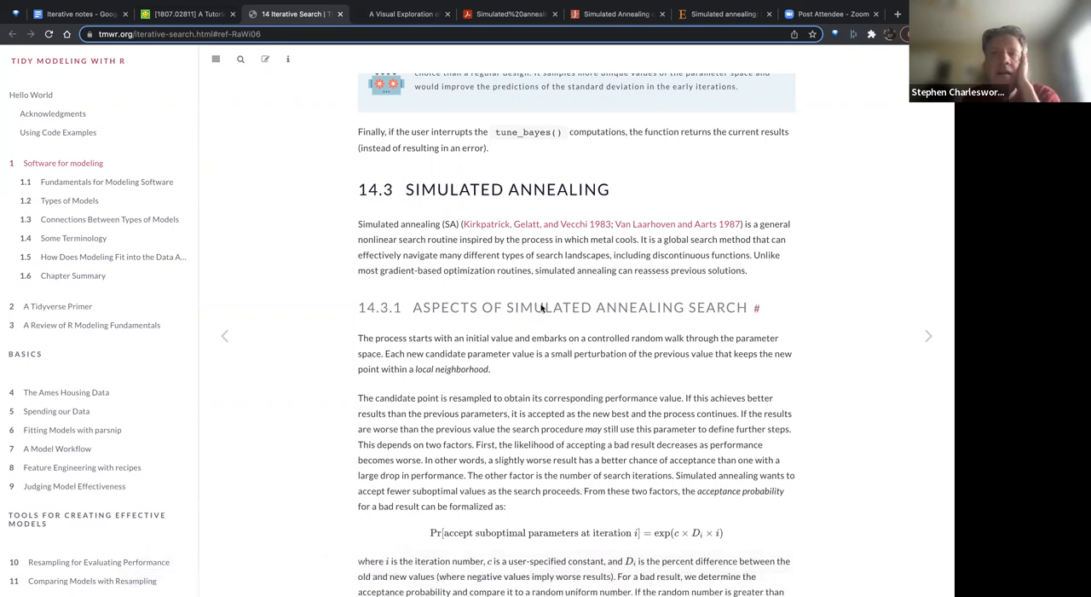
- Return to the Iterative notes doc and scroll to the annealing notes and restart-threshold text
{"action": "left_click", "coordinate": [77, 16]}
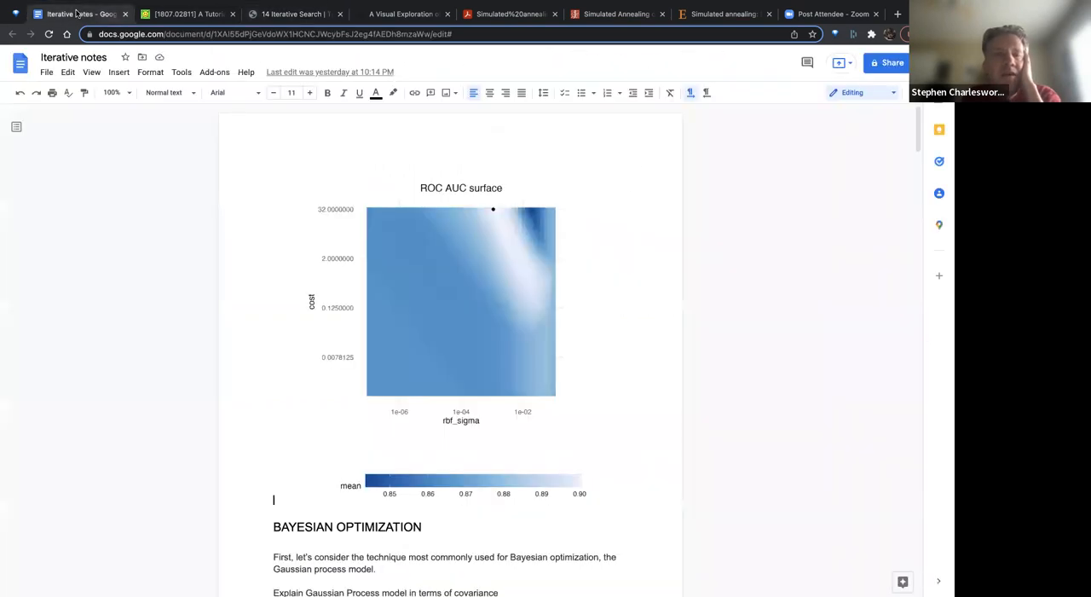
{"action": "scroll", "scroll_direction": "down", "scroll_amount": 3}
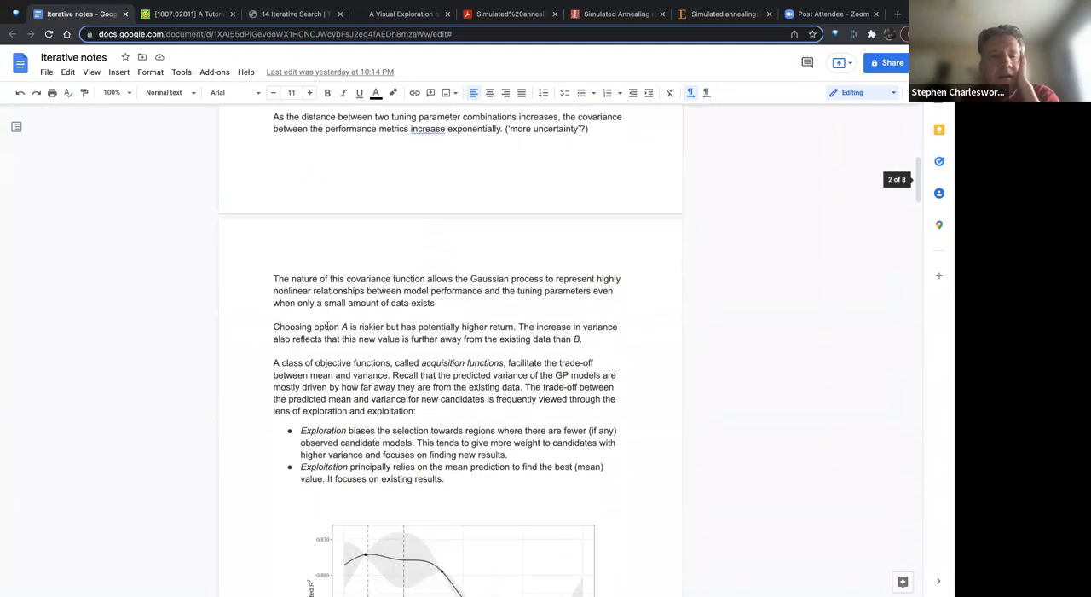
{"action": "scroll", "scroll_direction": "down", "scroll_amount": 3}
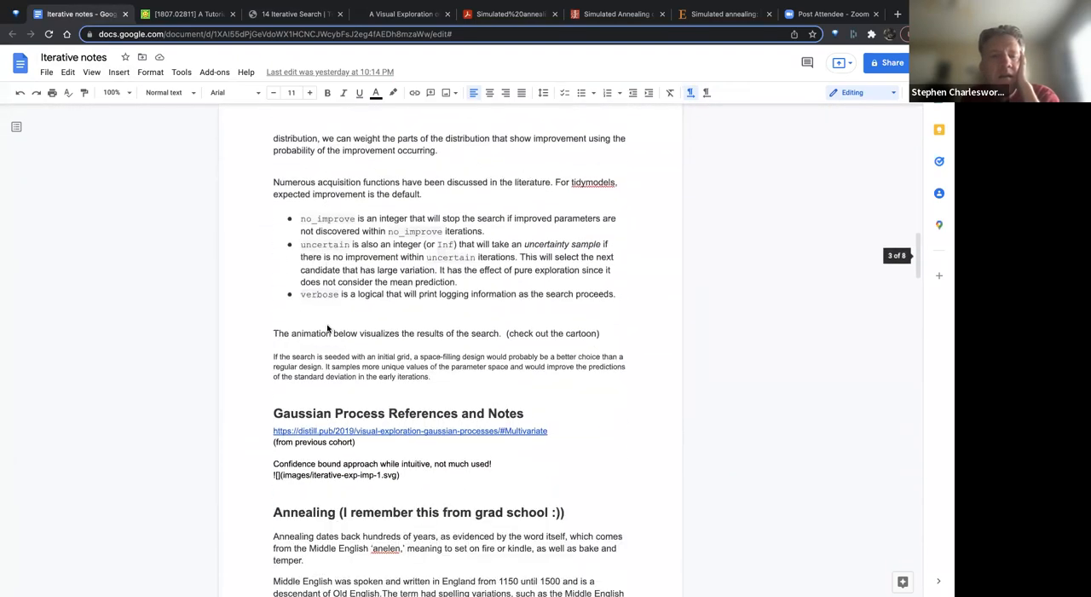
{"action": "scroll", "scroll_direction": "down", "scroll_amount": 3}
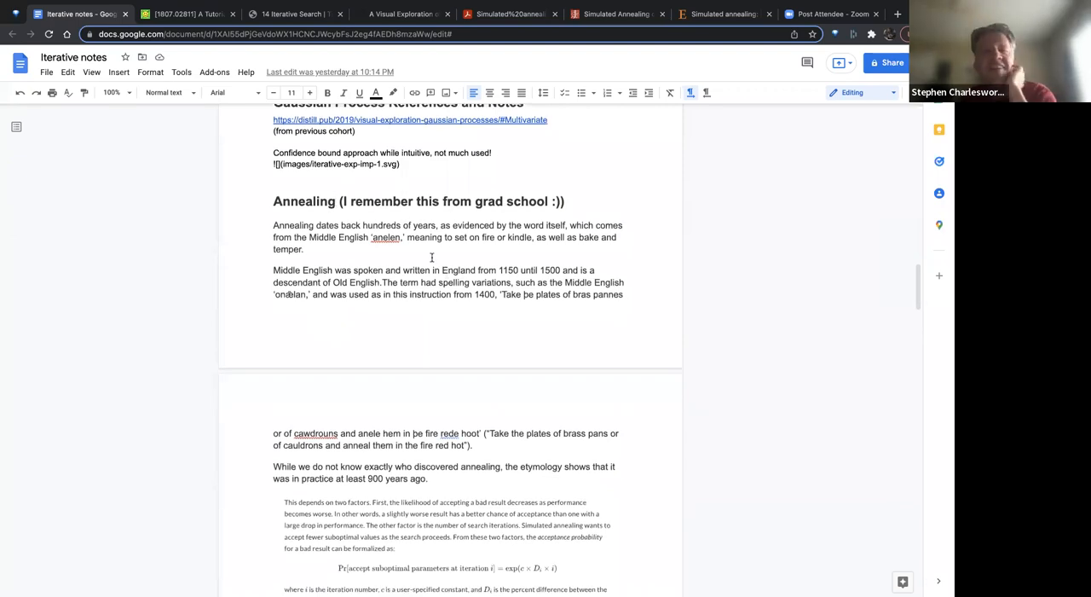
{"action": "scroll", "scroll_direction": "down", "scroll_amount": 3}
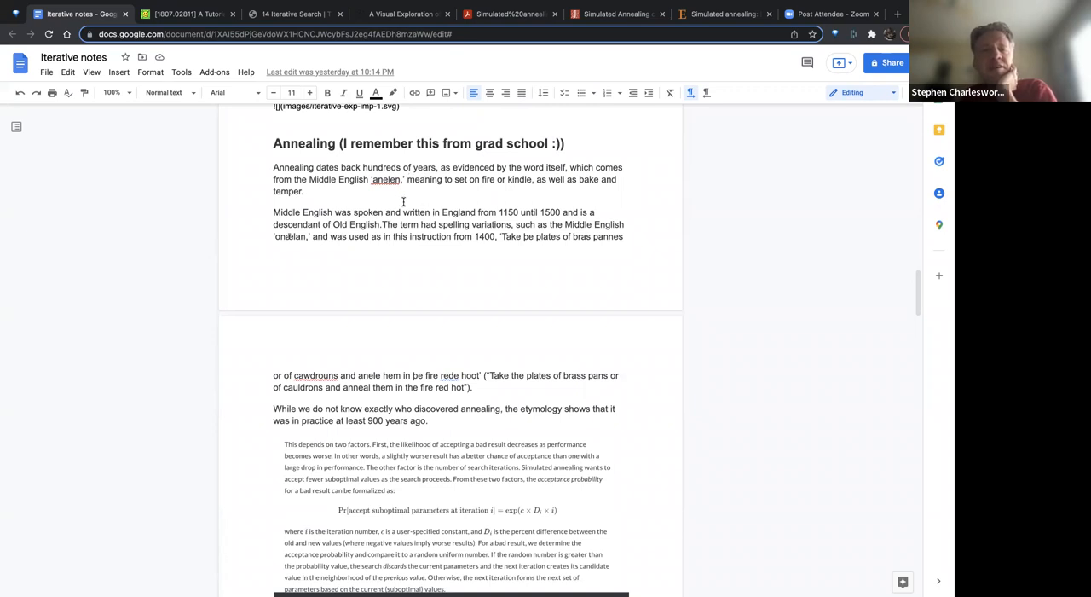
{"action": "scroll", "scroll_direction": "down", "scroll_amount": 3}
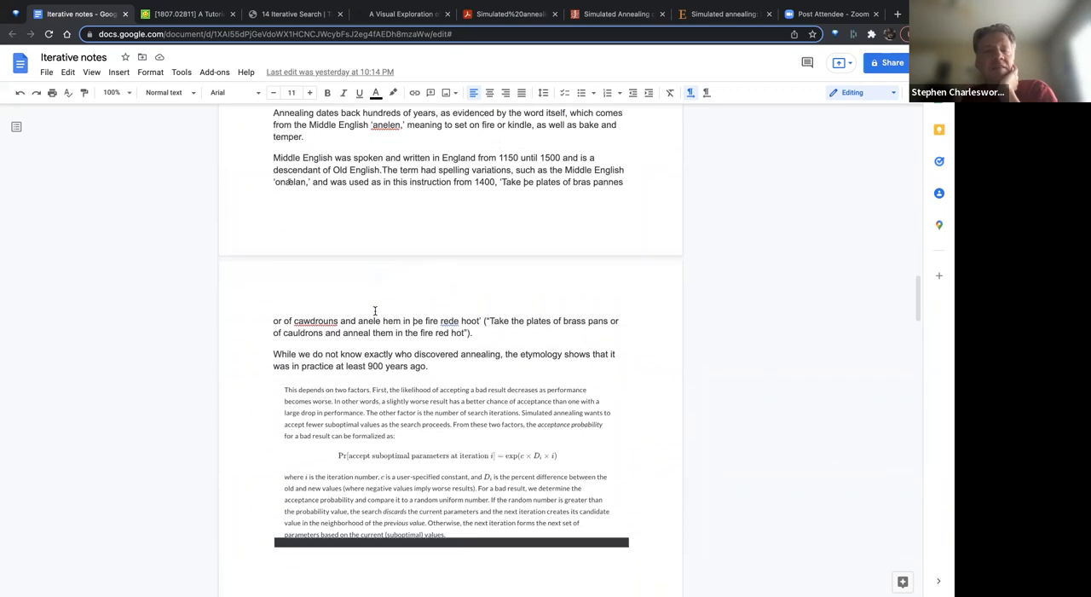
{"action": "scroll", "scroll_direction": "down", "scroll_amount": 3}
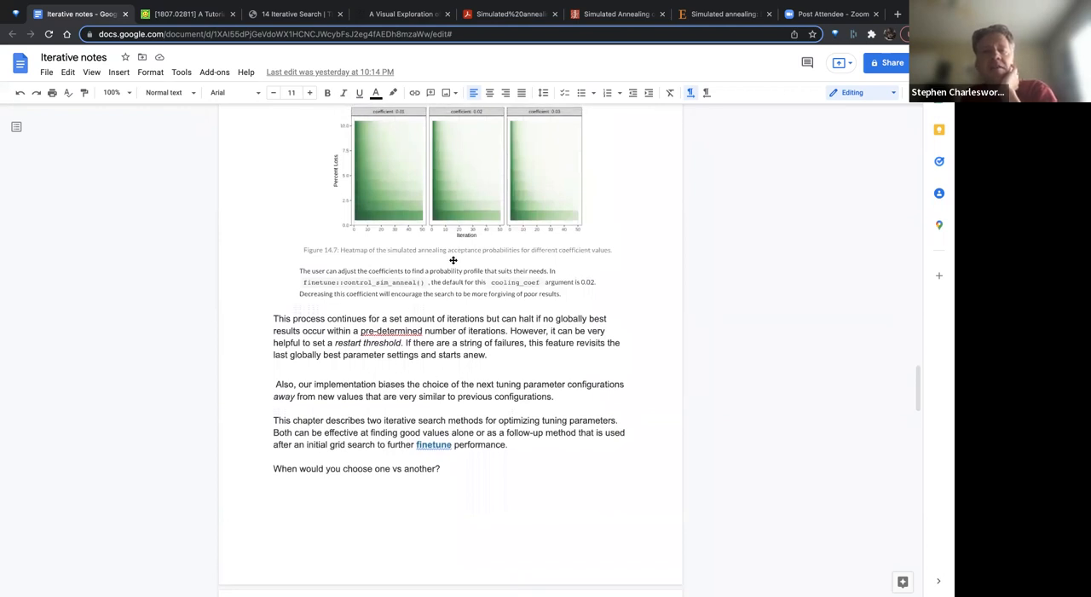
{"action": "mouse_move", "coordinate": [544, 205]}
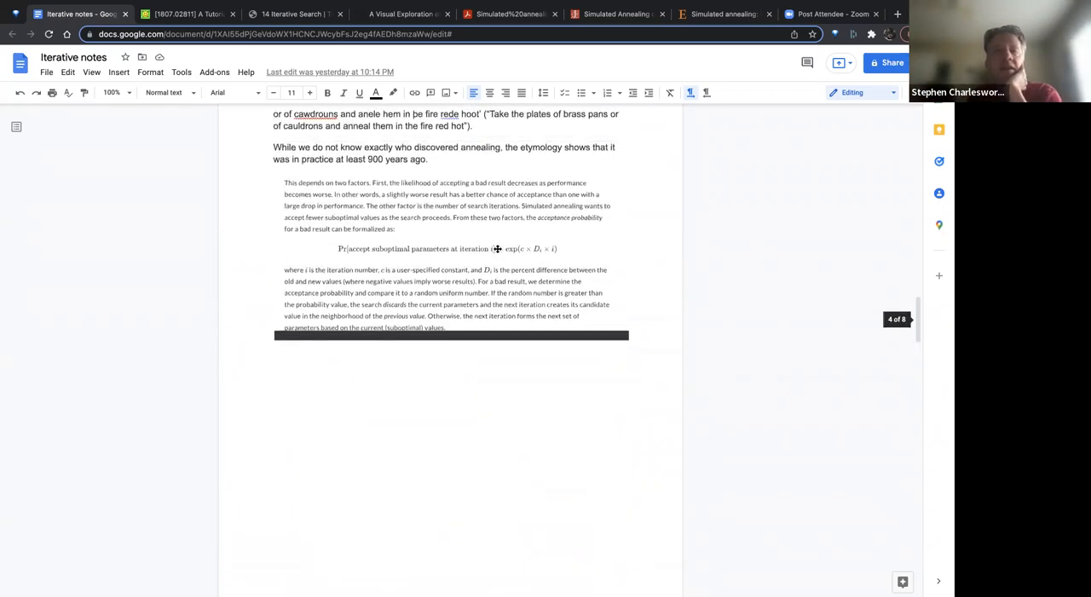
- Scroll around the Figure 14.7 heatmap, finetune paragraph and 'When would you choose one vs another?'
{"action": "scroll", "scroll_direction": "down", "scroll_amount": 3}
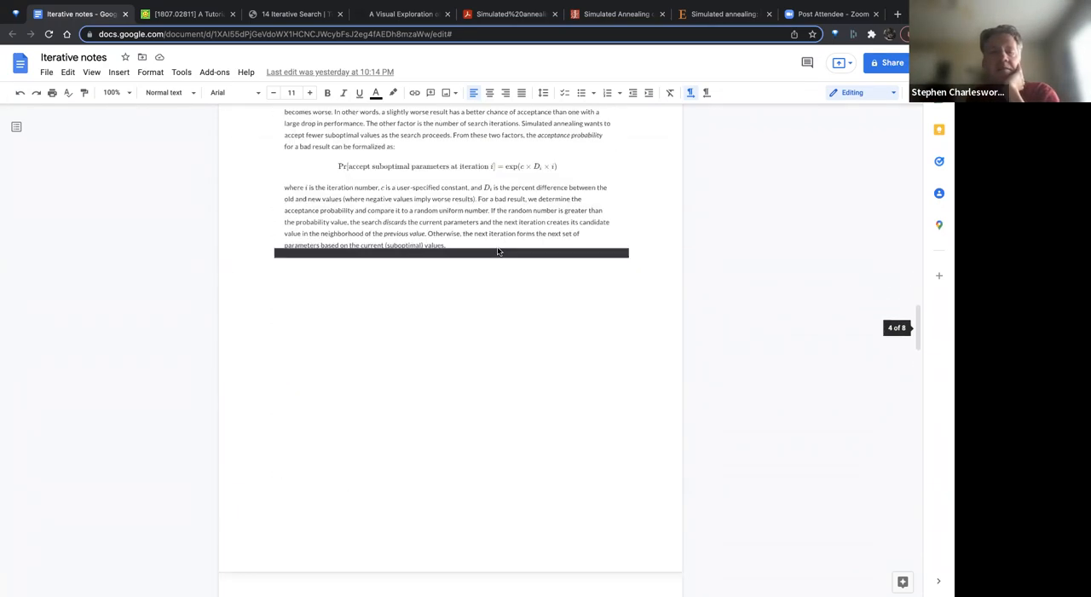
{"action": "scroll", "scroll_direction": "down", "scroll_amount": 3}
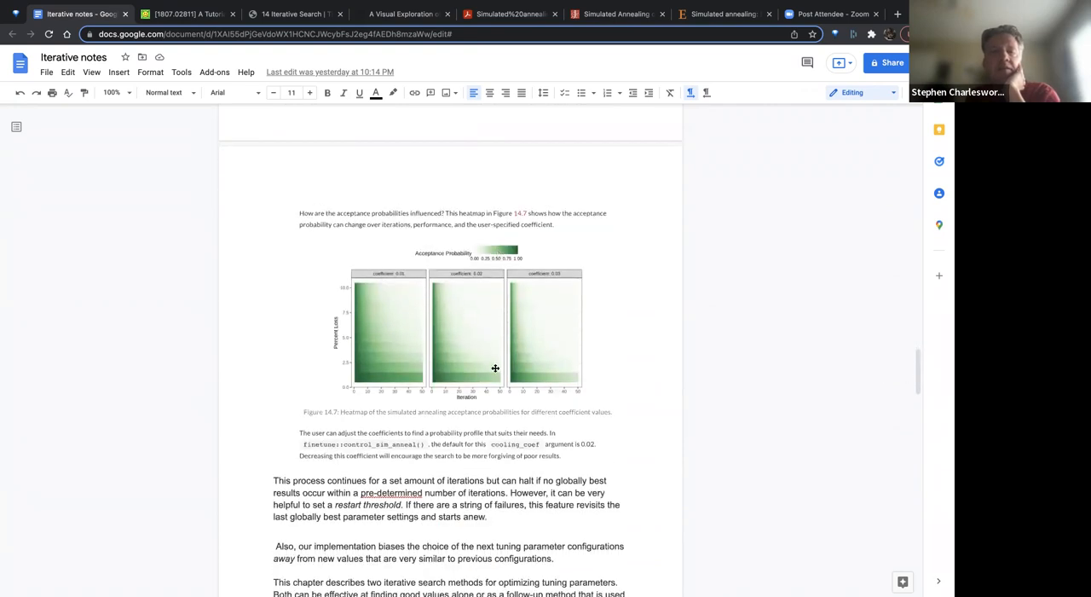
{"action": "mouse_move", "coordinate": [428, 290]}
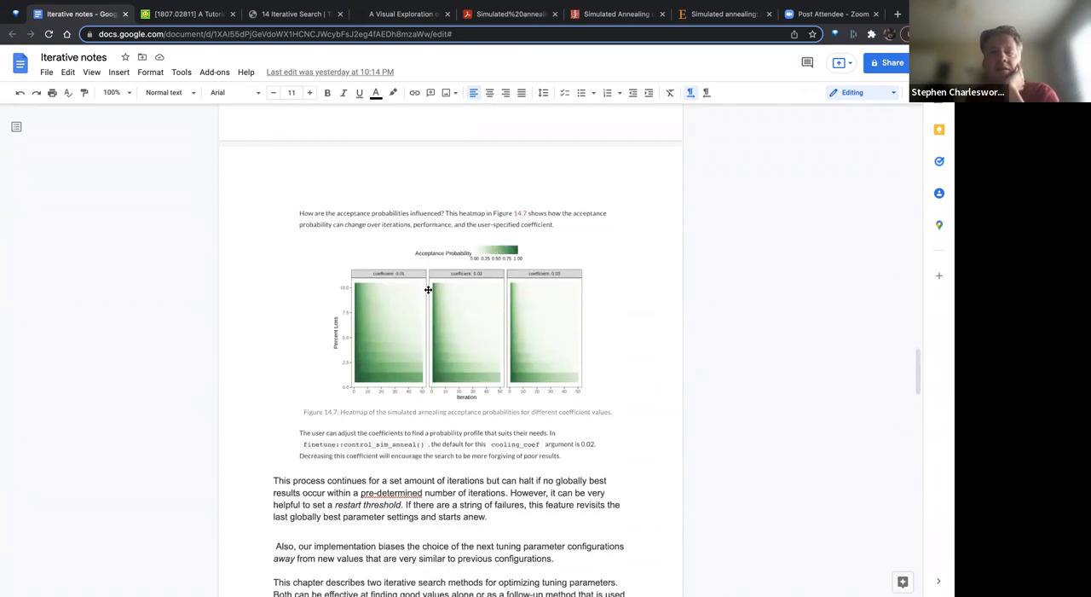
{"action": "mouse_move", "coordinate": [637, 273]}
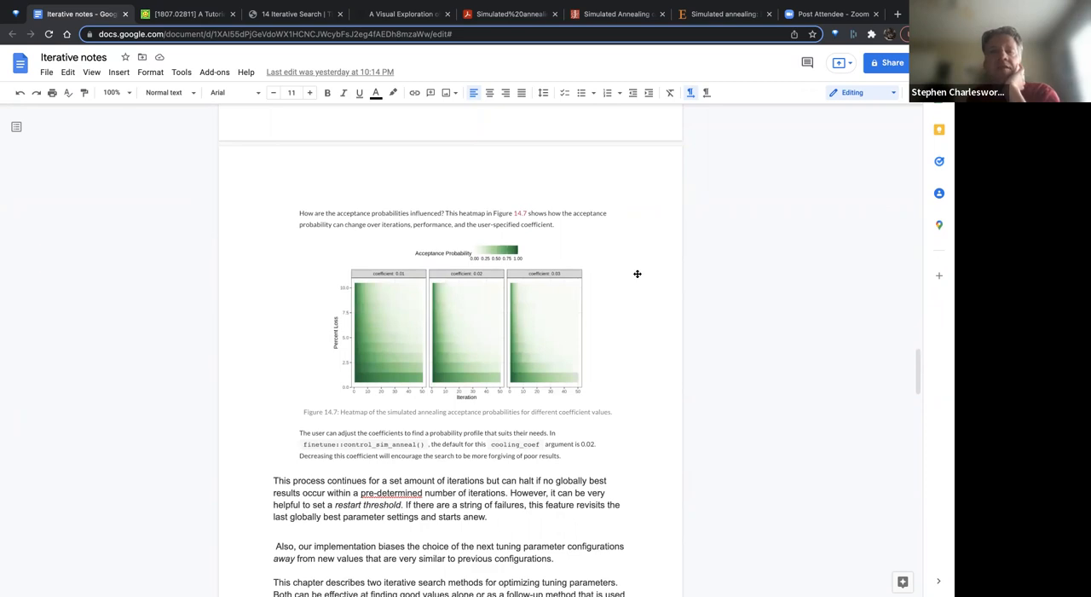
{"action": "mouse_move", "coordinate": [589, 286]}
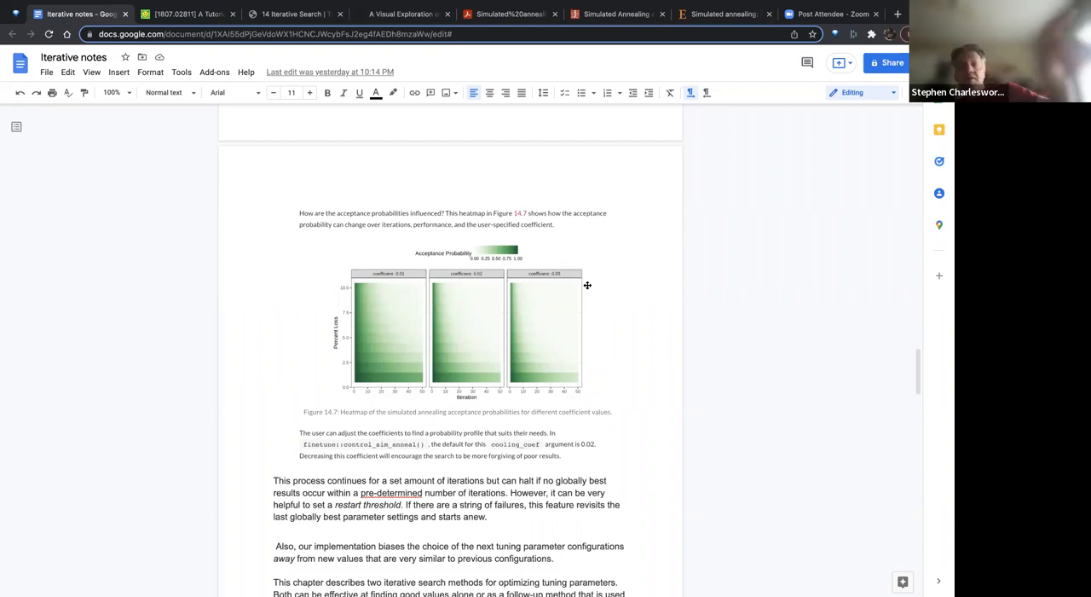
{"action": "mouse_move", "coordinate": [585, 268]}
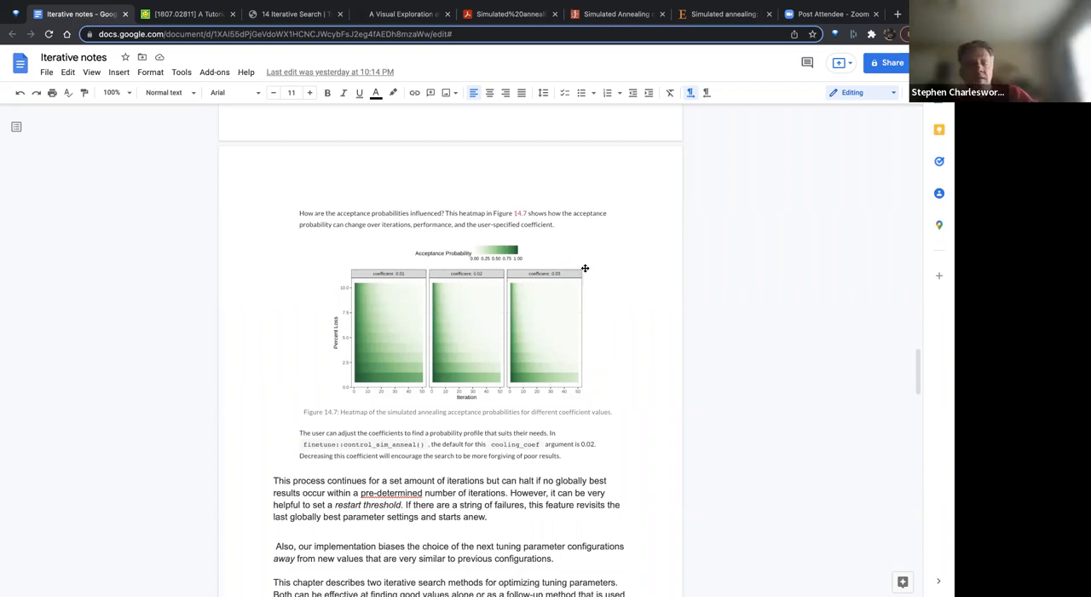
{"action": "scroll", "scroll_direction": "down", "scroll_amount": 3}
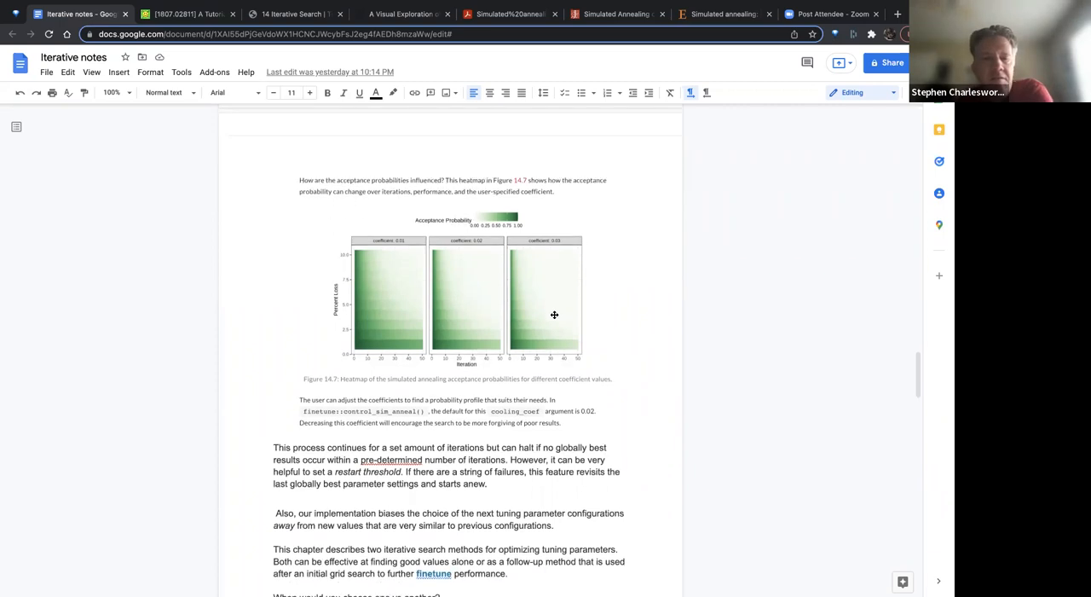
{"action": "scroll", "scroll_direction": "down", "scroll_amount": 3}
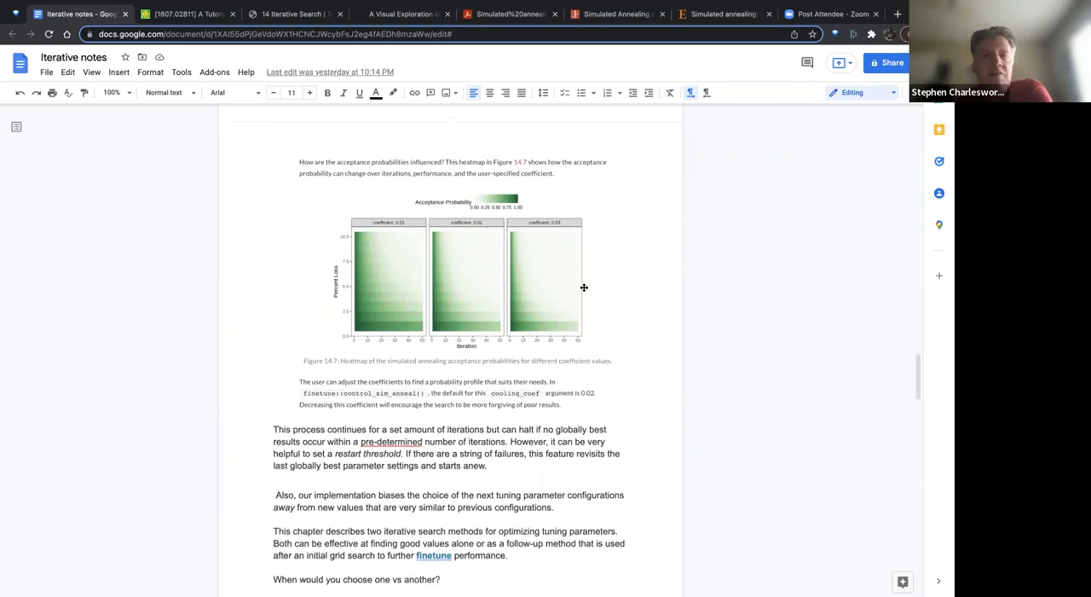
{"action": "scroll", "scroll_direction": "down", "scroll_amount": 3}
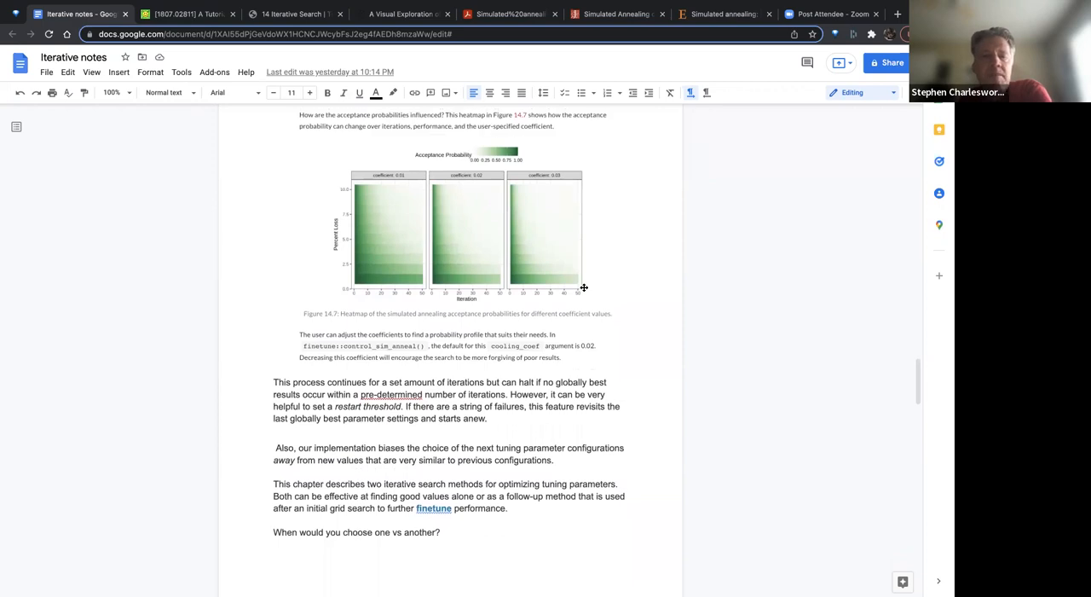
{"action": "mouse_move", "coordinate": [738, 252]}
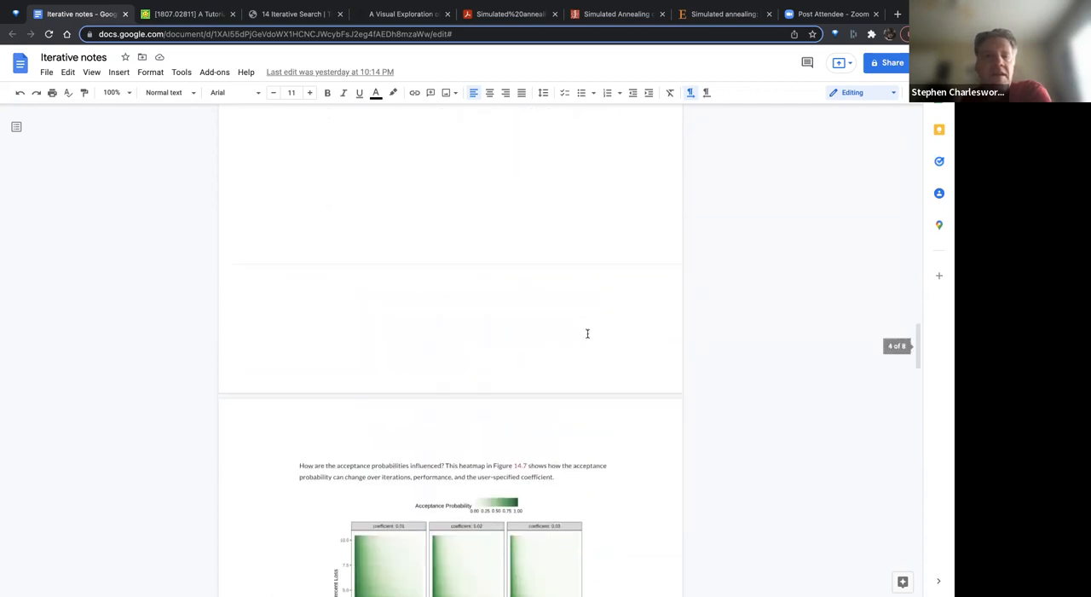
- Scroll back to the annealing etymology passage and the two-factor acceptance-probability excerpt
{"action": "scroll", "scroll_direction": "up", "scroll_amount": 3}
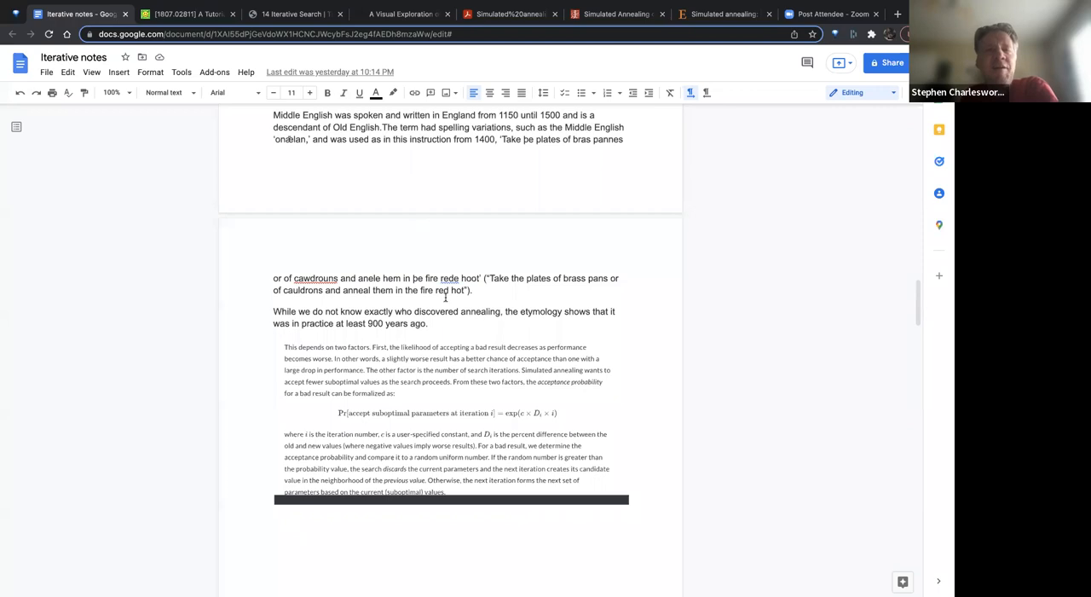
{"action": "scroll", "scroll_direction": "down", "scroll_amount": 3}
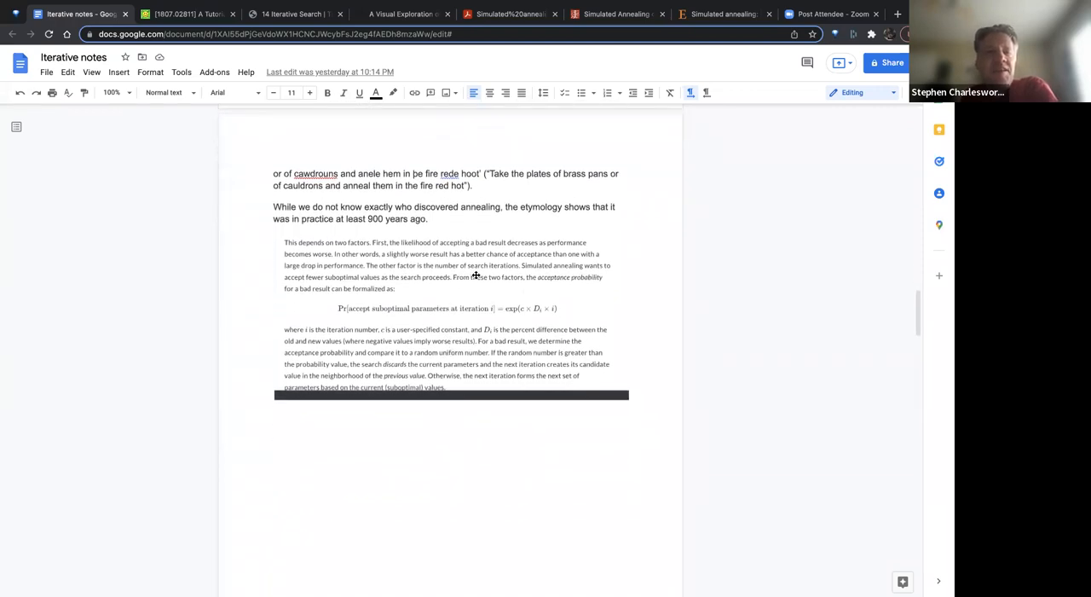
{"action": "mouse_move", "coordinate": [400, 303]}
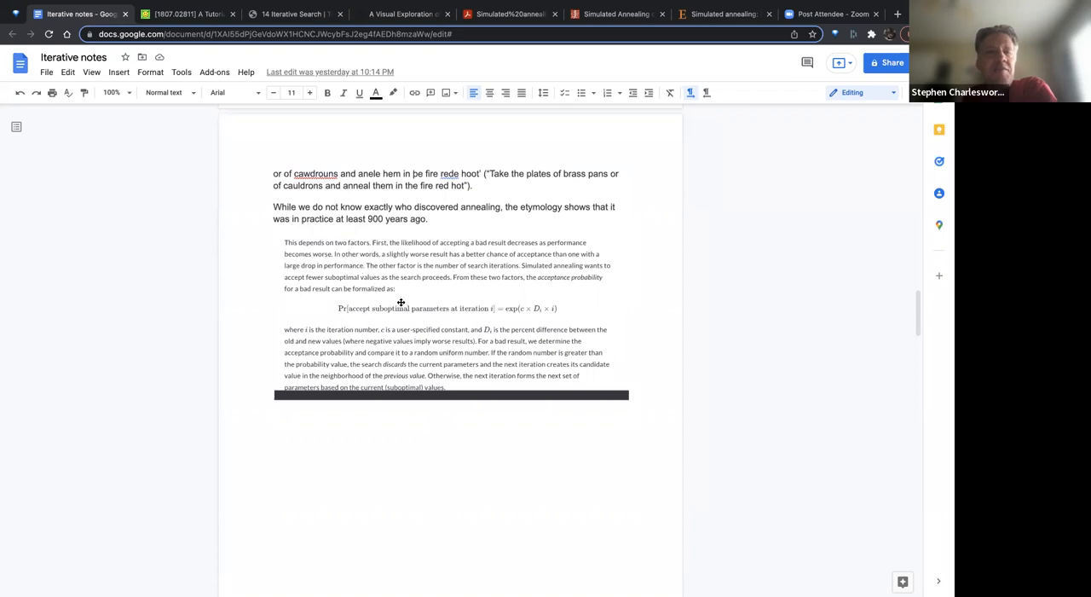
{"action": "mouse_move", "coordinate": [363, 269]}
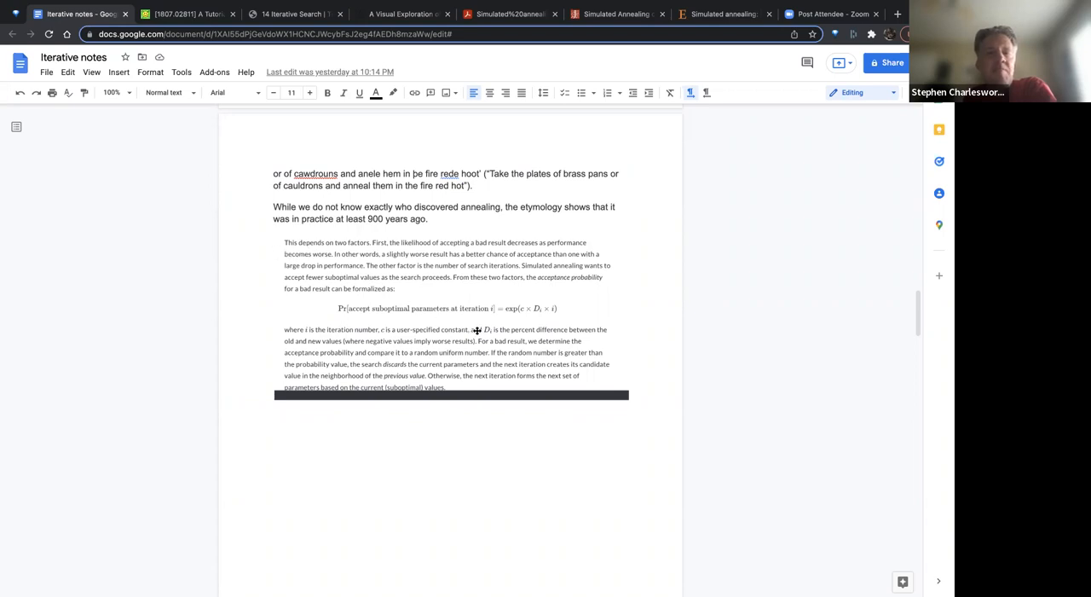
{"action": "mouse_move", "coordinate": [370, 258]}
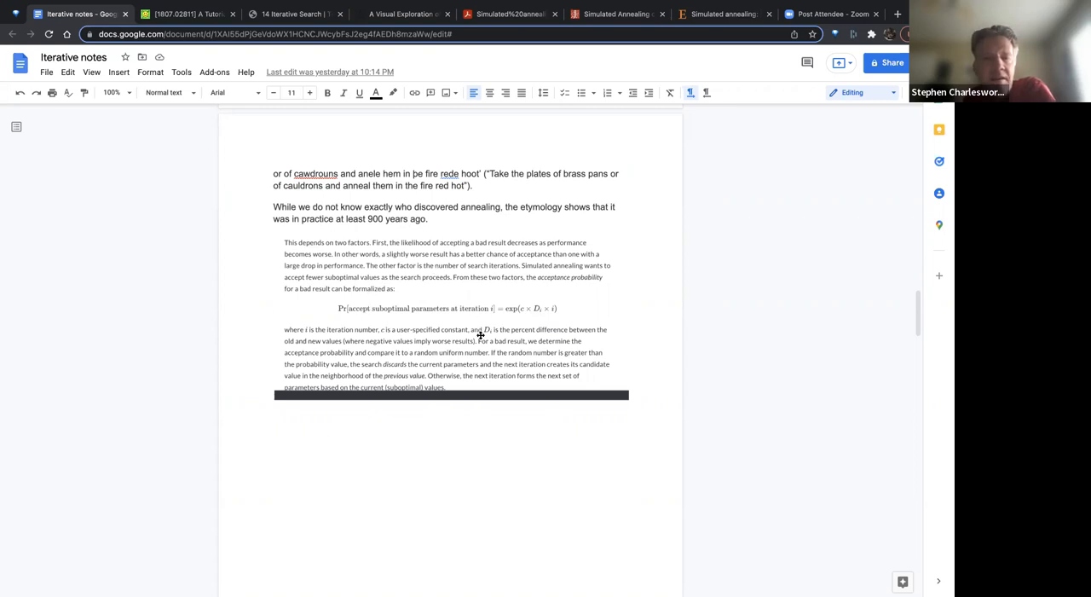
{"action": "mouse_move", "coordinate": [390, 341]}
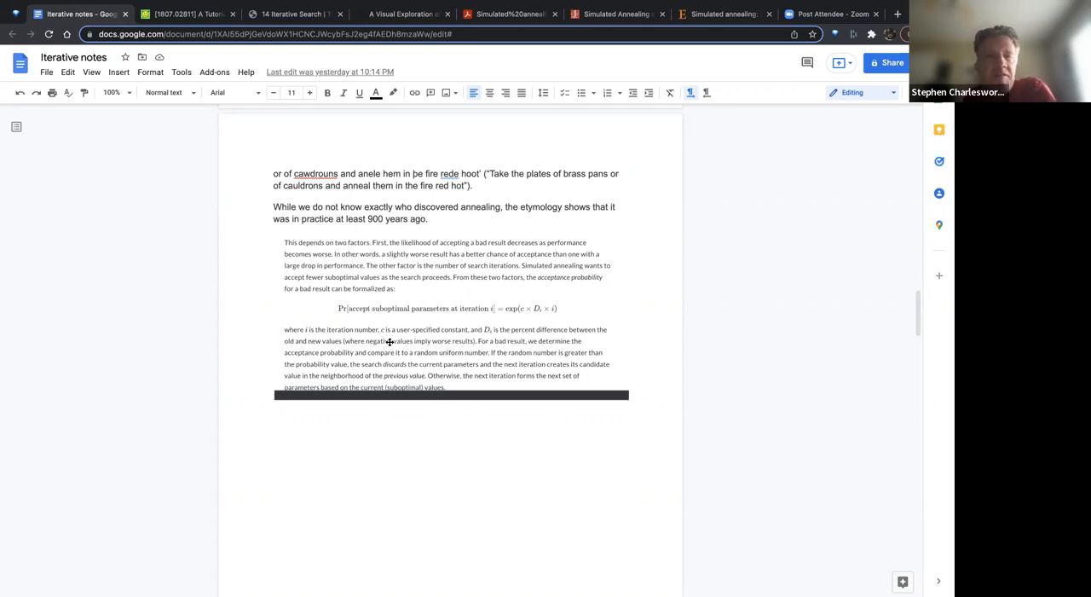
{"action": "mouse_move", "coordinate": [486, 341]}
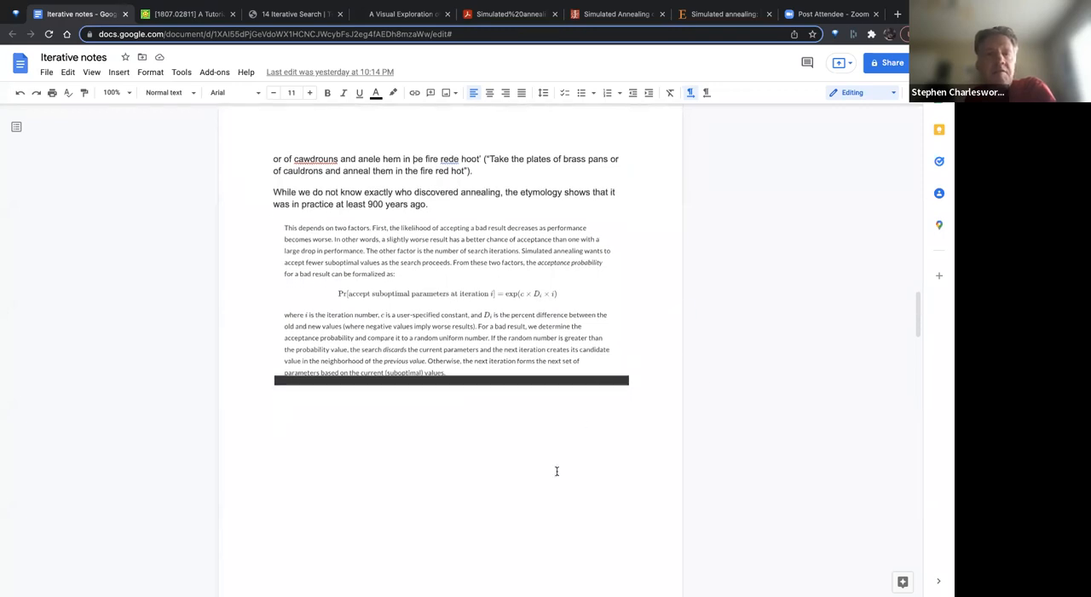
- Scroll down to the Figure 14.7 heatmap panels for coefficients 0.01, 0.02 and 0.03
{"action": "scroll", "scroll_direction": "down", "scroll_amount": 3}
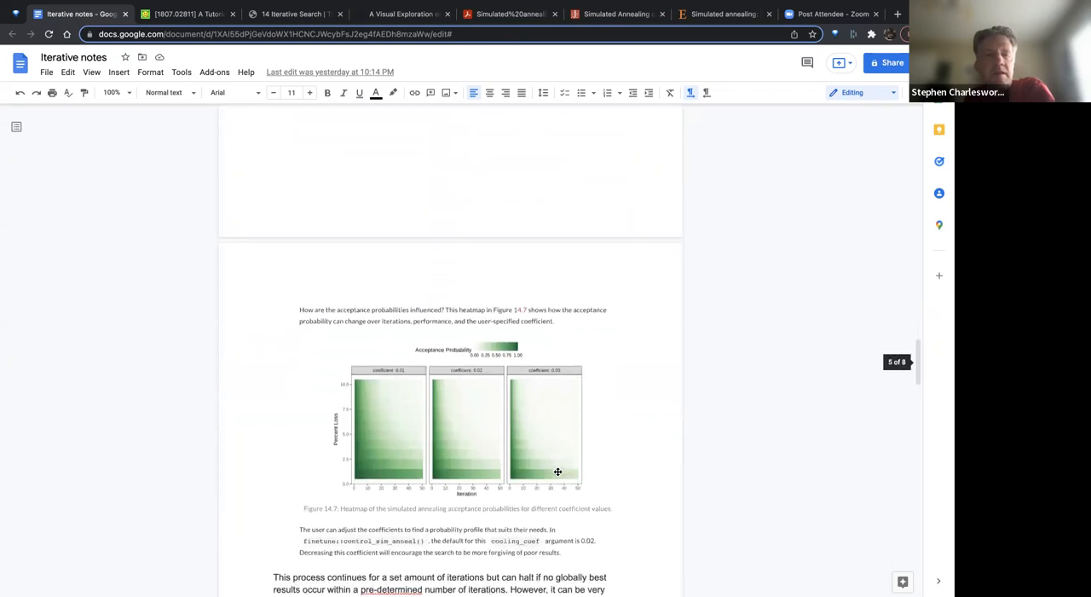
{"action": "scroll", "scroll_direction": "down", "scroll_amount": 3}
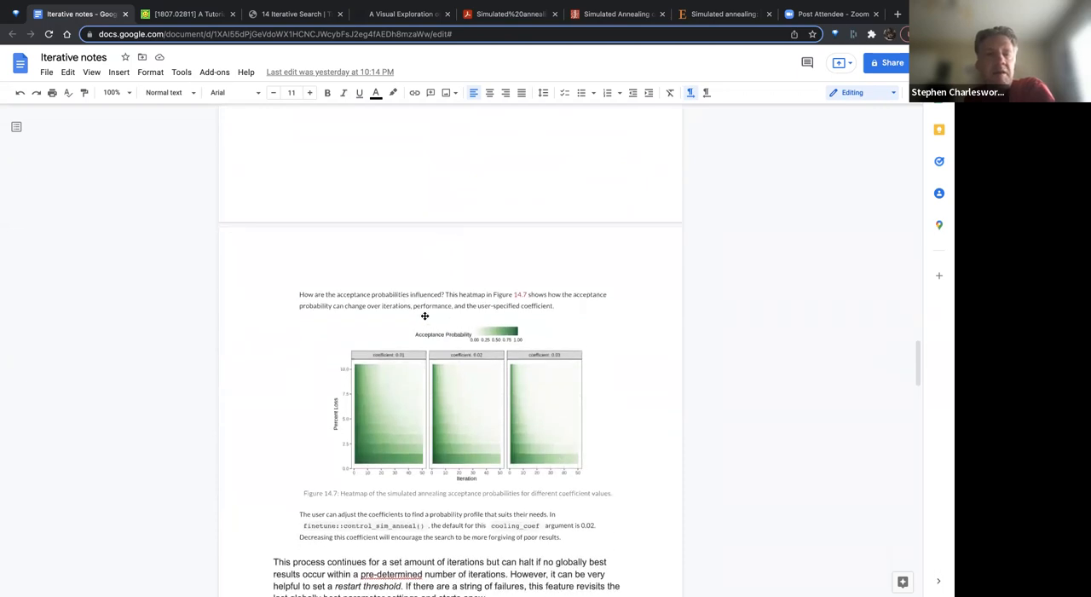
{"action": "mouse_move", "coordinate": [447, 368]}
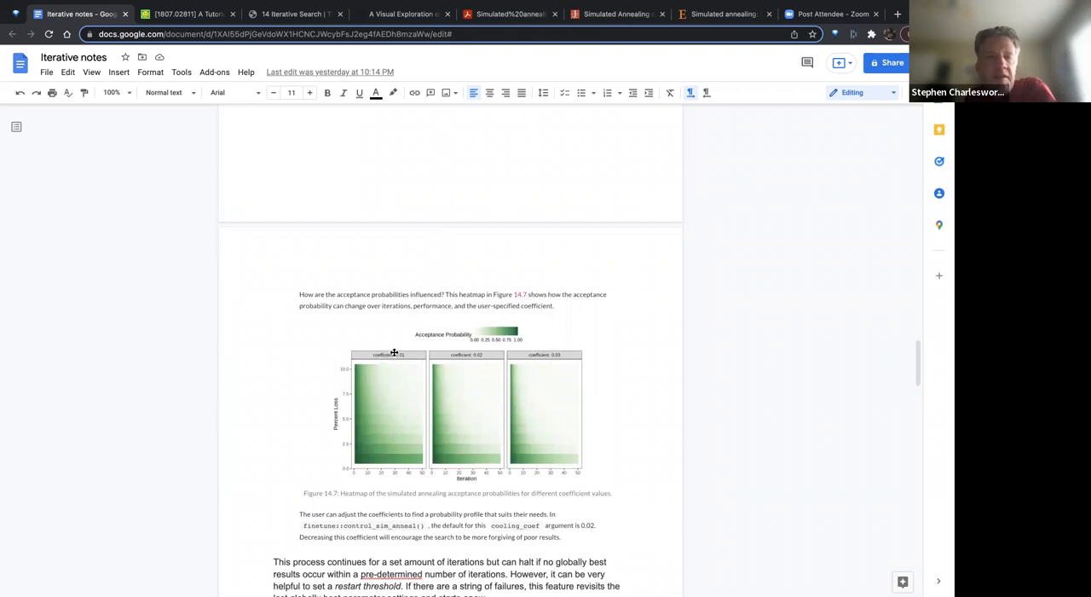
{"action": "mouse_move", "coordinate": [353, 383]}
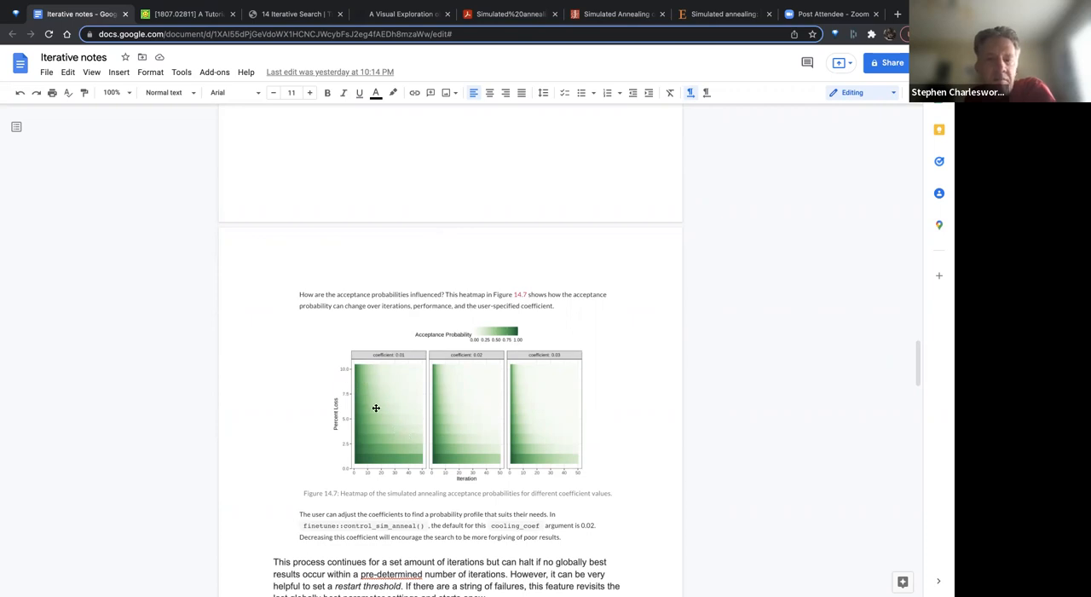
{"action": "mouse_move", "coordinate": [396, 417]}
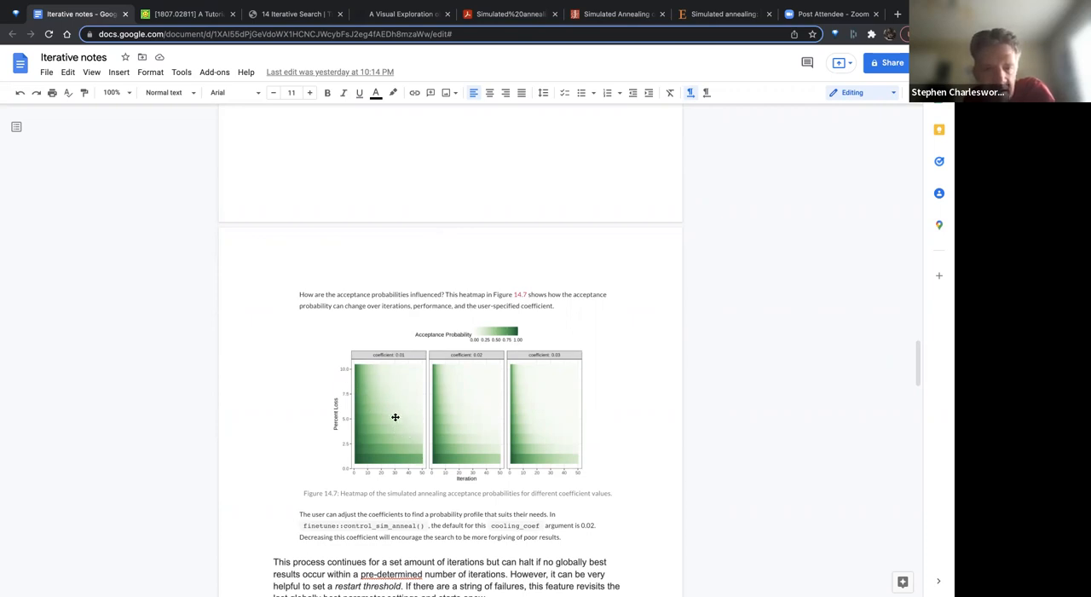
{"action": "mouse_move", "coordinate": [450, 433]}
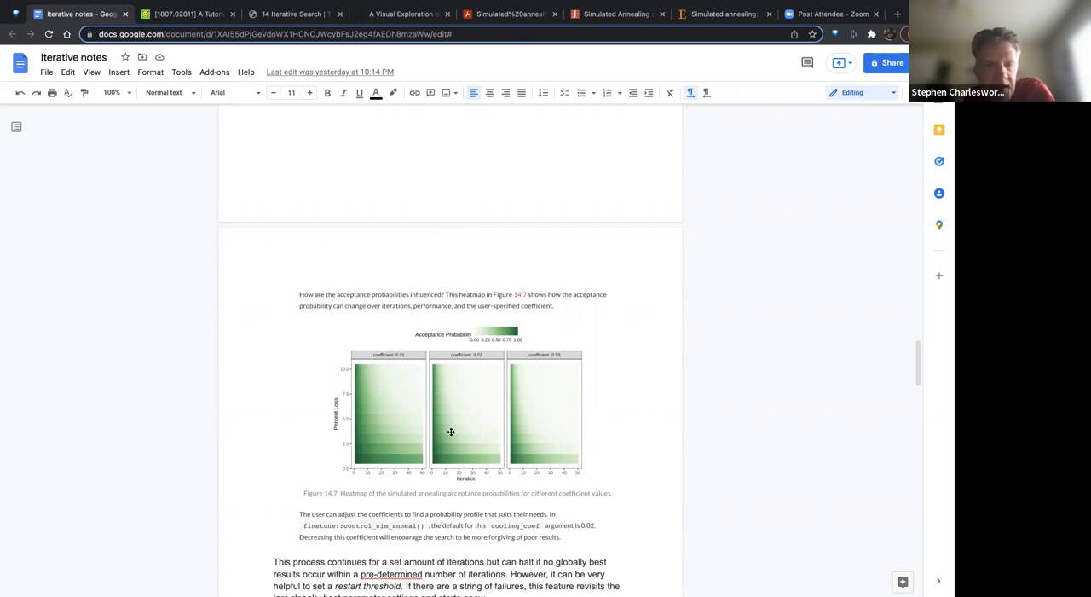
{"action": "mouse_move", "coordinate": [519, 375]}
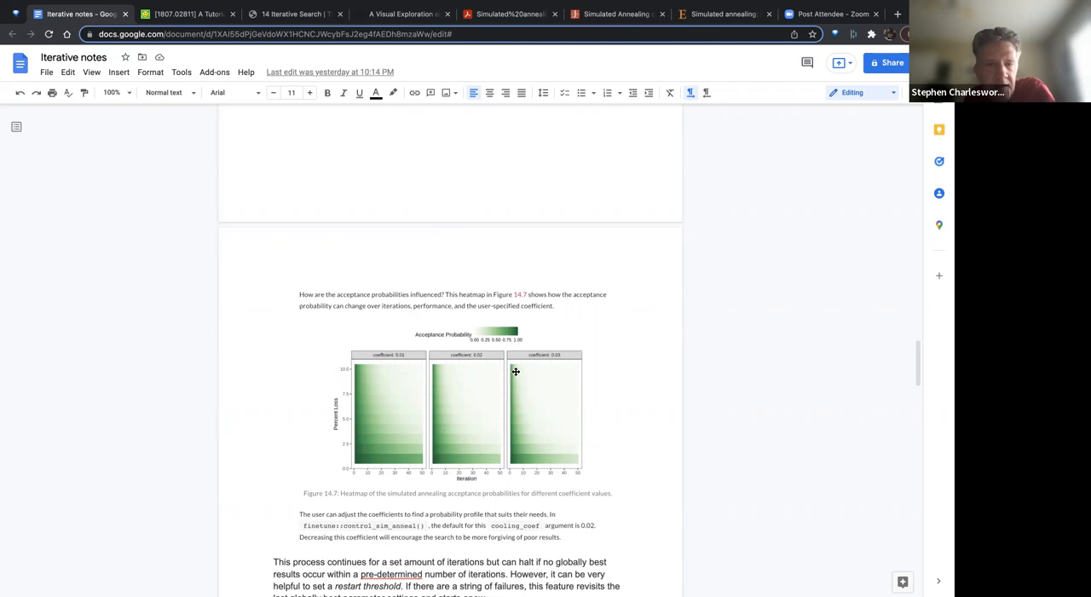
{"action": "mouse_move", "coordinate": [519, 370]}
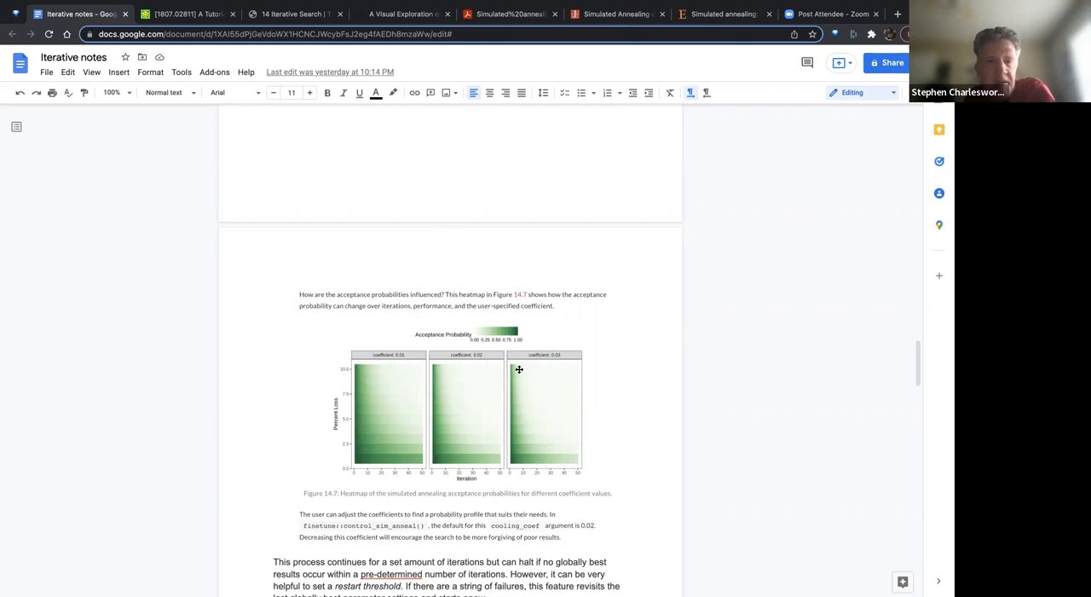
{"action": "mouse_move", "coordinate": [352, 369]}
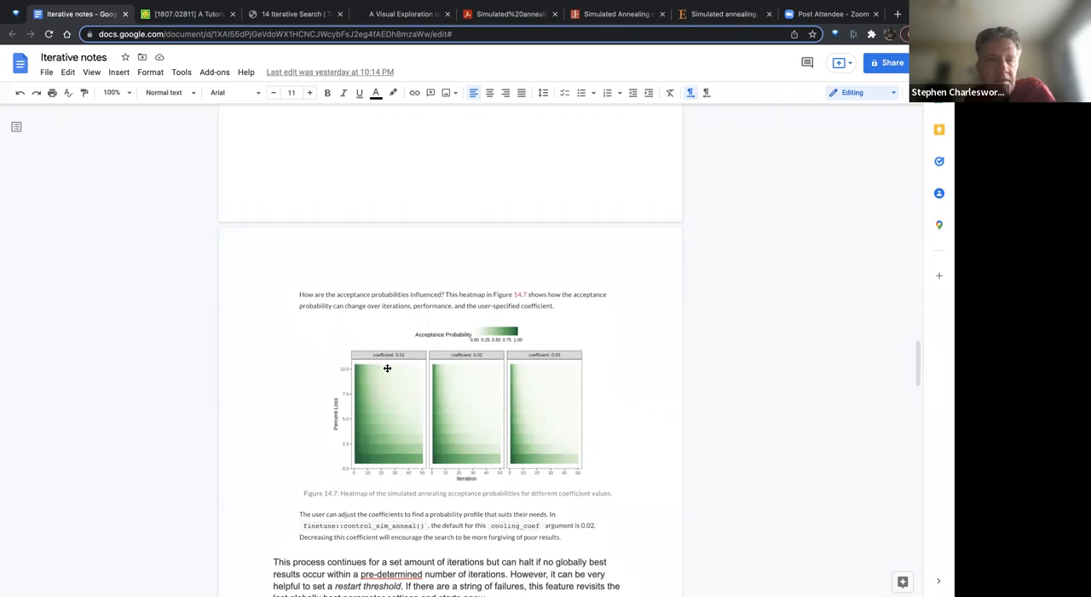
{"action": "mouse_move", "coordinate": [514, 367]}
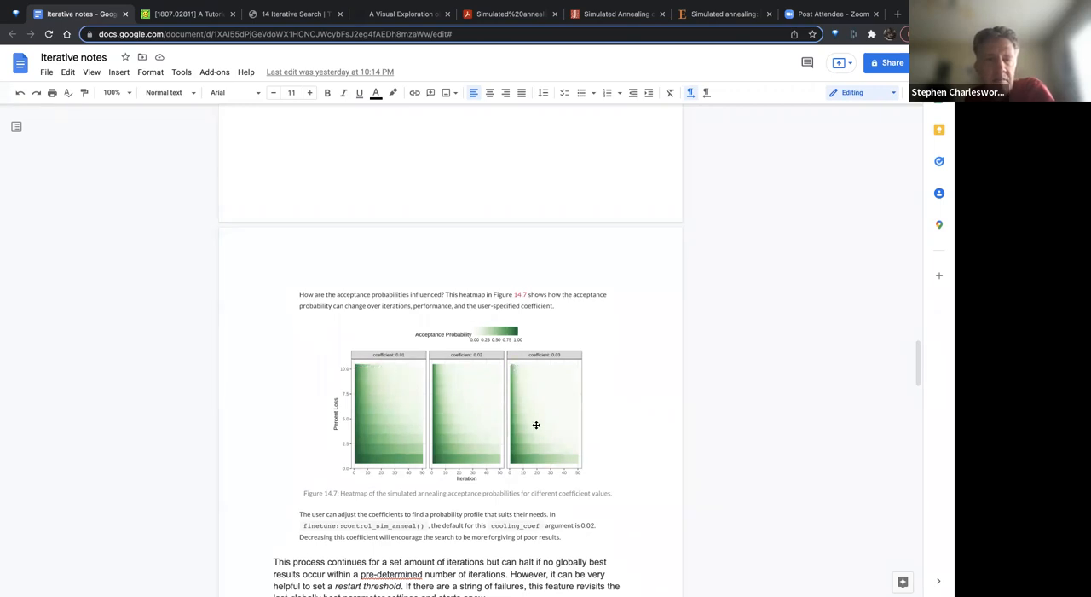
{"action": "mouse_move", "coordinate": [575, 442]}
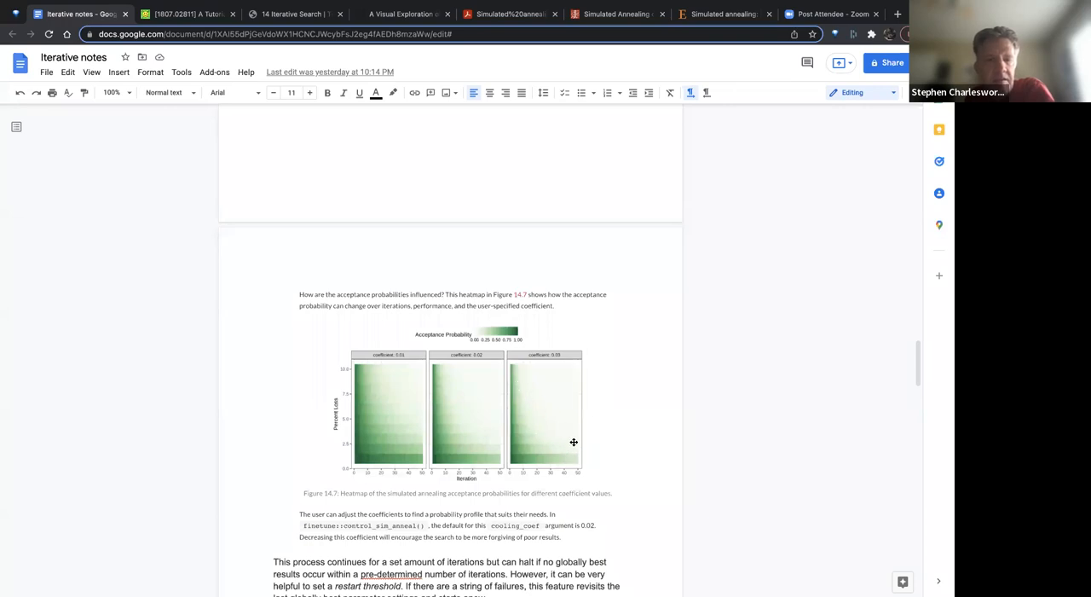
- Scroll past the heatmap to the 'How Does Annealing Process Work?' diagram and video links
{"action": "scroll", "scroll_direction": "down", "scroll_amount": 3}
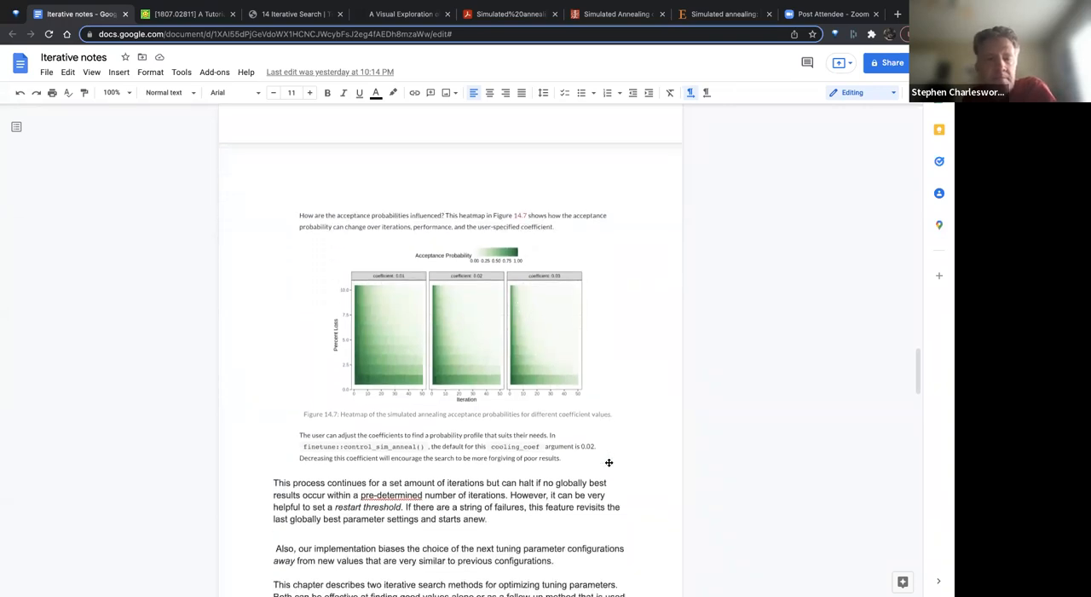
{"action": "scroll", "scroll_direction": "down", "scroll_amount": 3}
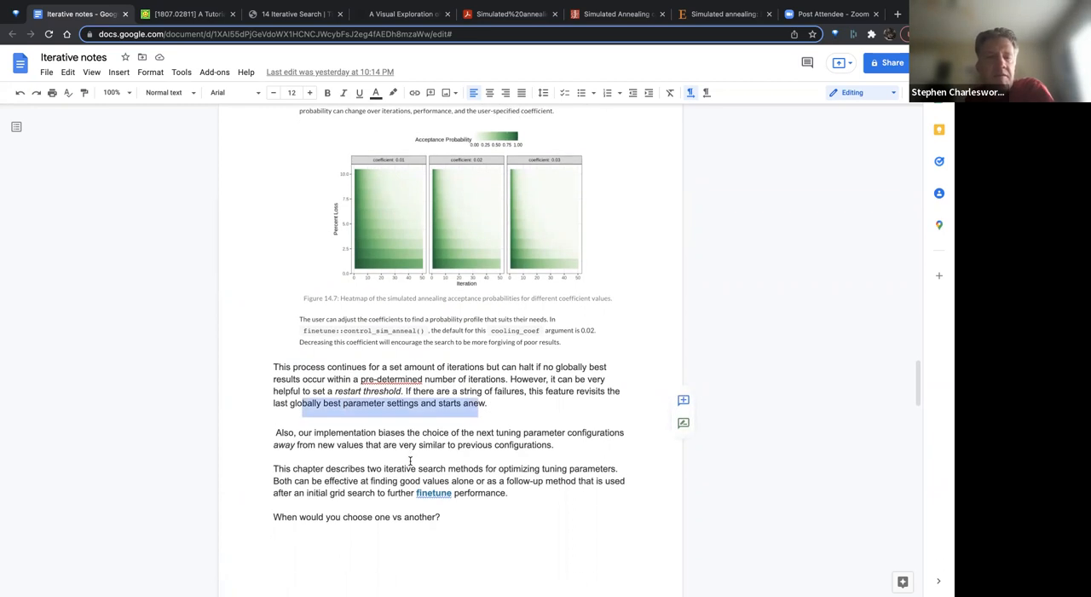
{"action": "scroll", "scroll_direction": "down", "scroll_amount": 3}
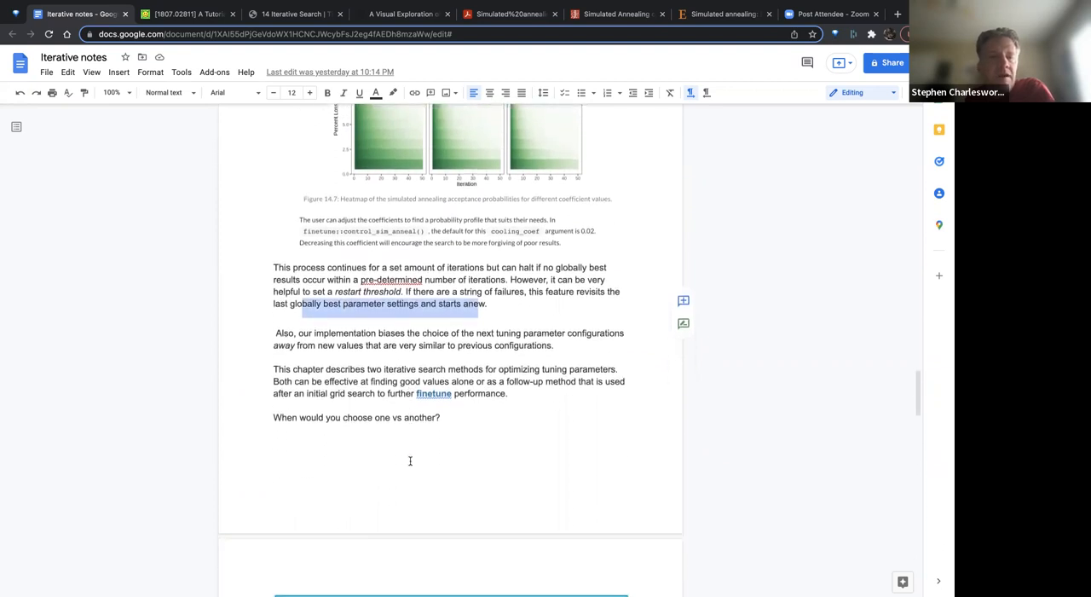
{"action": "scroll", "scroll_direction": "down", "scroll_amount": 3}
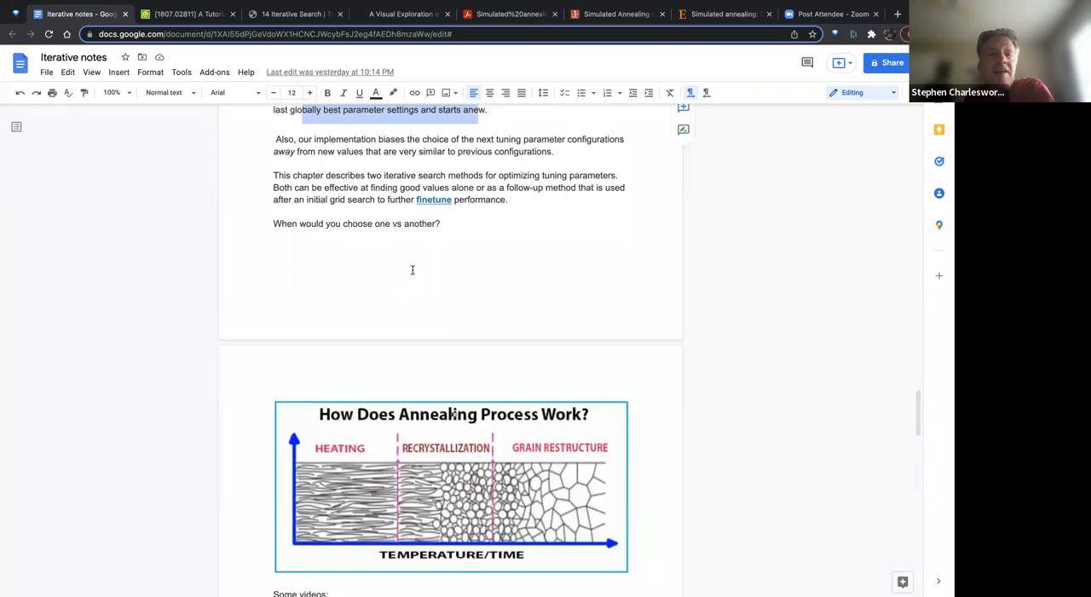
{"action": "mouse_move", "coordinate": [330, 473]}
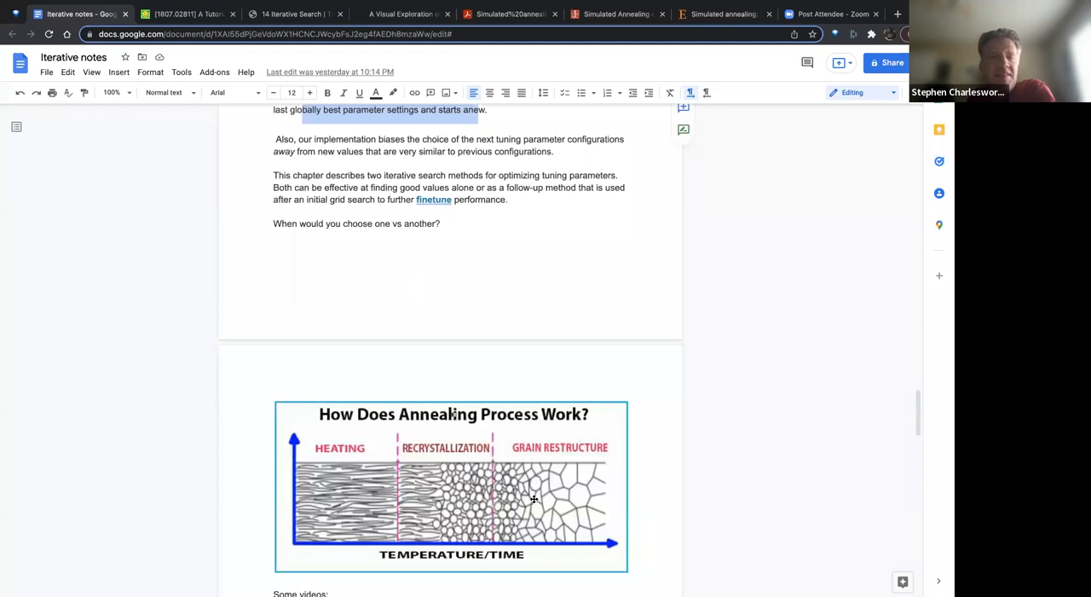
{"action": "mouse_move", "coordinate": [572, 497]}
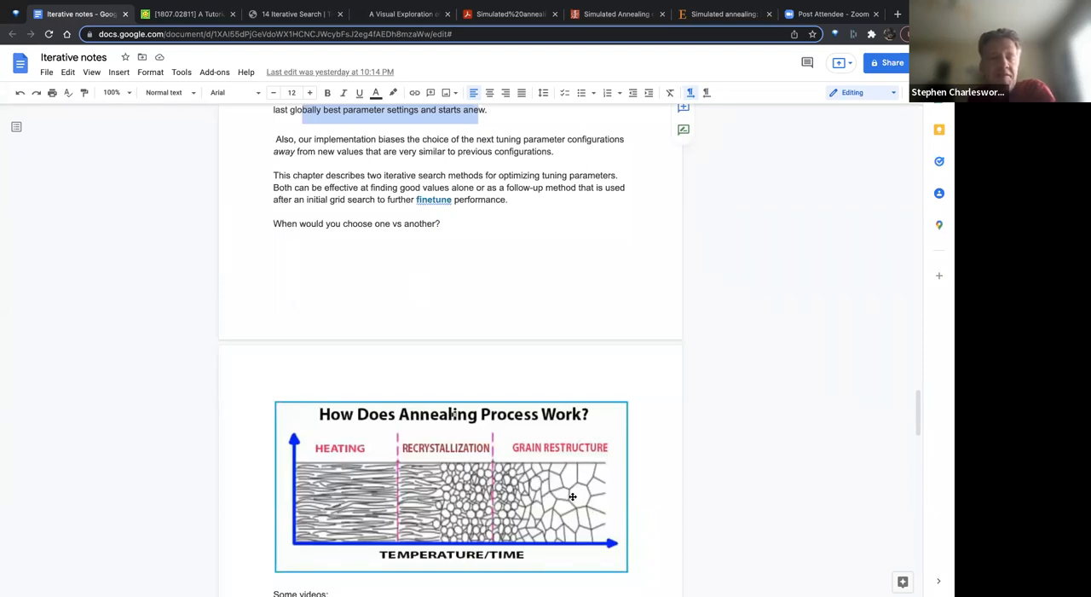
{"action": "mouse_move", "coordinate": [414, 435]}
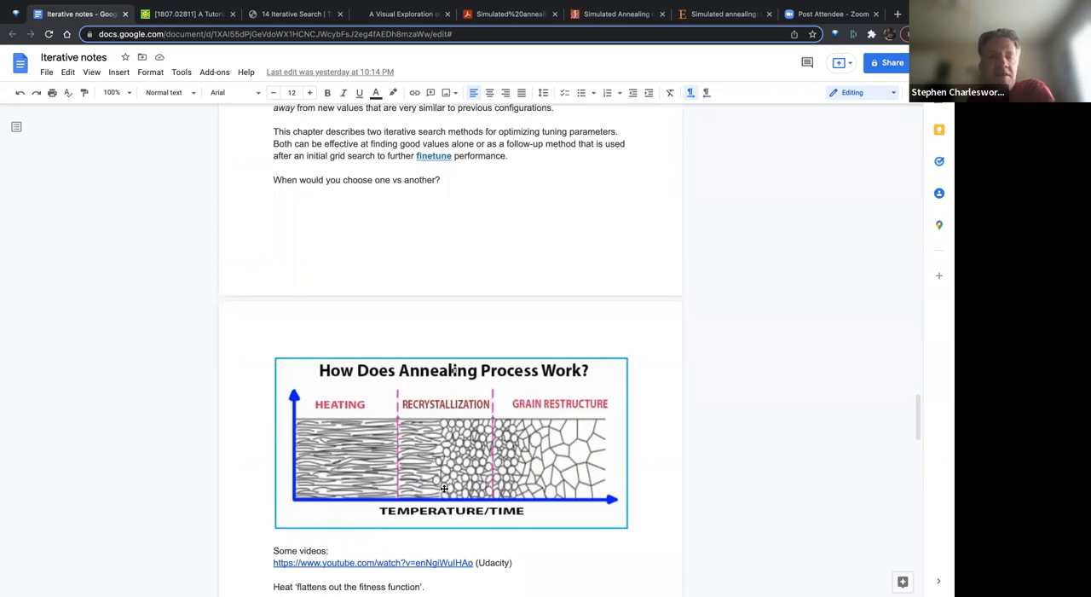
{"action": "mouse_move", "coordinate": [714, 131]}
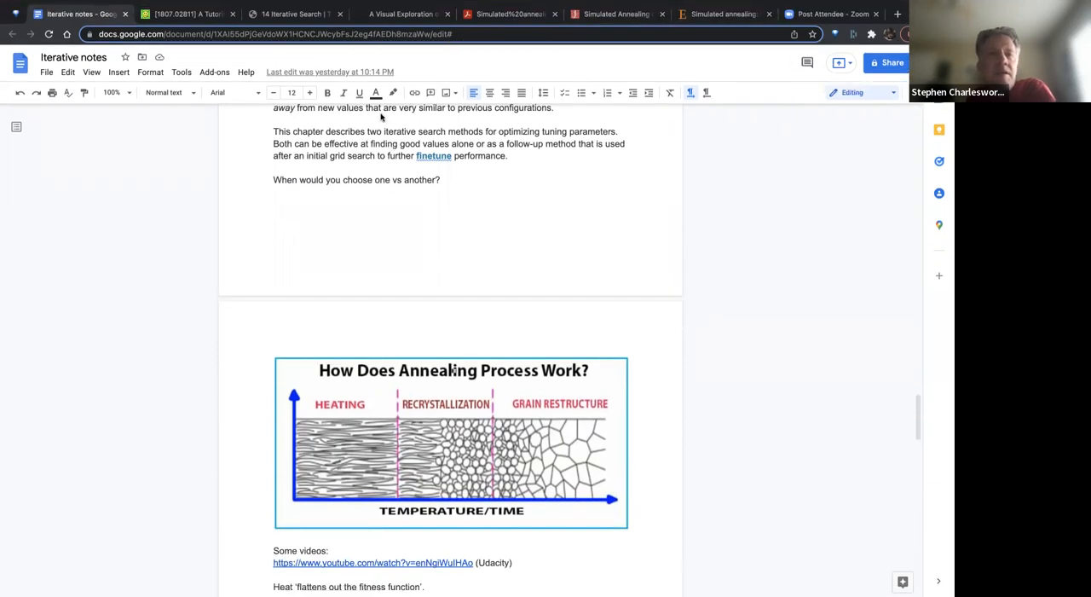
{"action": "scroll", "scroll_direction": "down", "scroll_amount": 3}
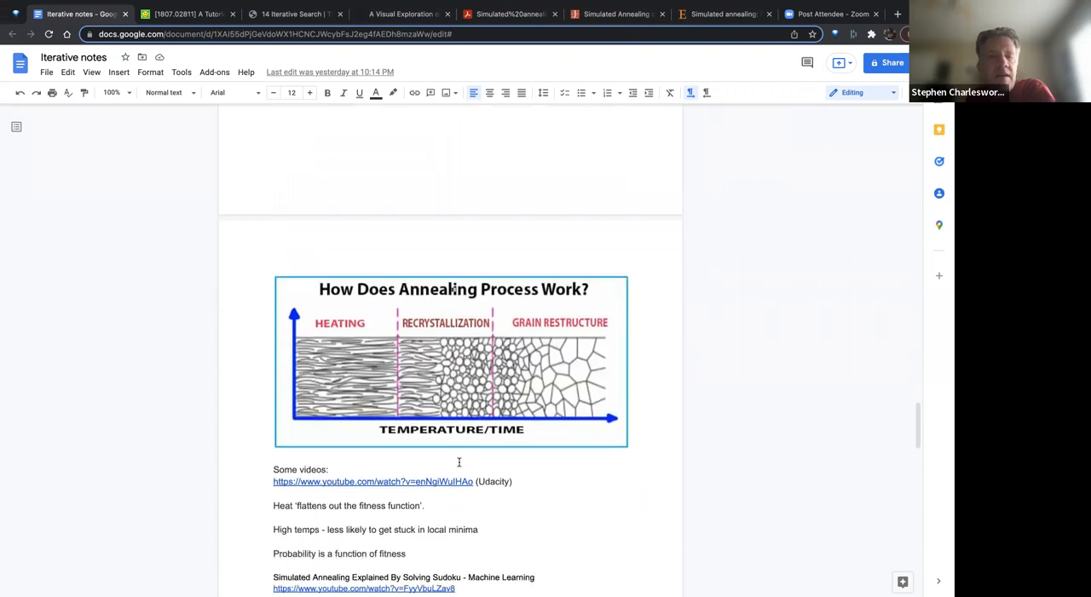
{"action": "scroll", "scroll_direction": "down", "scroll_amount": 3}
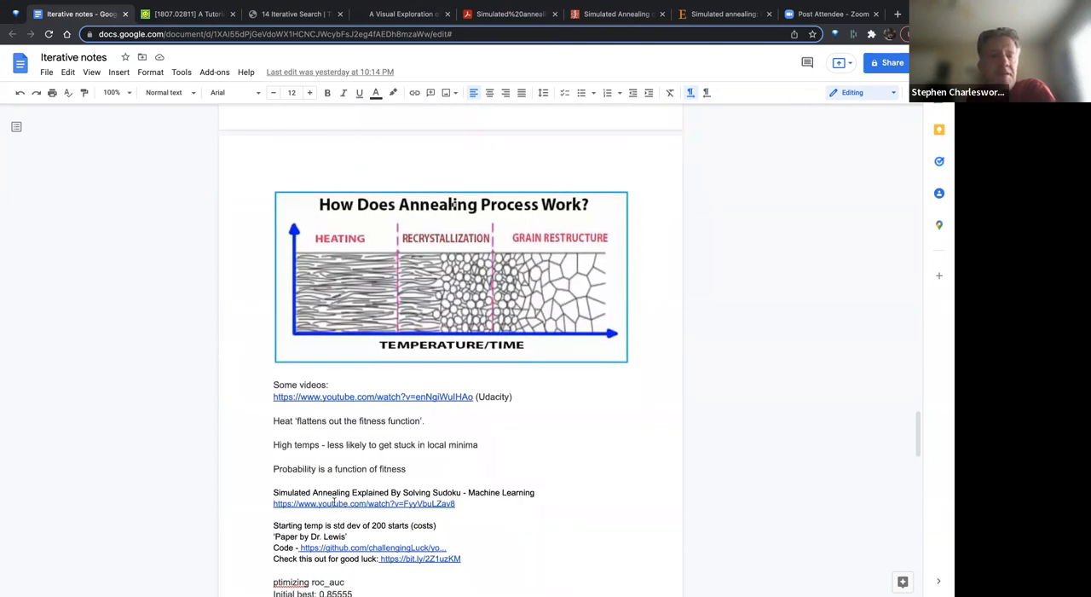
- Open the Sudoku simulated annealing YouTube video linked in the notes and play it
{"action": "left_click", "coordinate": [360, 504]}
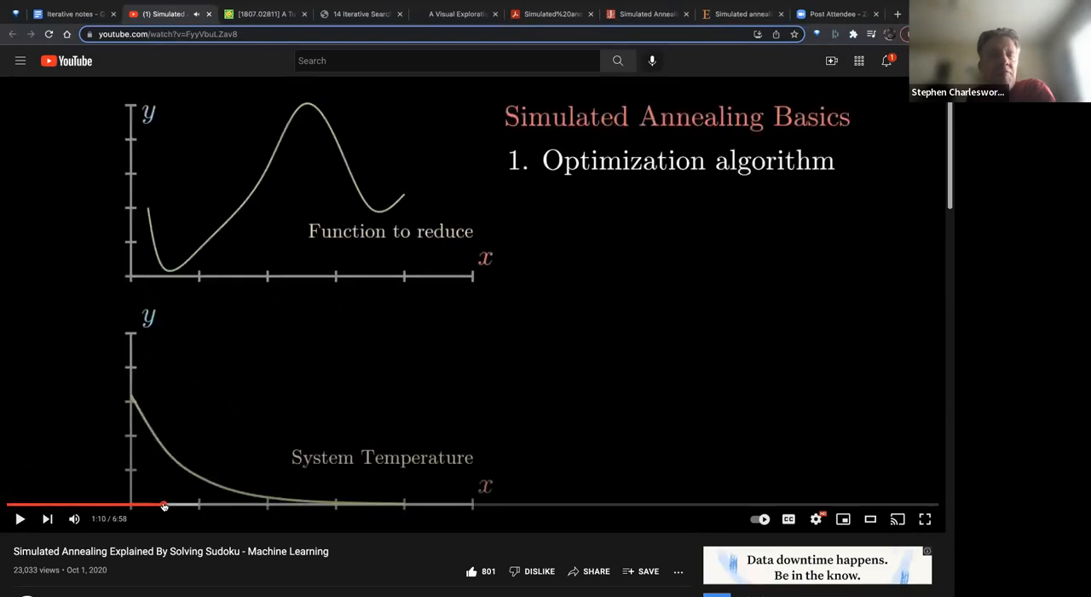
{"action": "mouse_move", "coordinate": [428, 192]}
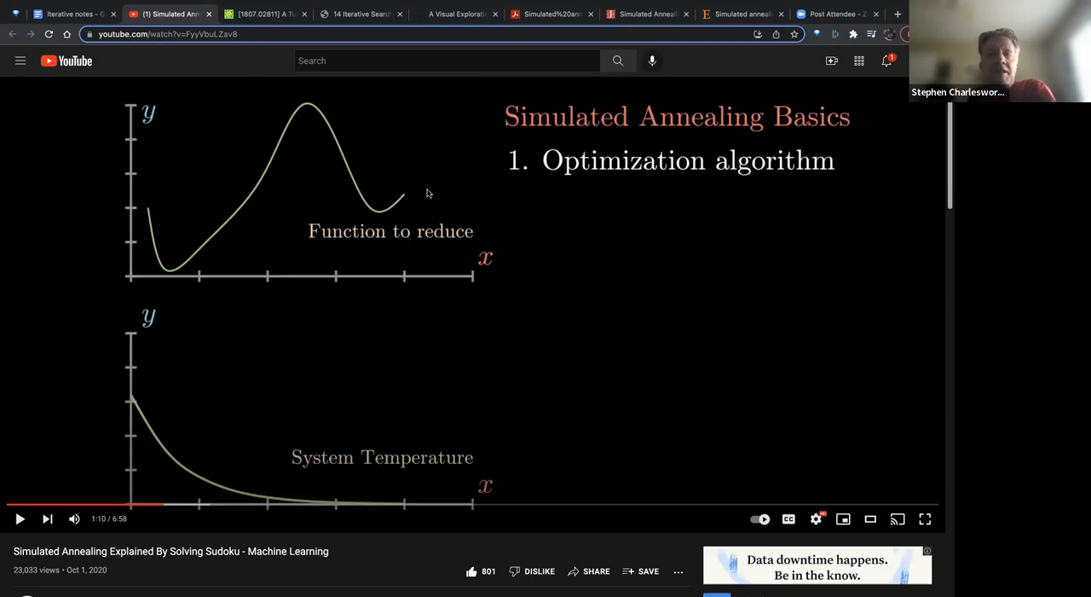
{"action": "left_click", "coordinate": [171, 35]}
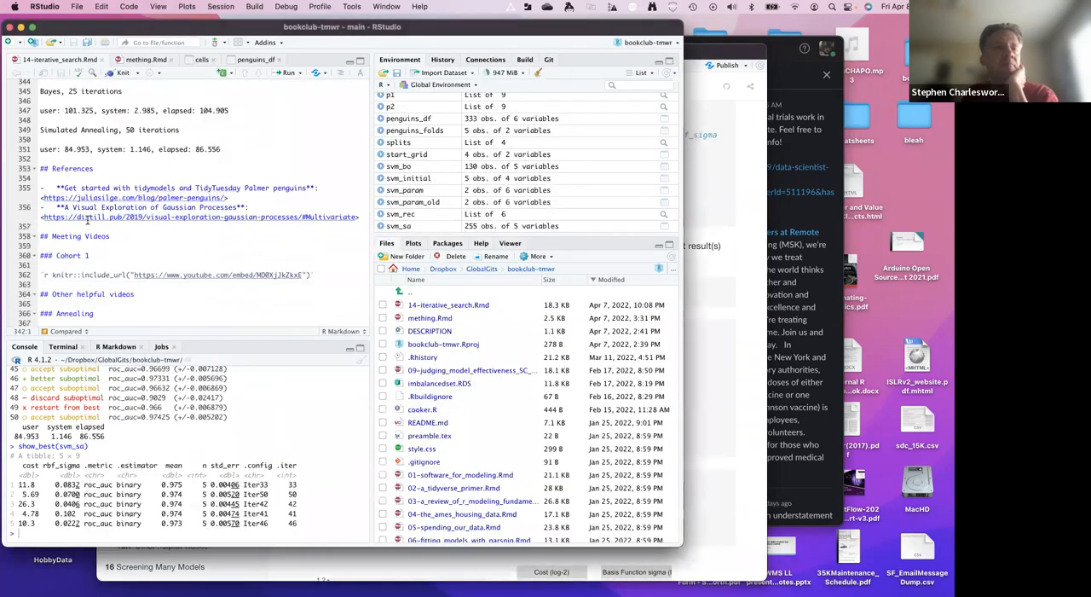
- Scroll the Rmd's Annealing section to the Sudoku and Udacity video embeds and chat log
{"action": "scroll", "scroll_direction": "down", "scroll_amount": 3}
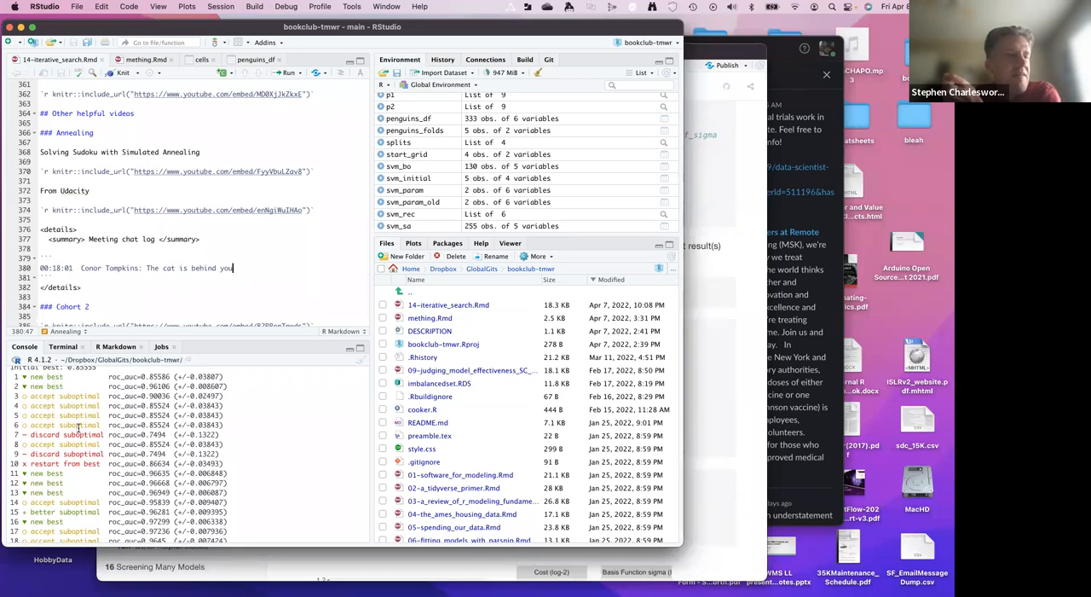
{"action": "mouse_move", "coordinate": [51, 455]}
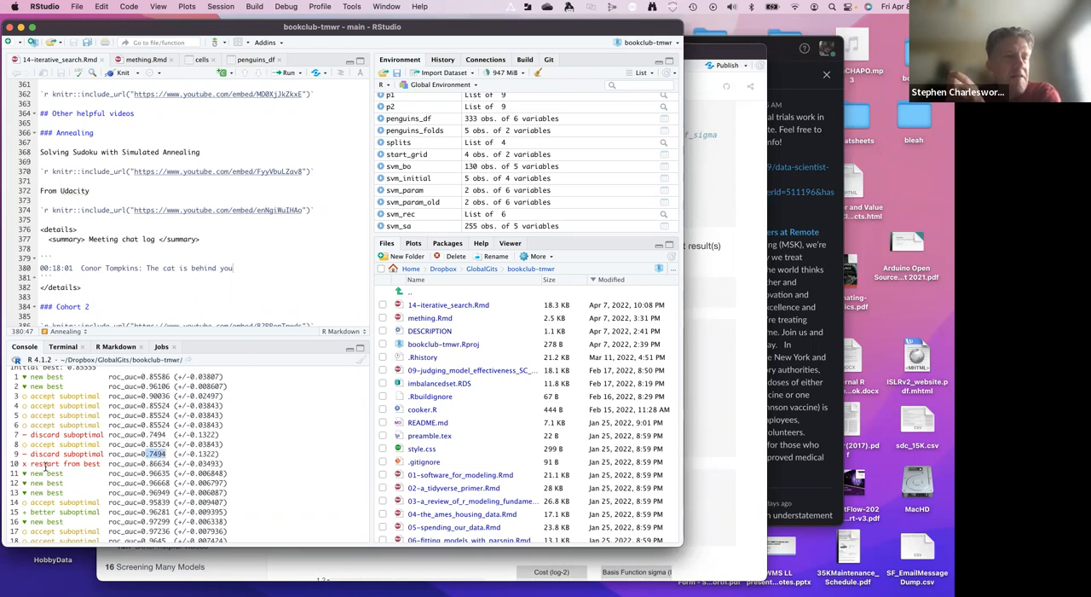
{"action": "scroll", "scroll_direction": "down", "scroll_amount": 3}
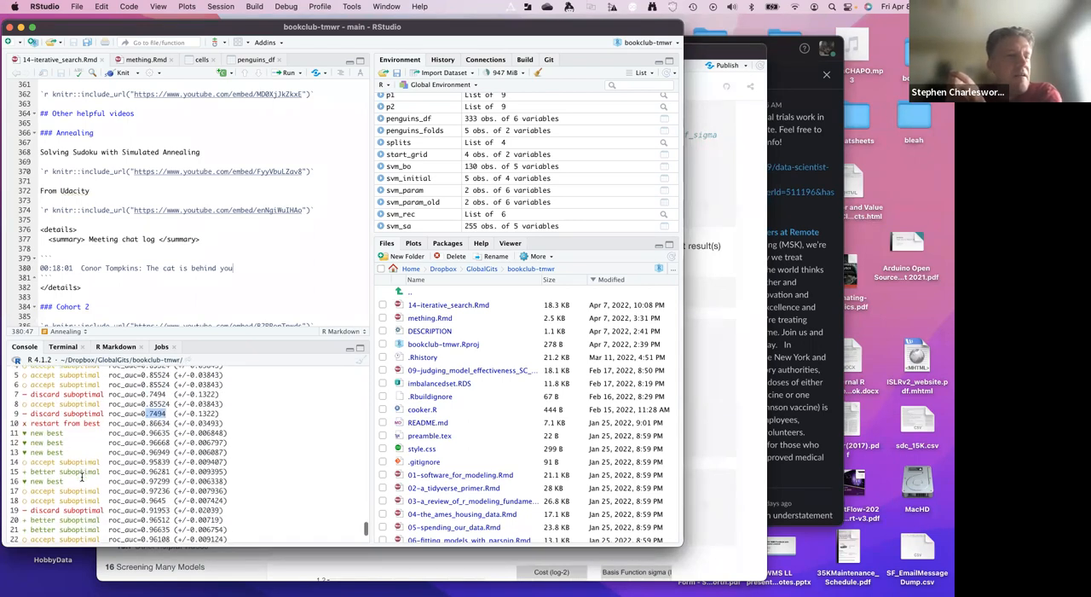
{"action": "scroll", "scroll_direction": "down", "scroll_amount": 3}
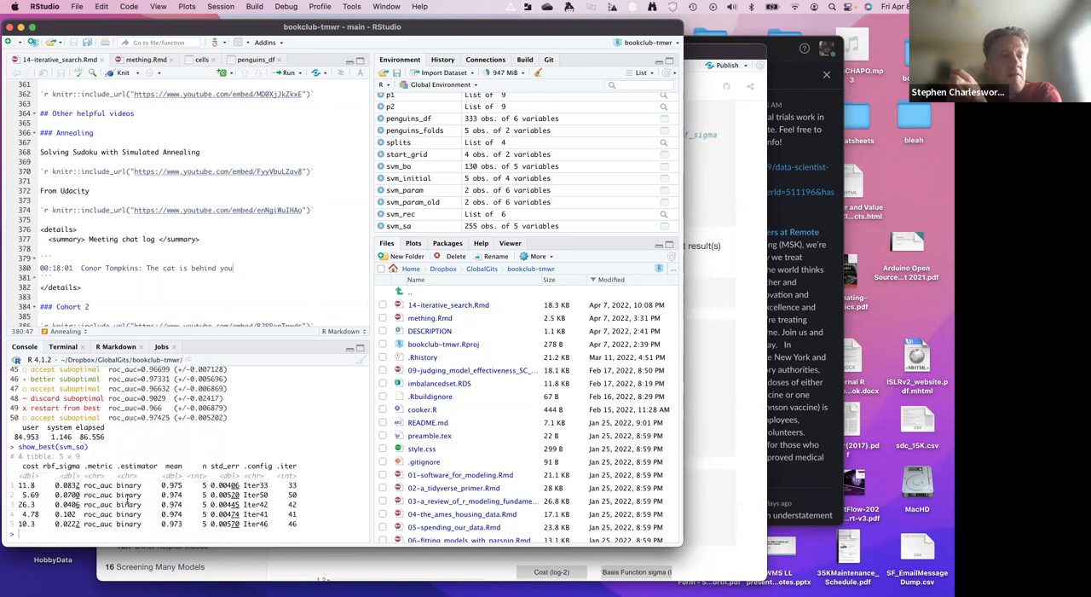
{"action": "mouse_move", "coordinate": [348, 463]}
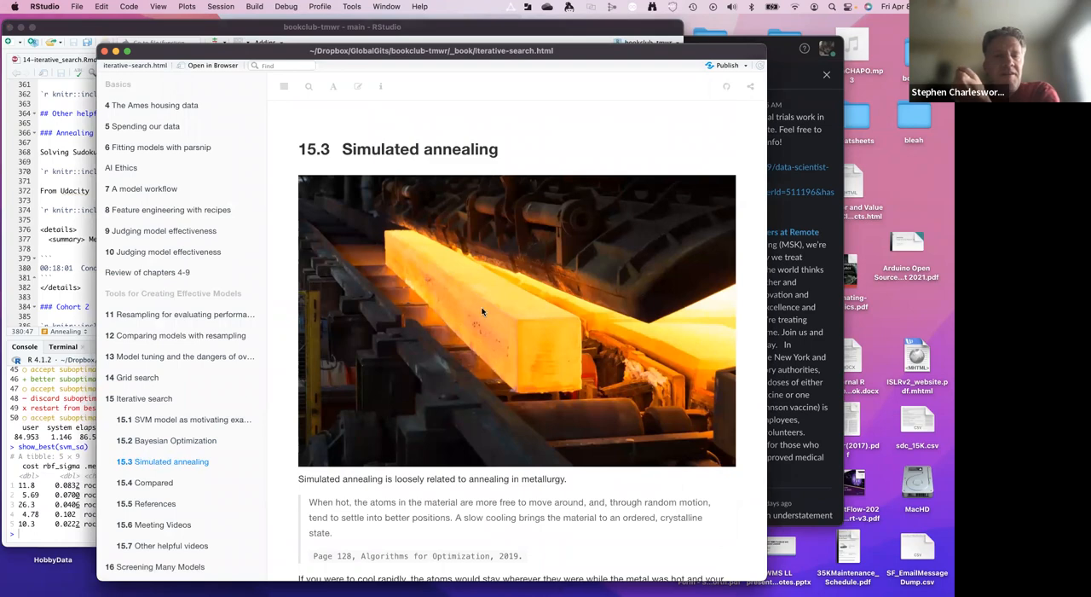
- Scroll section 15.3 down to the tune_sim_anneal() code and five-row show_best(svm_sa) table
{"action": "scroll", "scroll_direction": "down", "scroll_amount": 3}
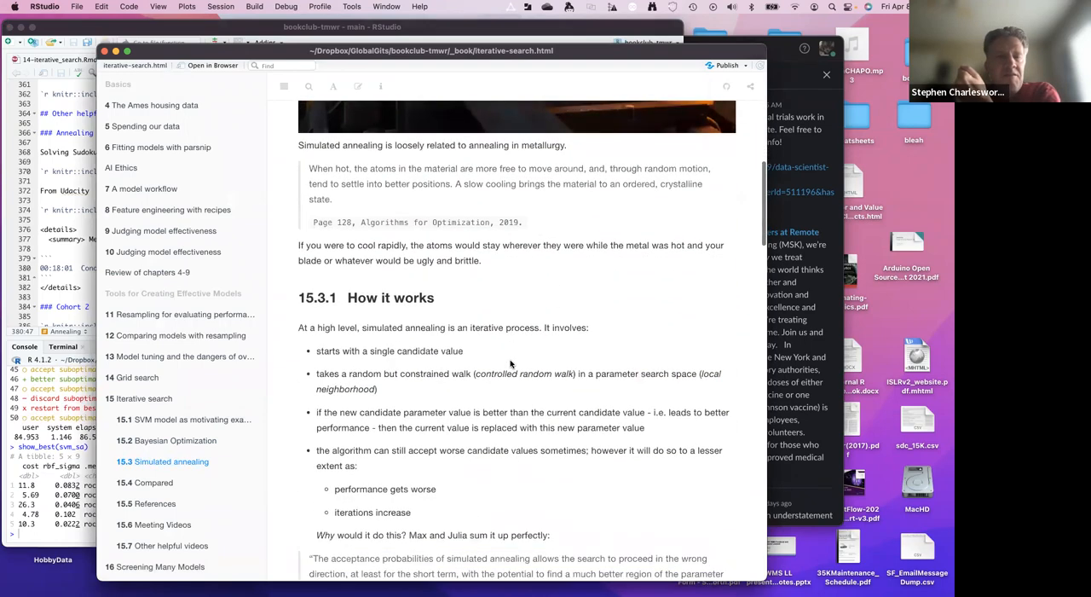
{"action": "scroll", "scroll_direction": "down", "scroll_amount": 3}
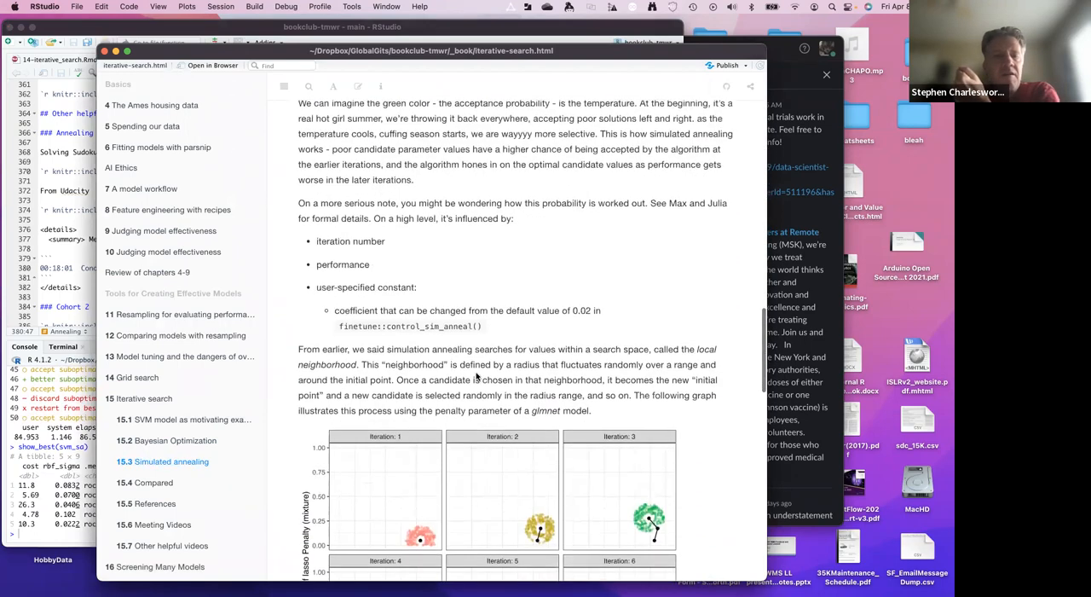
{"action": "scroll", "scroll_direction": "down", "scroll_amount": 3}
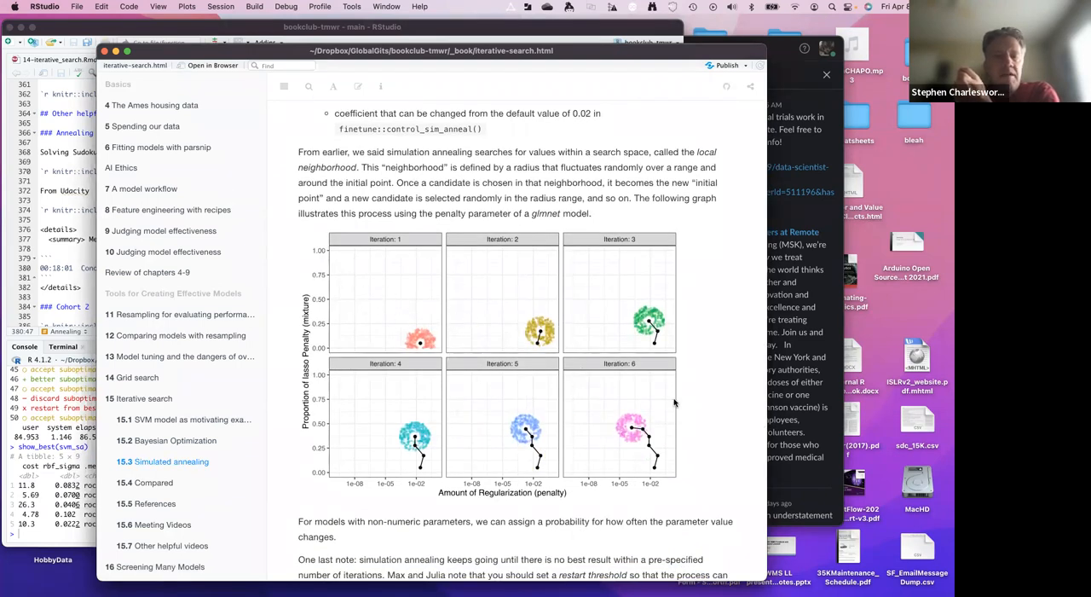
{"action": "scroll", "scroll_direction": "down", "scroll_amount": 3}
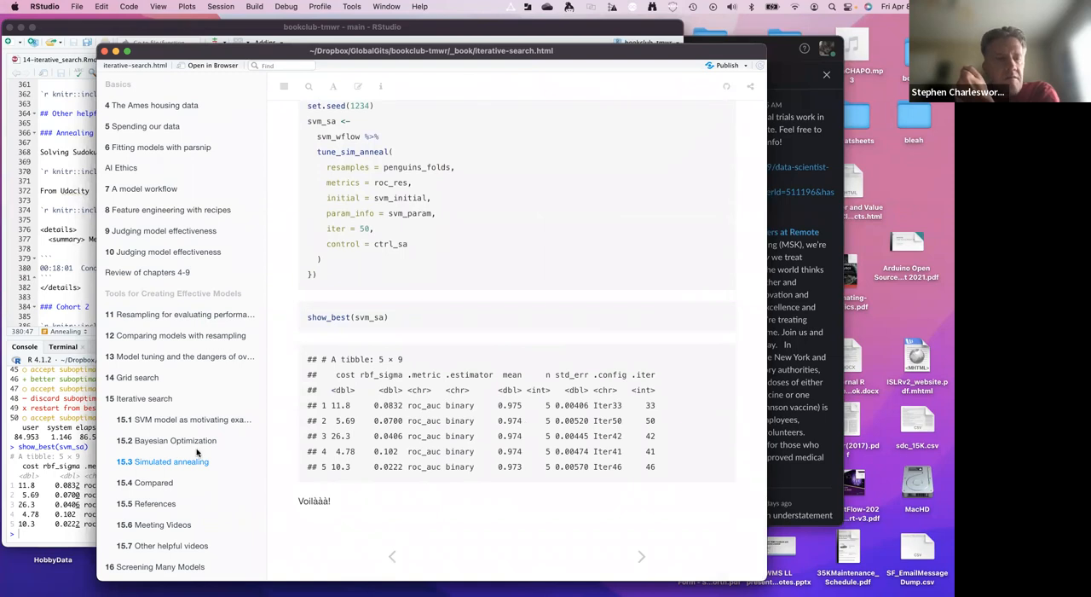
- Jump to section 15.4 Compared: Bayes' 25 iterations versus annealing's 50, both 0.975 roc_auc
{"action": "left_click", "coordinate": [152, 483]}
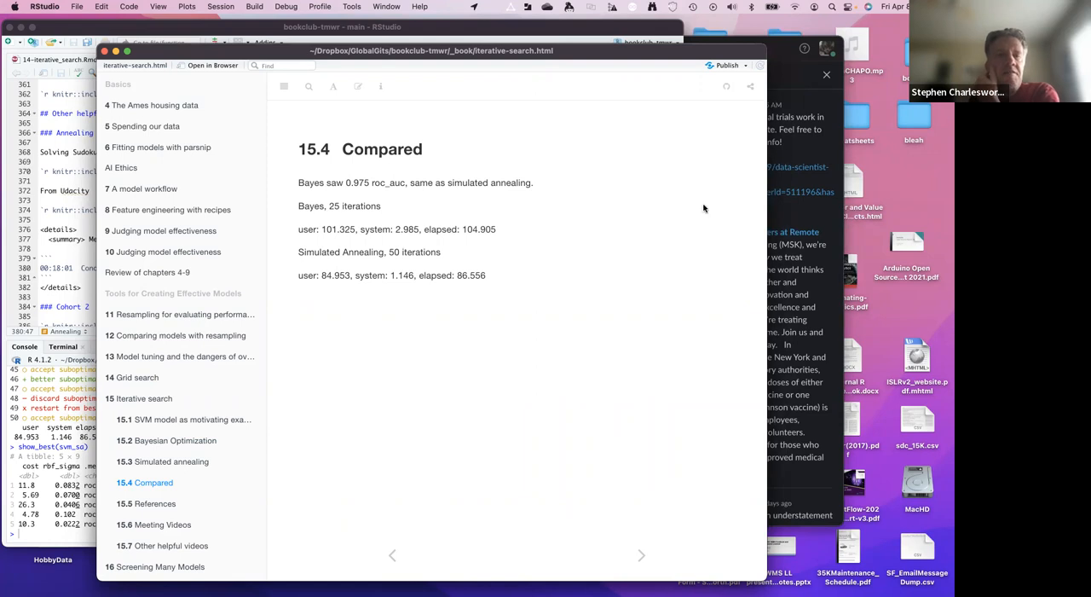
{"action": "mouse_move", "coordinate": [351, 330]}
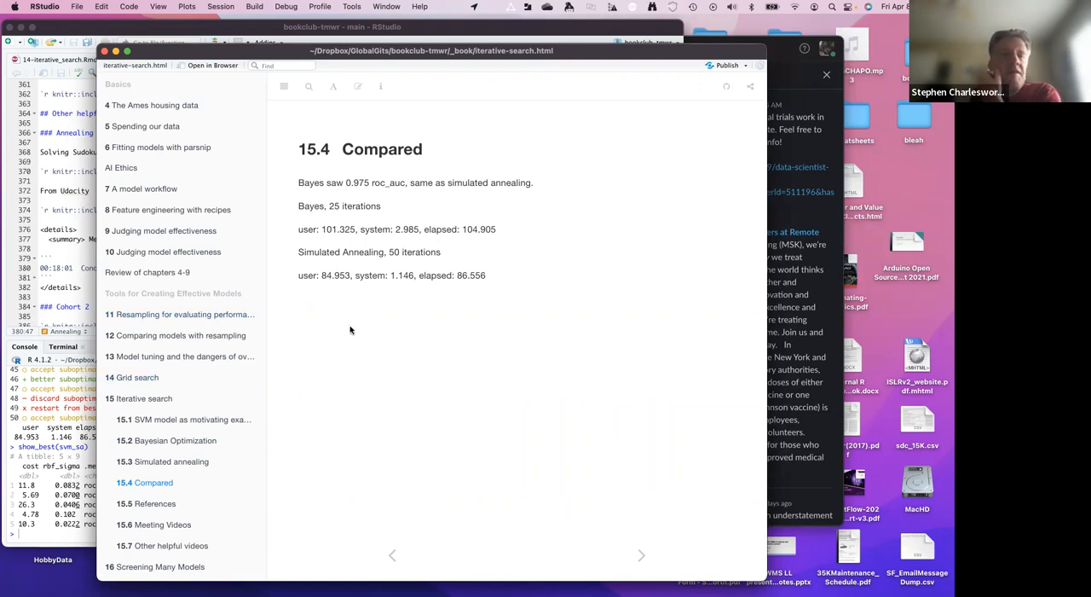
{"action": "mouse_move", "coordinate": [482, 368]}
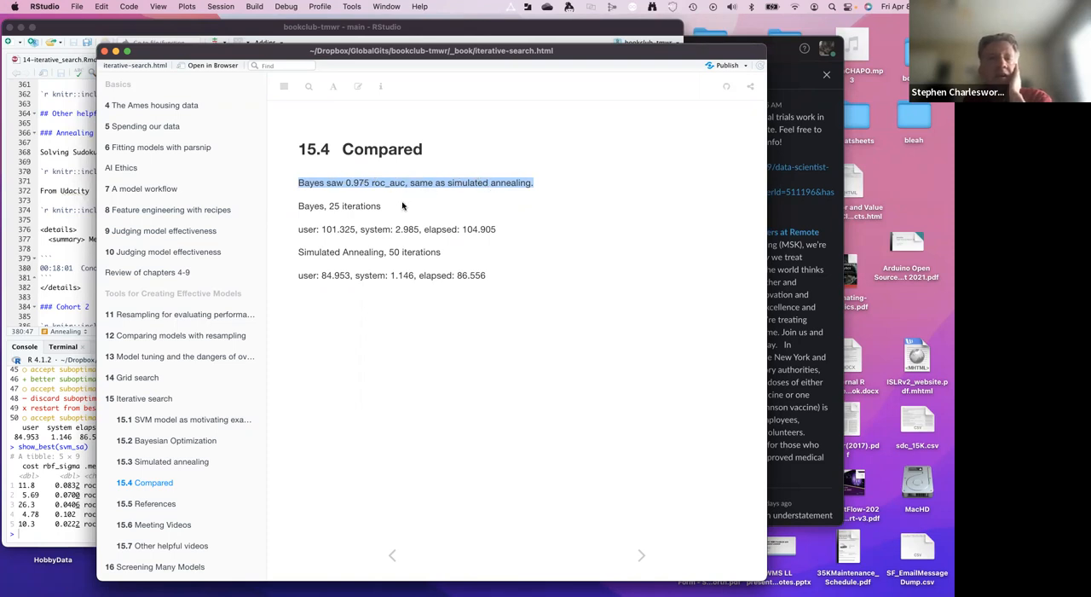
{"action": "mouse_move", "coordinate": [405, 252]}
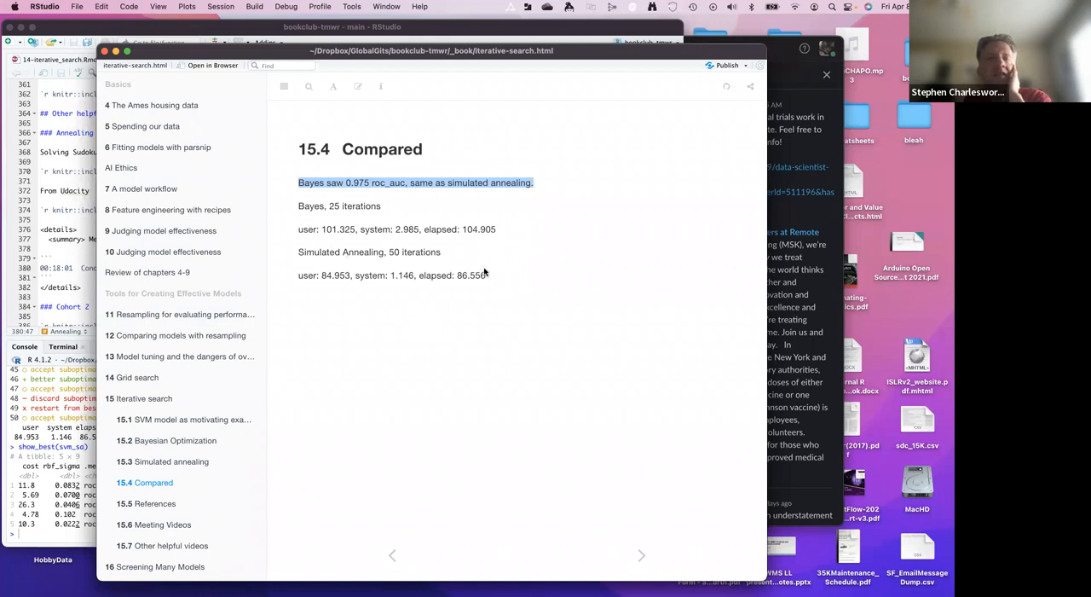
{"action": "mouse_move", "coordinate": [467, 274]}
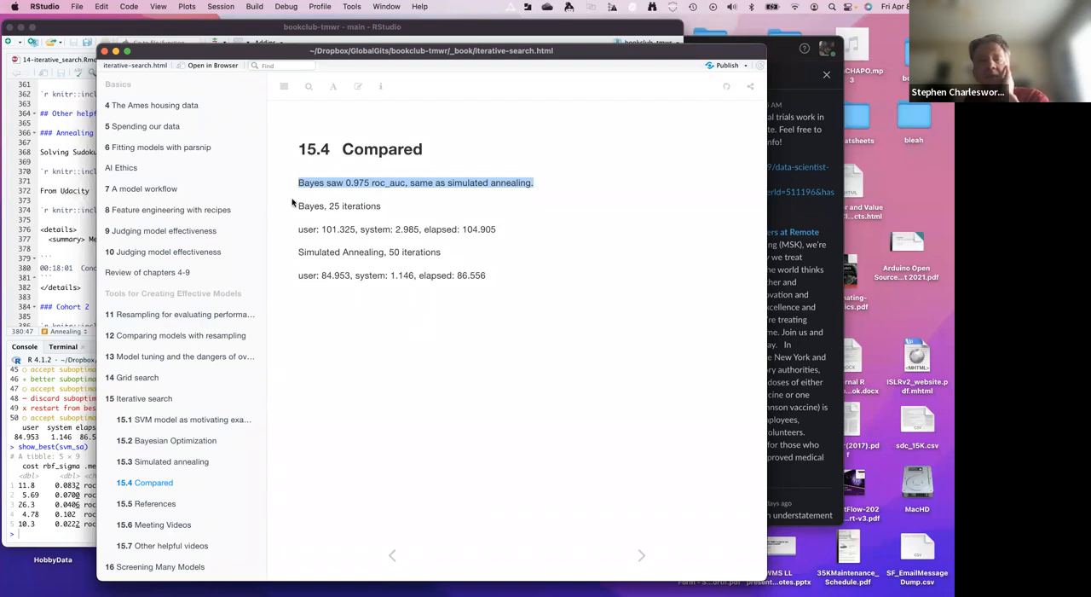
{"action": "mouse_move", "coordinate": [475, 238]}
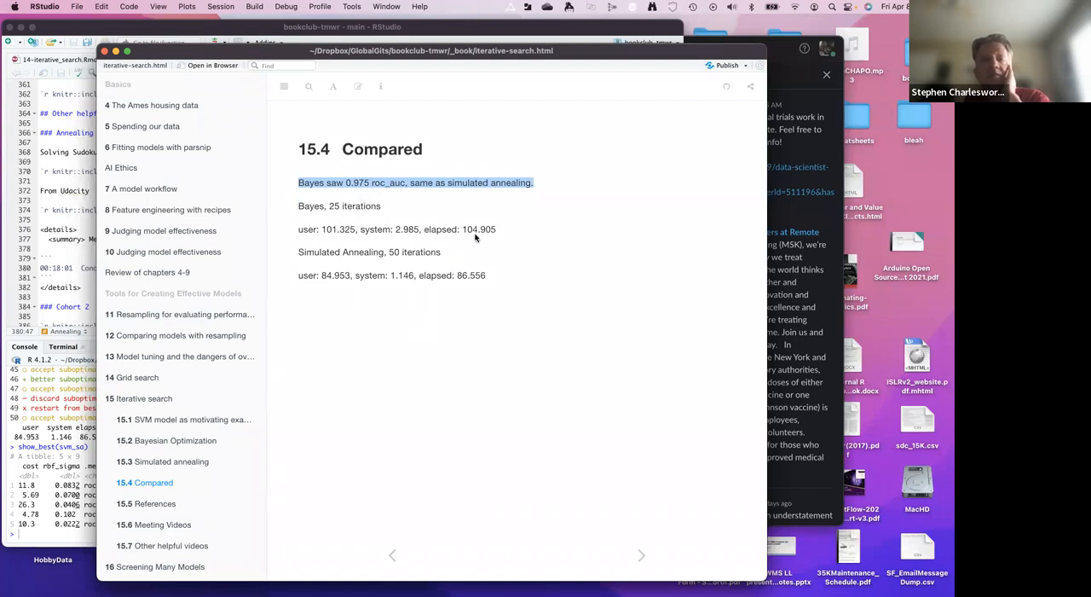
{"action": "mouse_move", "coordinate": [595, 269]}
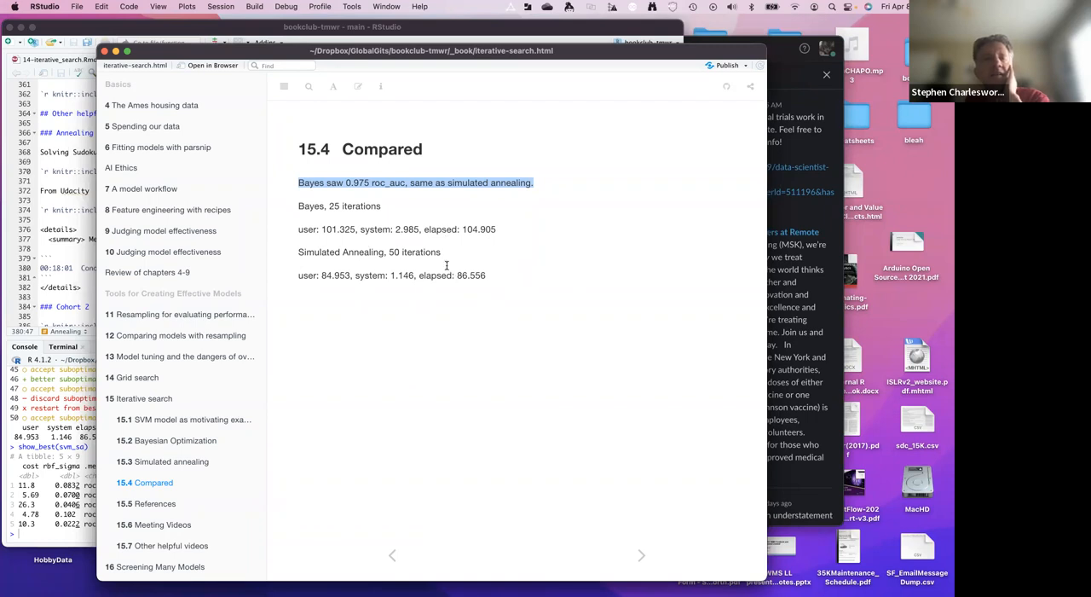
{"action": "mouse_move", "coordinate": [425, 248]}
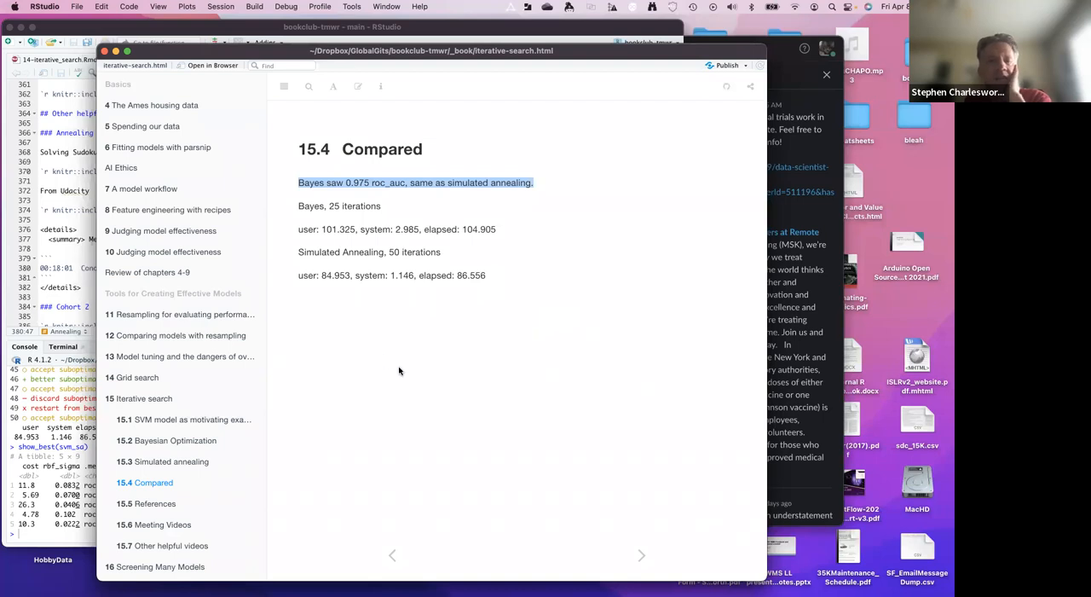
{"action": "mouse_move", "coordinate": [150, 470]}
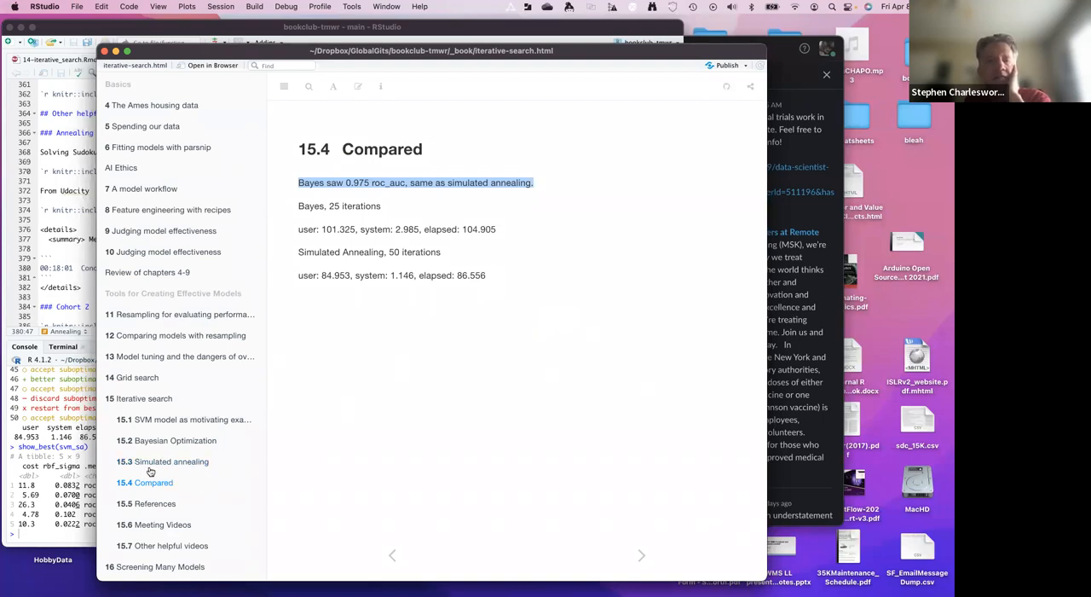
{"action": "mouse_move", "coordinate": [453, 409]}
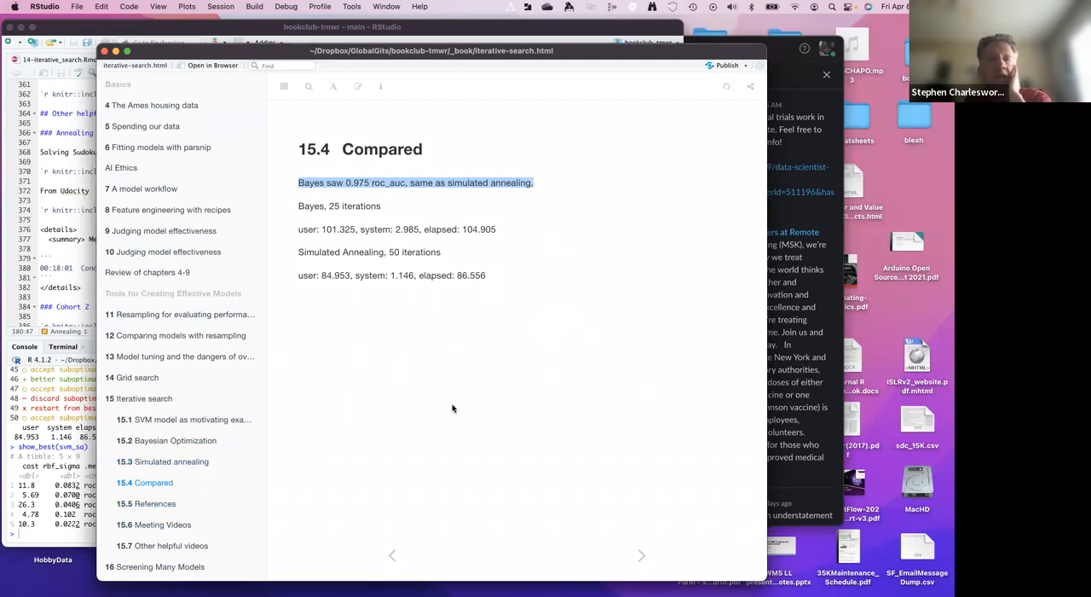
{"action": "mouse_move", "coordinate": [403, 332]}
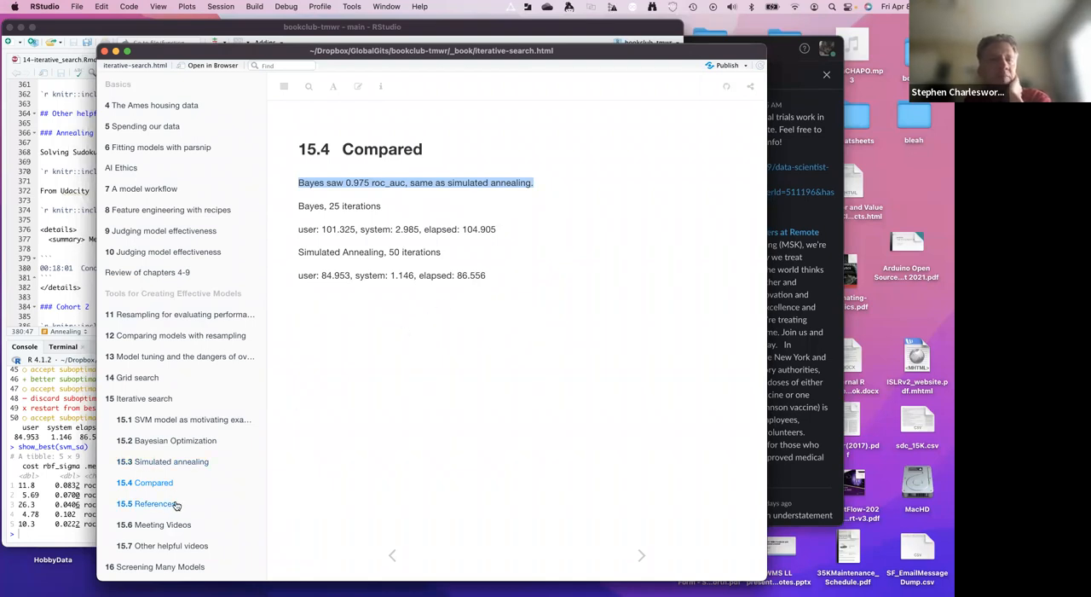
- Return to section 15.3 and scroll to the six-iteration glmnet neighborhood search graph
{"action": "left_click", "coordinate": [170, 461]}
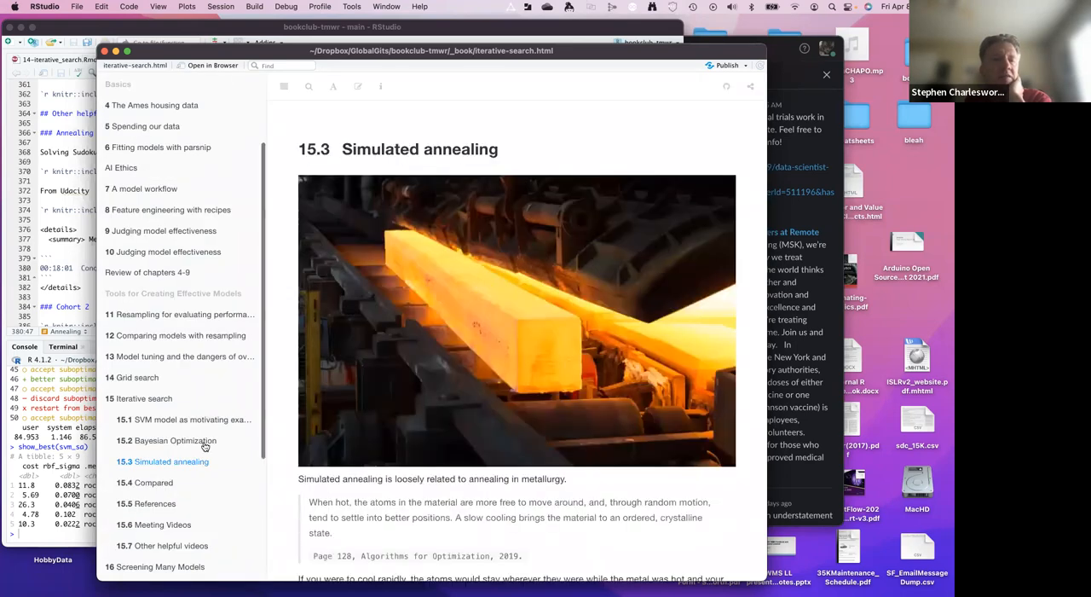
{"action": "scroll", "scroll_direction": "down", "scroll_amount": 3}
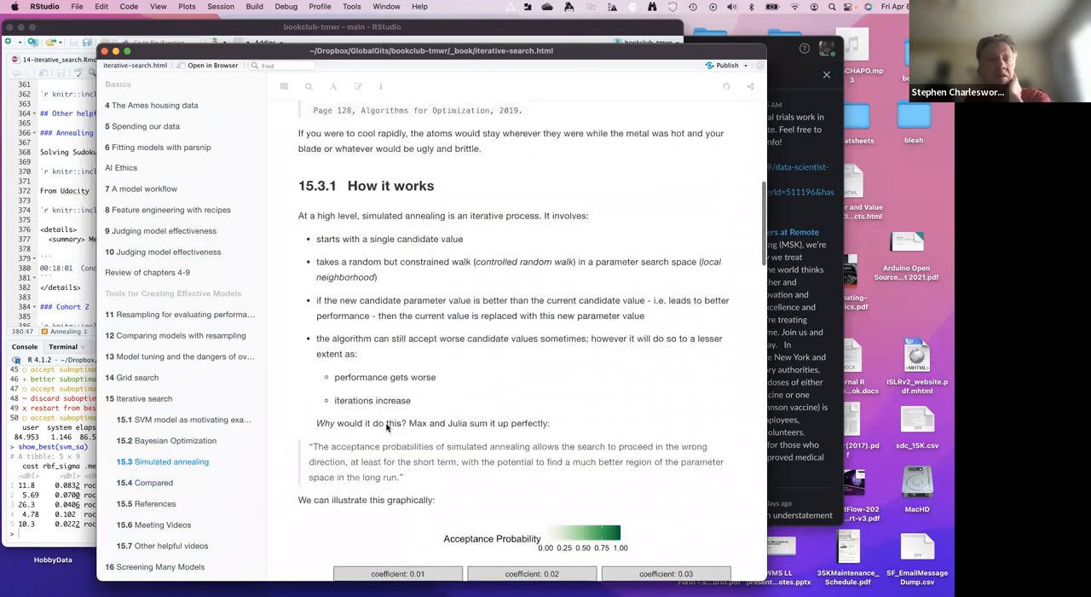
{"action": "scroll", "scroll_direction": "down", "scroll_amount": 3}
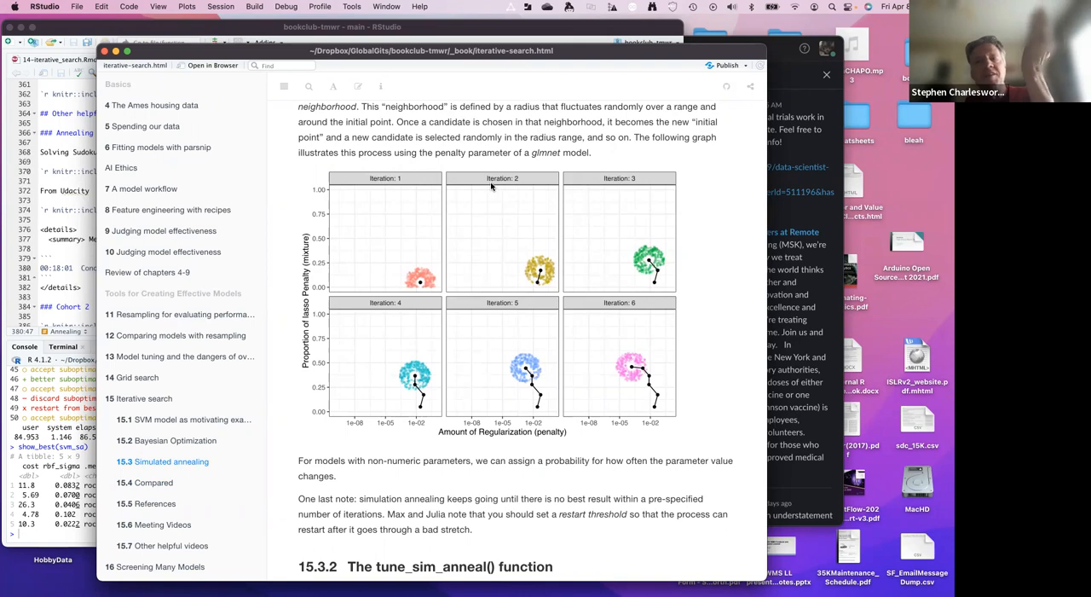
{"action": "mouse_move", "coordinate": [598, 181]}
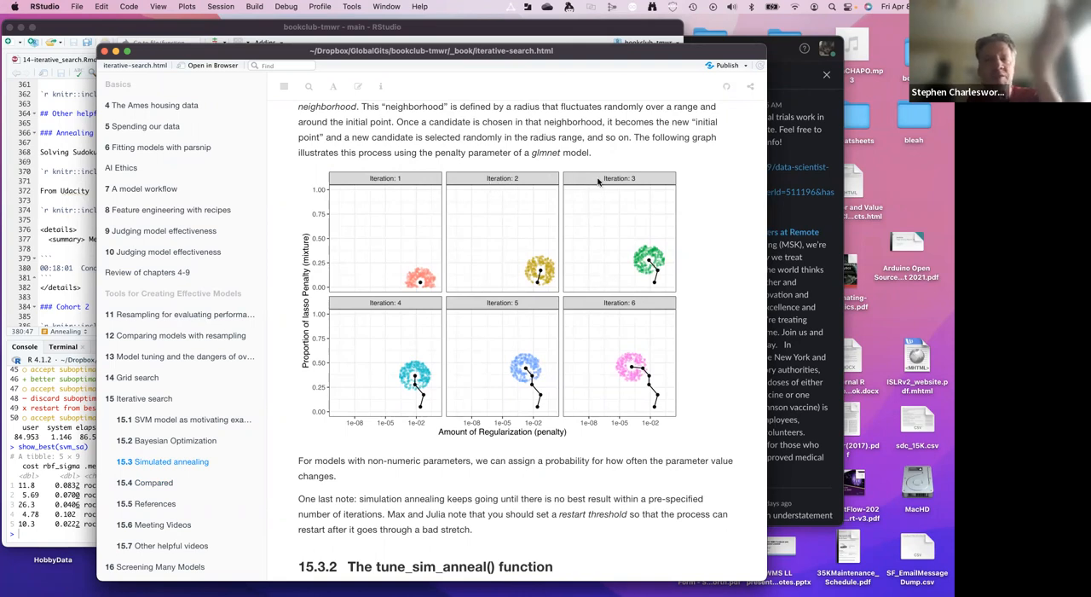
{"action": "mouse_move", "coordinate": [554, 205]}
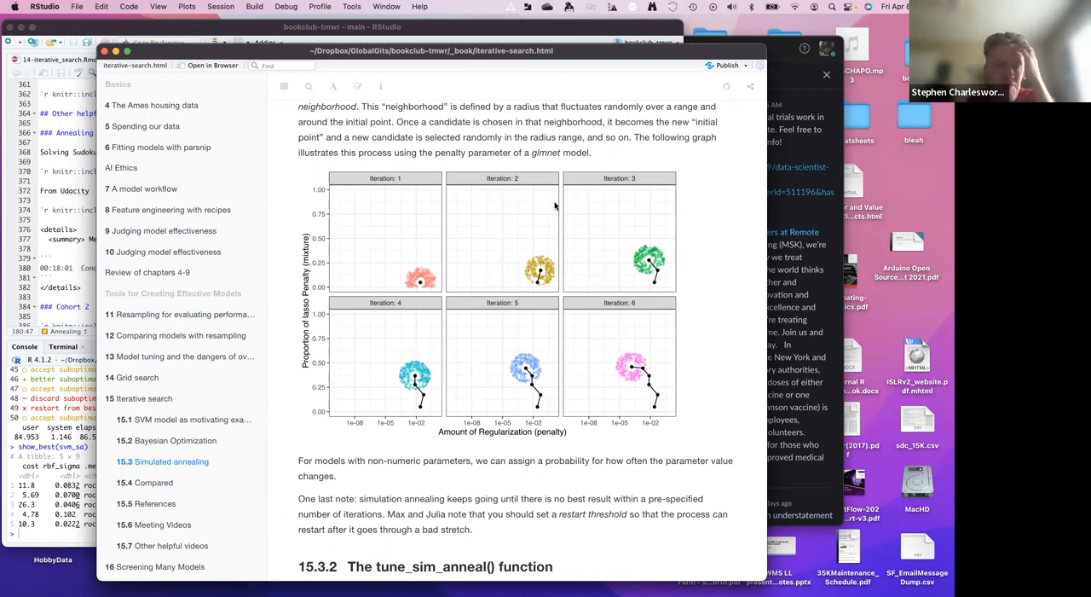
{"action": "scroll", "scroll_direction": "down", "scroll_amount": 3}
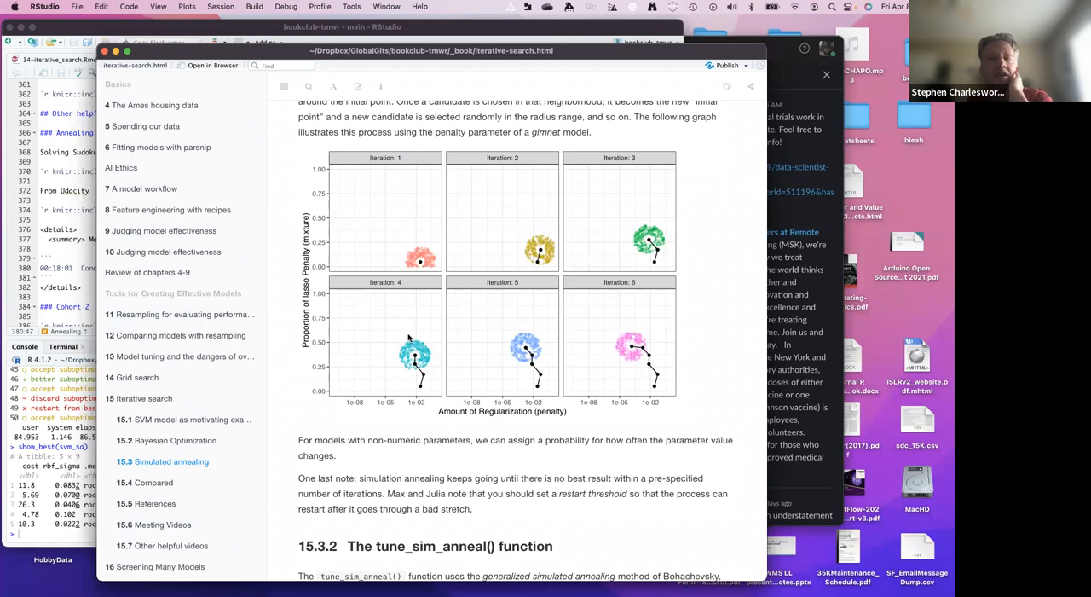
{"action": "mouse_move", "coordinate": [425, 335]}
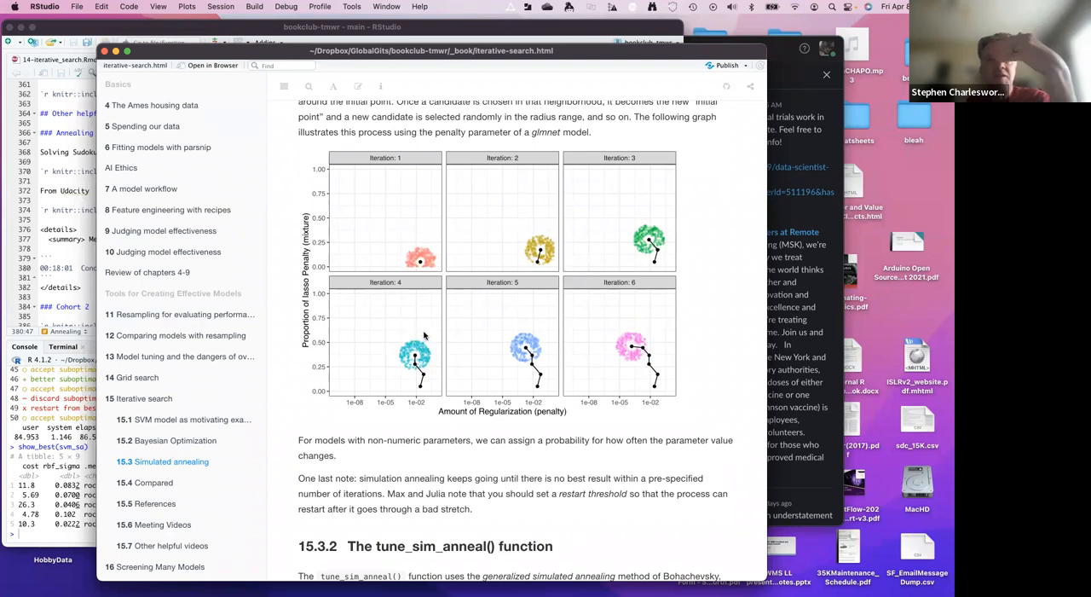
{"action": "mouse_move", "coordinate": [308, 399]}
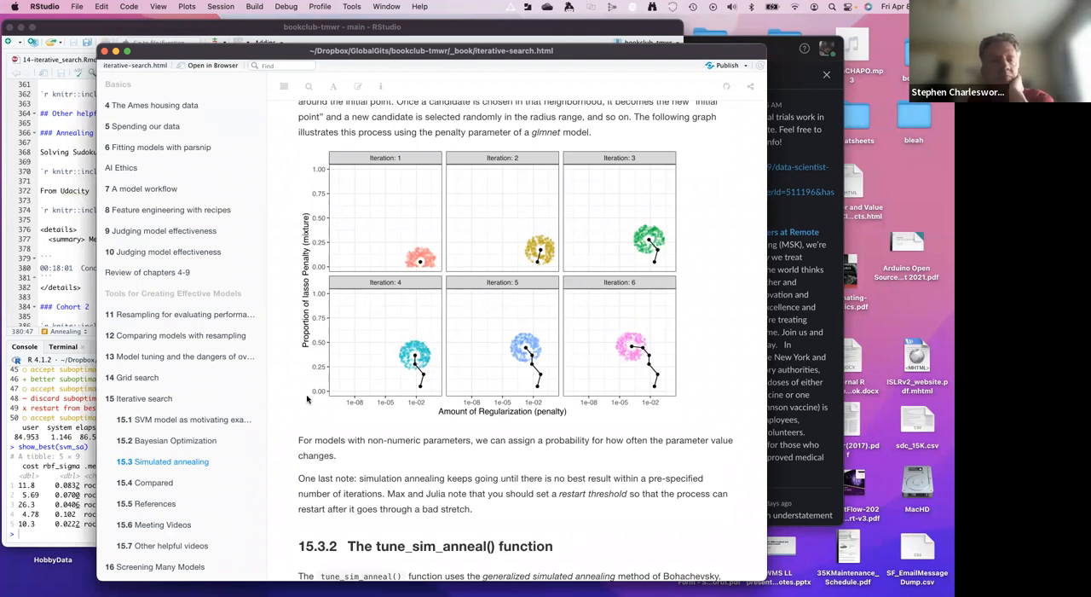
{"action": "mouse_move", "coordinate": [153, 505]}
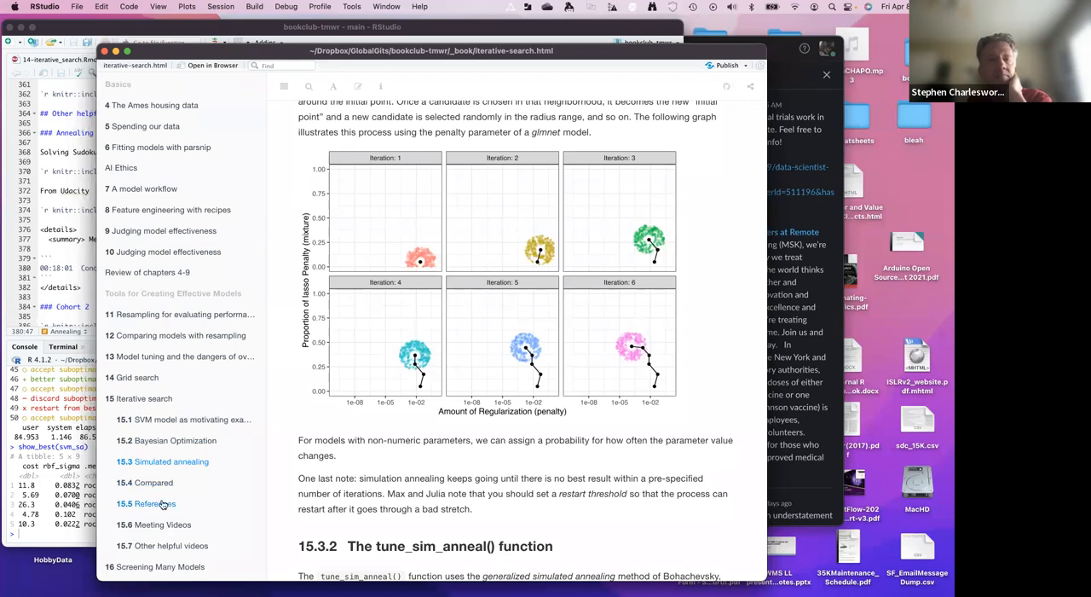
- Open section 15.5 References, listing the Palmer penguins post and Gaussian Processes link
{"action": "left_click", "coordinate": [153, 503]}
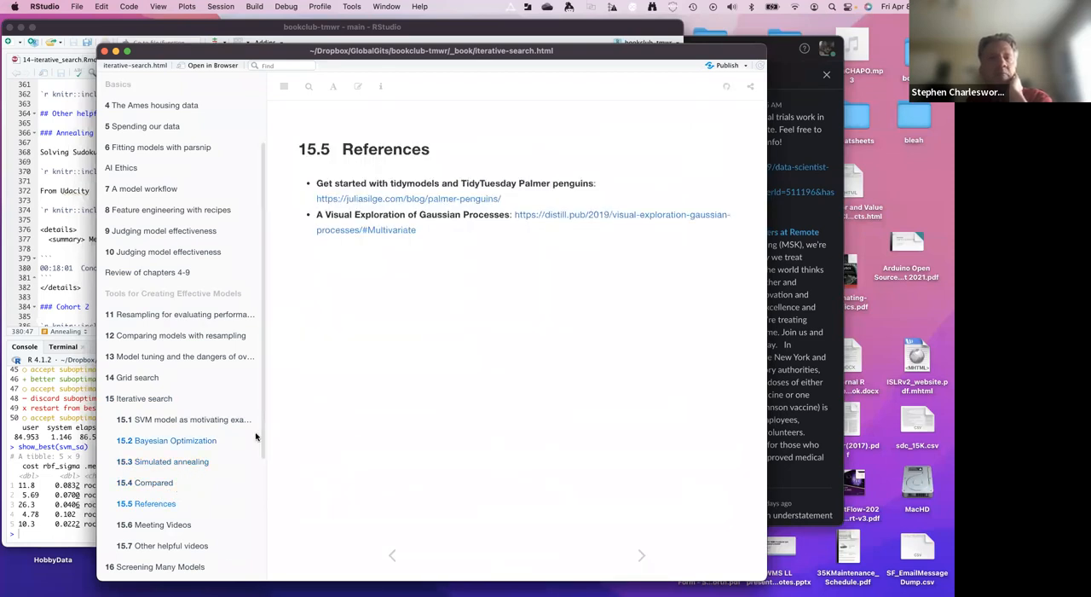
{"action": "mouse_move", "coordinate": [332, 180]}
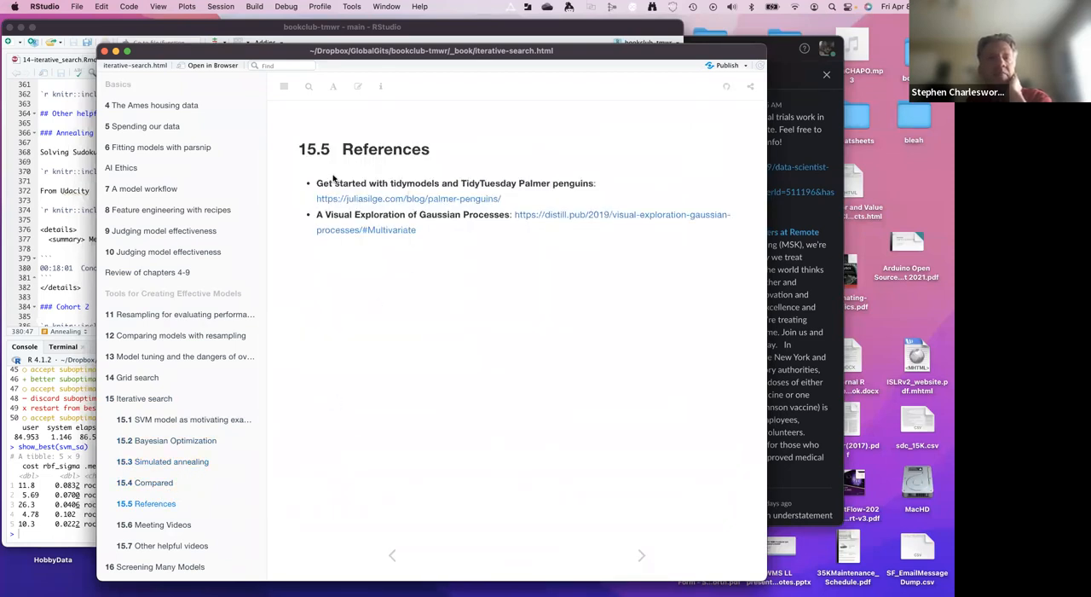
{"action": "mouse_move", "coordinate": [379, 183]}
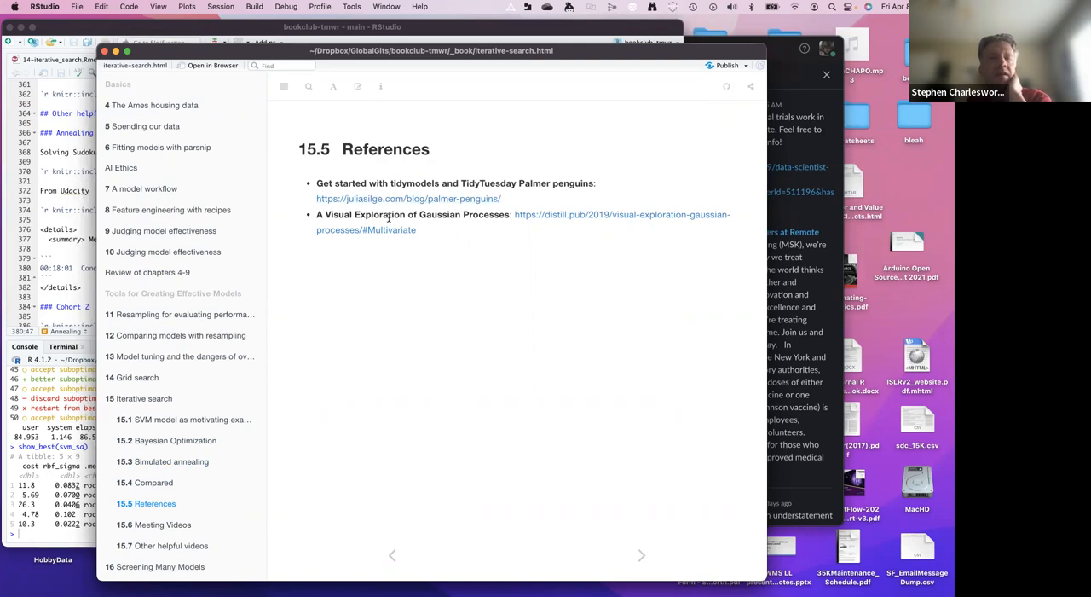
{"action": "mouse_move", "coordinate": [567, 218]}
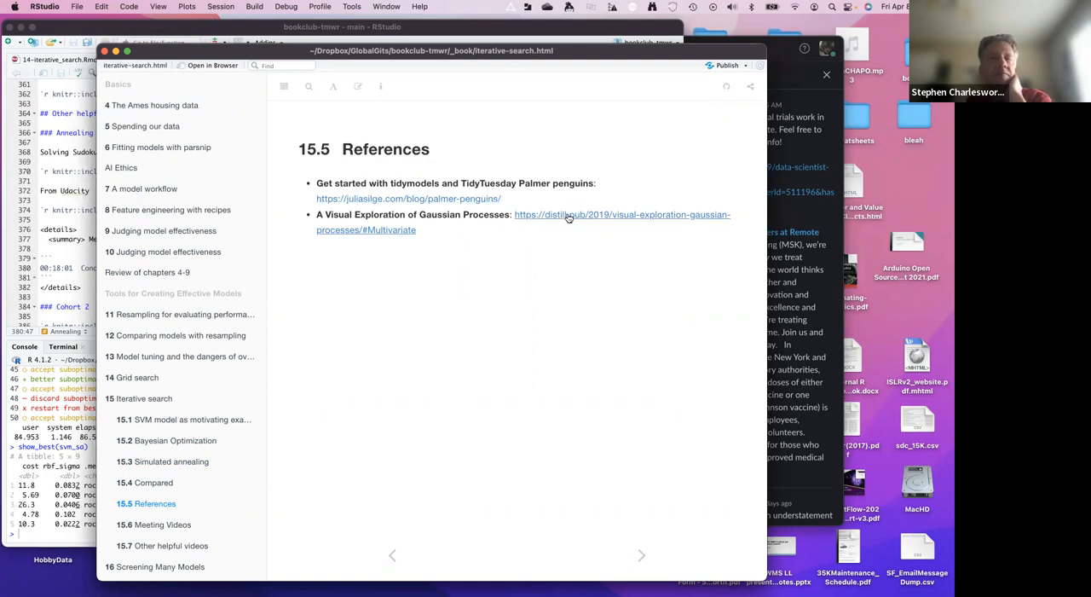
{"action": "mouse_move", "coordinate": [565, 221]}
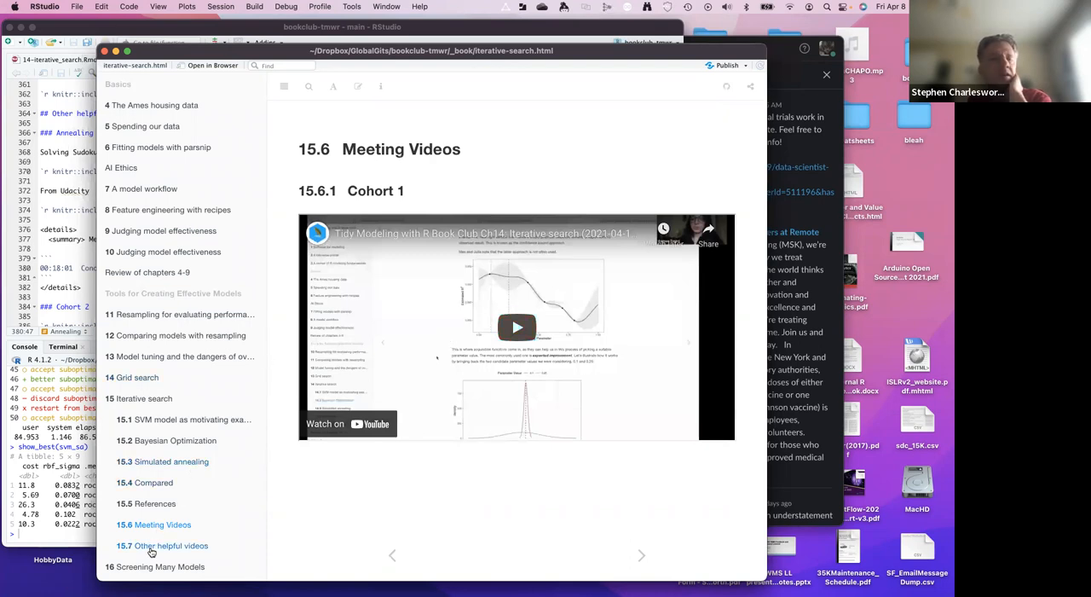
- Jump to section 15.7 Other helpful videos with the Sudoku and Udacity annealing embeds
{"action": "left_click", "coordinate": [170, 546]}
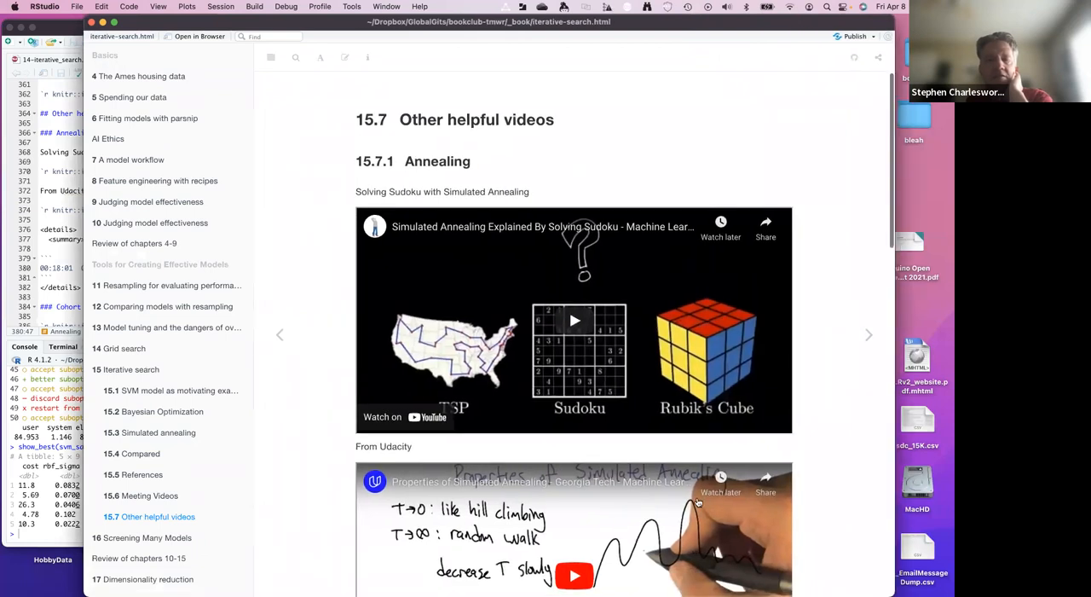
- Scroll section 15.7 past the Cohort 2 and 3 embeds to the Cohort 4 video
{"action": "scroll", "scroll_direction": "down", "scroll_amount": 3}
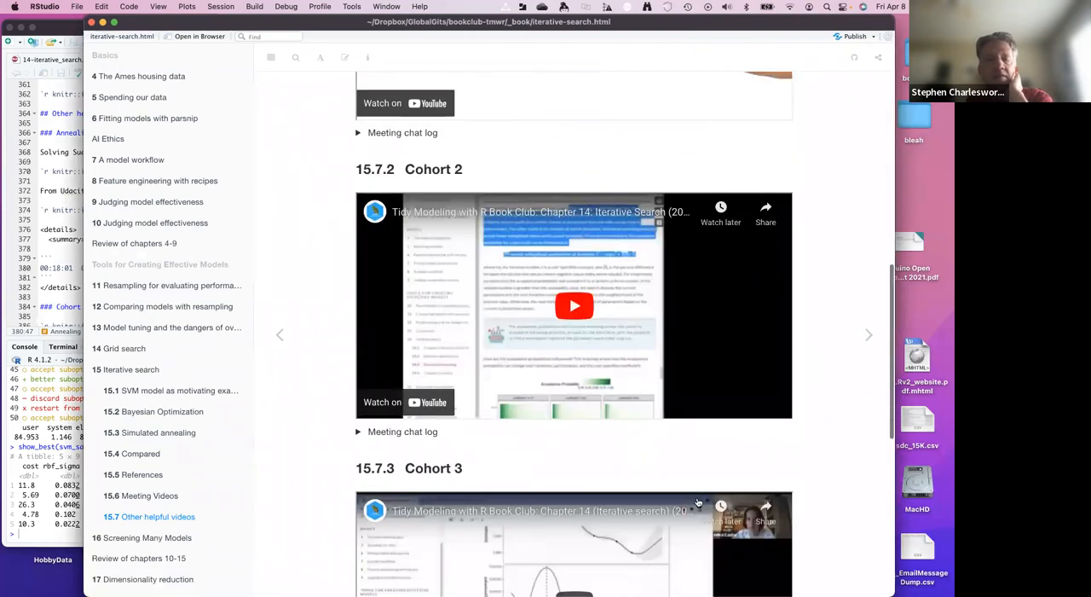
{"action": "scroll", "scroll_direction": "down", "scroll_amount": 3}
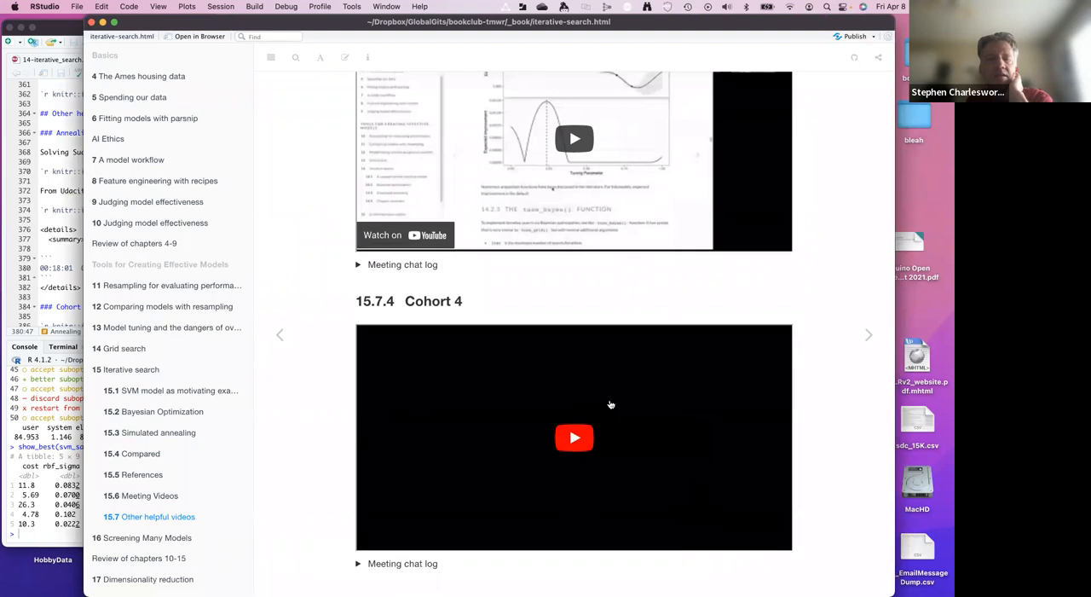
{"action": "mouse_move", "coordinate": [595, 412]}
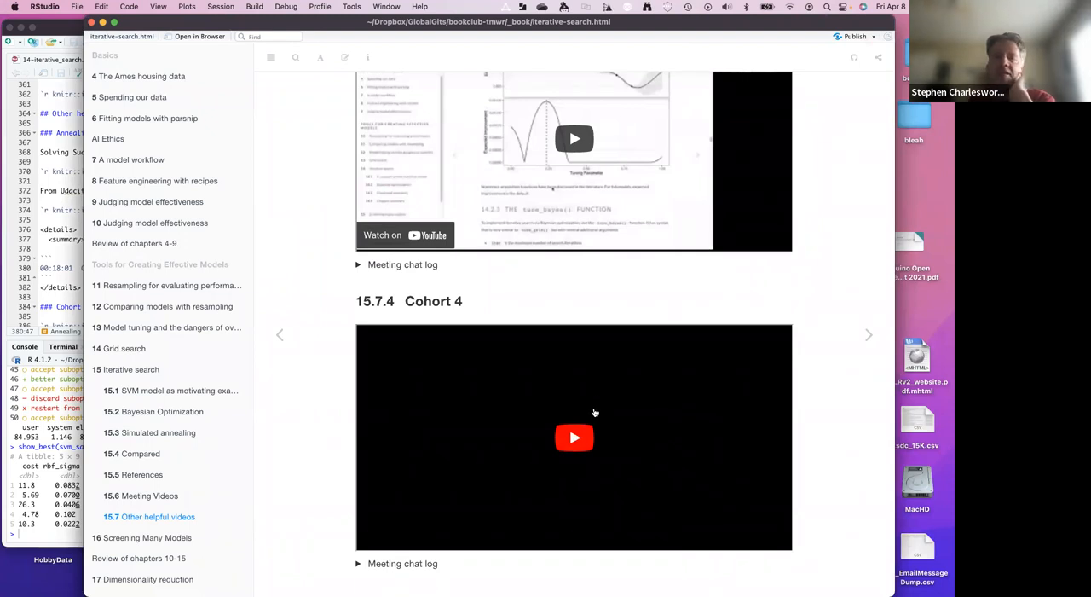
{"action": "mouse_move", "coordinate": [560, 511]}
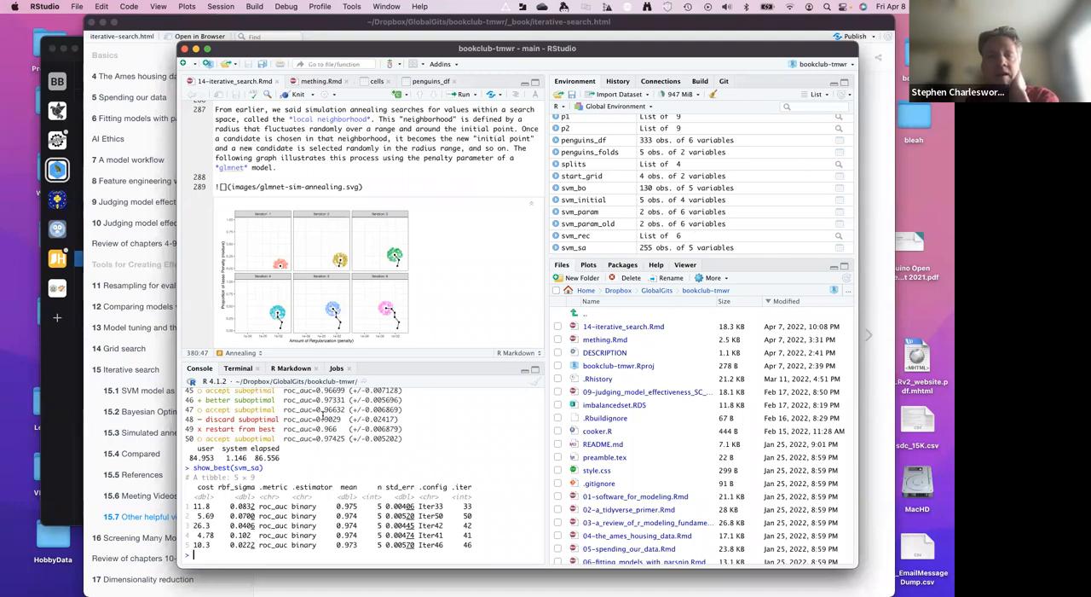
{"action": "mouse_move", "coordinate": [469, 267]}
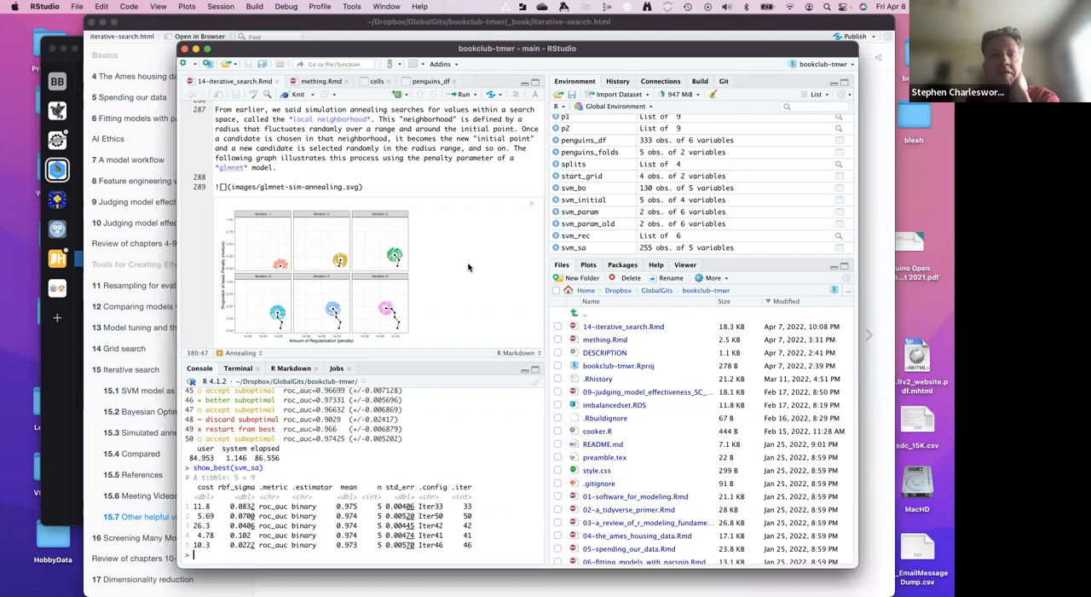
{"action": "mouse_move", "coordinate": [301, 300]}
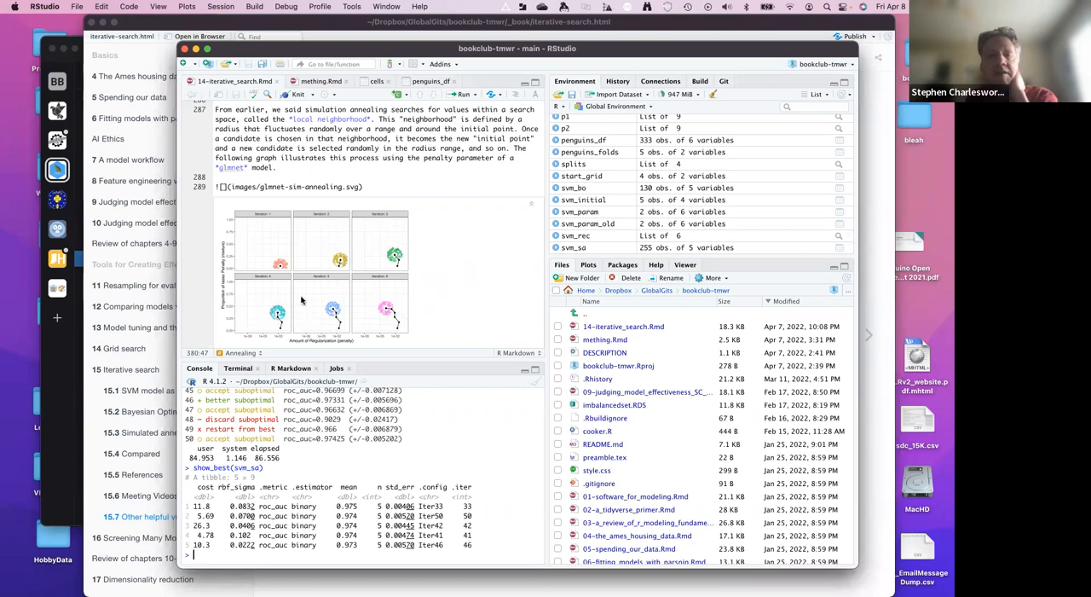
{"action": "mouse_move", "coordinate": [398, 248]}
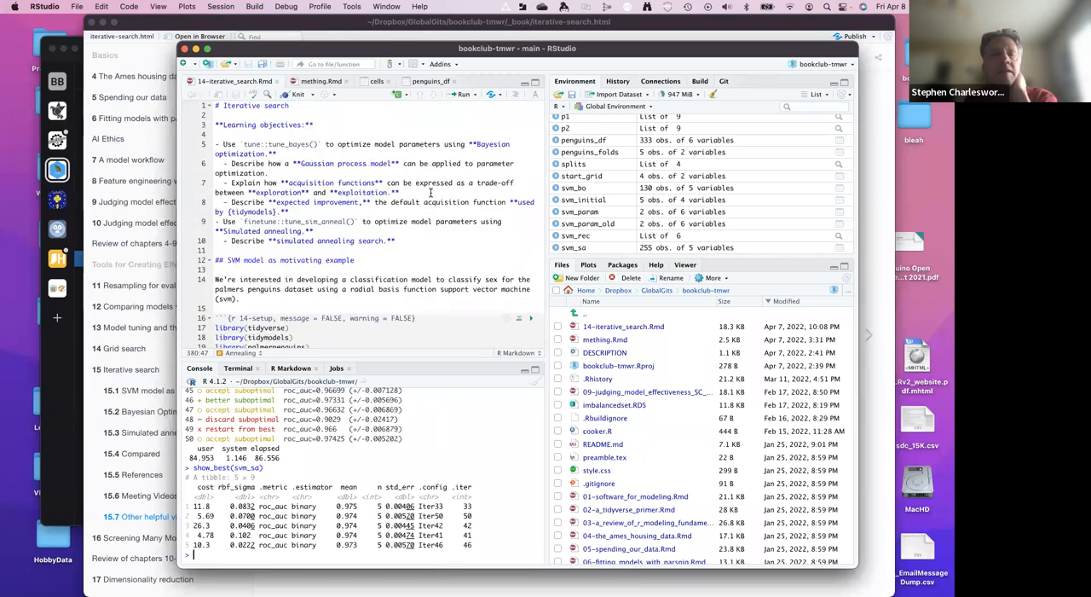
- Scroll 14-iterative_search.Rmd down to the tune_bayes() chunk with svm_initial, svm_param and iter = 25
{"action": "scroll", "scroll_direction": "down", "scroll_amount": 3}
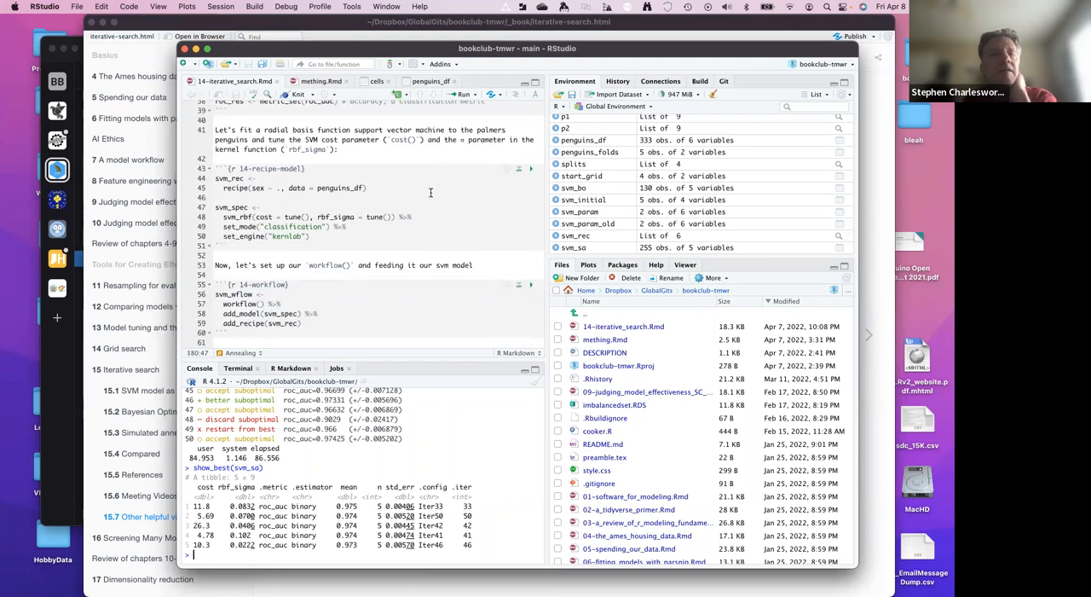
{"action": "scroll", "scroll_direction": "down", "scroll_amount": 3}
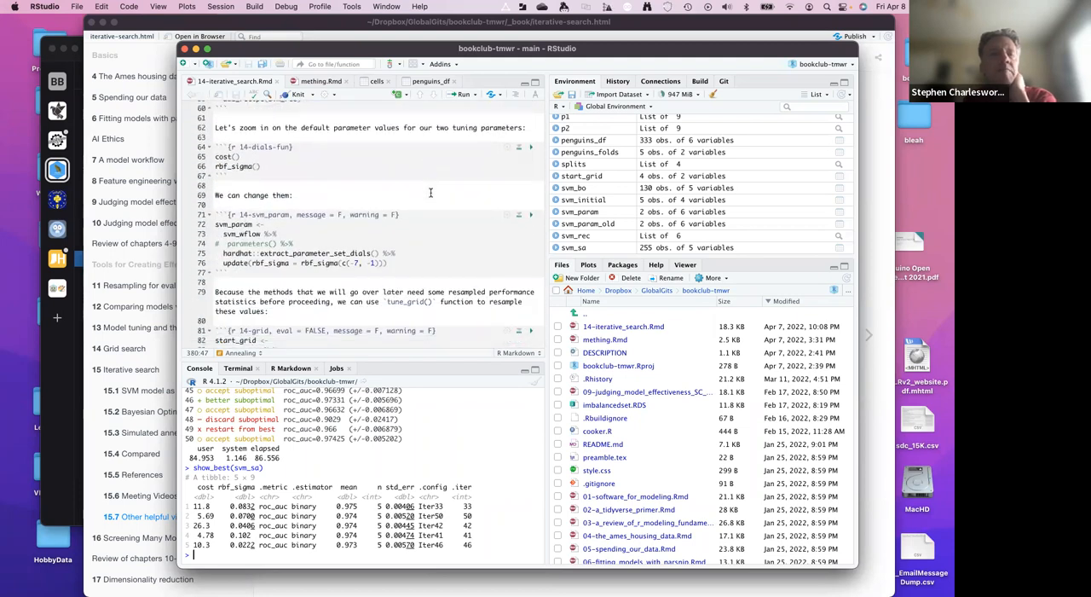
{"action": "scroll", "scroll_direction": "down", "scroll_amount": 3}
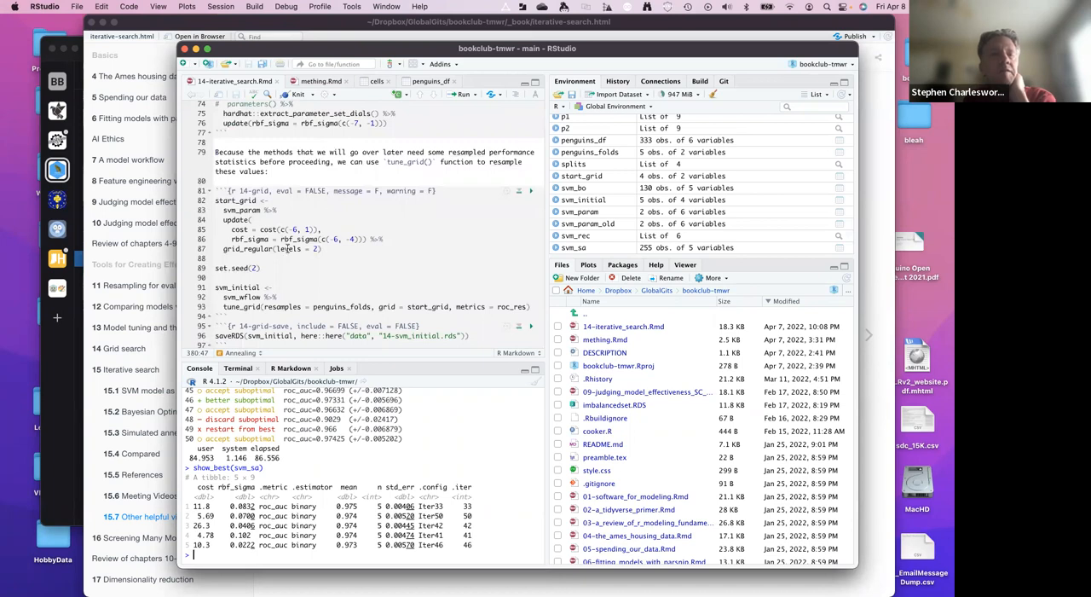
{"action": "scroll", "scroll_direction": "down", "scroll_amount": 3}
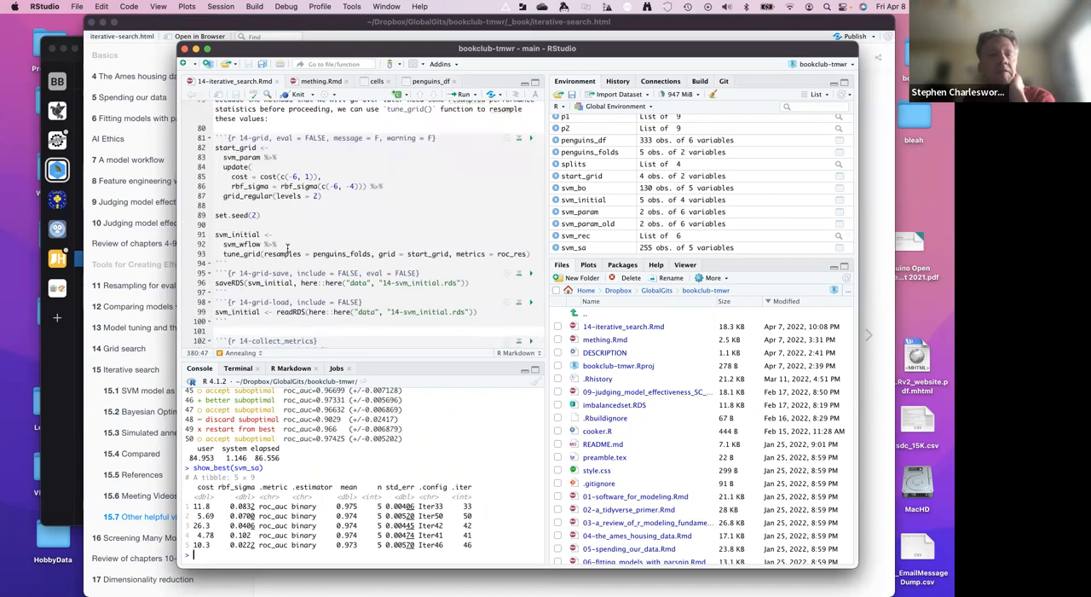
{"action": "scroll", "scroll_direction": "down", "scroll_amount": 3}
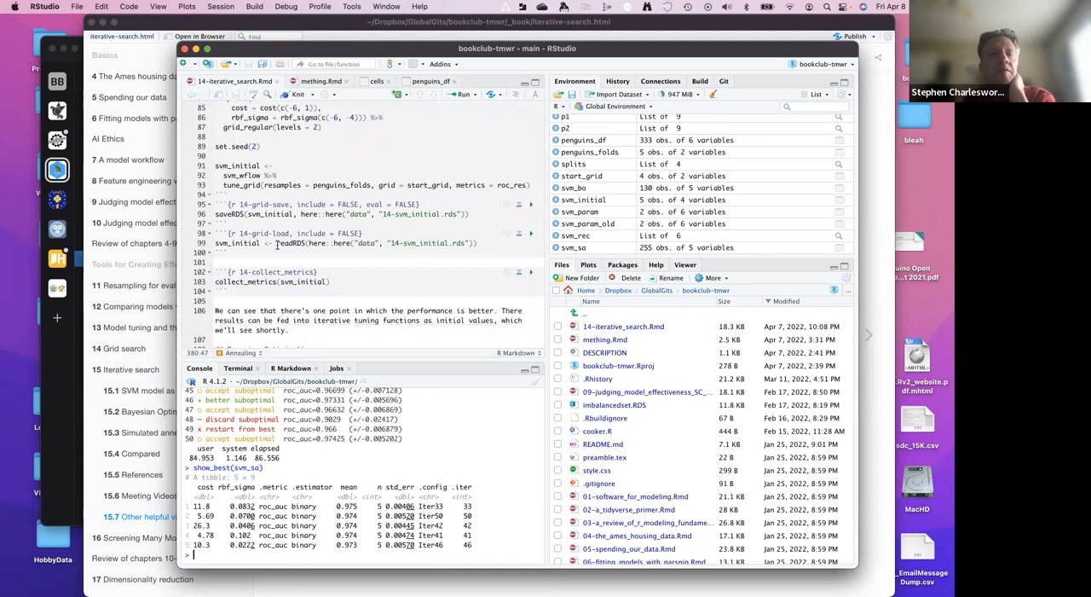
{"action": "scroll", "scroll_direction": "down", "scroll_amount": 3}
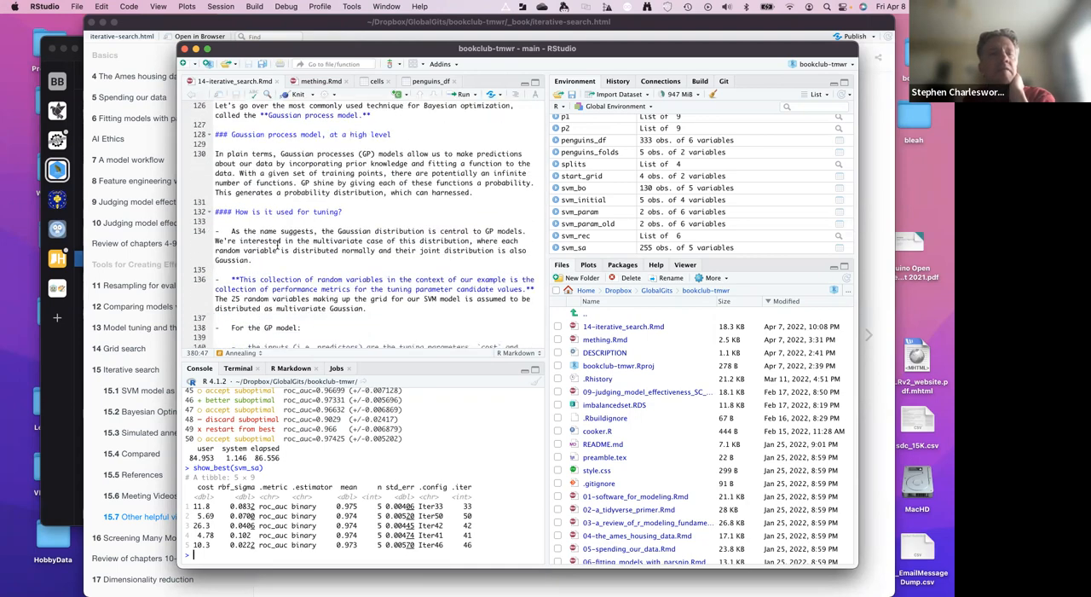
{"action": "scroll", "scroll_direction": "down", "scroll_amount": 3}
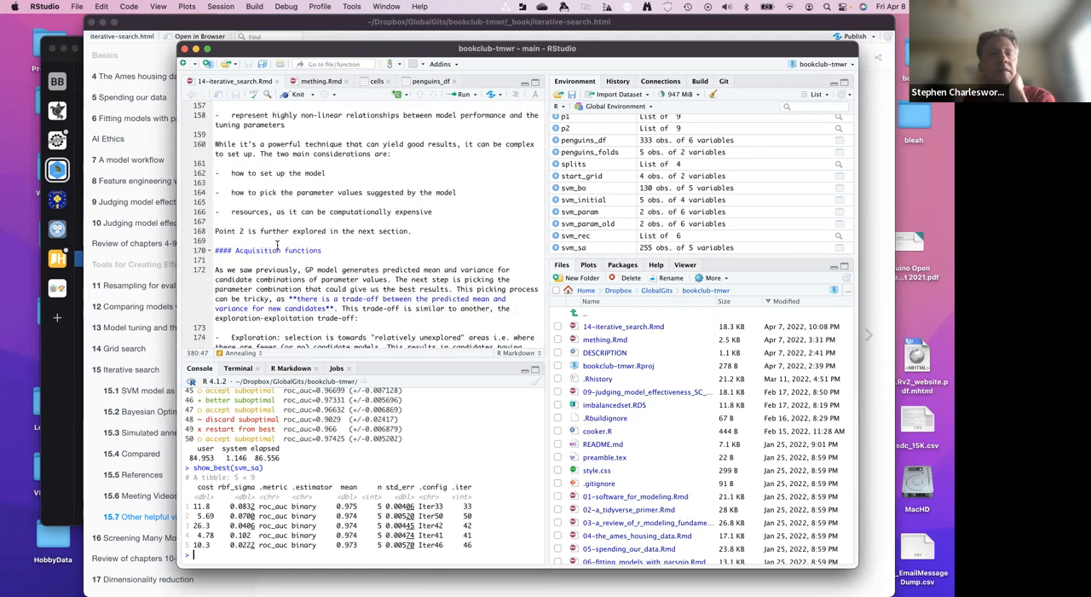
{"action": "scroll", "scroll_direction": "down", "scroll_amount": 3}
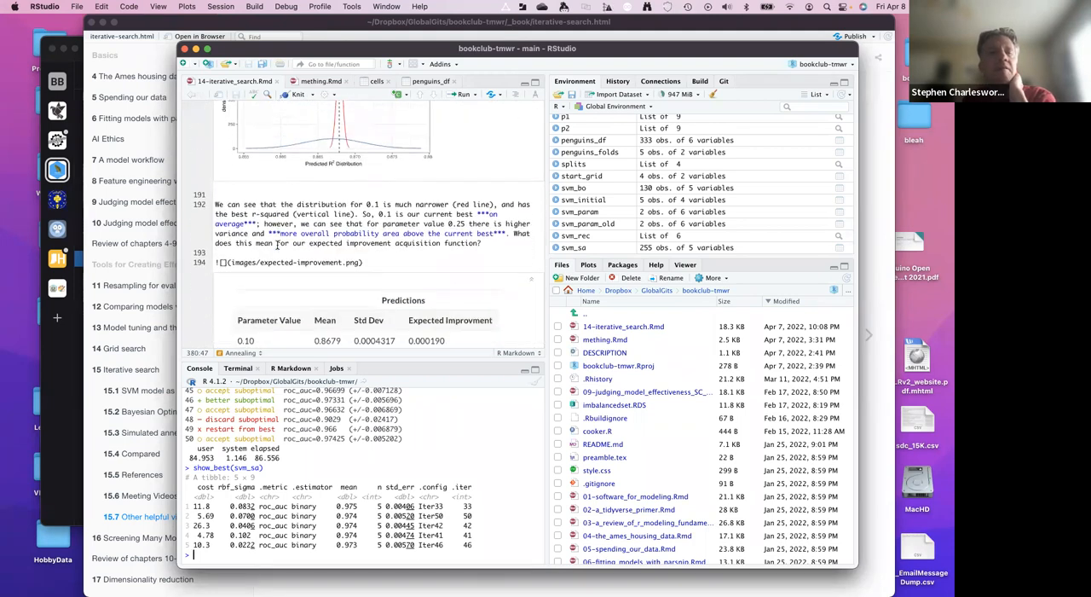
{"action": "scroll", "scroll_direction": "down", "scroll_amount": 3}
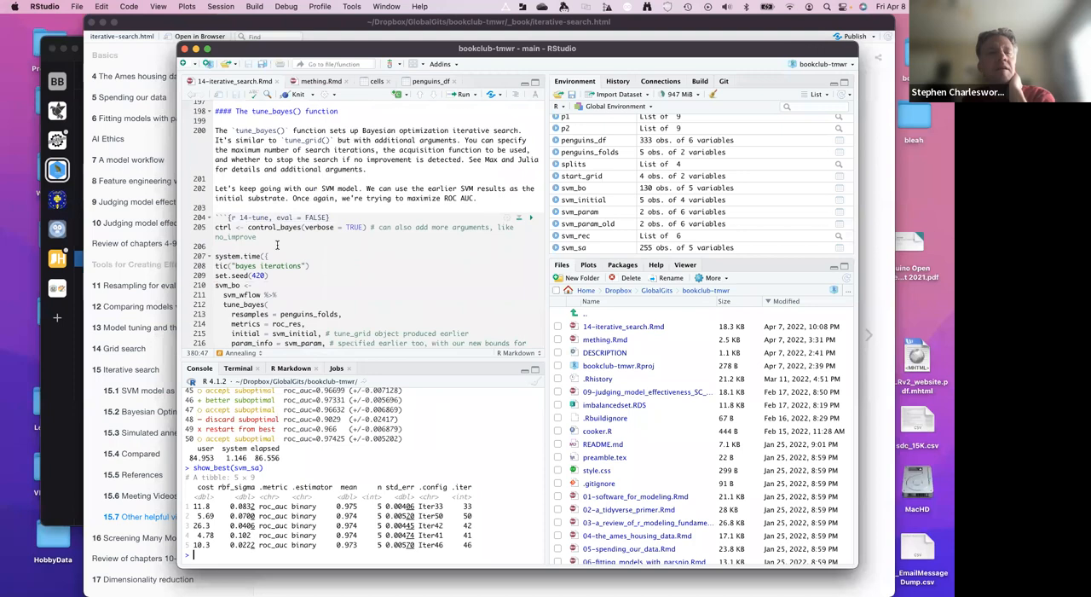
{"action": "scroll", "scroll_direction": "down", "scroll_amount": 3}
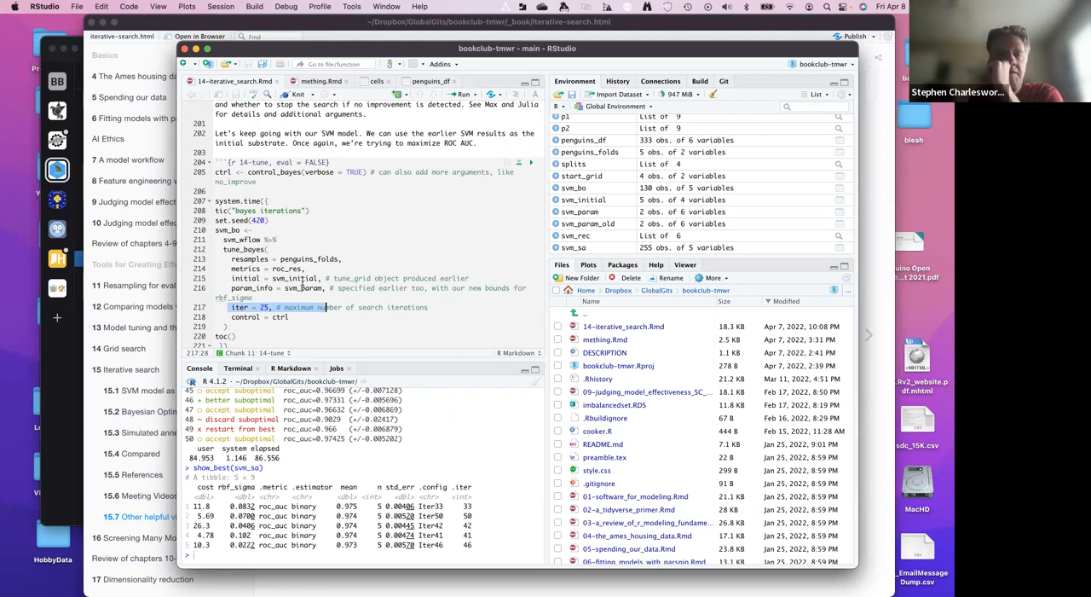
{"action": "mouse_move", "coordinate": [382, 271]}
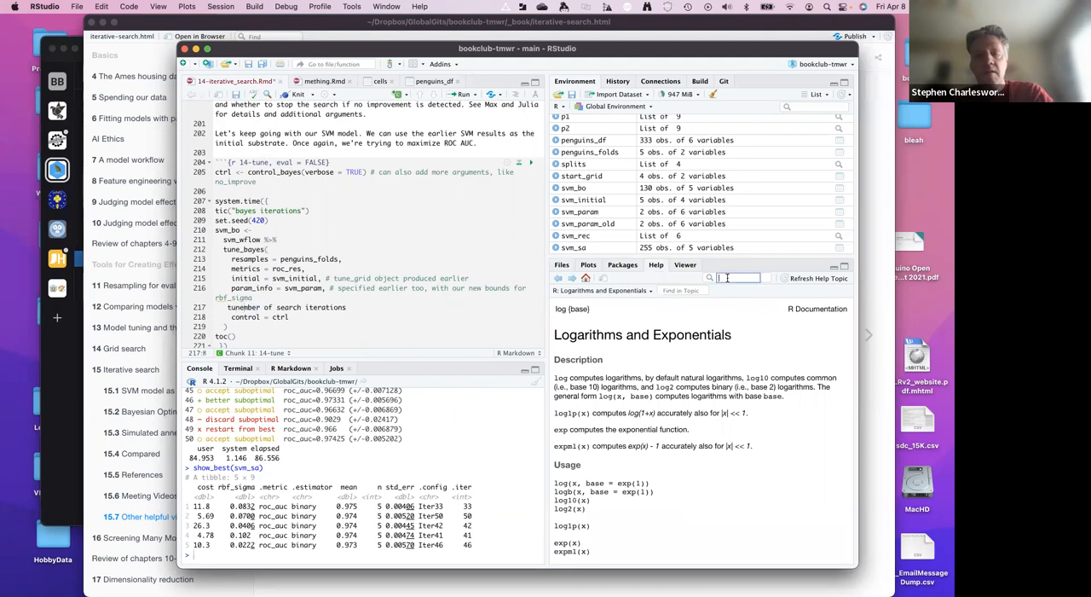
- Look up tune_bayes in Help and read through its Usage and Arguments sections
{"action": "type", "text": "tune_bayes"}
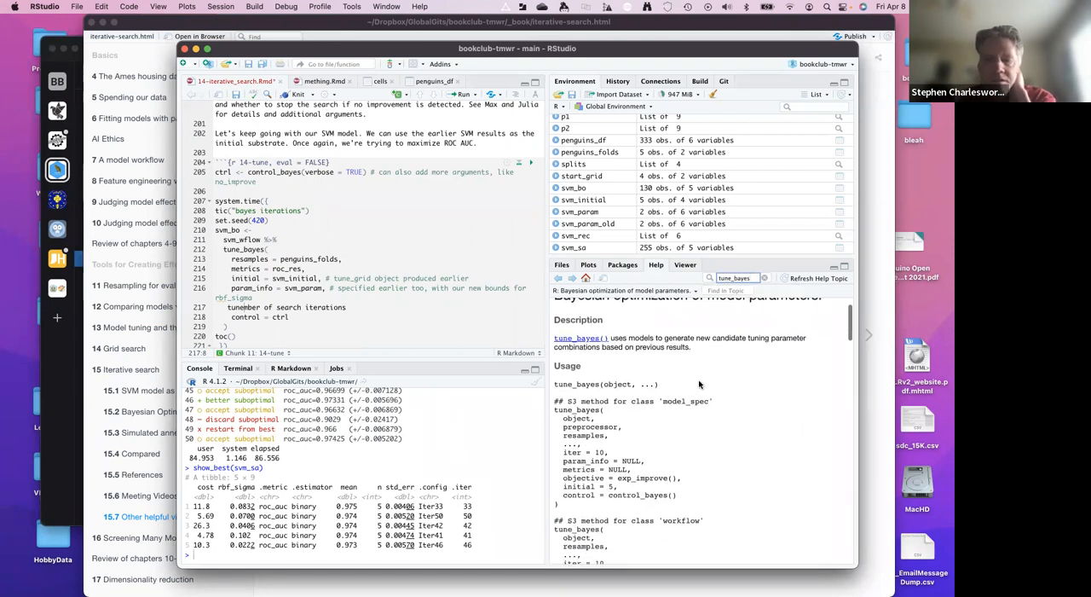
{"action": "scroll", "scroll_direction": "down", "scroll_amount": 3}
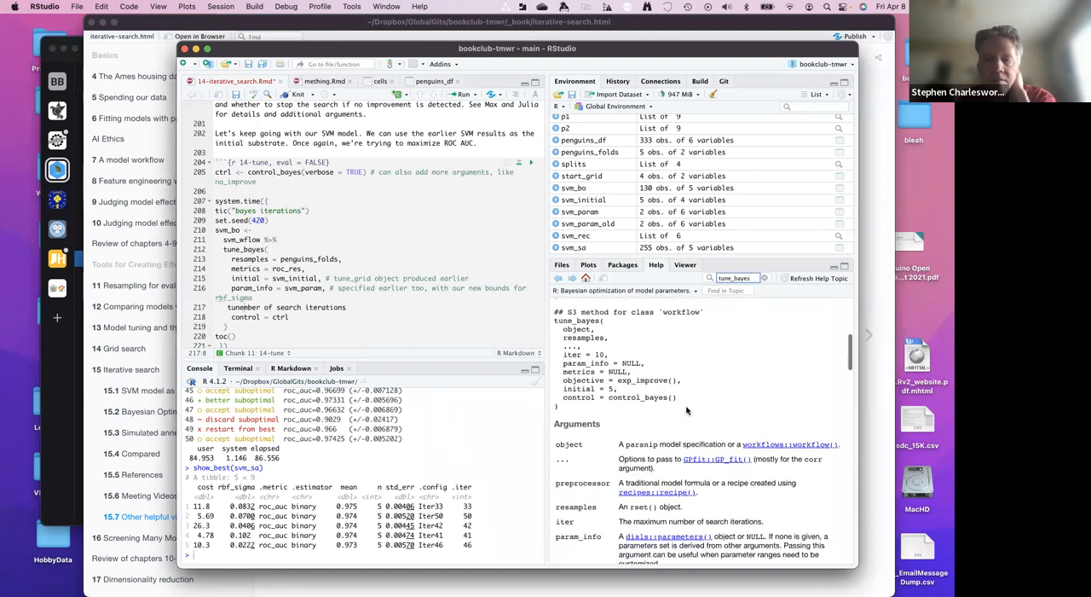
{"action": "scroll", "scroll_direction": "down", "scroll_amount": 3}
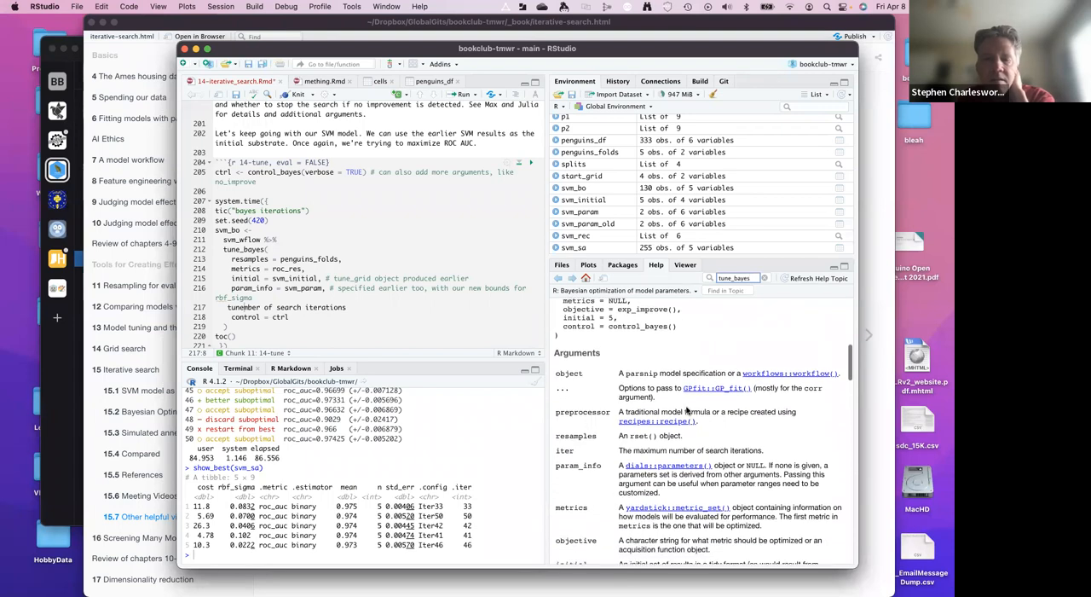
{"action": "scroll", "scroll_direction": "down", "scroll_amount": 3}
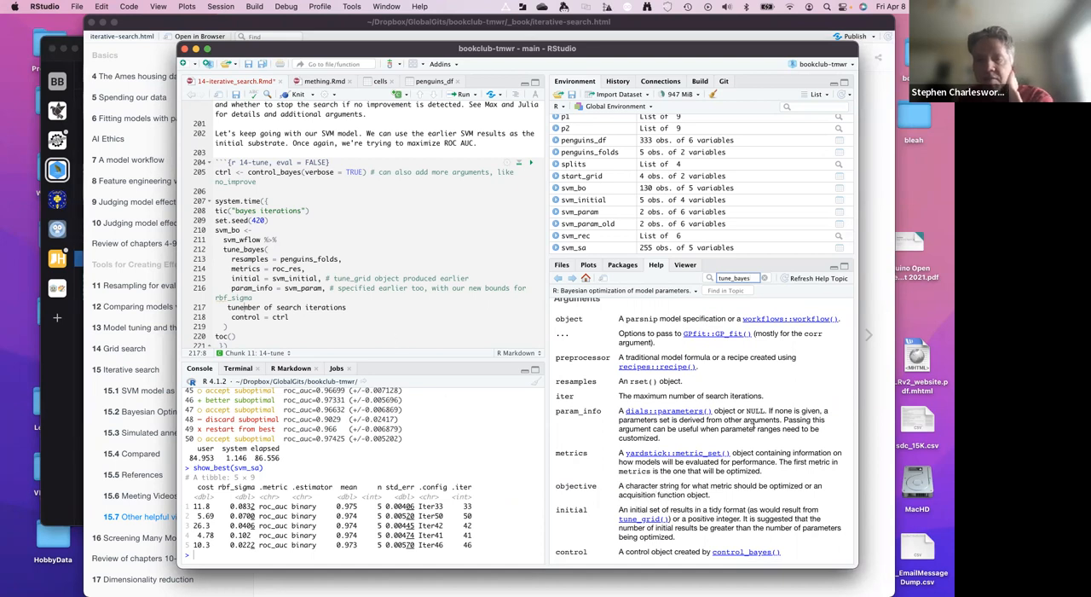
{"action": "mouse_move", "coordinate": [647, 513]}
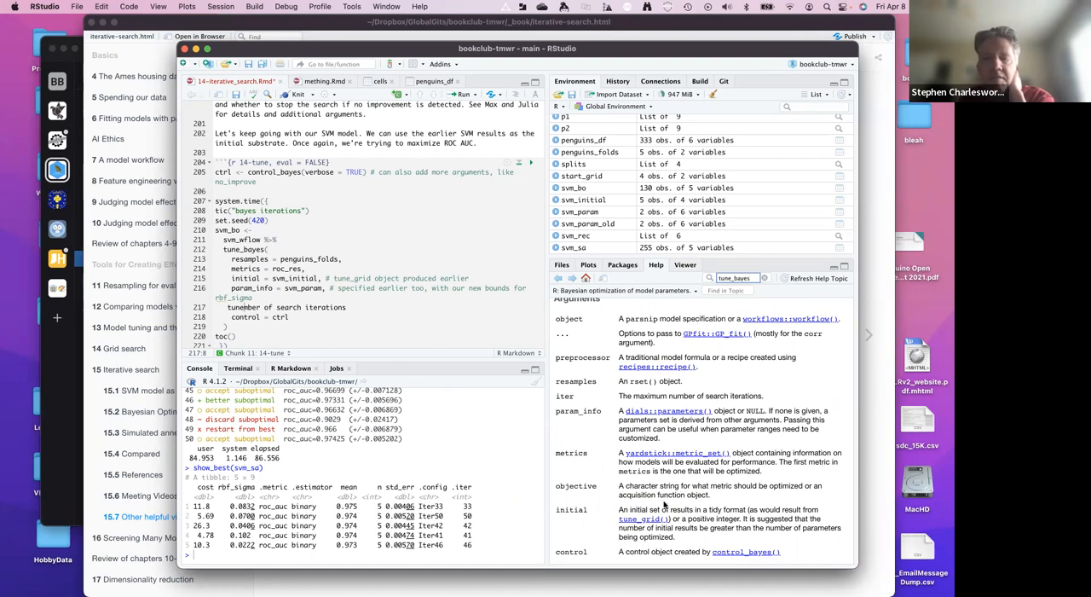
{"action": "mouse_move", "coordinate": [627, 481]}
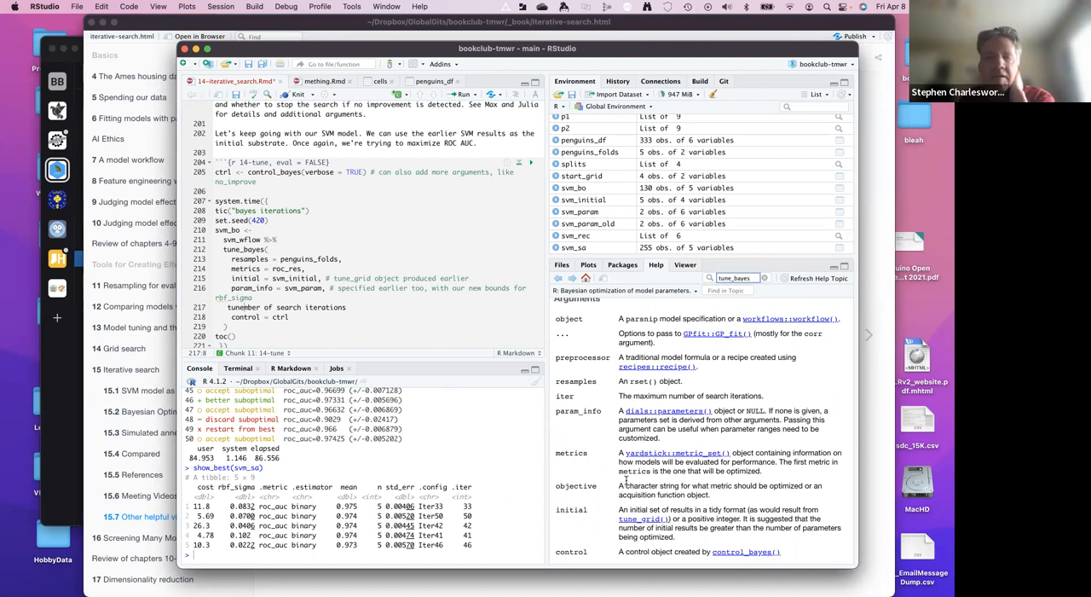
{"action": "scroll", "scroll_direction": "down", "scroll_amount": 3}
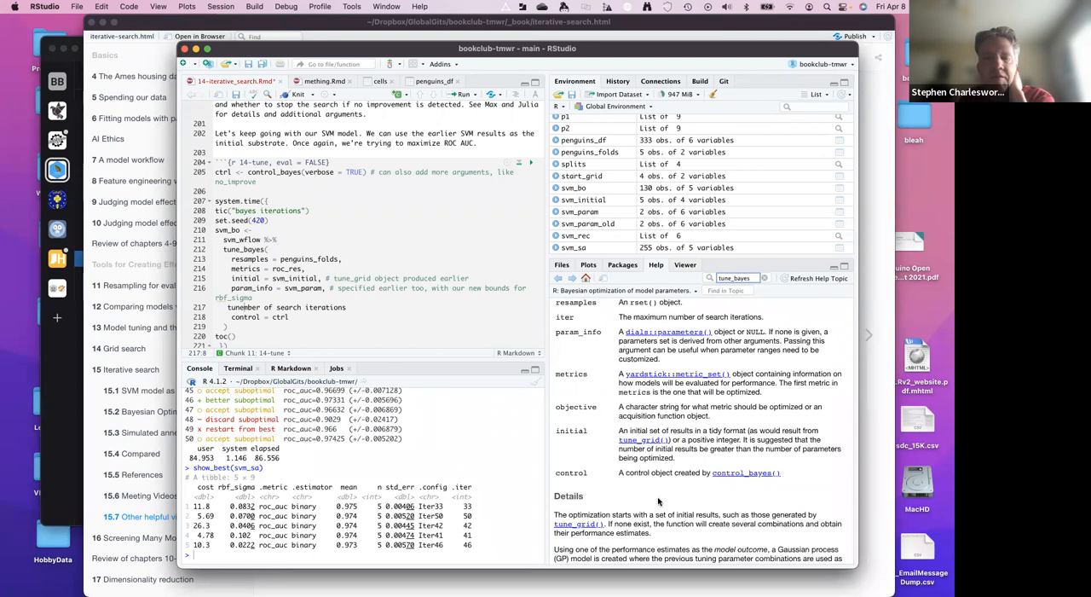
{"action": "scroll", "scroll_direction": "down", "scroll_amount": 3}
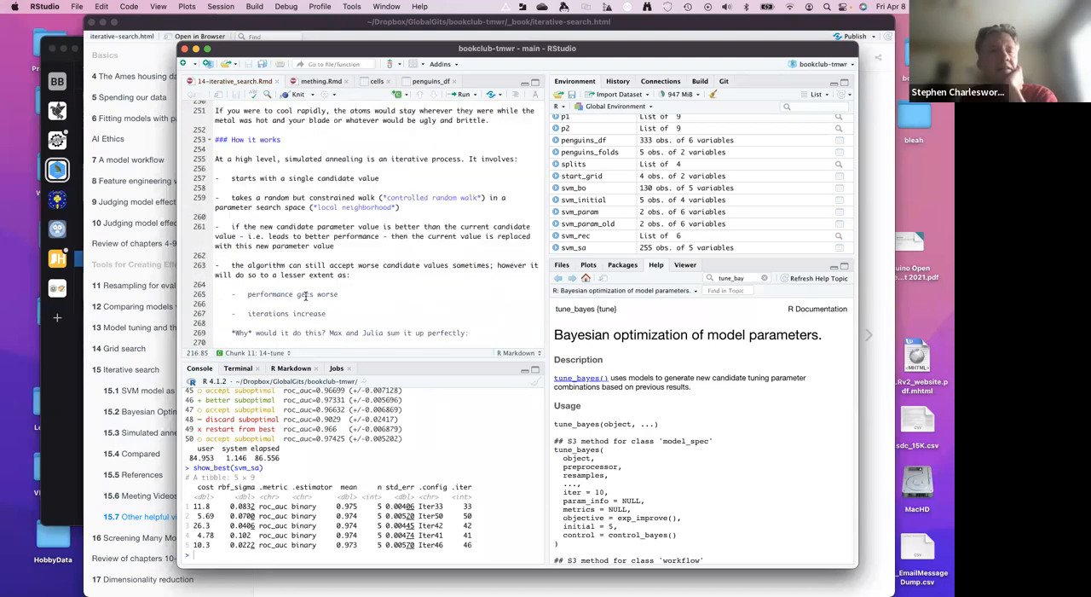
- Scroll the Rmd notes through simulated annealing to the tune_sim_anneal() chunk with iter = 50
{"action": "scroll", "scroll_direction": "down", "scroll_amount": 3}
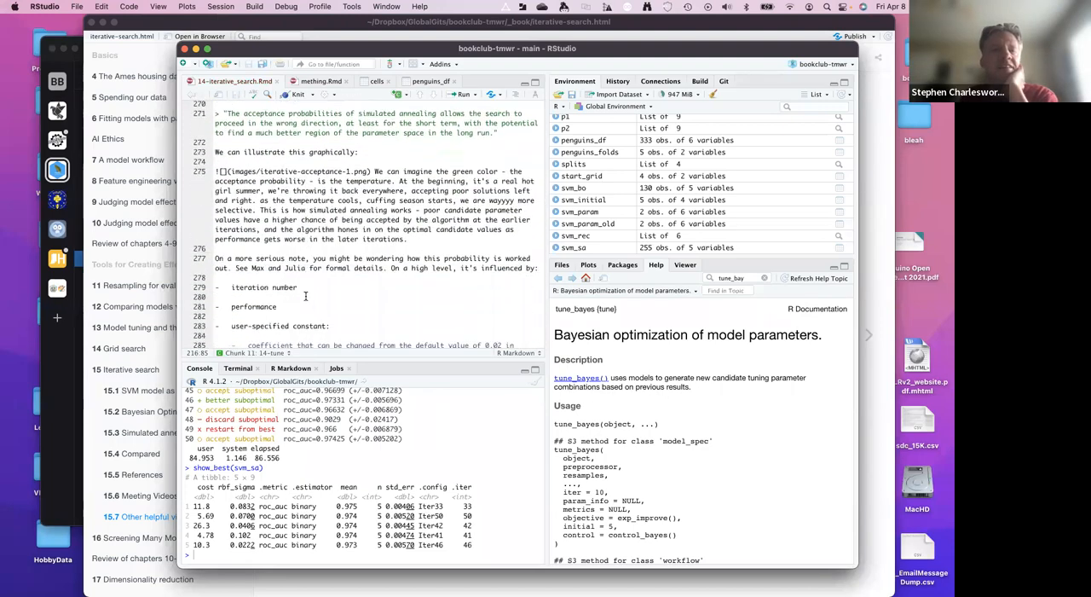
{"action": "scroll", "scroll_direction": "down", "scroll_amount": 3}
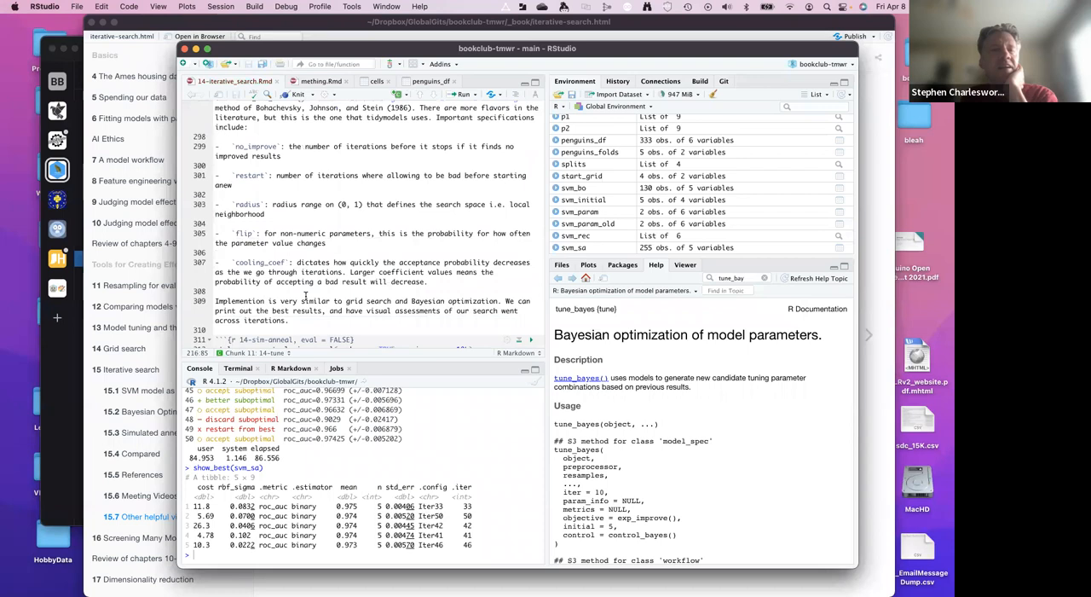
{"action": "scroll", "scroll_direction": "down", "scroll_amount": 3}
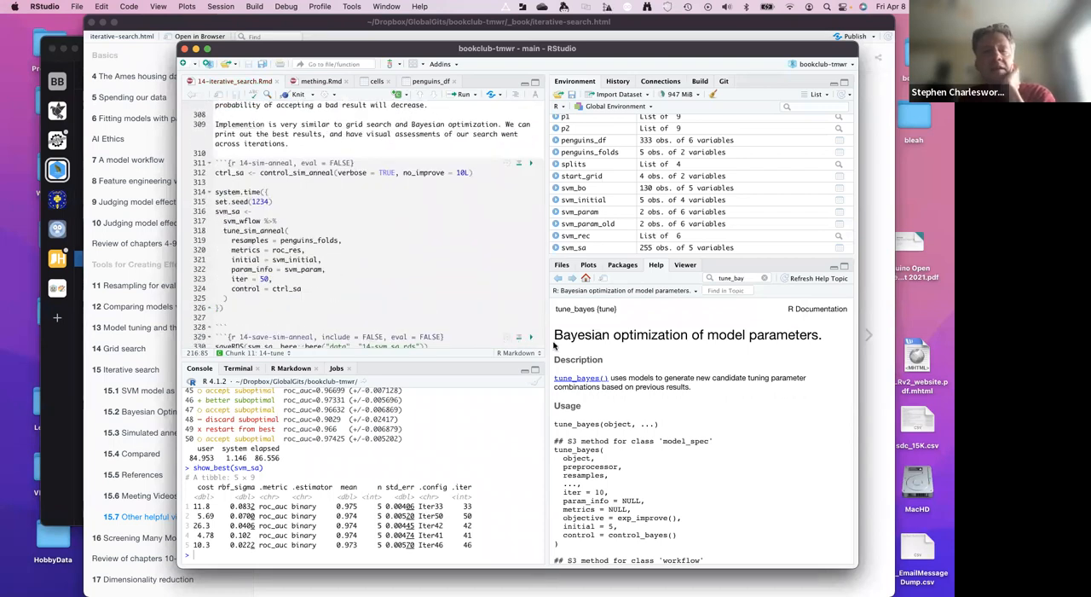
{"action": "scroll", "scroll_direction": "down", "scroll_amount": 3}
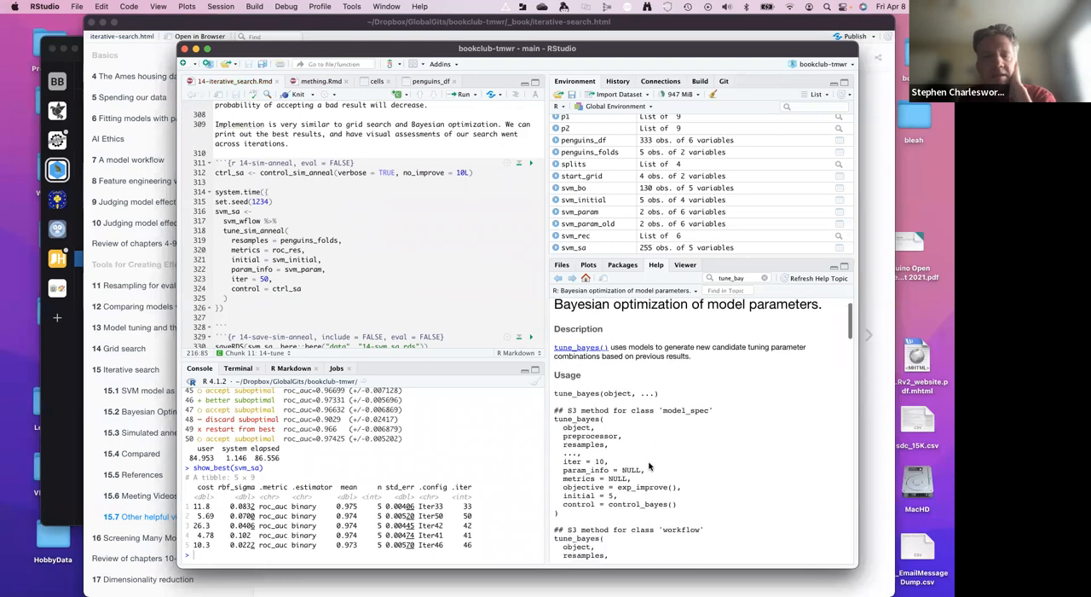
{"action": "scroll", "scroll_direction": "down", "scroll_amount": 3}
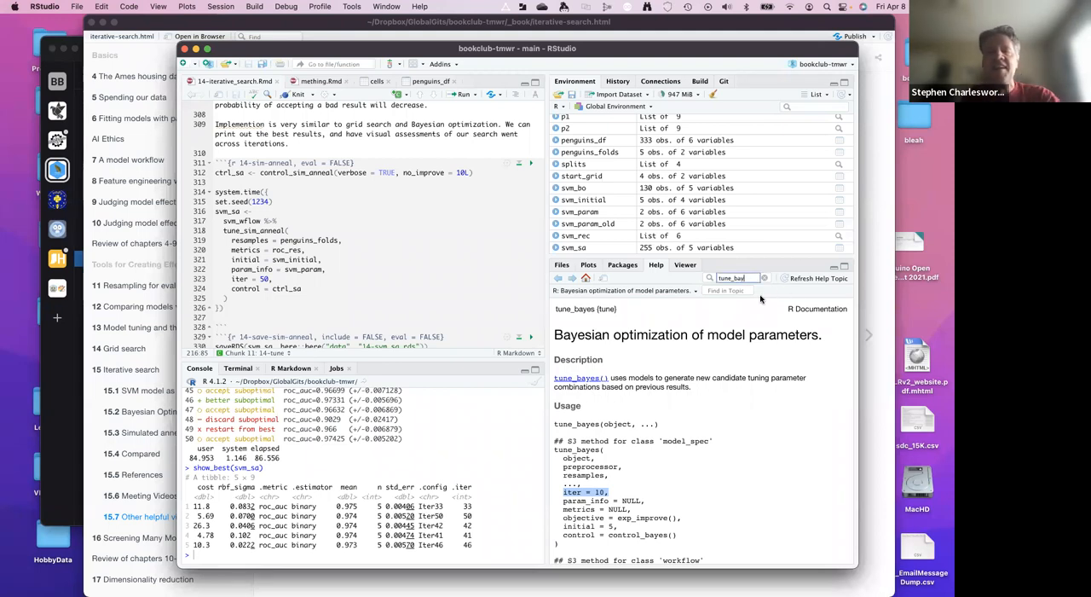
- Look up tune_sim_anneal in Help and read down to its cooling schedule and termination criterion
{"action": "type", "text": "tune_sim"}
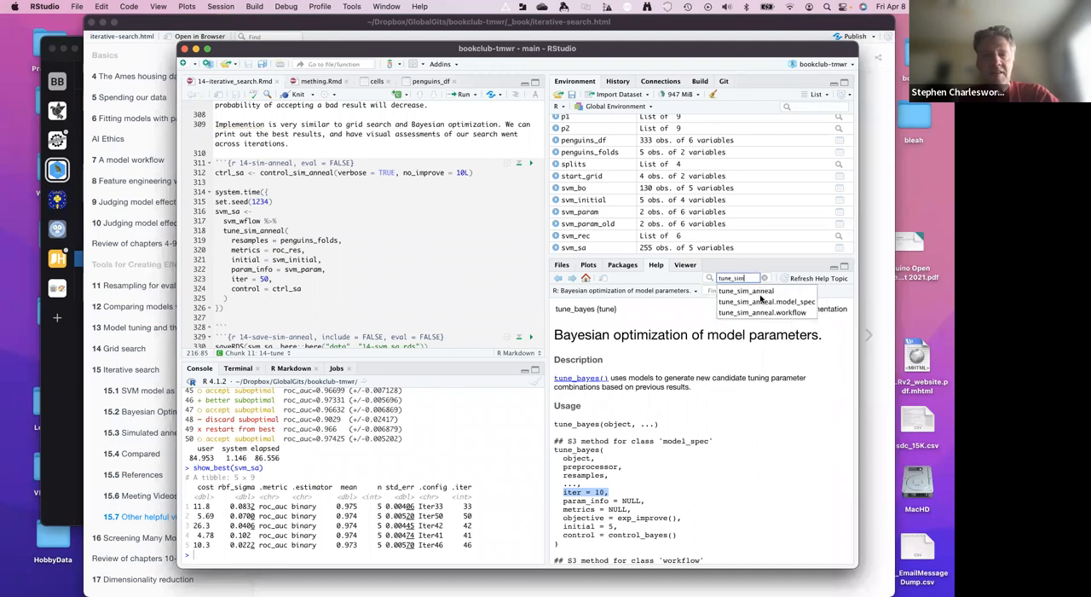
{"action": "left_click", "coordinate": [745, 291]}
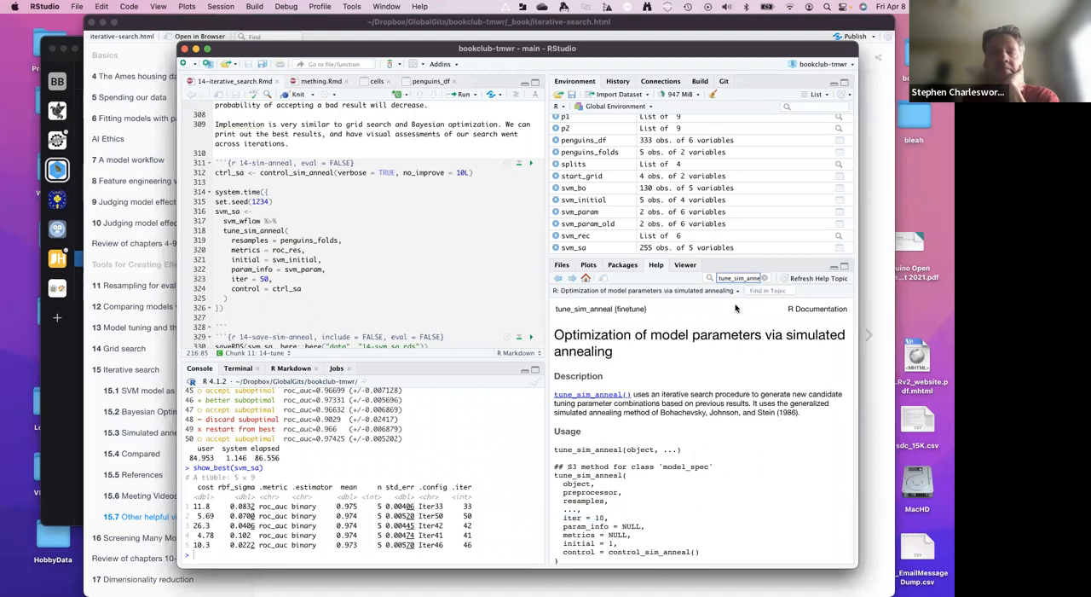
{"action": "scroll", "scroll_direction": "down", "scroll_amount": 3}
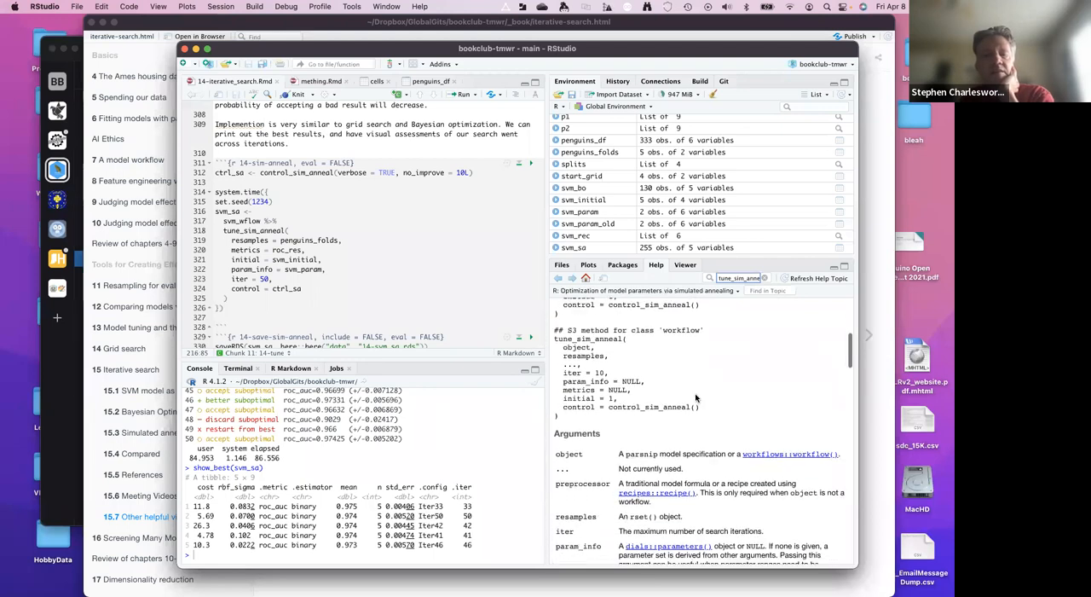
{"action": "scroll", "scroll_direction": "down", "scroll_amount": 3}
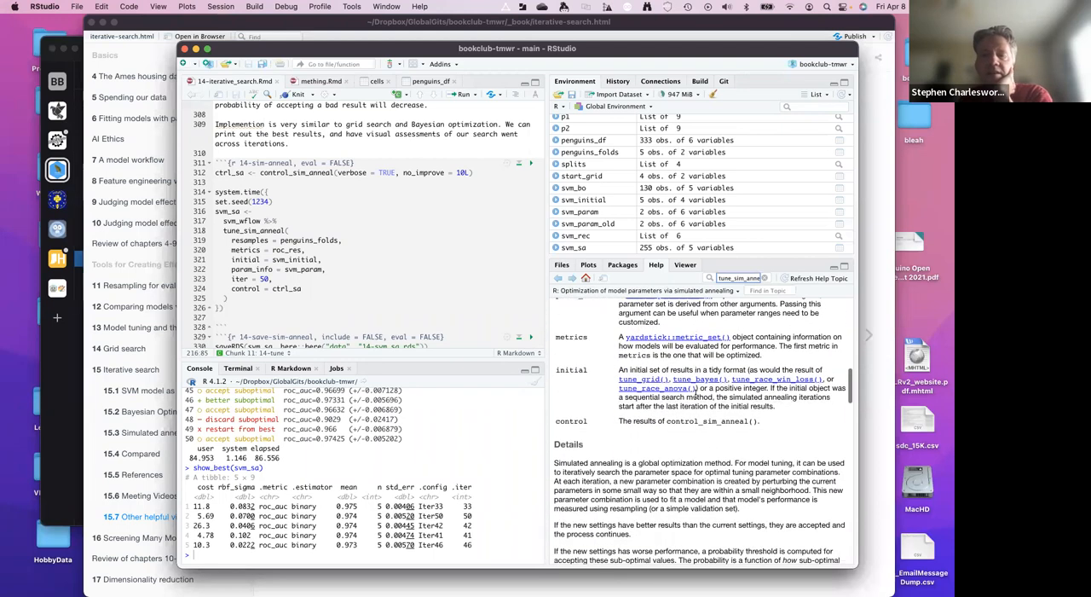
{"action": "mouse_move", "coordinate": [724, 378]}
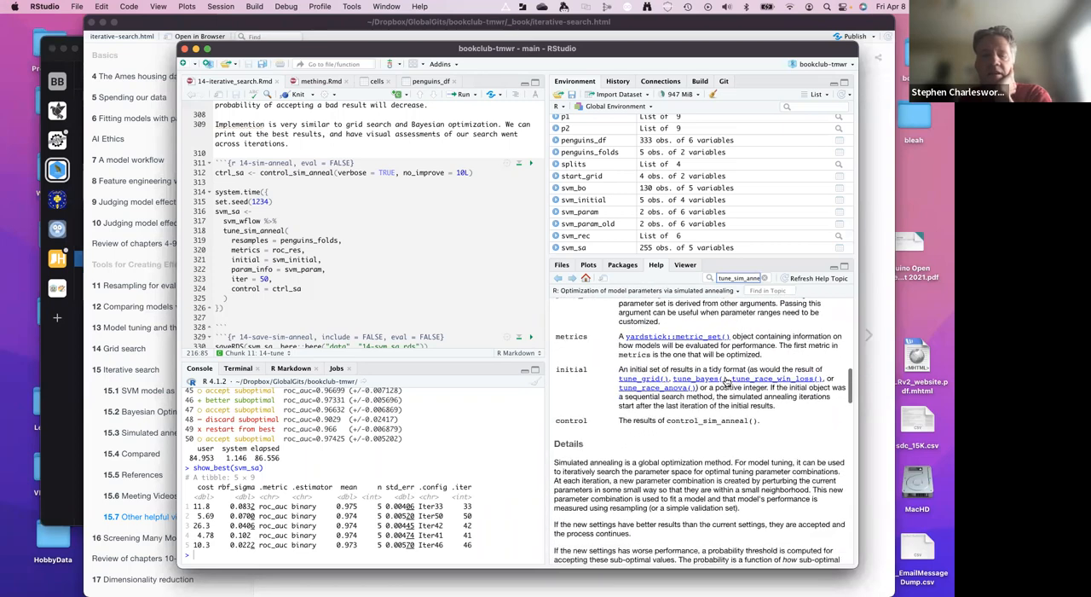
{"action": "scroll", "scroll_direction": "down", "scroll_amount": 3}
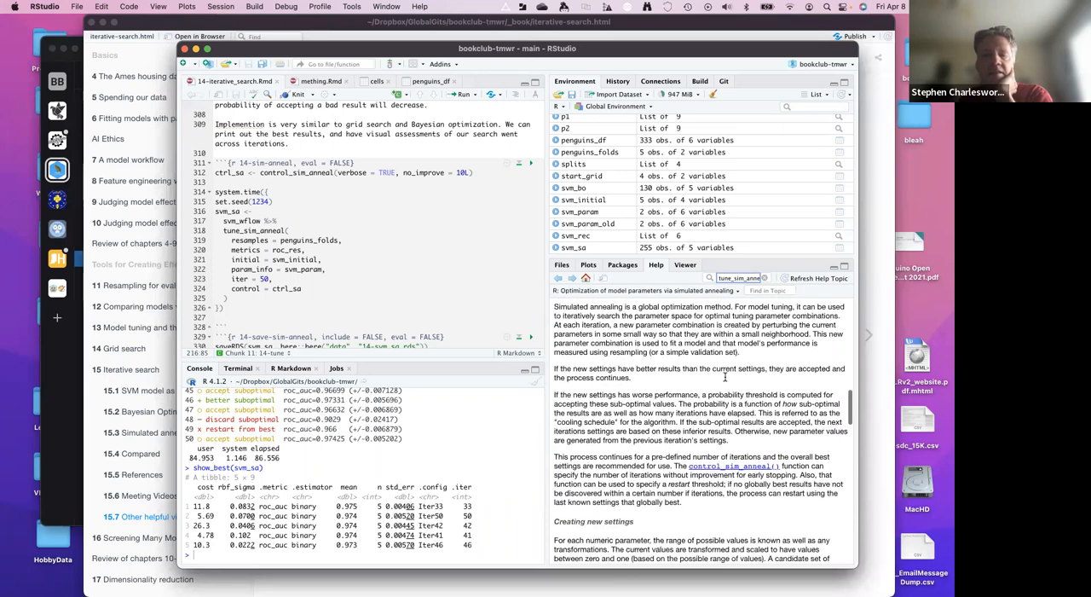
{"action": "scroll", "scroll_direction": "down", "scroll_amount": 3}
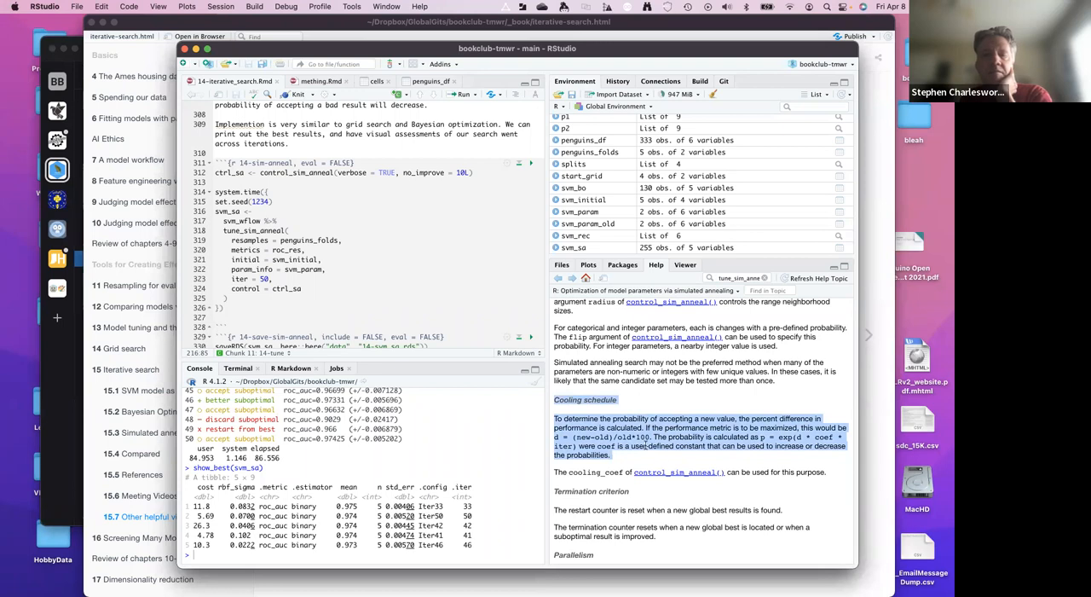
{"action": "scroll", "scroll_direction": "down", "scroll_amount": 3}
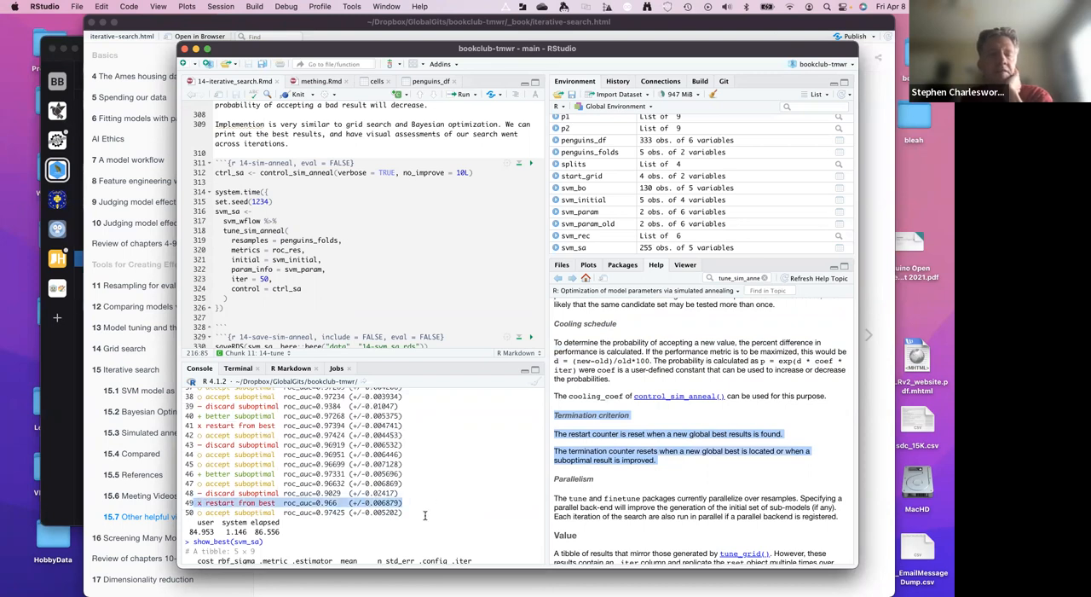
{"action": "mouse_move", "coordinate": [478, 481]}
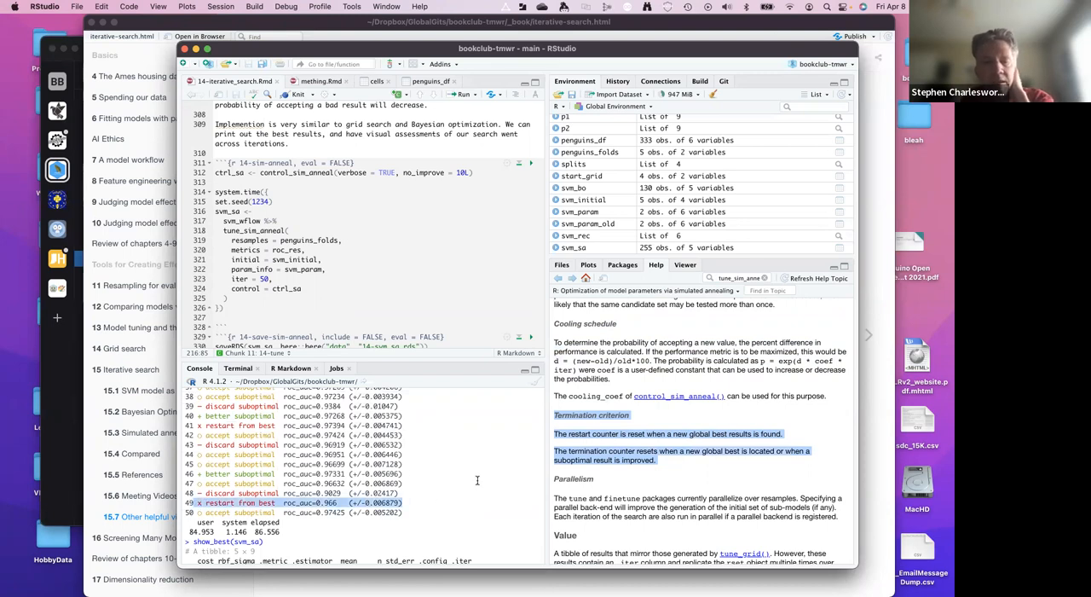
{"action": "mouse_move", "coordinate": [527, 399]}
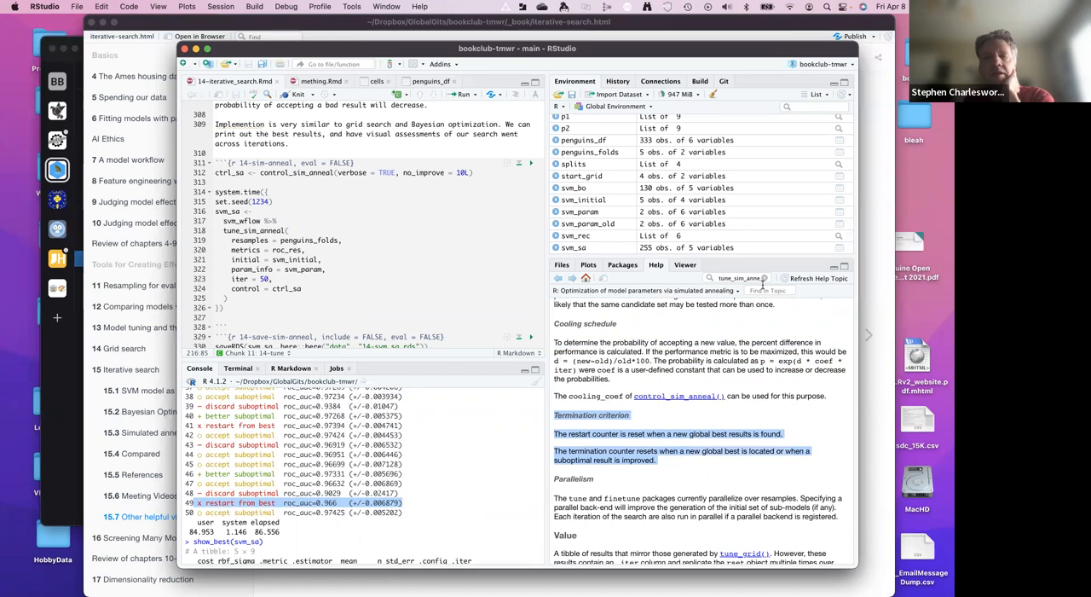
{"action": "mouse_move", "coordinate": [326, 294]}
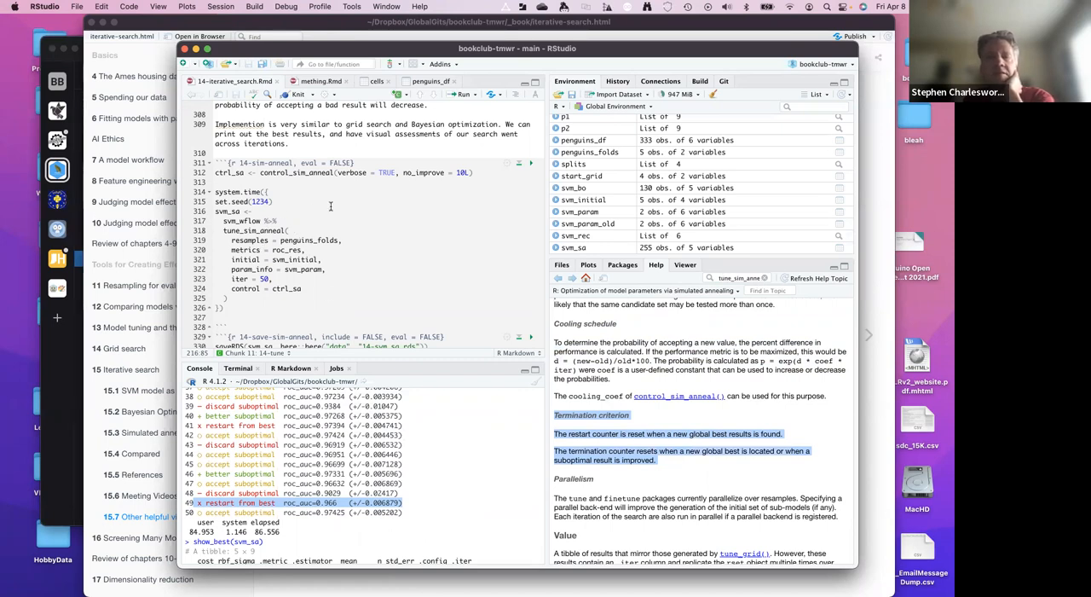
{"action": "mouse_move", "coordinate": [324, 211]}
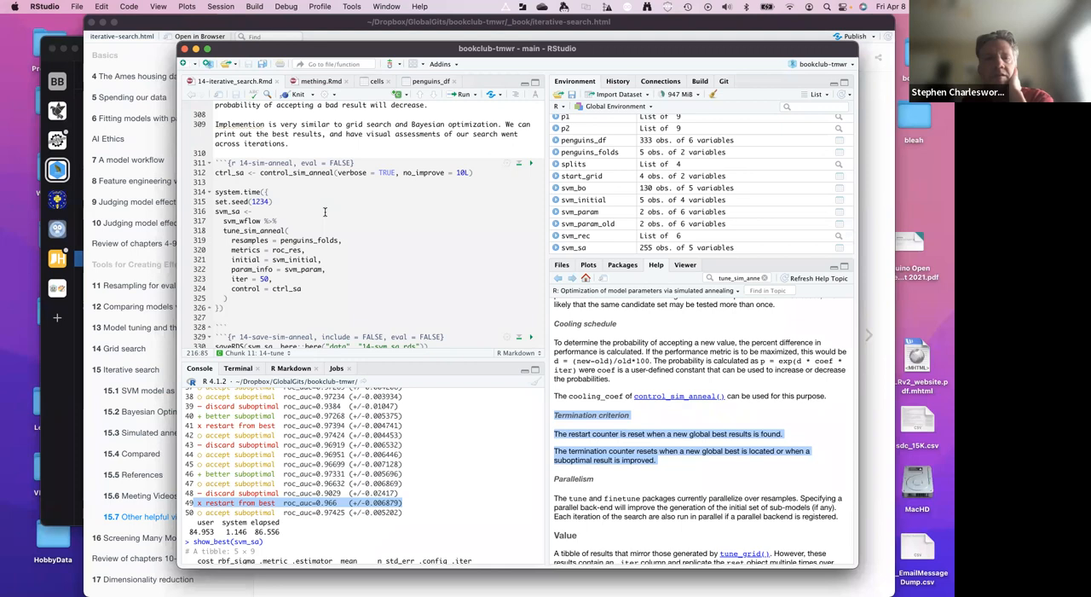
{"action": "mouse_move", "coordinate": [430, 257]}
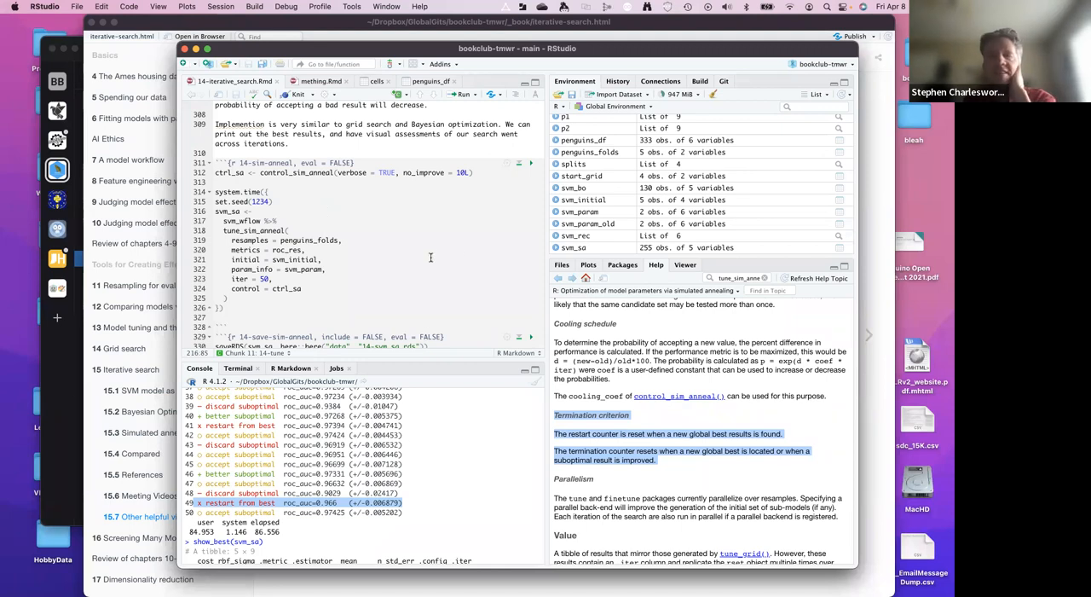
{"action": "mouse_move", "coordinate": [342, 235]}
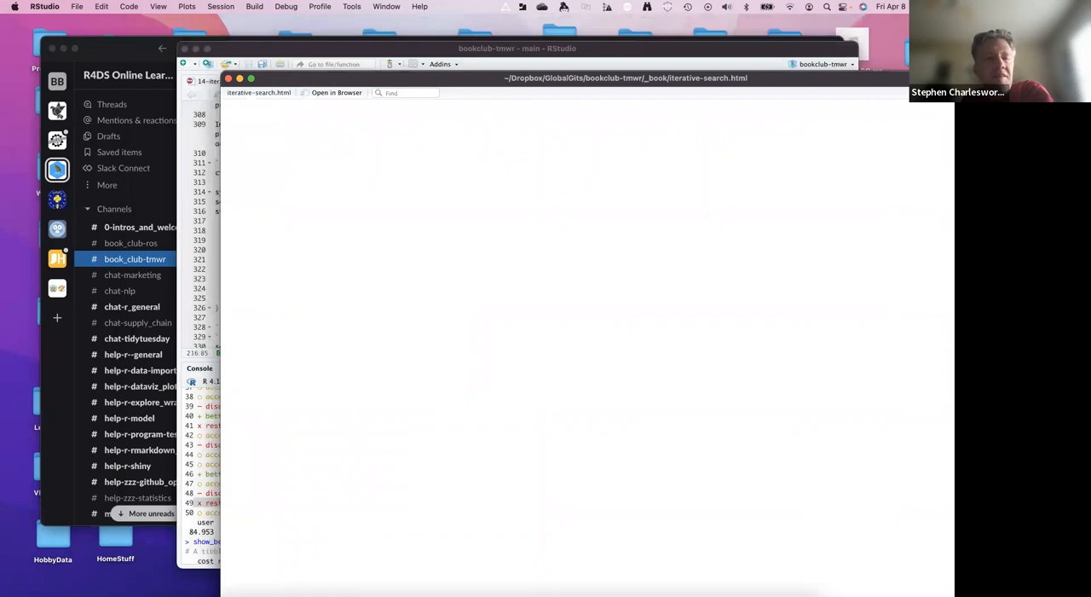
{"action": "mouse_move", "coordinate": [318, 589]}
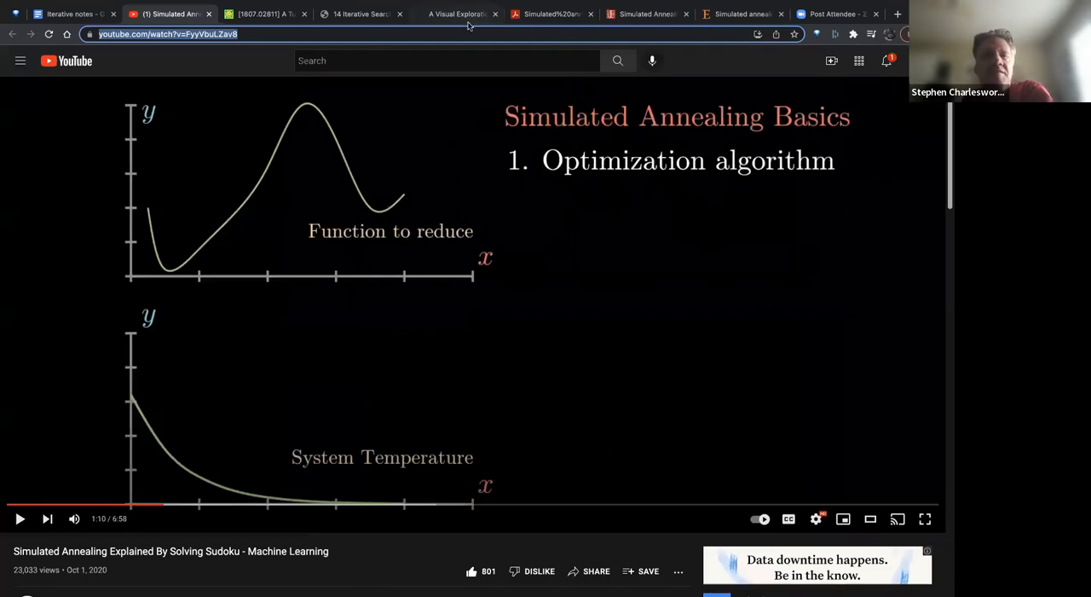
- Switch to the Iterative Search tab and go to chapter 15 Screening Many Models
{"action": "left_click", "coordinate": [356, 13]}
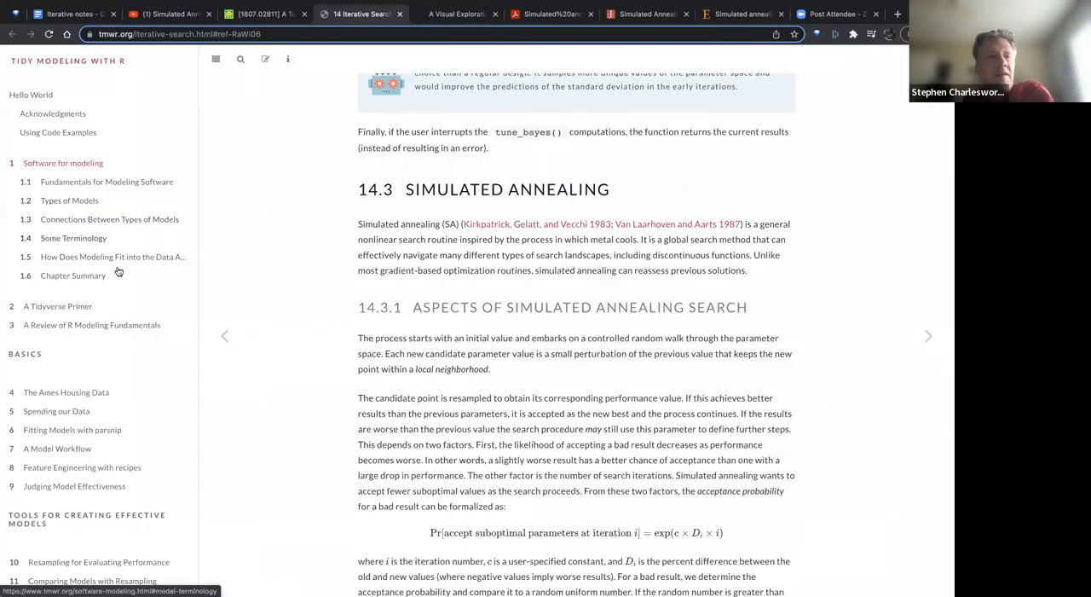
{"action": "scroll", "scroll_direction": "down", "scroll_amount": 3}
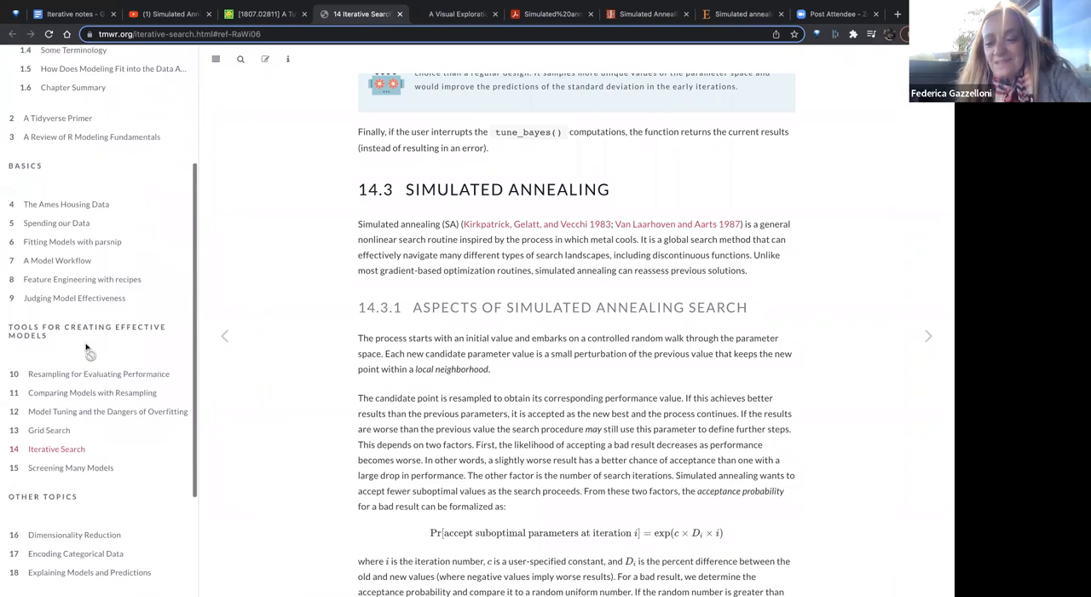
{"action": "left_click", "coordinate": [70, 448]}
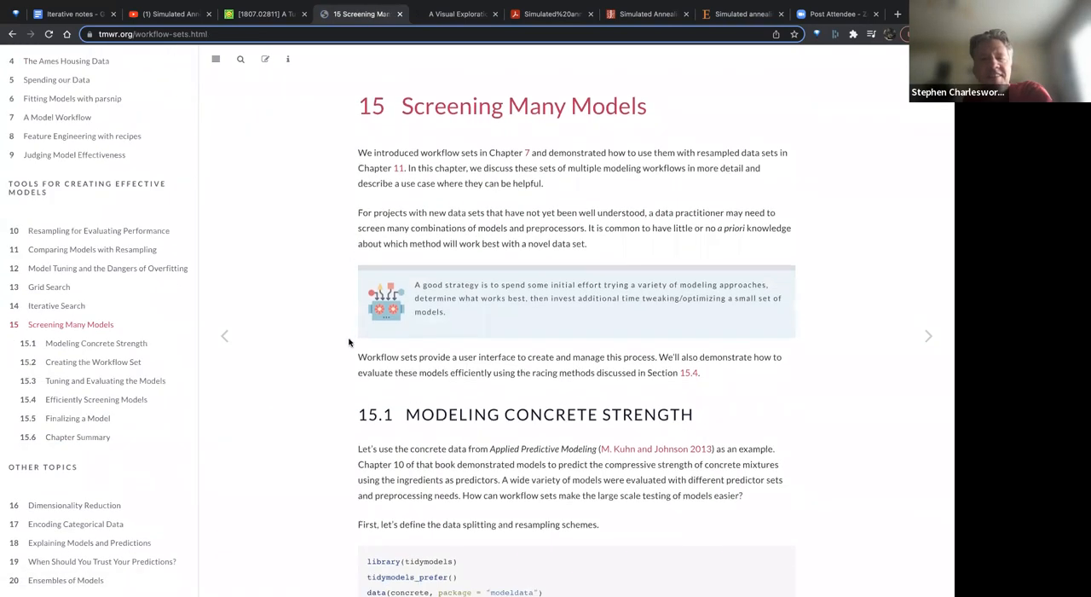
- Skim the Screening Many Models chapter, then return to the Iterative Search chapter
{"action": "scroll", "scroll_direction": "down", "scroll_amount": 3}
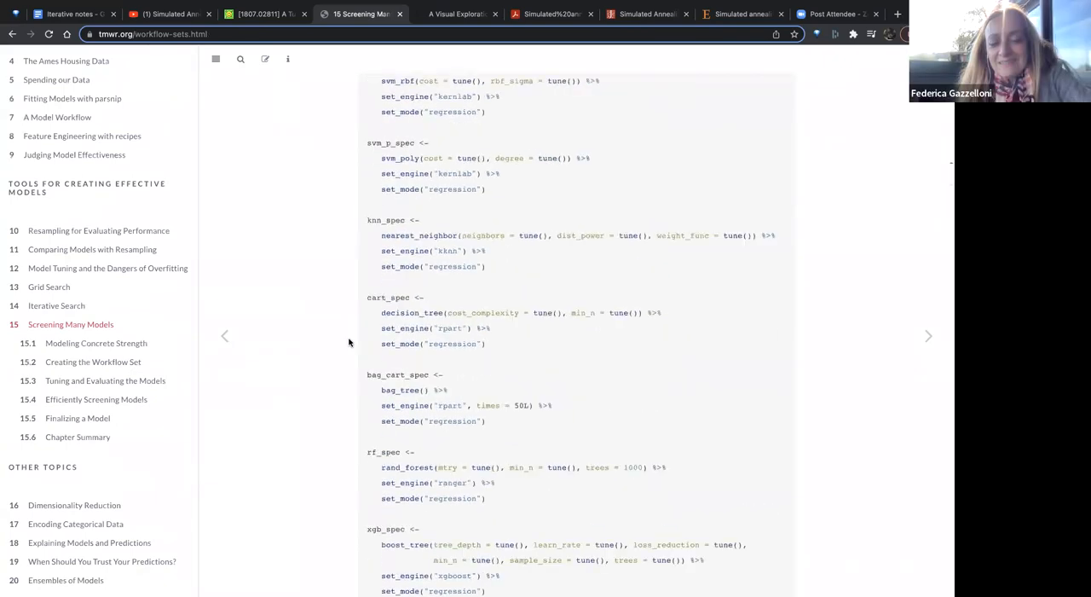
{"action": "scroll", "scroll_direction": "down", "scroll_amount": 3}
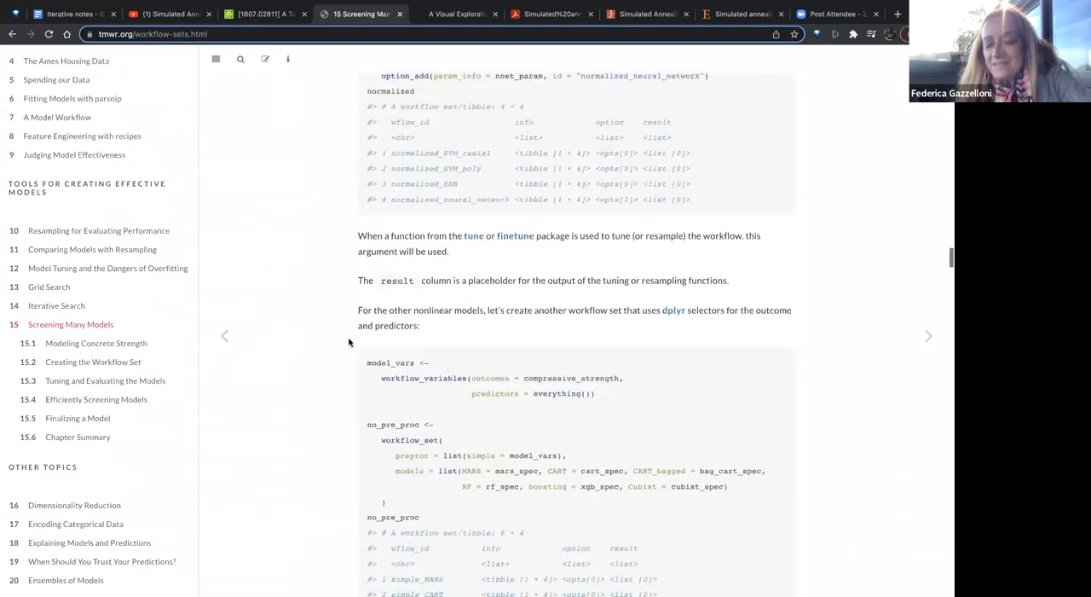
{"action": "scroll", "scroll_direction": "down", "scroll_amount": 3}
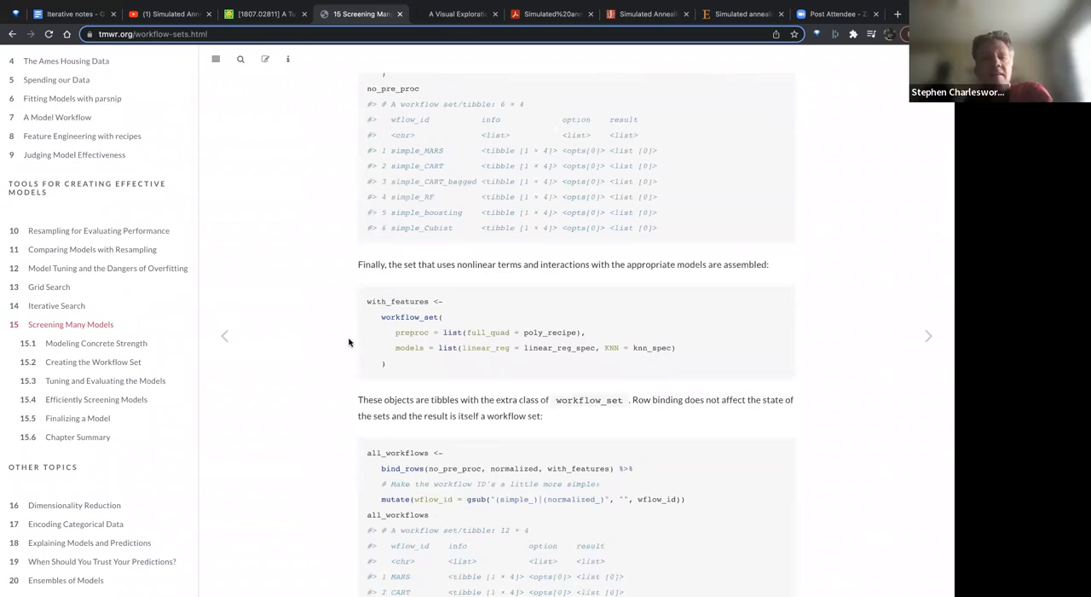
{"action": "scroll", "scroll_direction": "down", "scroll_amount": 3}
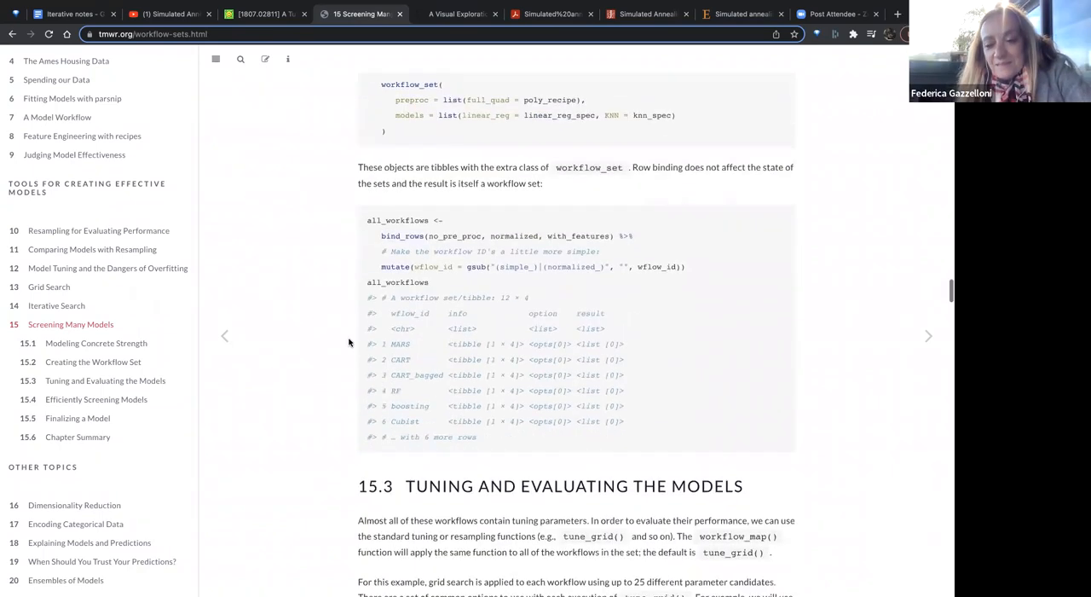
{"action": "scroll", "scroll_direction": "down", "scroll_amount": 3}
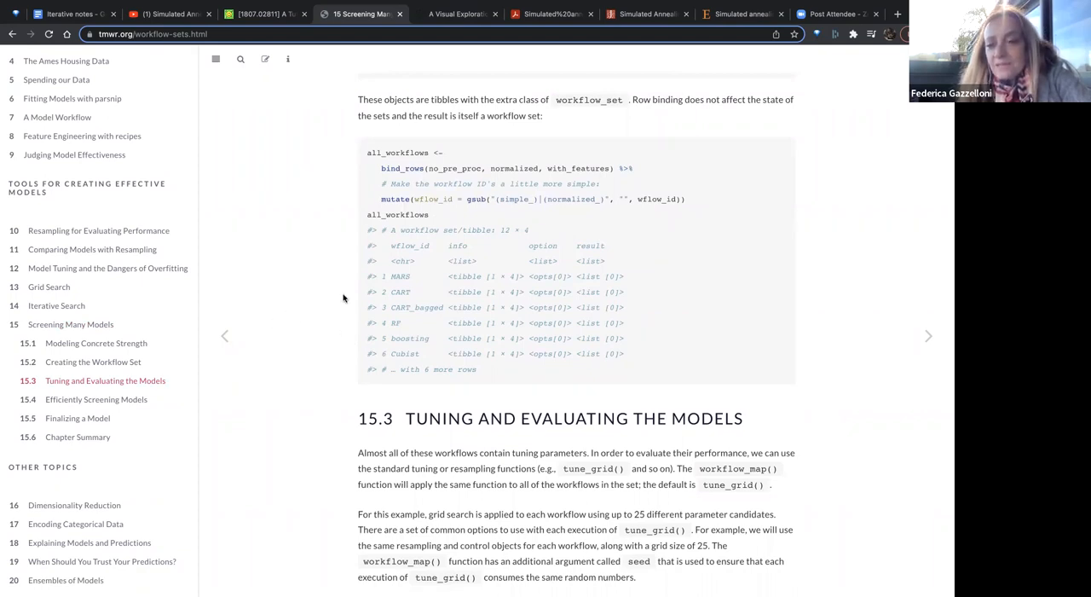
{"action": "mouse_move", "coordinate": [297, 290]}
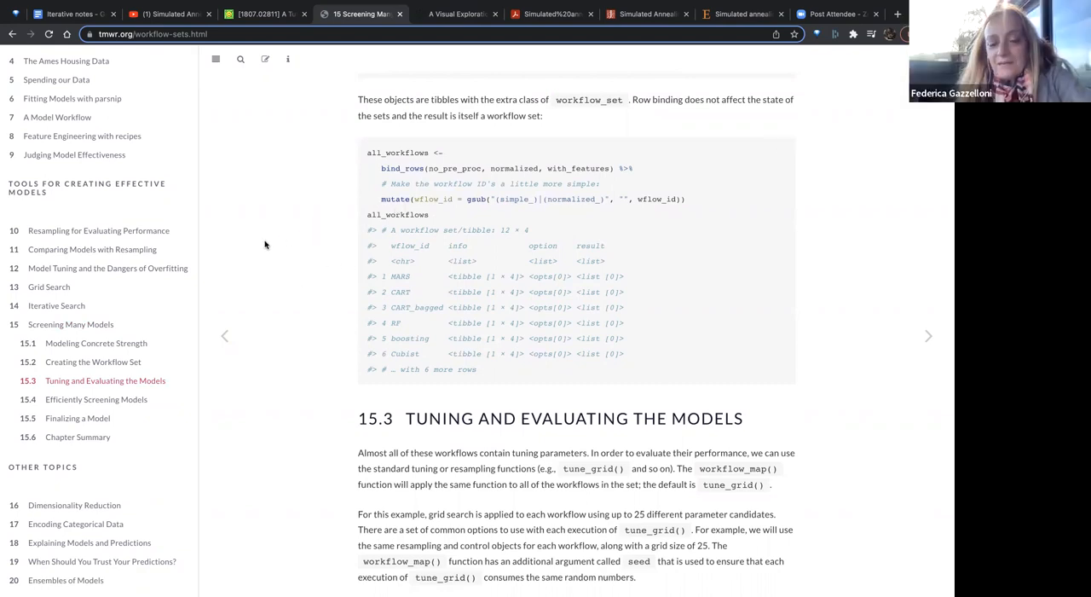
{"action": "mouse_move", "coordinate": [274, 242]}
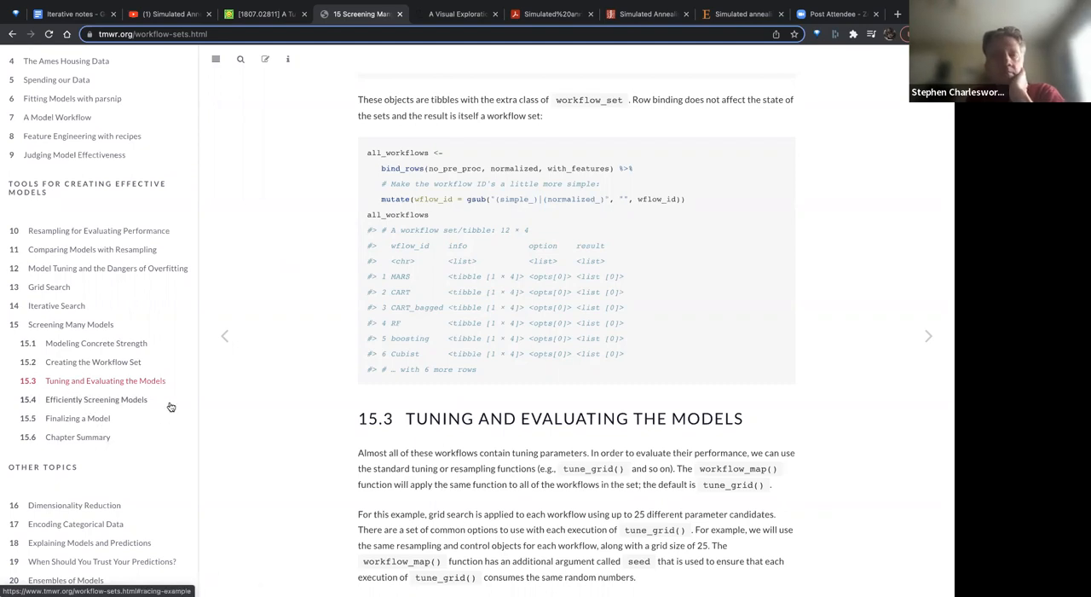
{"action": "scroll", "scroll_direction": "down", "scroll_amount": 3}
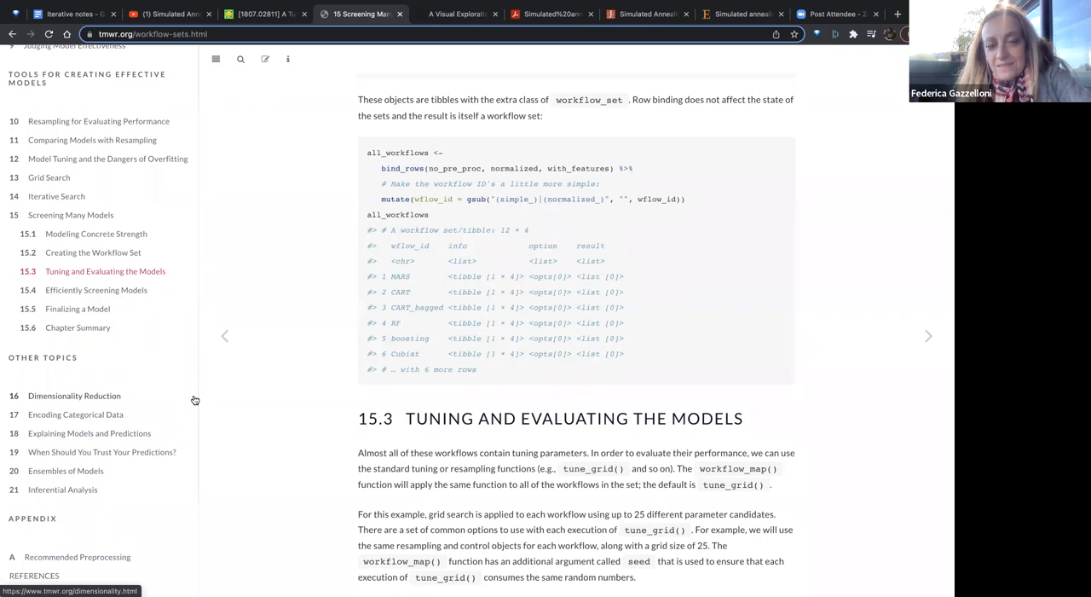
{"action": "mouse_move", "coordinate": [266, 343]}
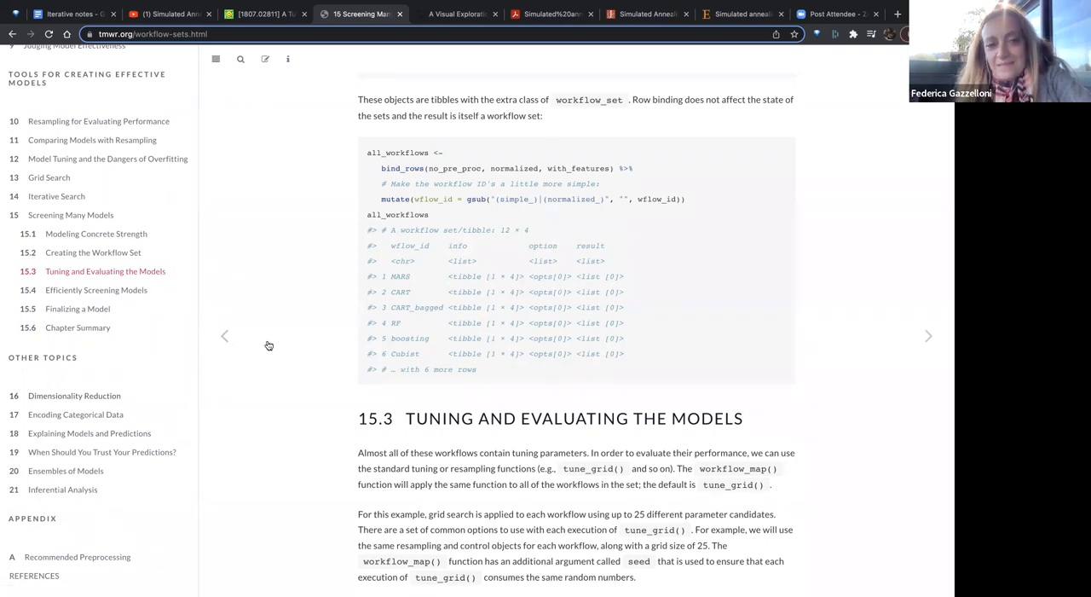
{"action": "left_click", "coordinate": [57, 196]}
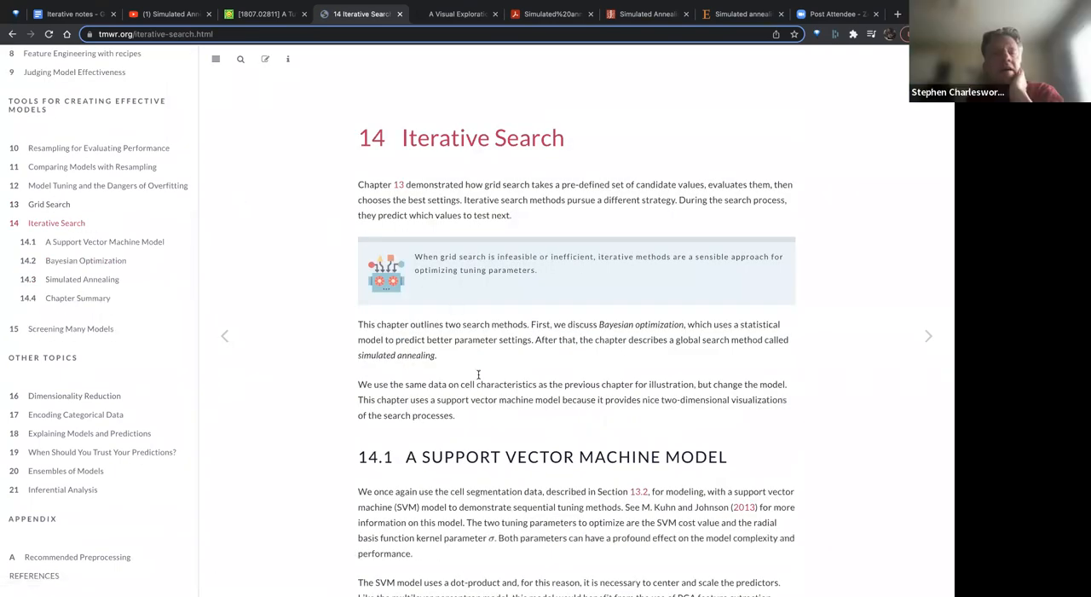
- Read through section 14.1's starting grid and section 14.2's Bayesian optimization
{"action": "scroll", "scroll_direction": "down", "scroll_amount": 3}
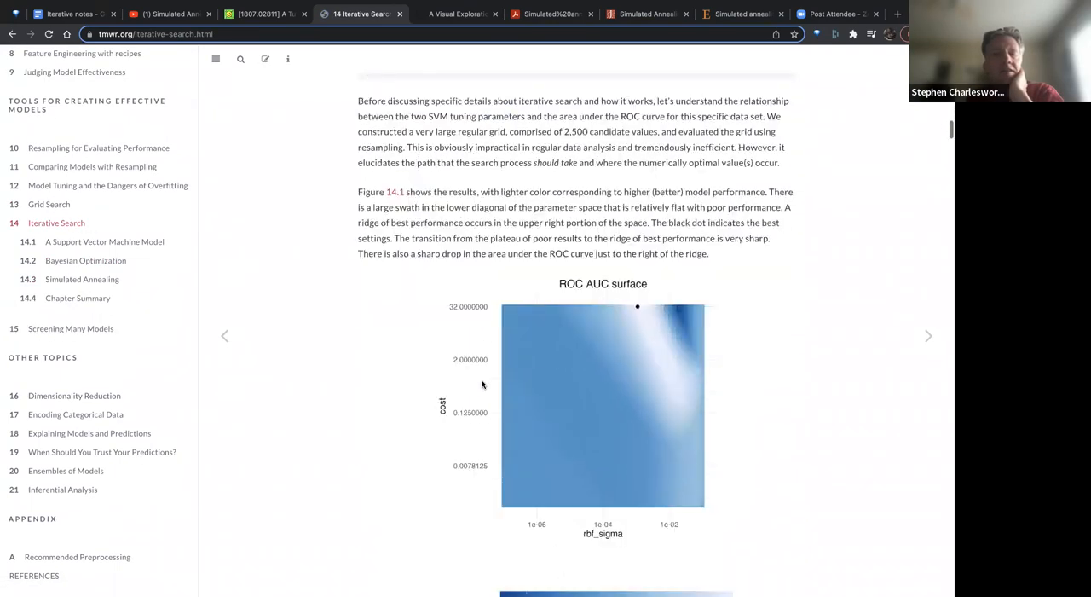
{"action": "scroll", "scroll_direction": "down", "scroll_amount": 3}
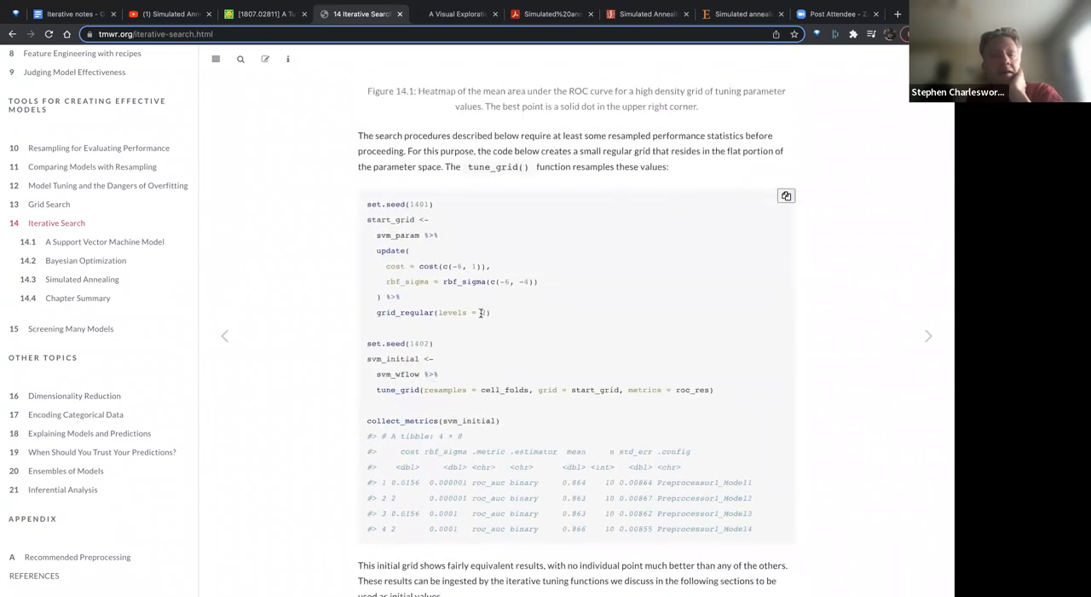
{"action": "mouse_move", "coordinate": [478, 295]}
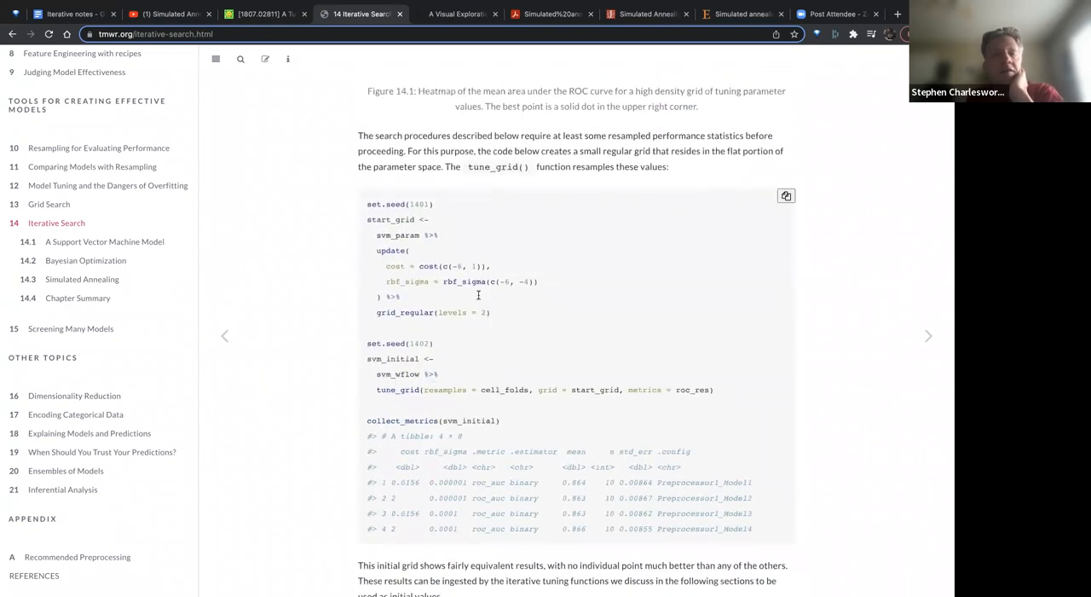
{"action": "mouse_move", "coordinate": [304, 367]}
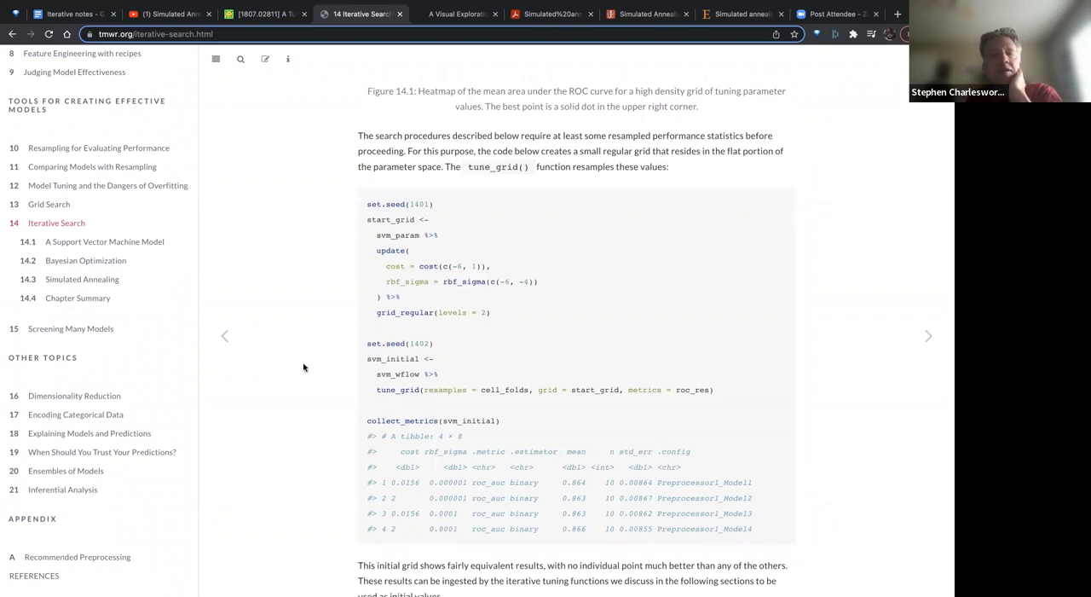
{"action": "scroll", "scroll_direction": "down", "scroll_amount": 3}
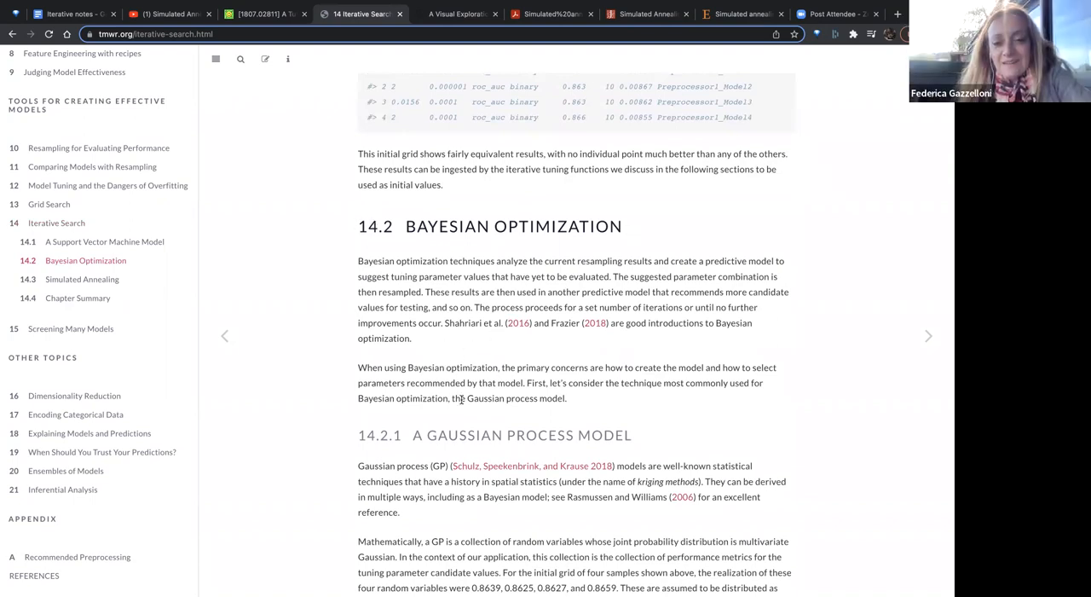
{"action": "scroll", "scroll_direction": "down", "scroll_amount": 3}
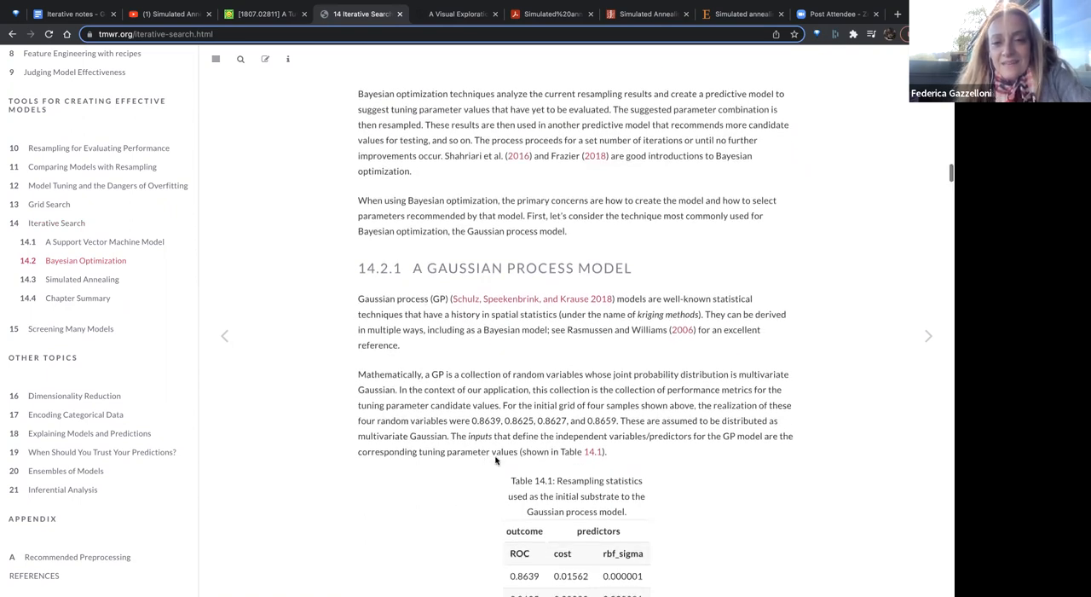
{"action": "scroll", "scroll_direction": "down", "scroll_amount": 3}
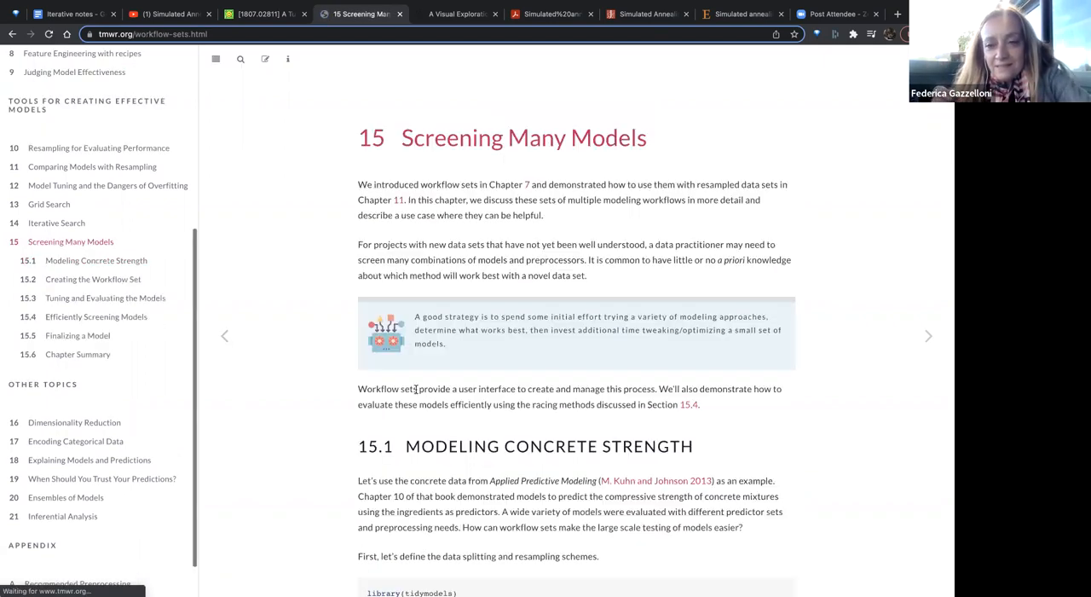
- Scroll past the race_results output and Figure 15.3 to Figure 15.4's full-grid versus racing RMSE
{"action": "scroll", "scroll_direction": "down", "scroll_amount": 3}
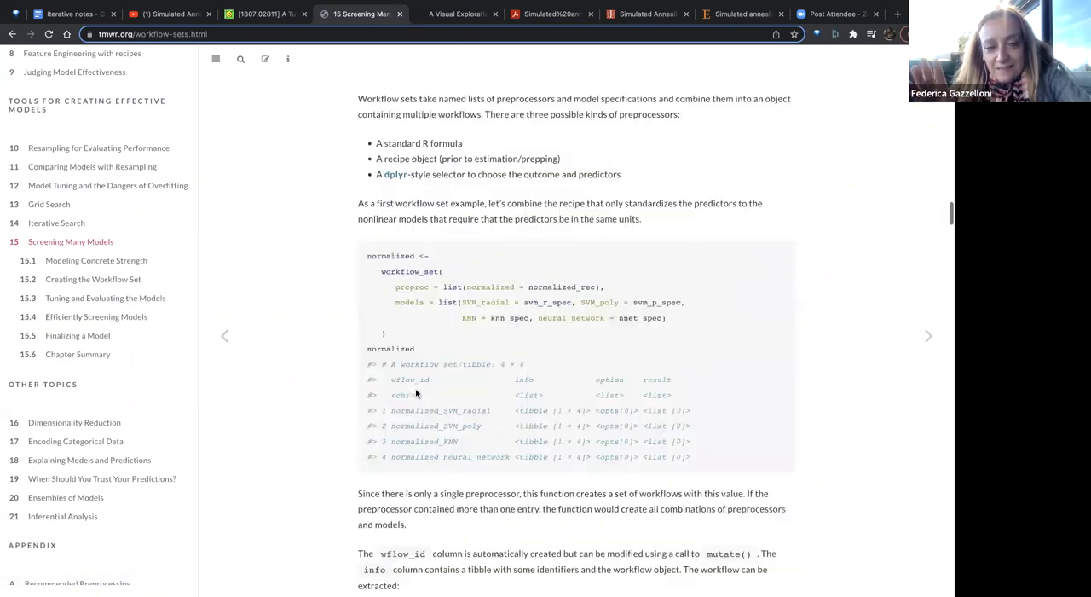
{"action": "scroll", "scroll_direction": "down", "scroll_amount": 3}
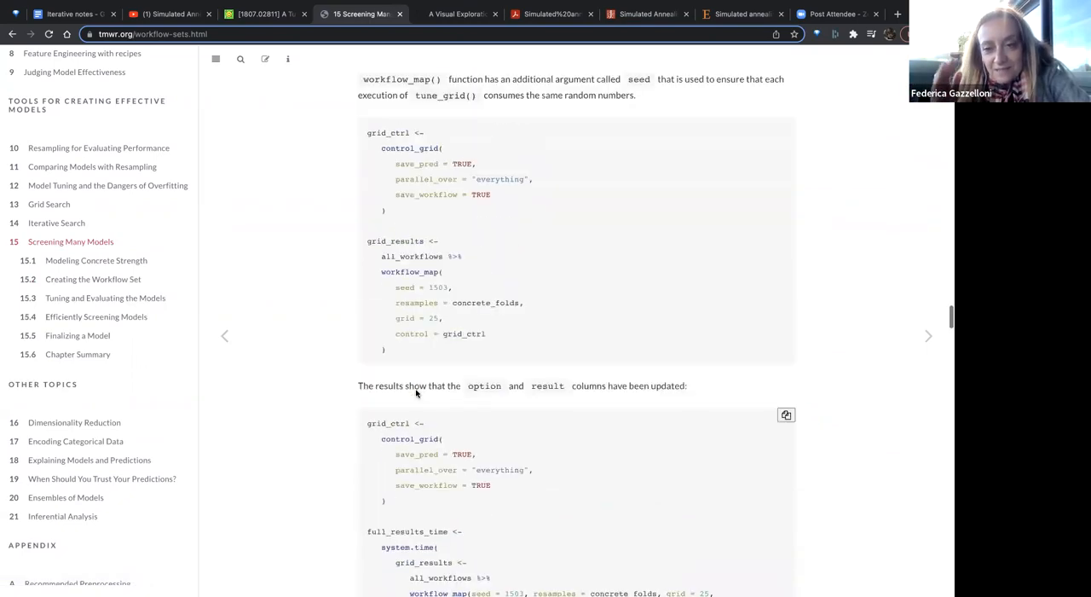
{"action": "scroll", "scroll_direction": "down", "scroll_amount": 3}
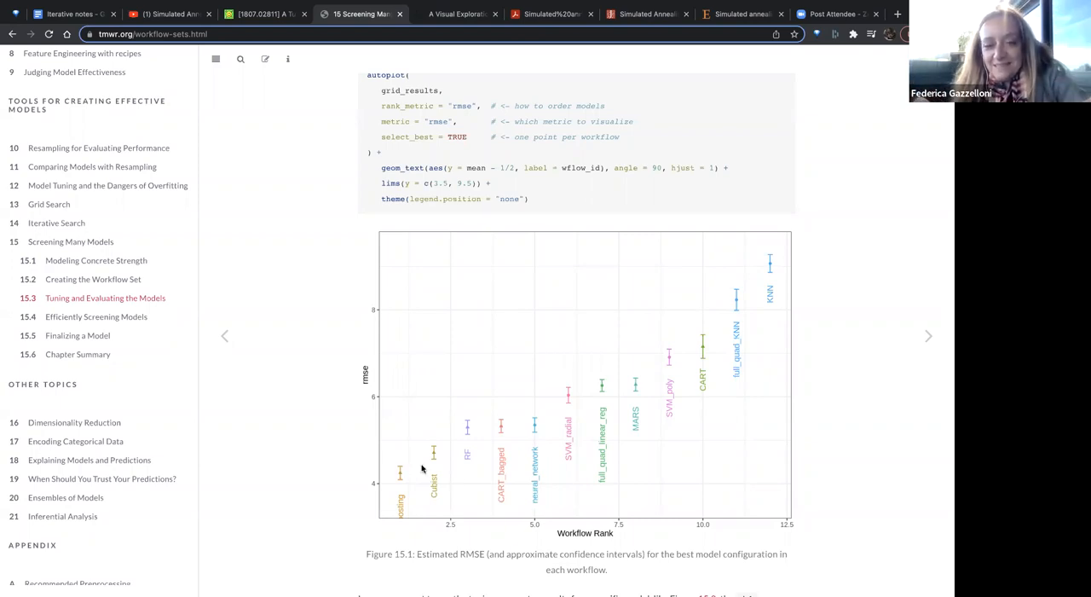
{"action": "mouse_move", "coordinate": [496, 453]}
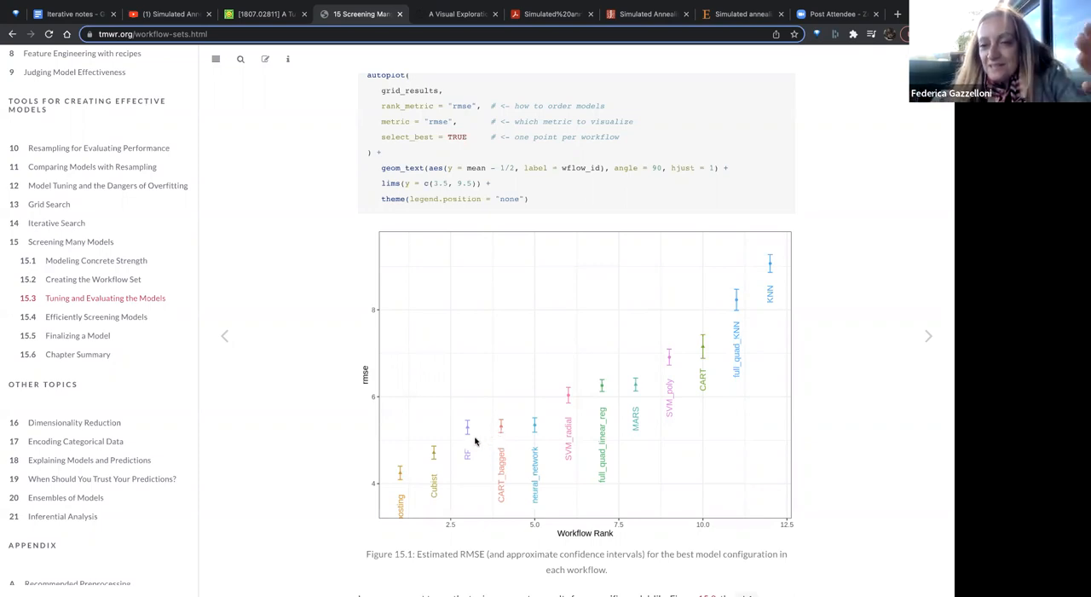
{"action": "scroll", "scroll_direction": "down", "scroll_amount": 3}
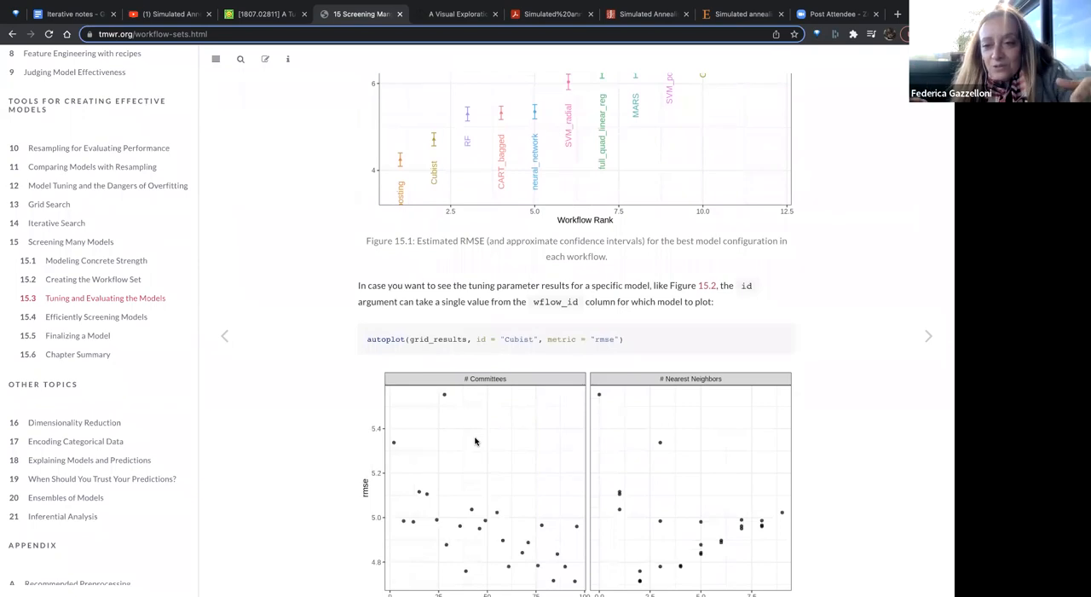
{"action": "scroll", "scroll_direction": "down", "scroll_amount": 3}
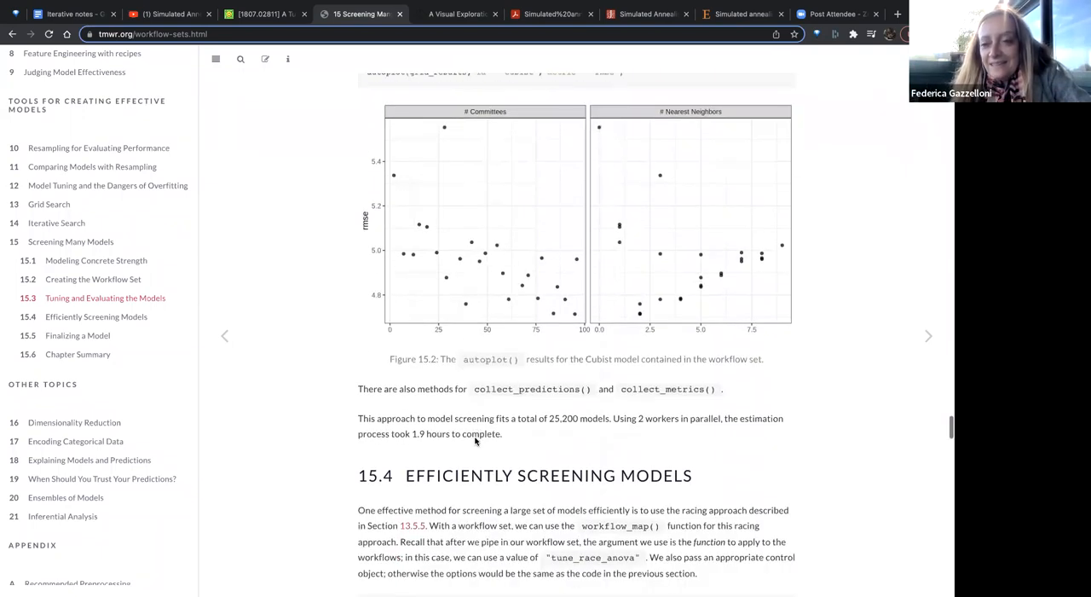
{"action": "scroll", "scroll_direction": "down", "scroll_amount": 3}
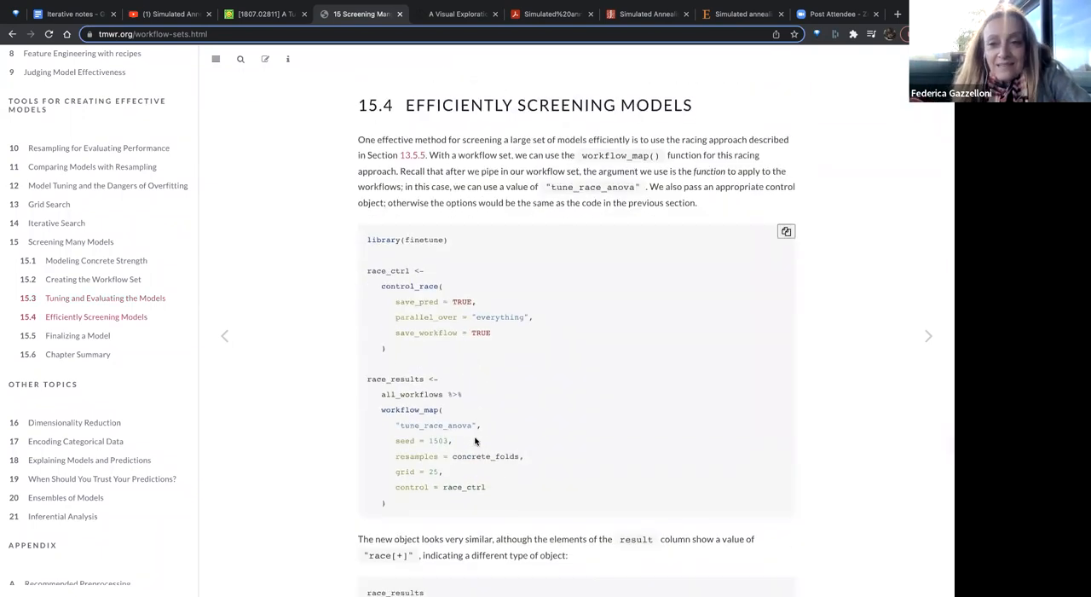
{"action": "scroll", "scroll_direction": "down", "scroll_amount": 3}
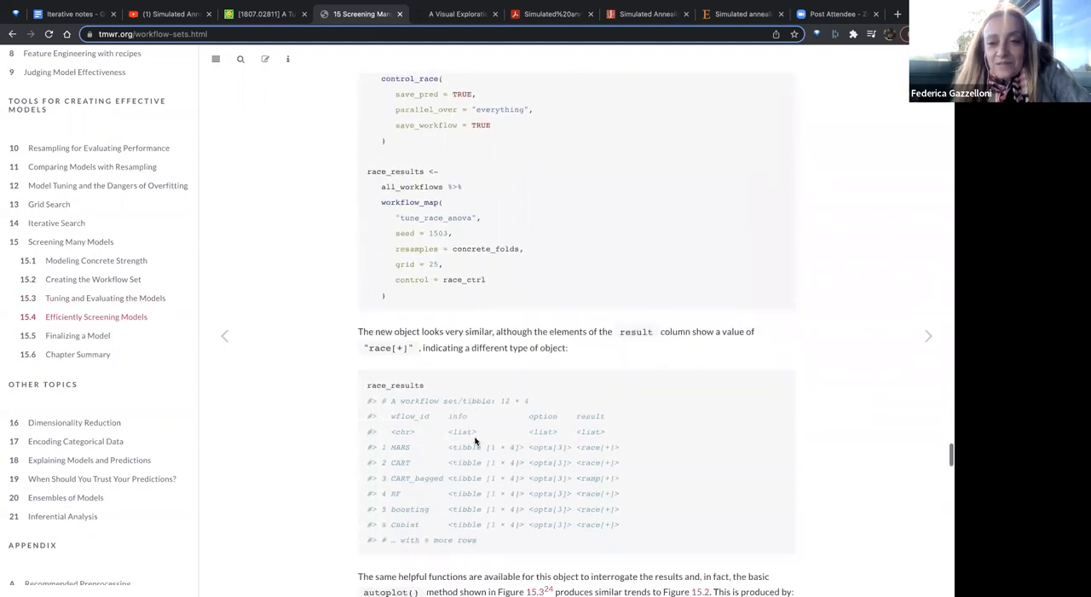
{"action": "scroll", "scroll_direction": "down", "scroll_amount": 3}
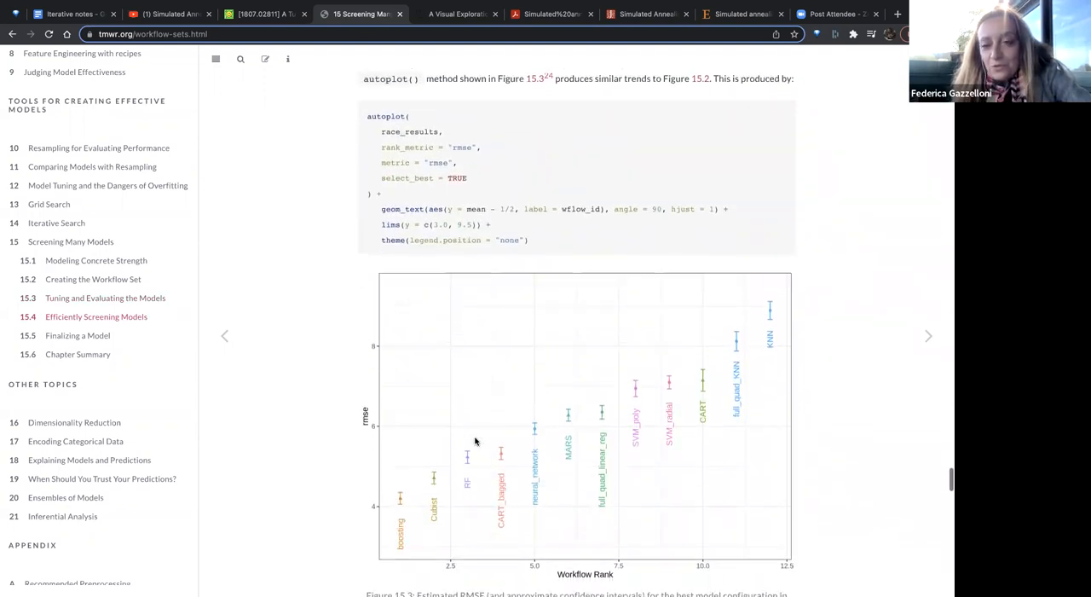
{"action": "scroll", "scroll_direction": "down", "scroll_amount": 3}
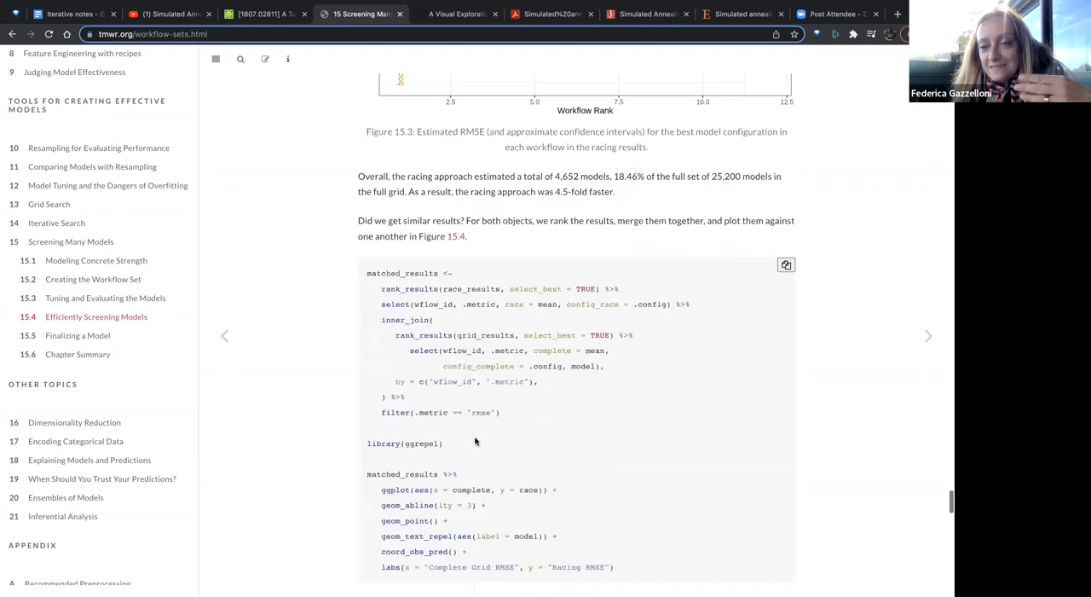
{"action": "scroll", "scroll_direction": "down", "scroll_amount": 3}
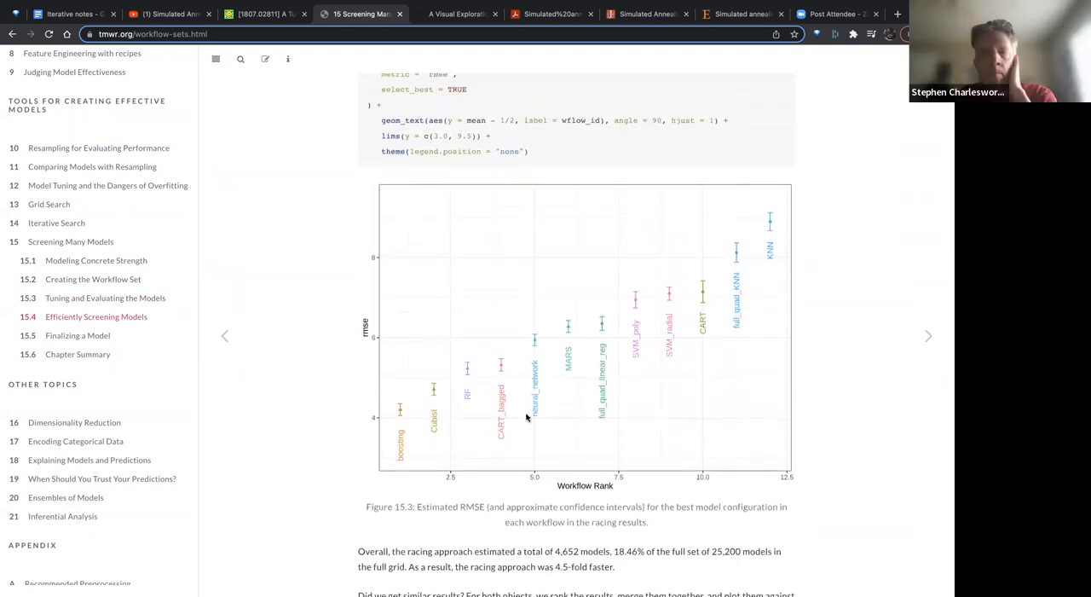
{"action": "scroll", "scroll_direction": "down", "scroll_amount": 3}
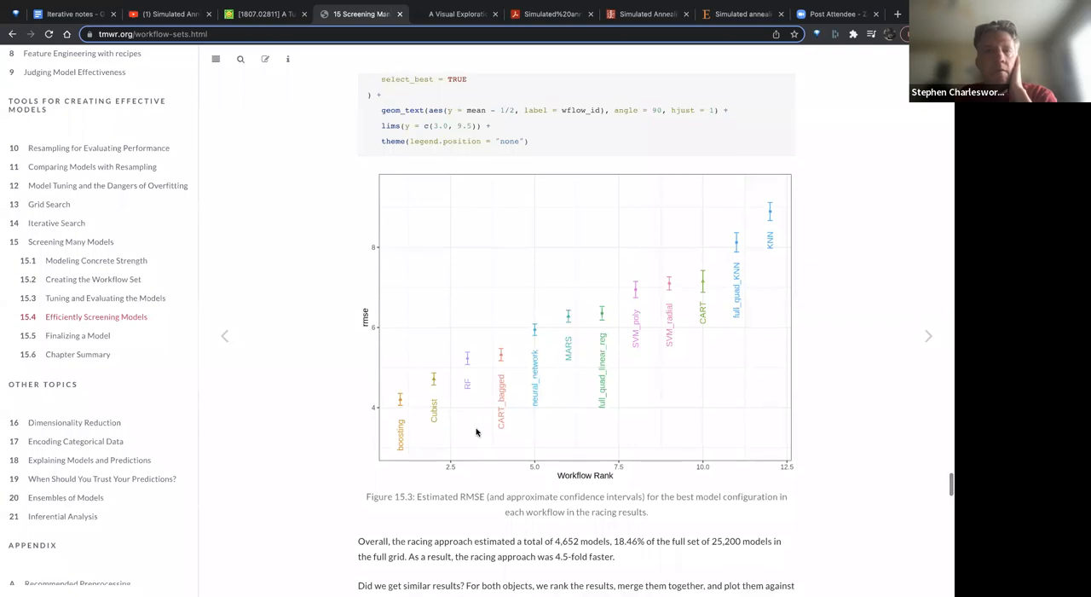
{"action": "scroll", "scroll_direction": "down", "scroll_amount": 3}
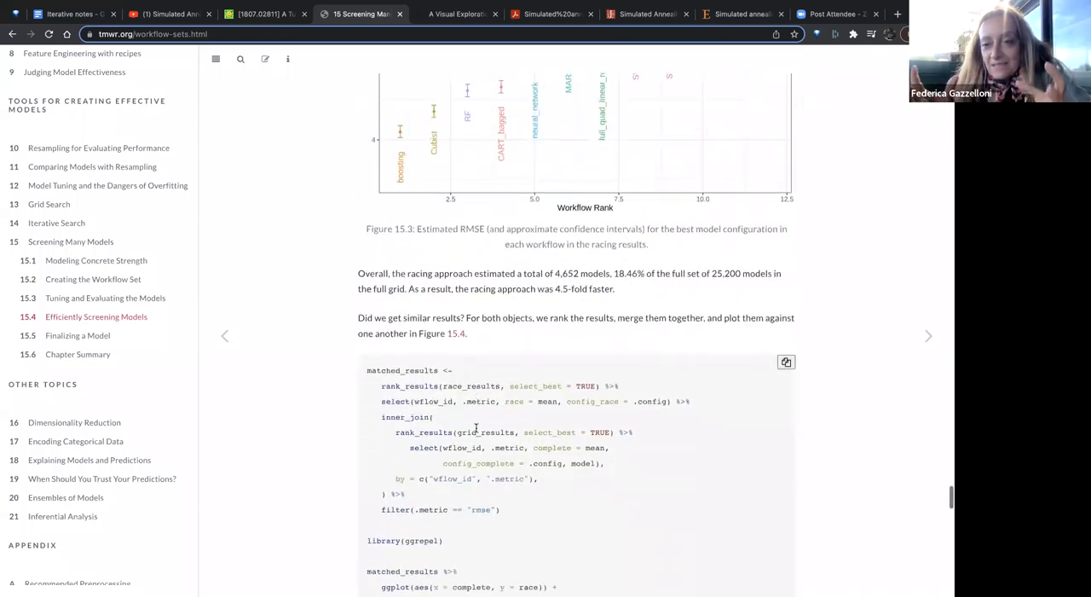
{"action": "scroll", "scroll_direction": "down", "scroll_amount": 3}
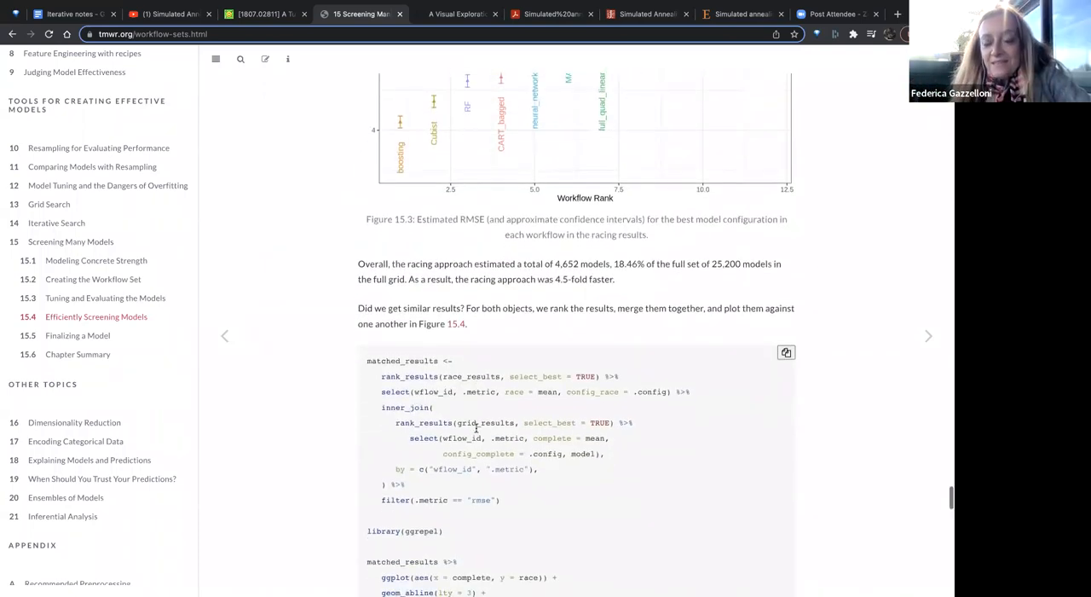
{"action": "scroll", "scroll_direction": "down", "scroll_amount": 3}
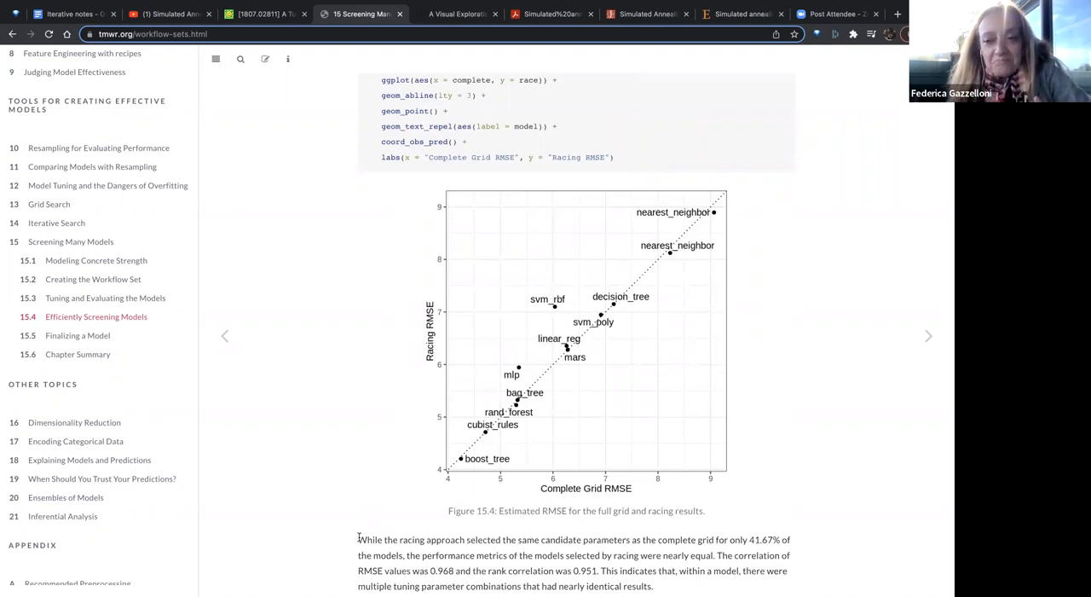
- Select the opening lines of the racing-versus-complete-grid paragraph under Figure 15.4
{"action": "left_click_drag", "start_coordinate": [358, 538], "coordinate": [503, 585]}
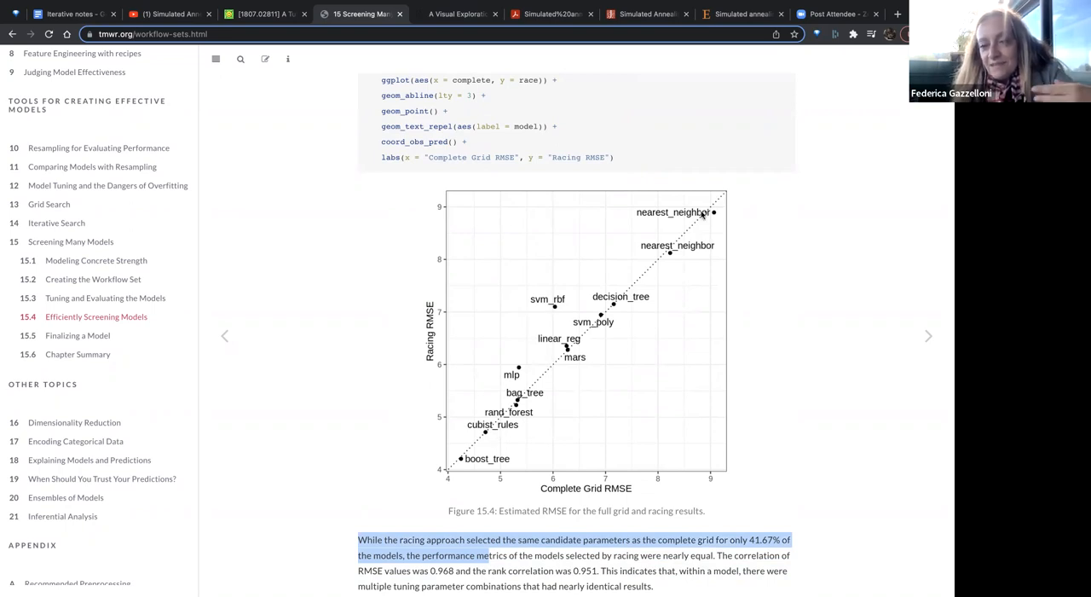
{"action": "mouse_move", "coordinate": [691, 219]}
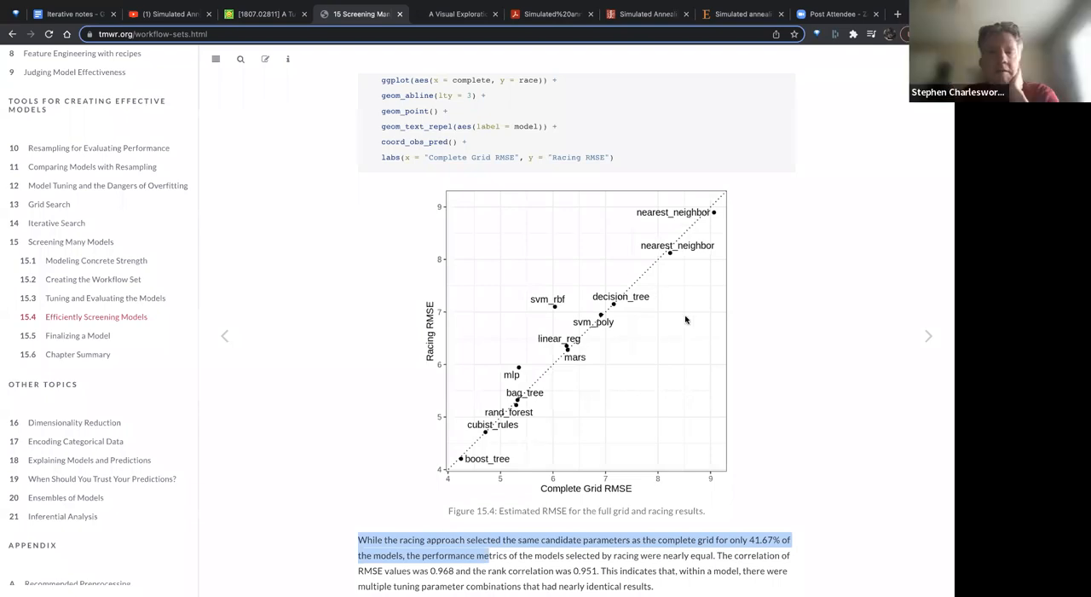
{"action": "mouse_move", "coordinate": [749, 324]}
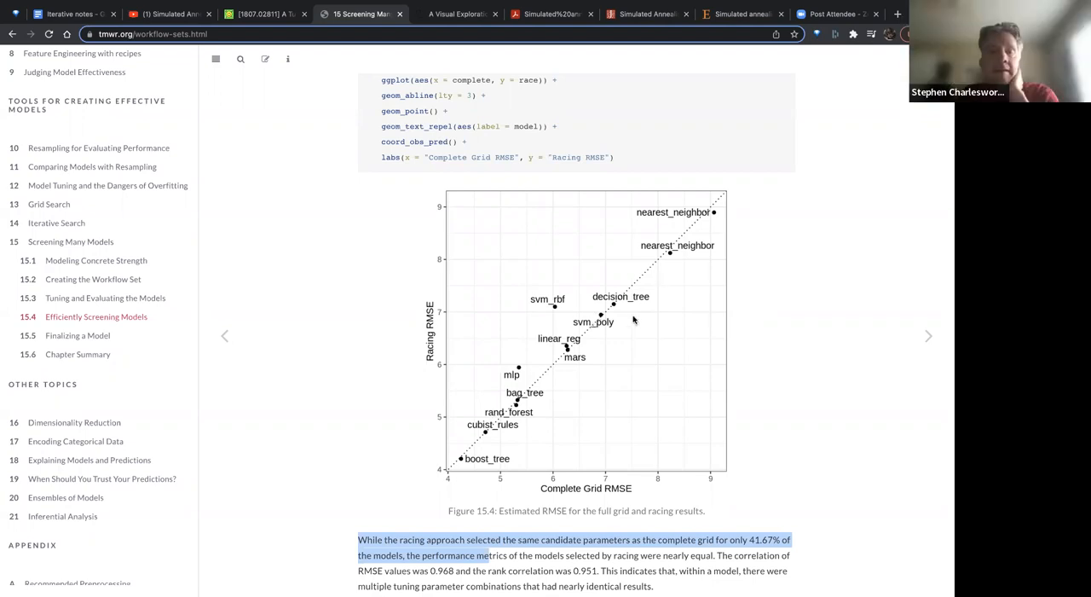
{"action": "mouse_move", "coordinate": [673, 423]}
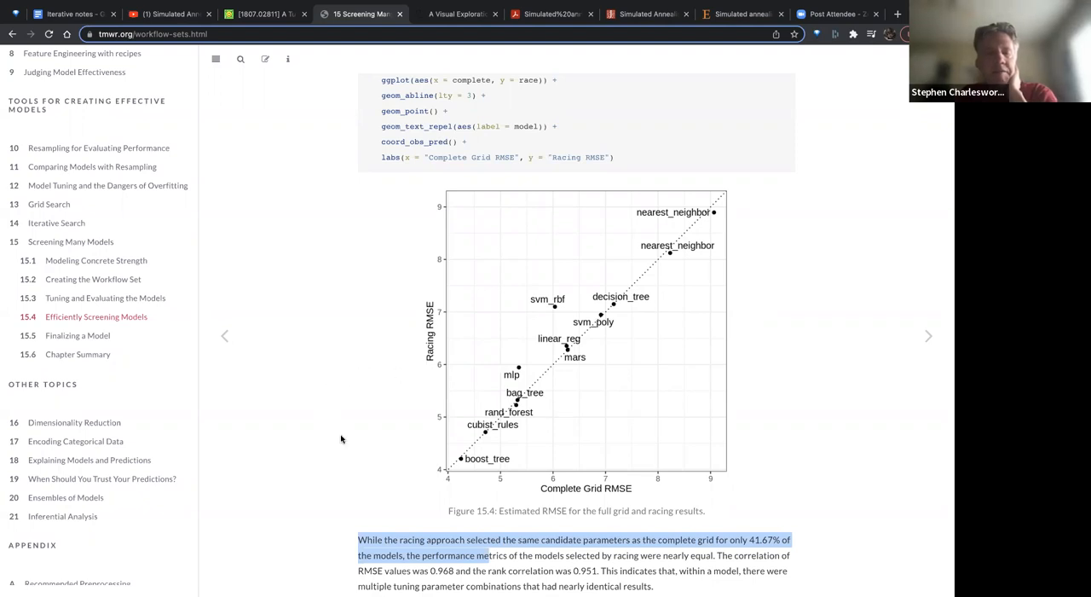
{"action": "mouse_move", "coordinate": [350, 381]}
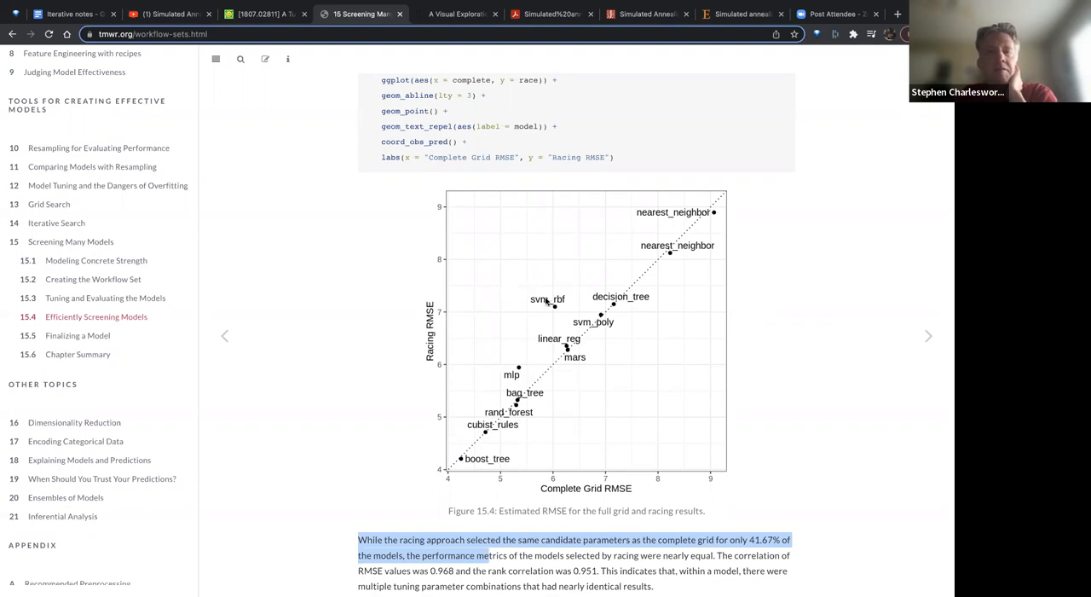
{"action": "mouse_move", "coordinate": [576, 398]}
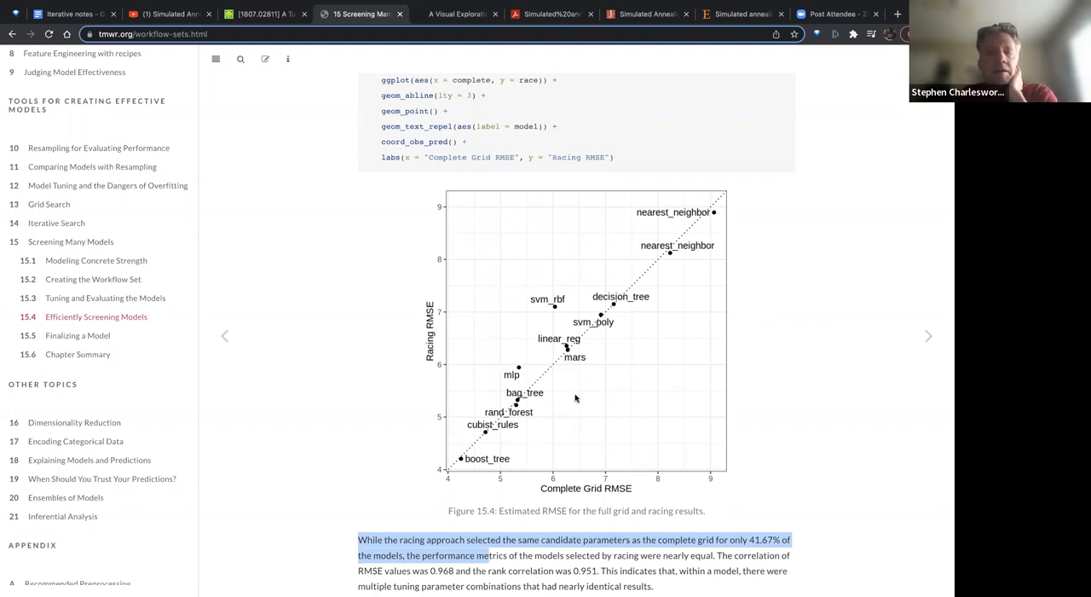
- Scroll past section 15.5 and Figure 15.5 to the 15.6 Chapter Summary and References
{"action": "scroll", "scroll_direction": "down", "scroll_amount": 3}
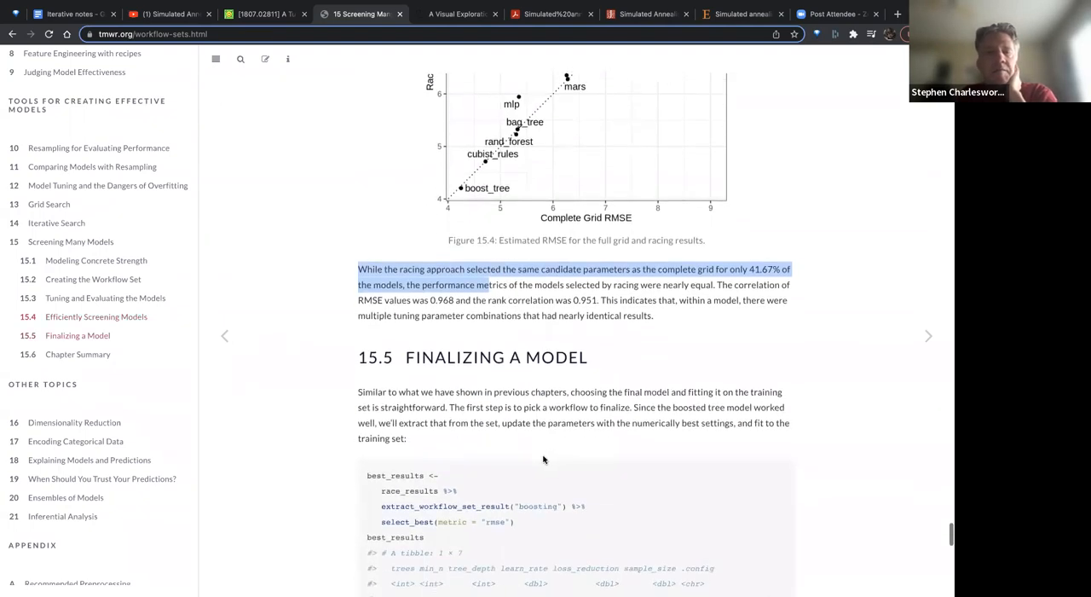
{"action": "scroll", "scroll_direction": "down", "scroll_amount": 3}
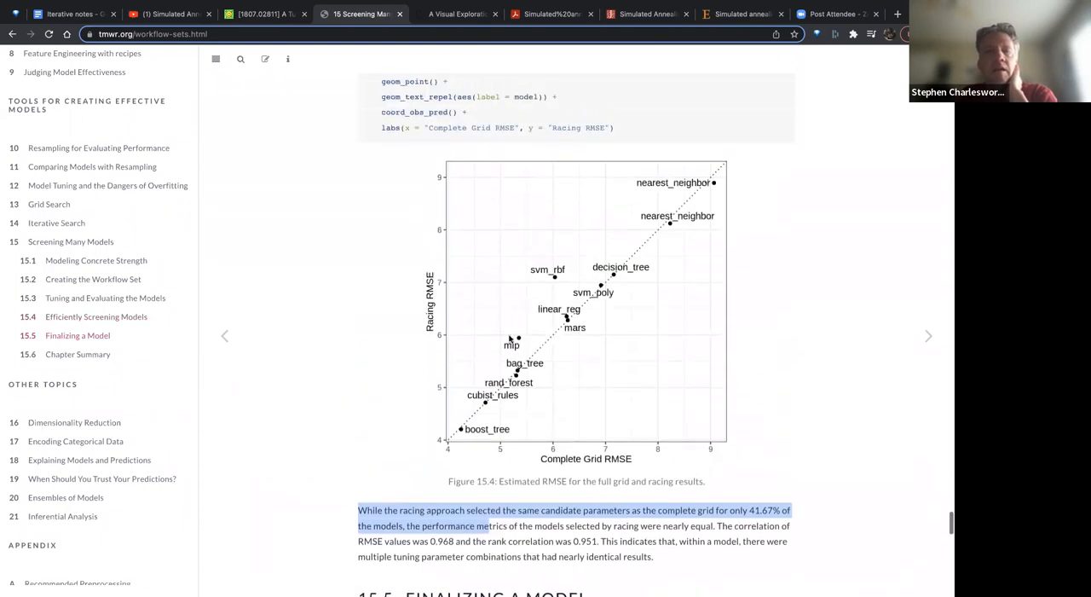
{"action": "mouse_move", "coordinate": [428, 378]}
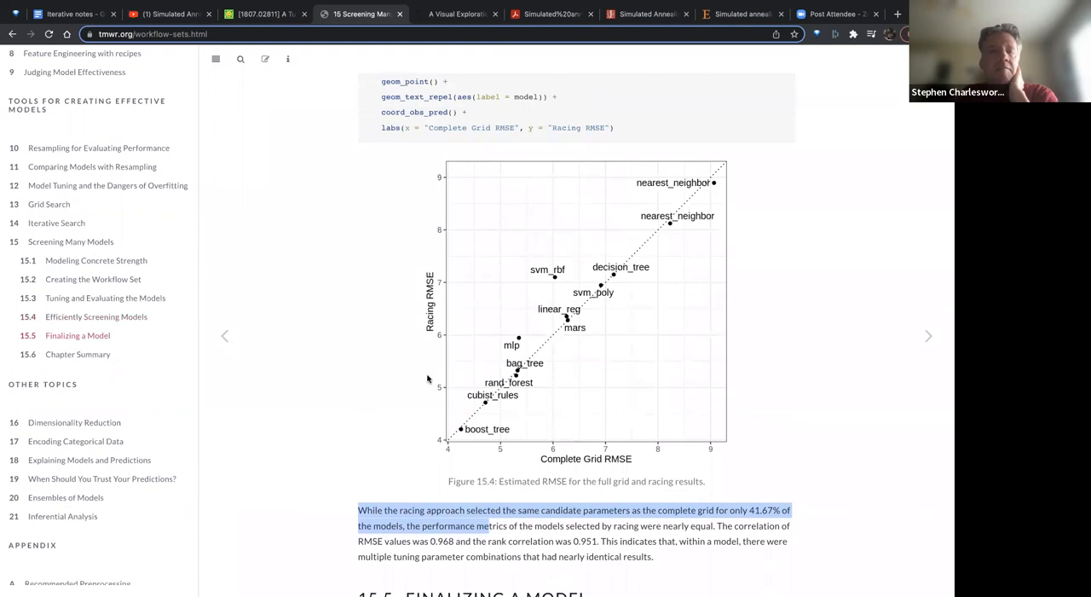
{"action": "mouse_move", "coordinate": [598, 283]}
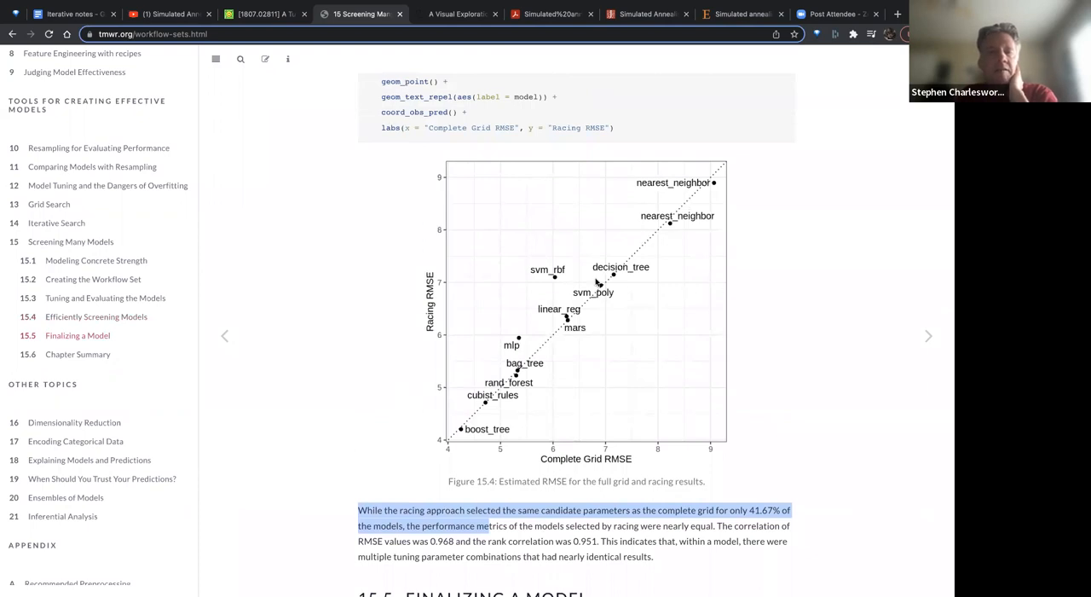
{"action": "scroll", "scroll_direction": "down", "scroll_amount": 3}
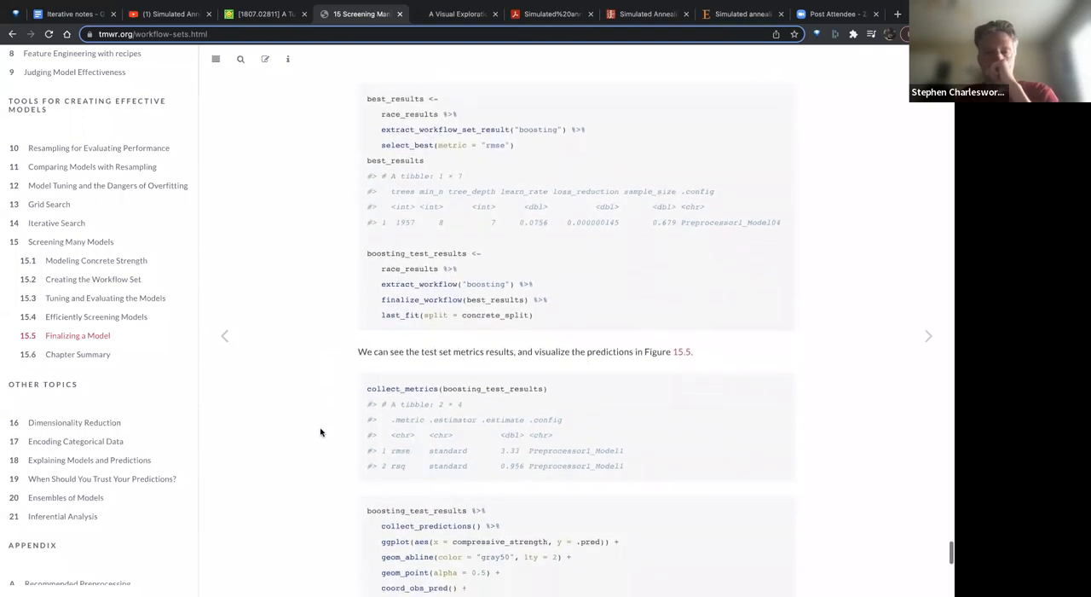
{"action": "scroll", "scroll_direction": "down", "scroll_amount": 3}
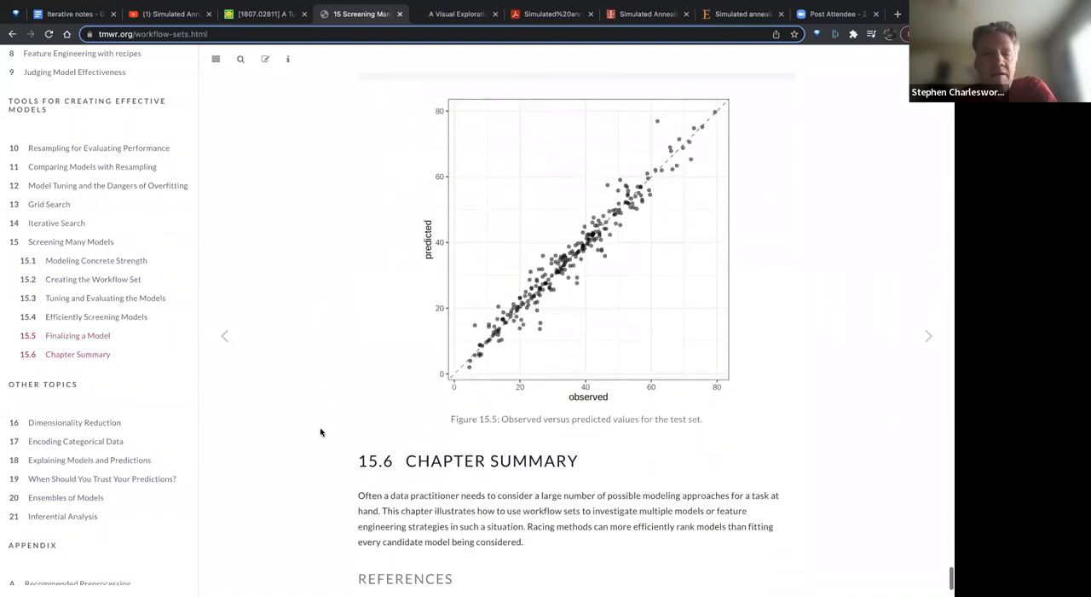
{"action": "mouse_move", "coordinate": [579, 454]}
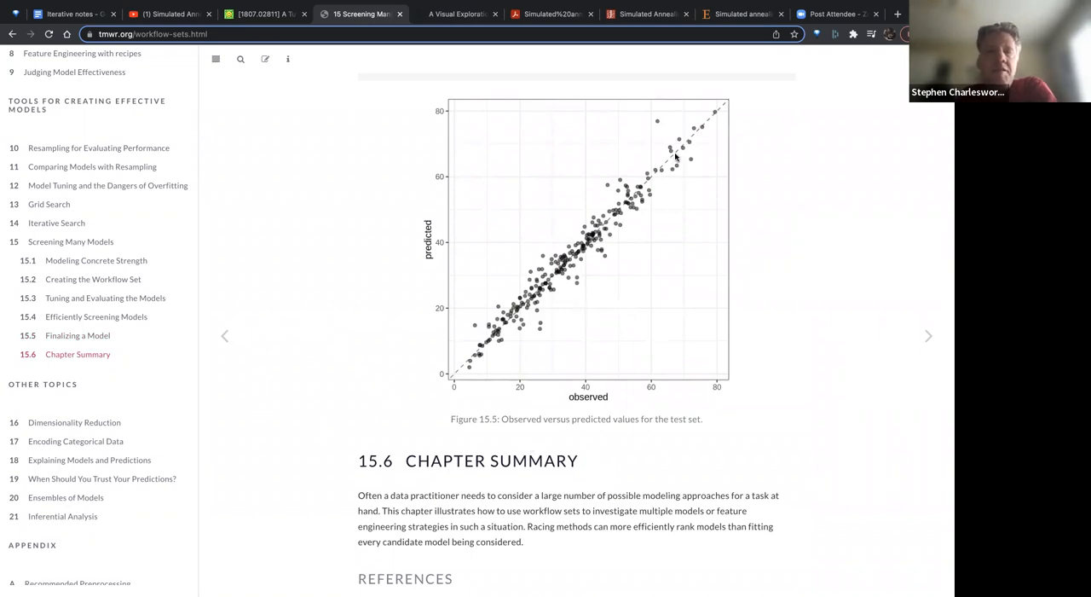
{"action": "scroll", "scroll_direction": "down", "scroll_amount": 3}
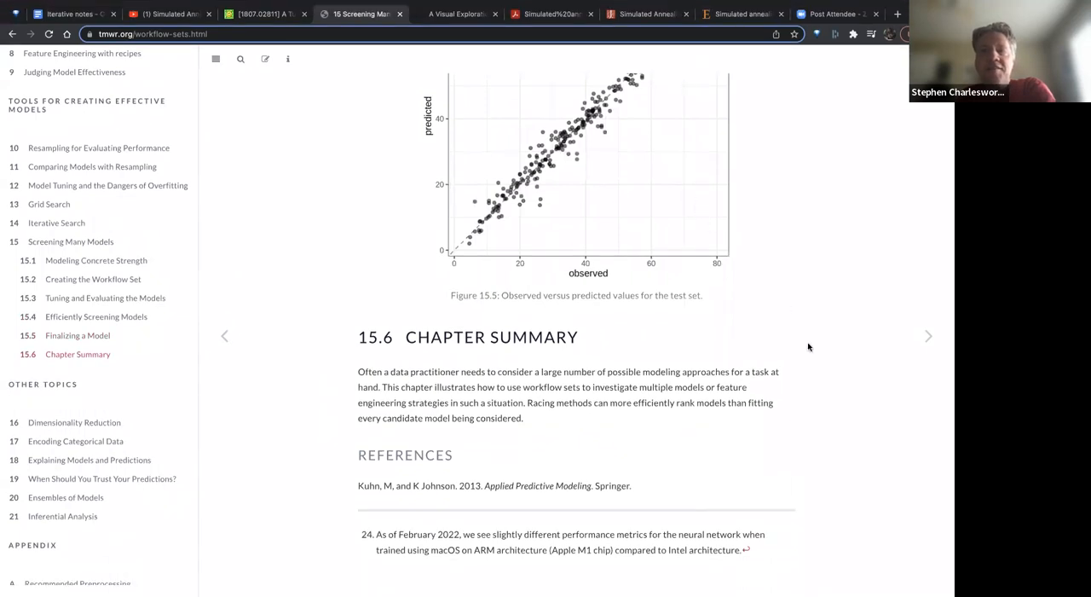
{"action": "mouse_move", "coordinate": [824, 403]}
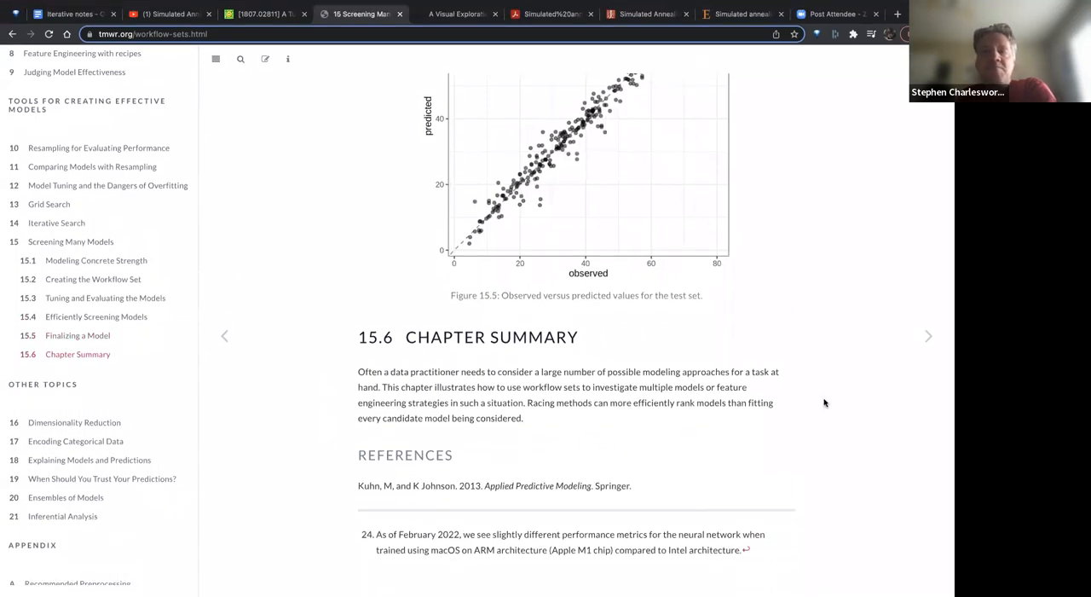